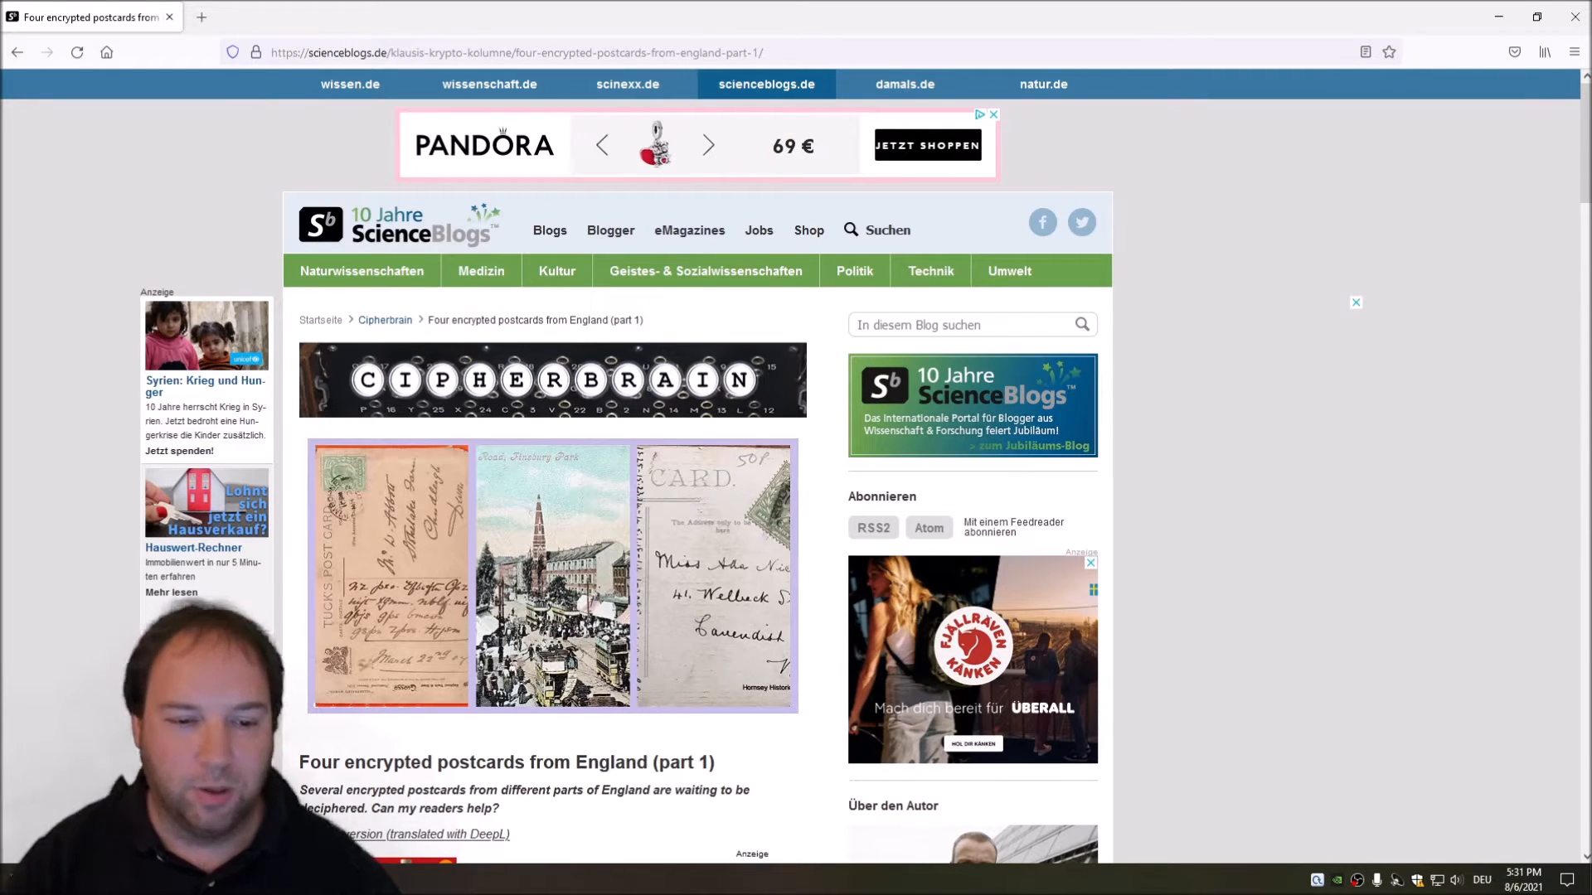
Step: Scroll the blog post down past the Hornsey postcard, then back up to the Chudleigh card
scroll(down, 3)
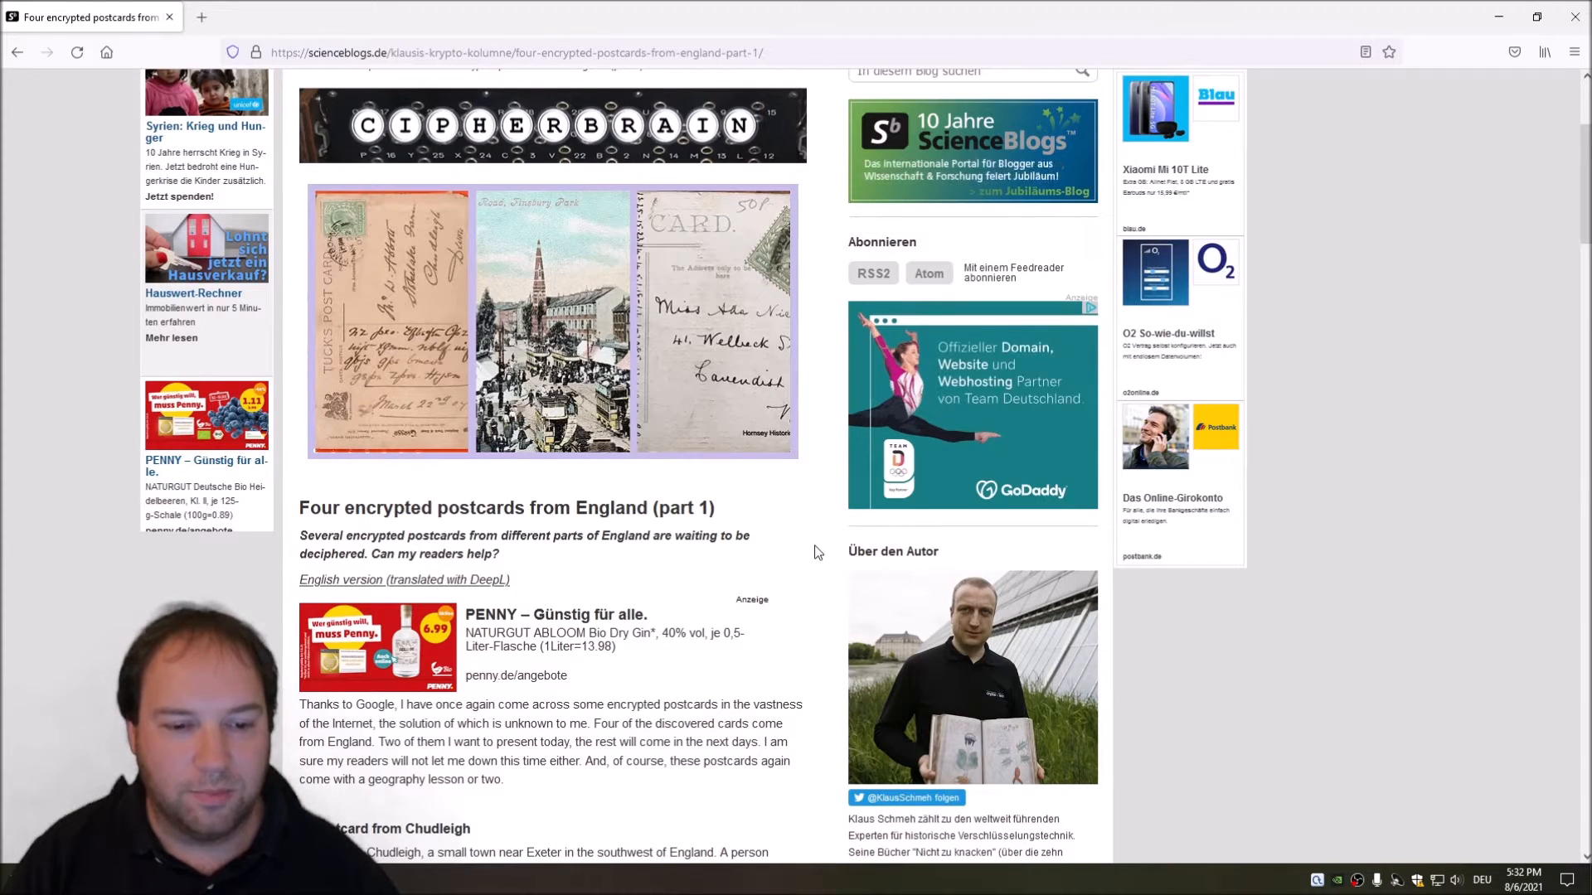
mouse_move(766, 368)
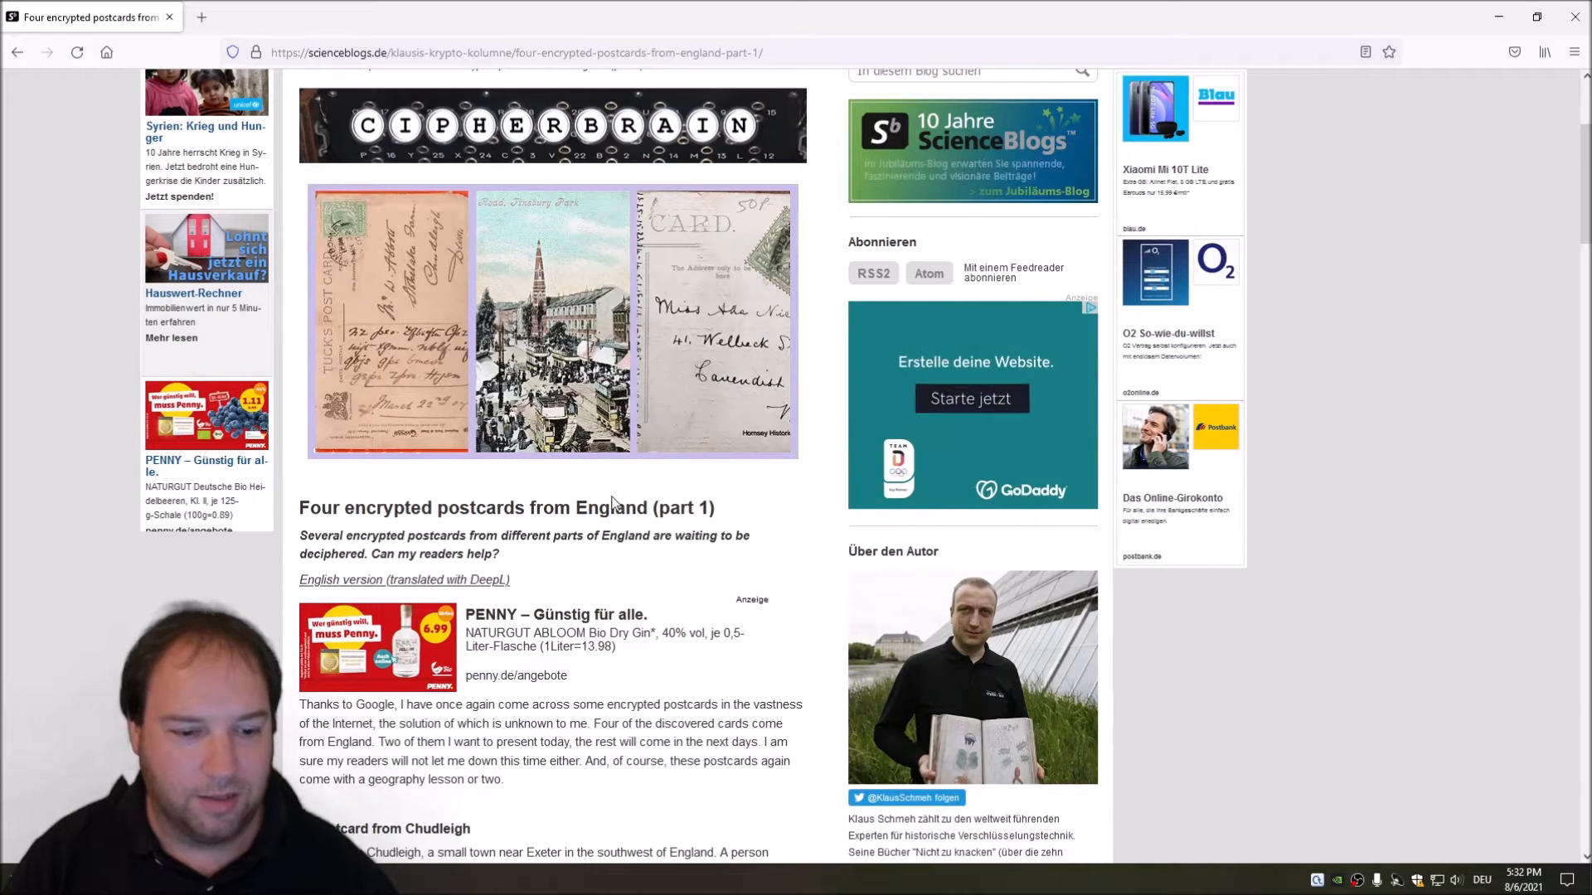
scroll(down, 3)
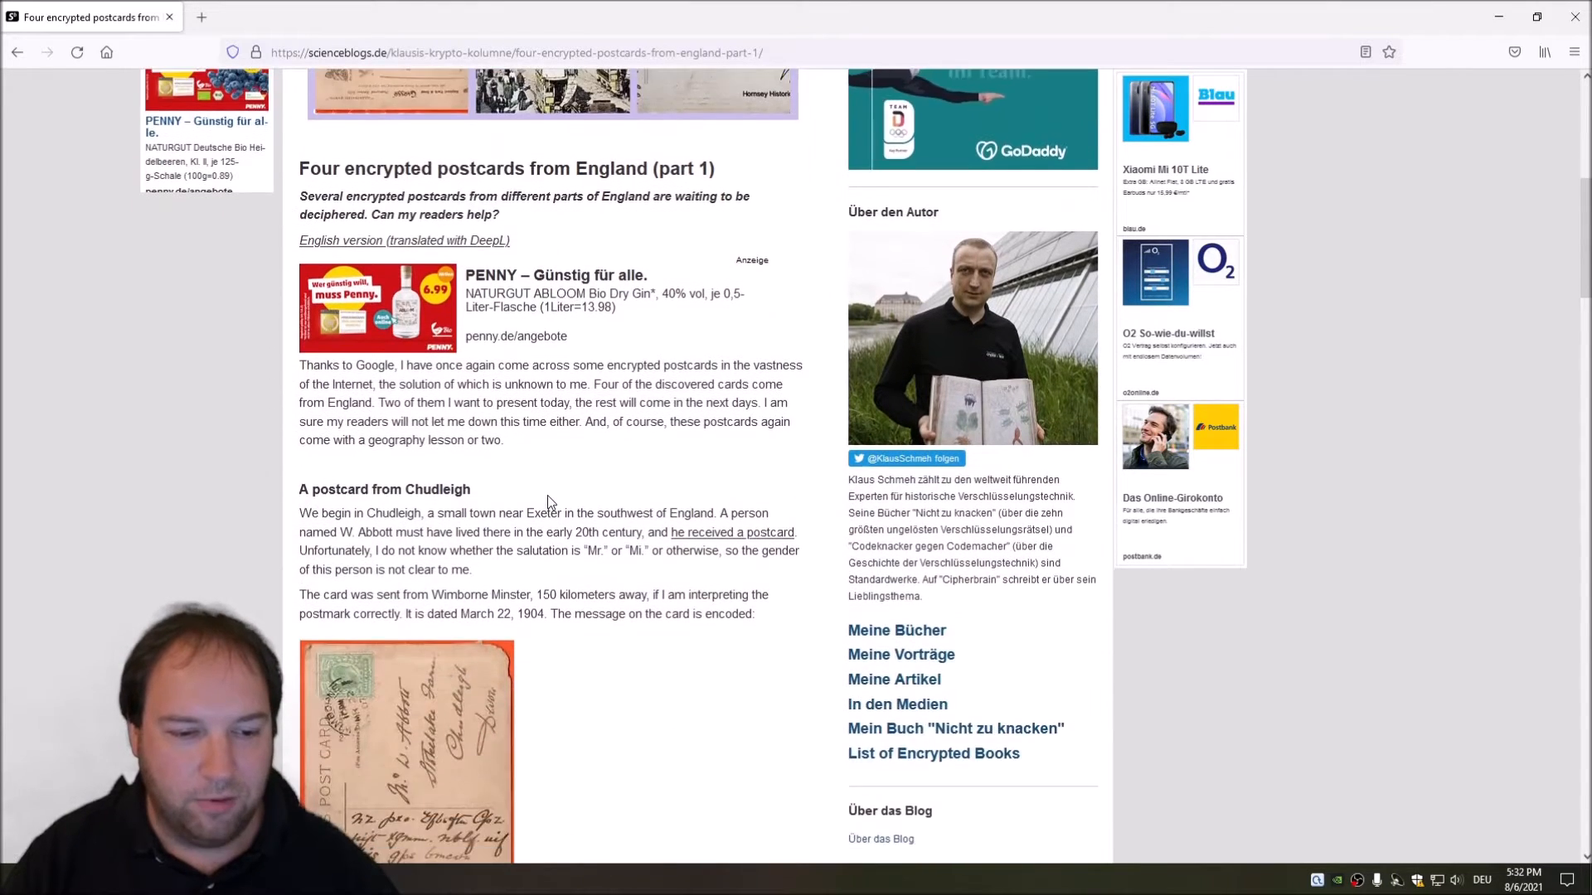
scroll(down, 3)
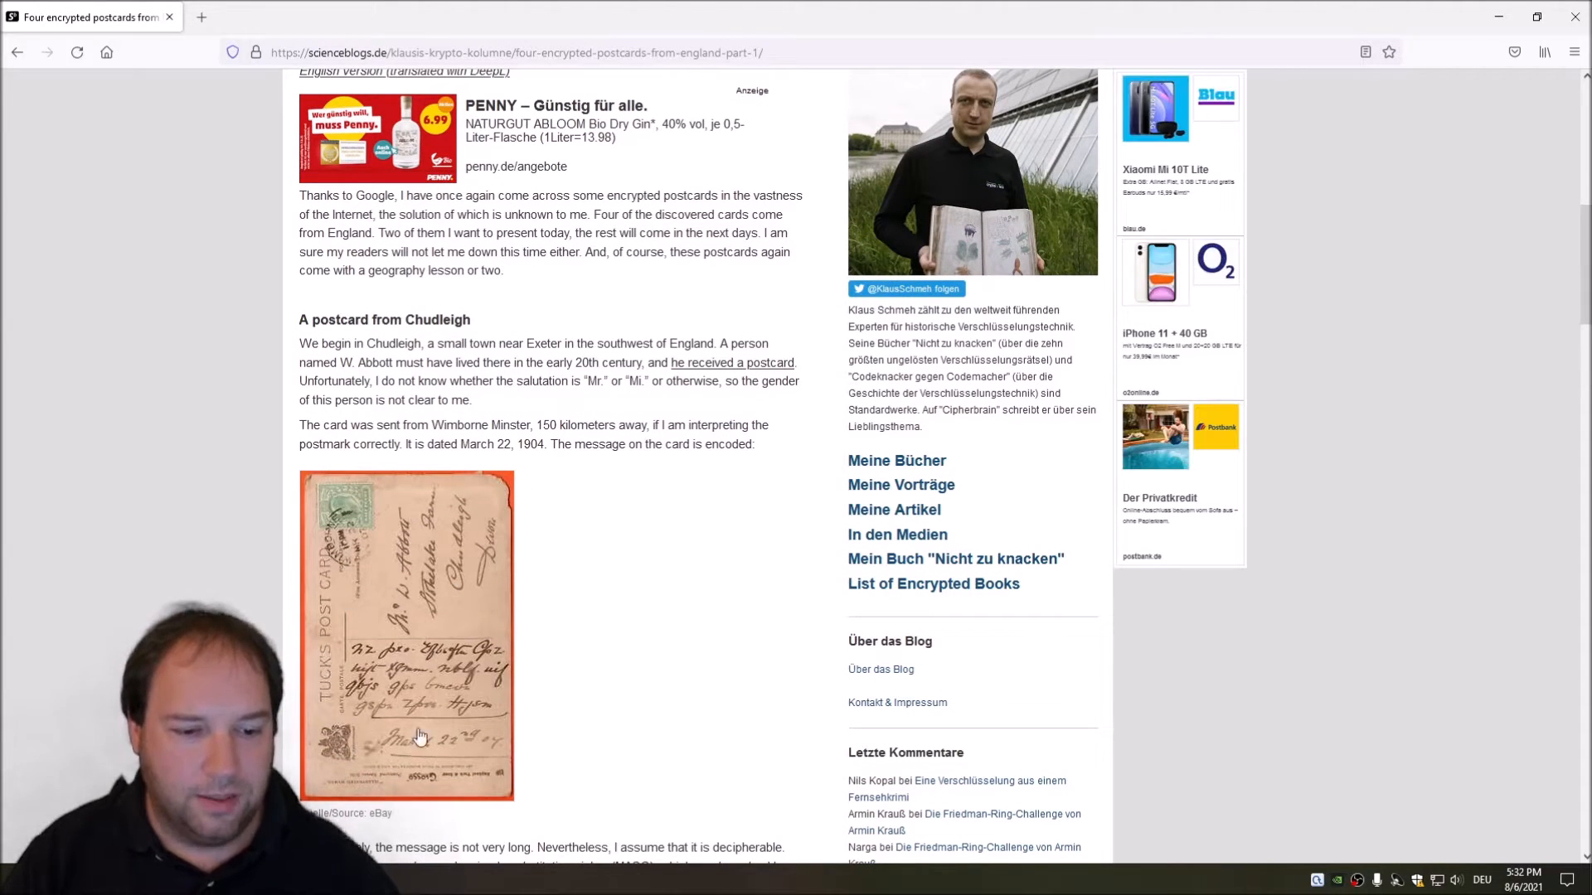
scroll(down, 3)
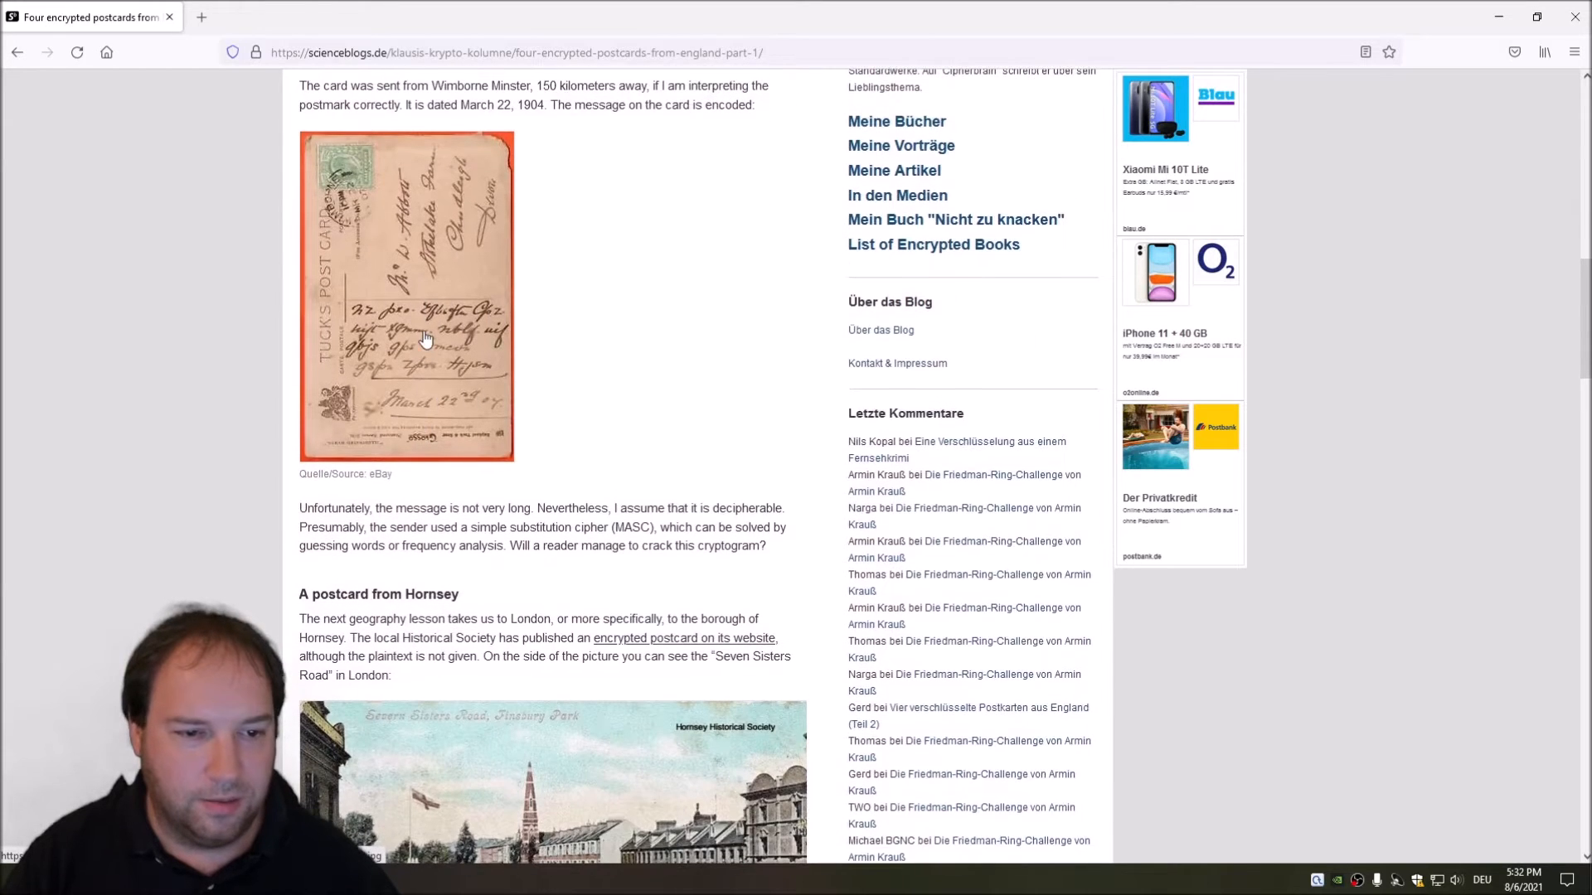
scroll(down, 3)
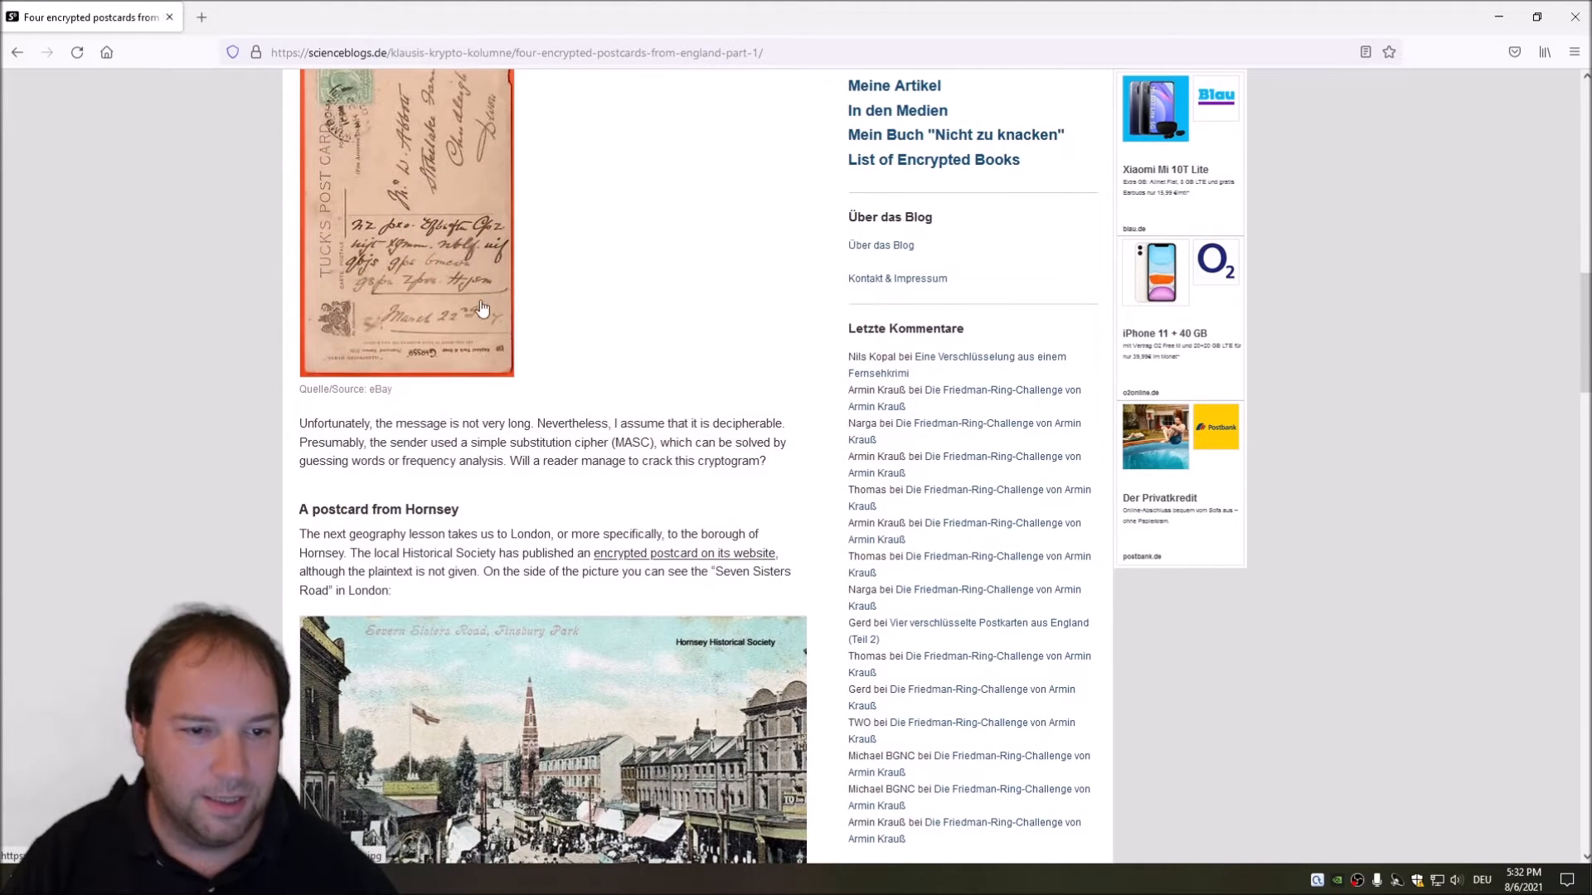
mouse_move(497, 250)
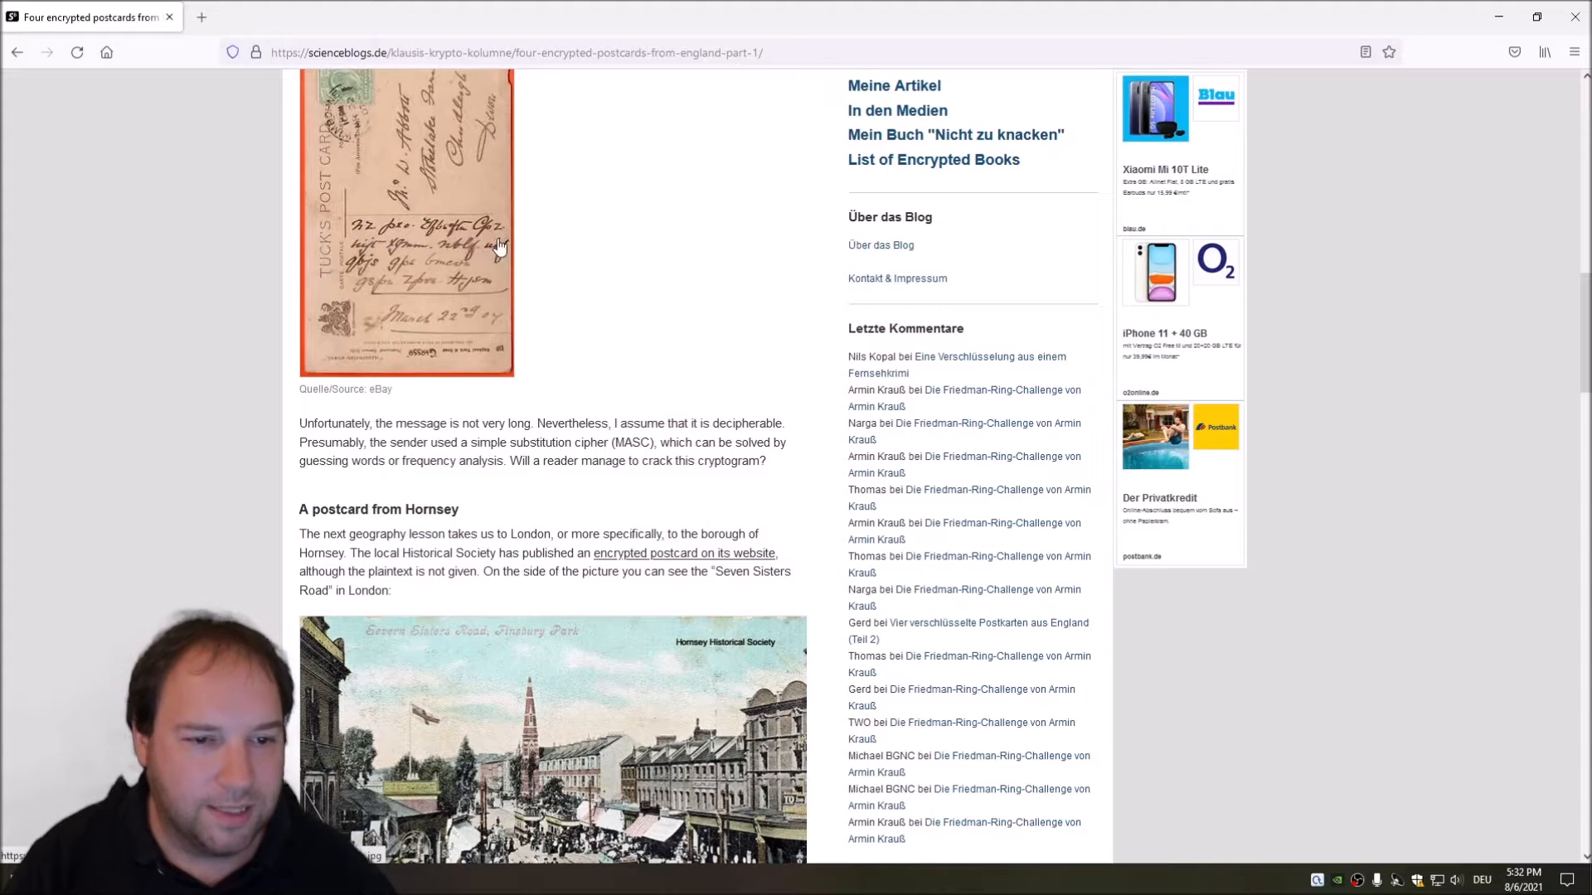
mouse_move(553, 317)
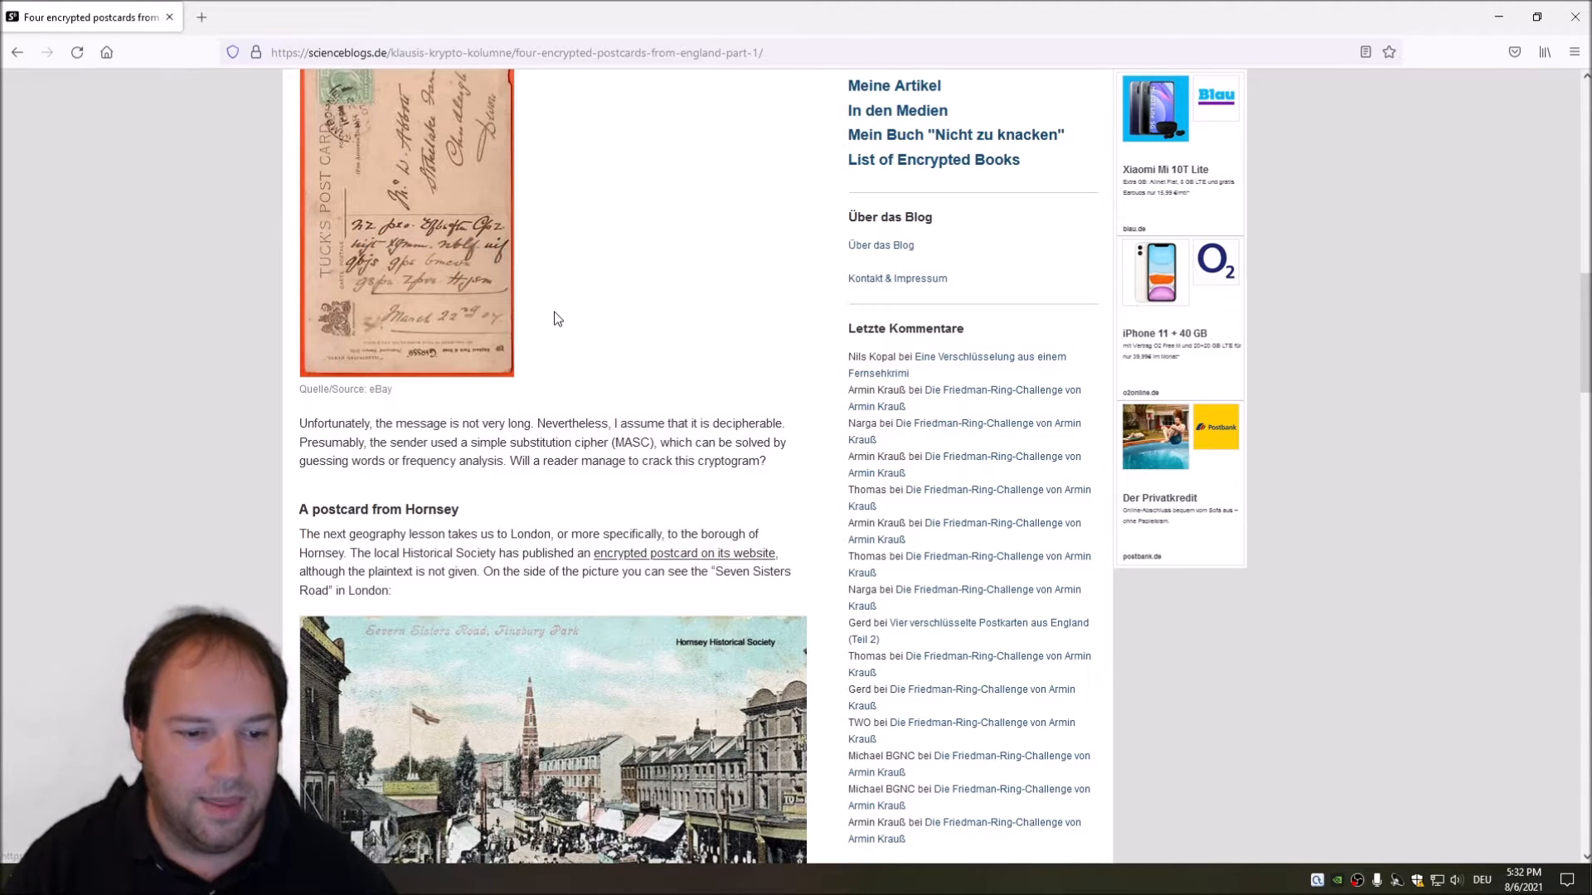
scroll(down, 3)
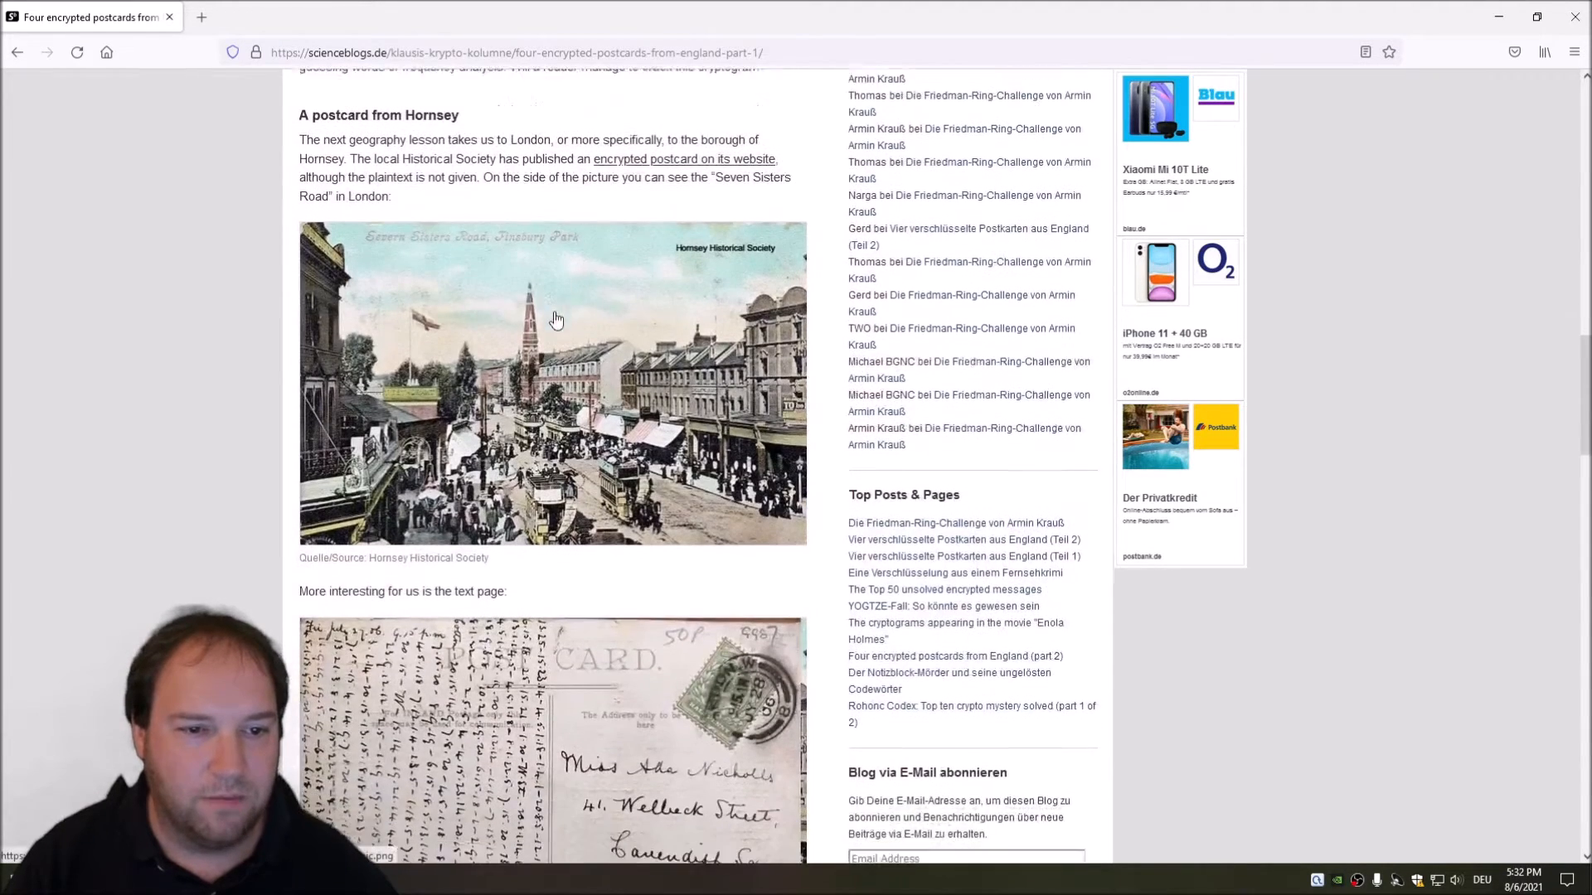
scroll(down, 3)
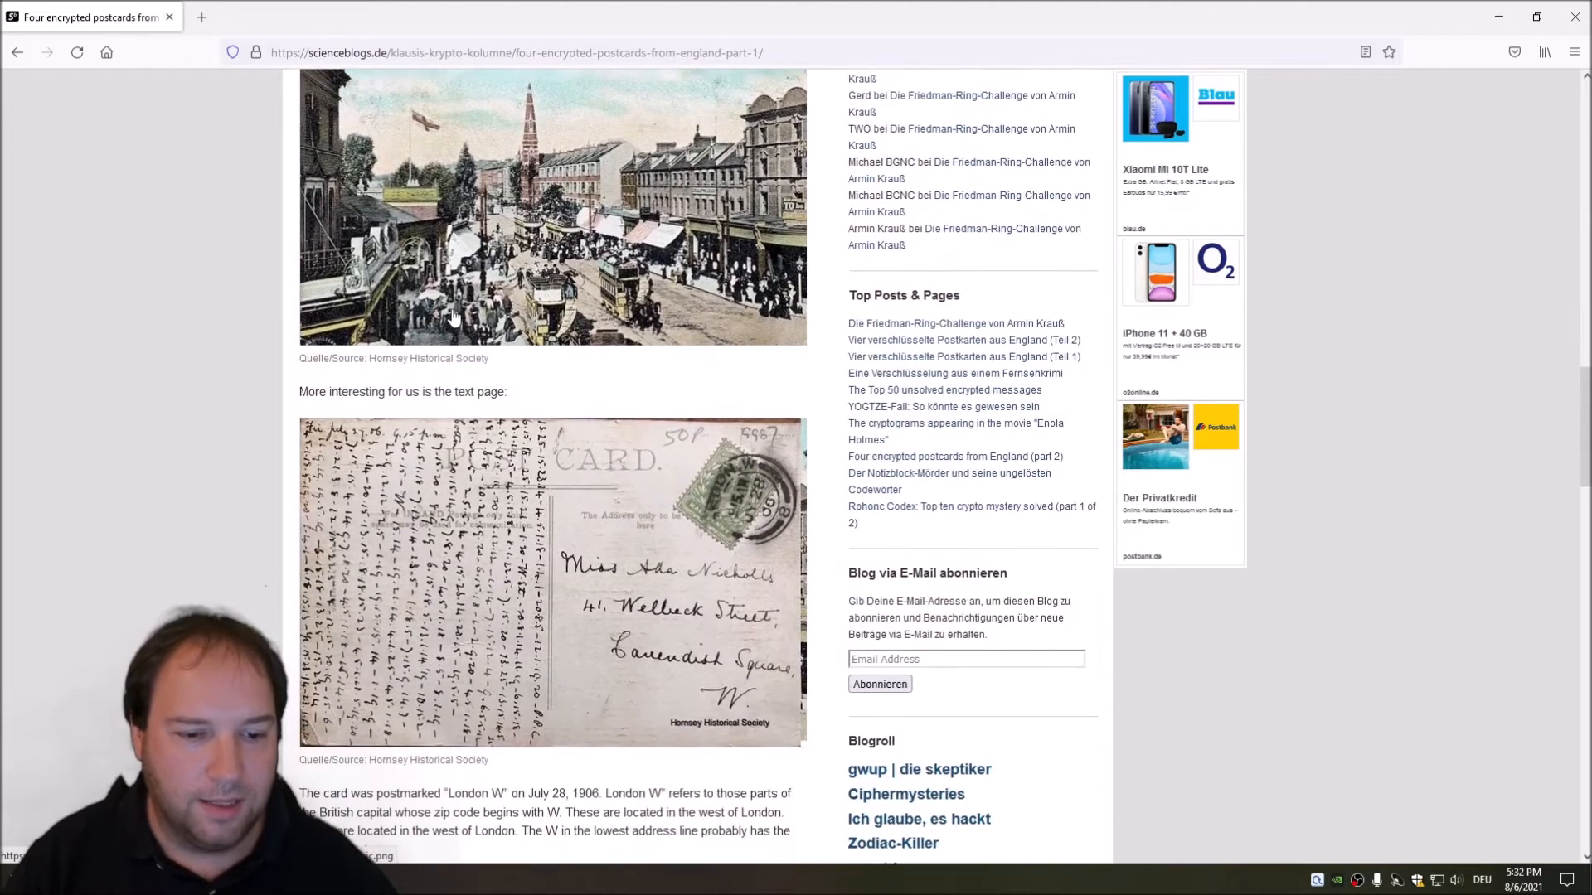
scroll(down, 3)
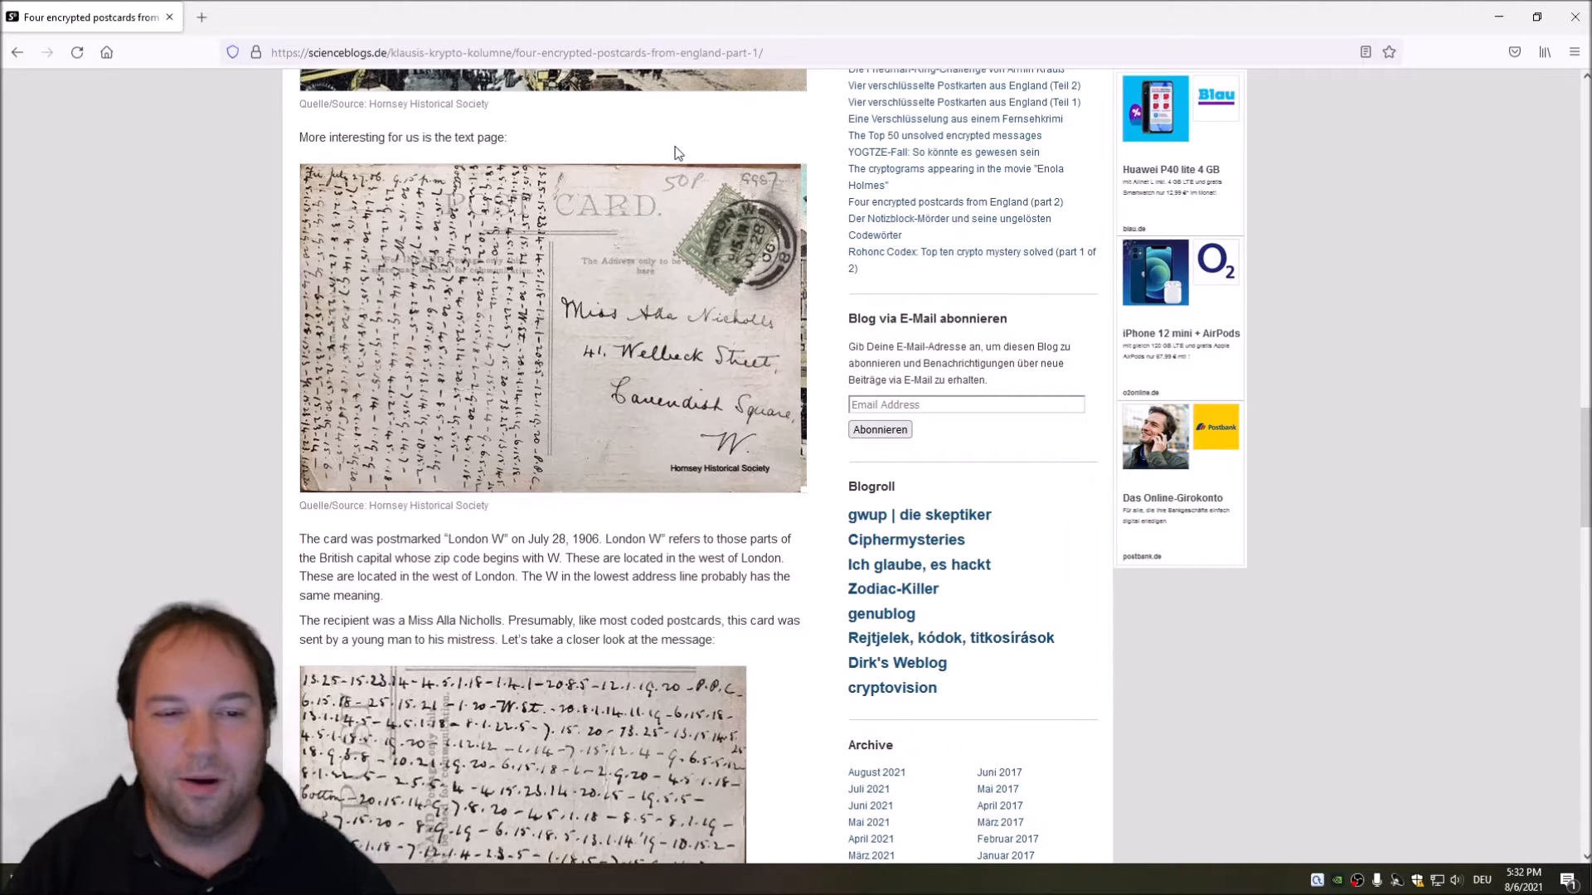
mouse_move(288, 295)
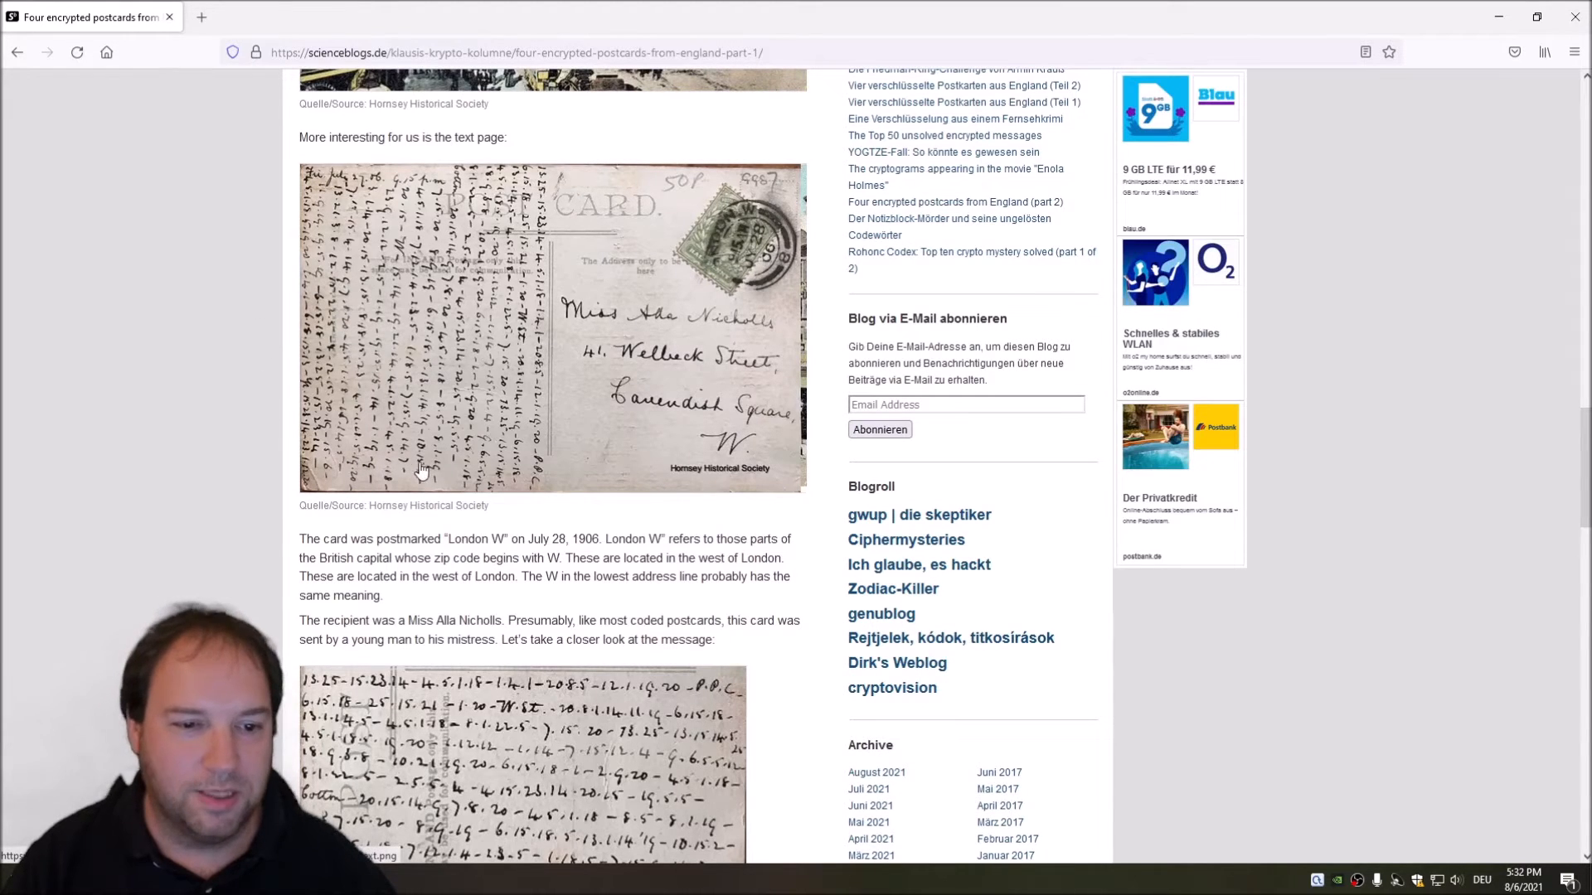
scroll(up, 3)
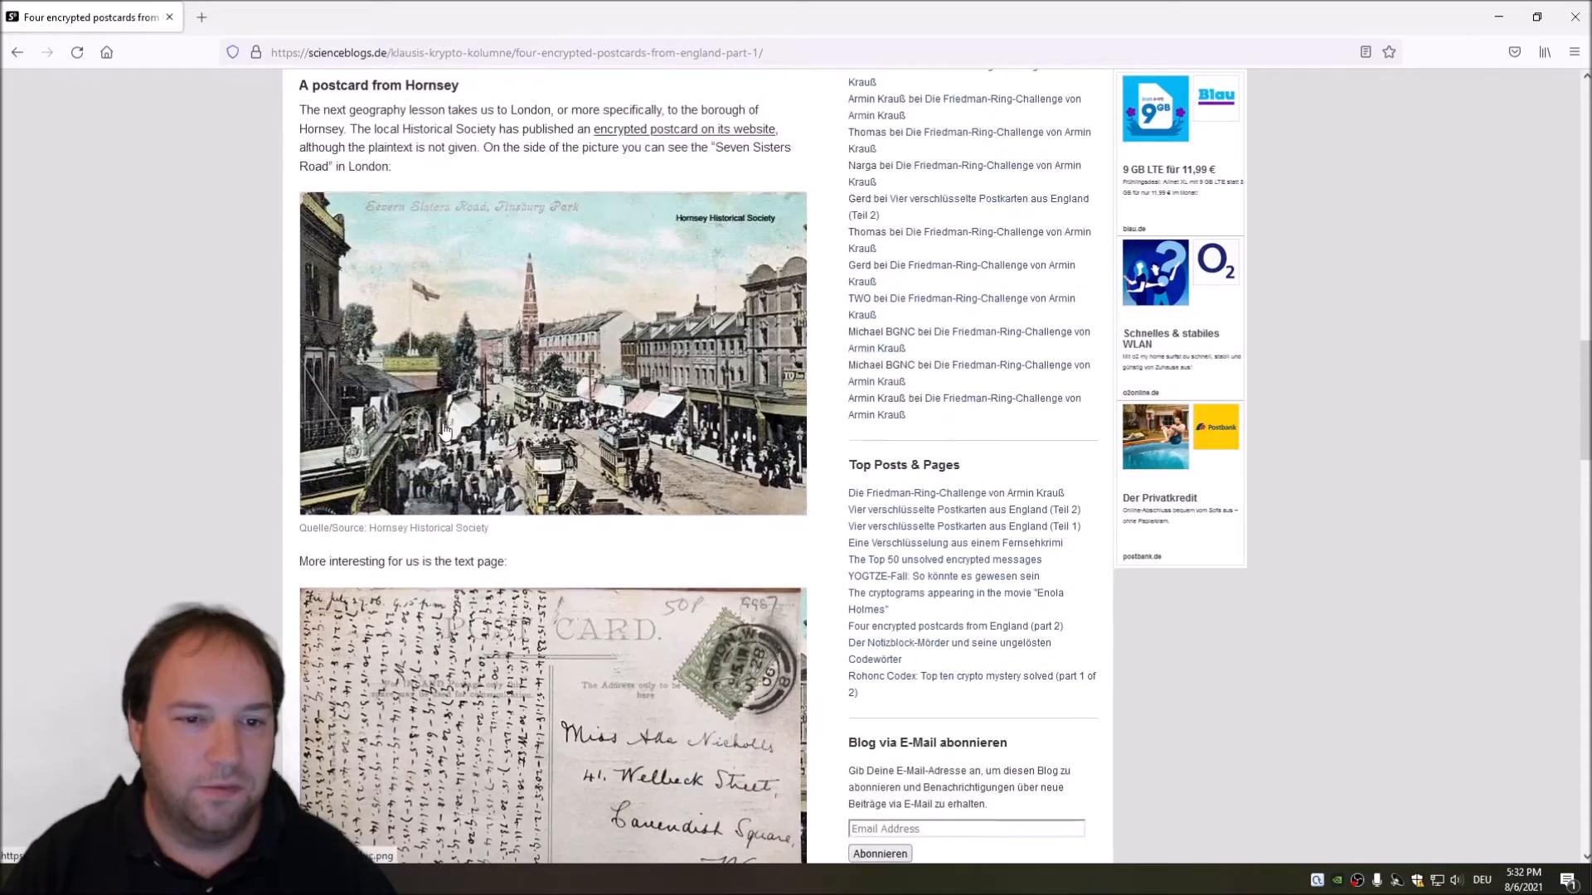
scroll(up, 3)
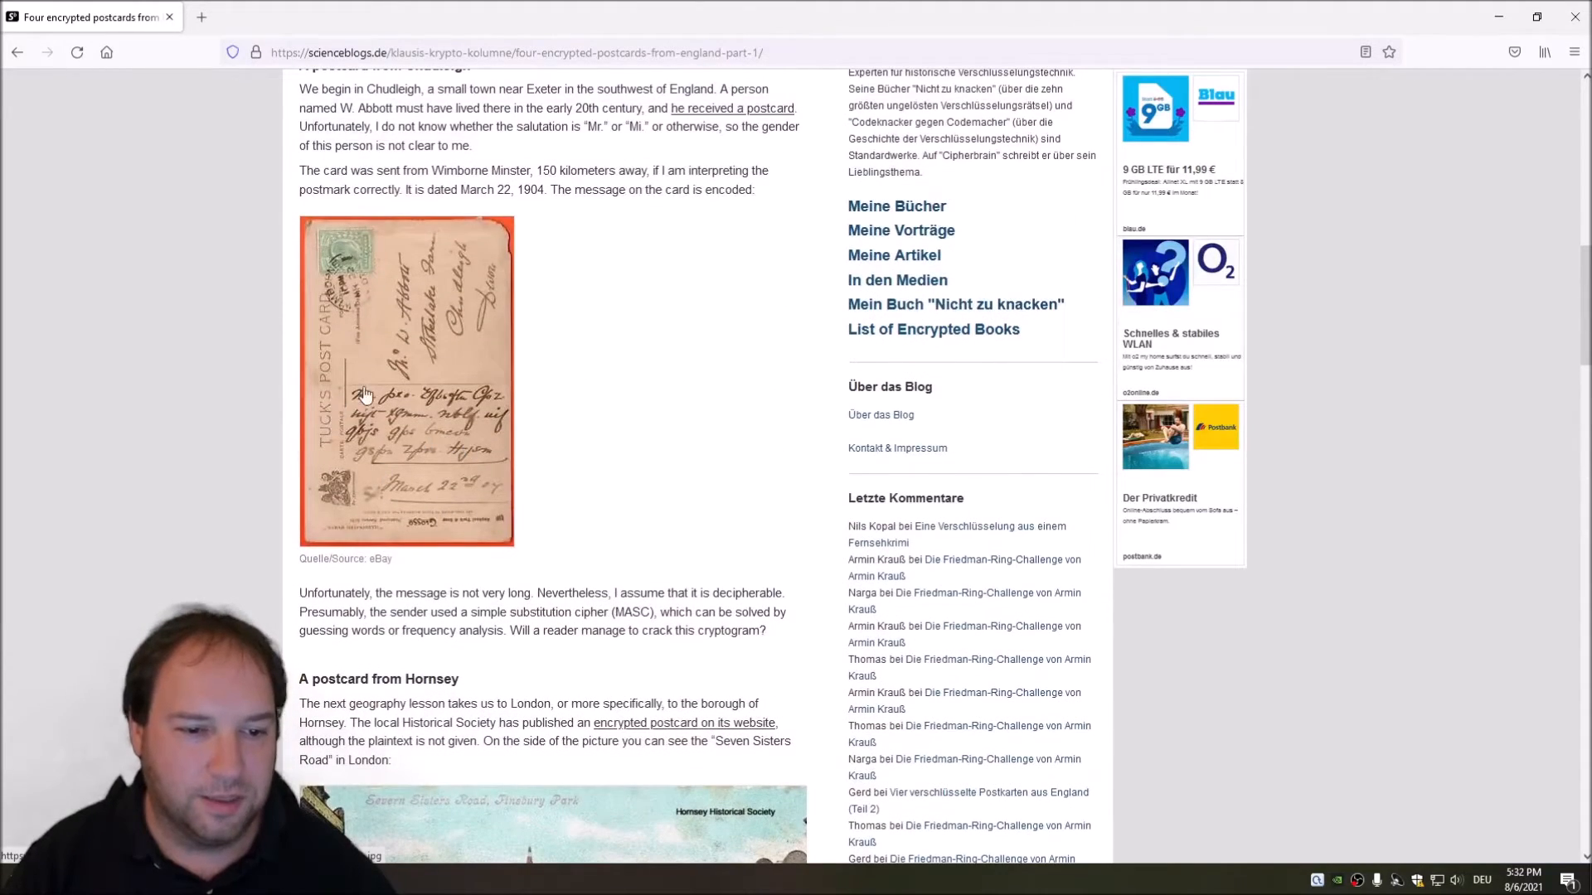
mouse_move(538, 470)
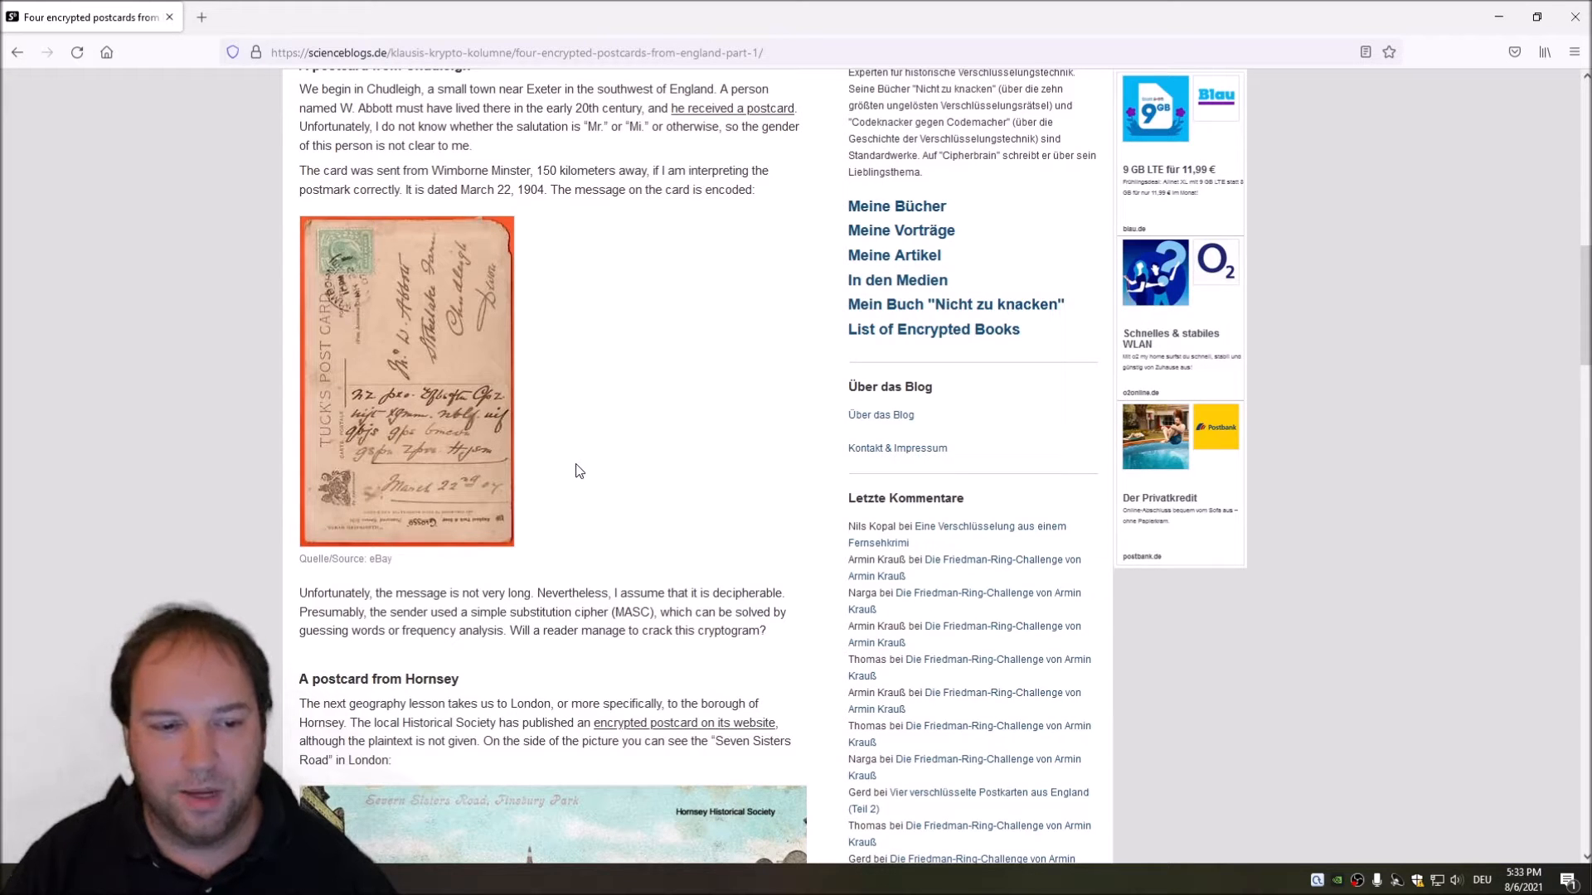
mouse_move(575, 439)
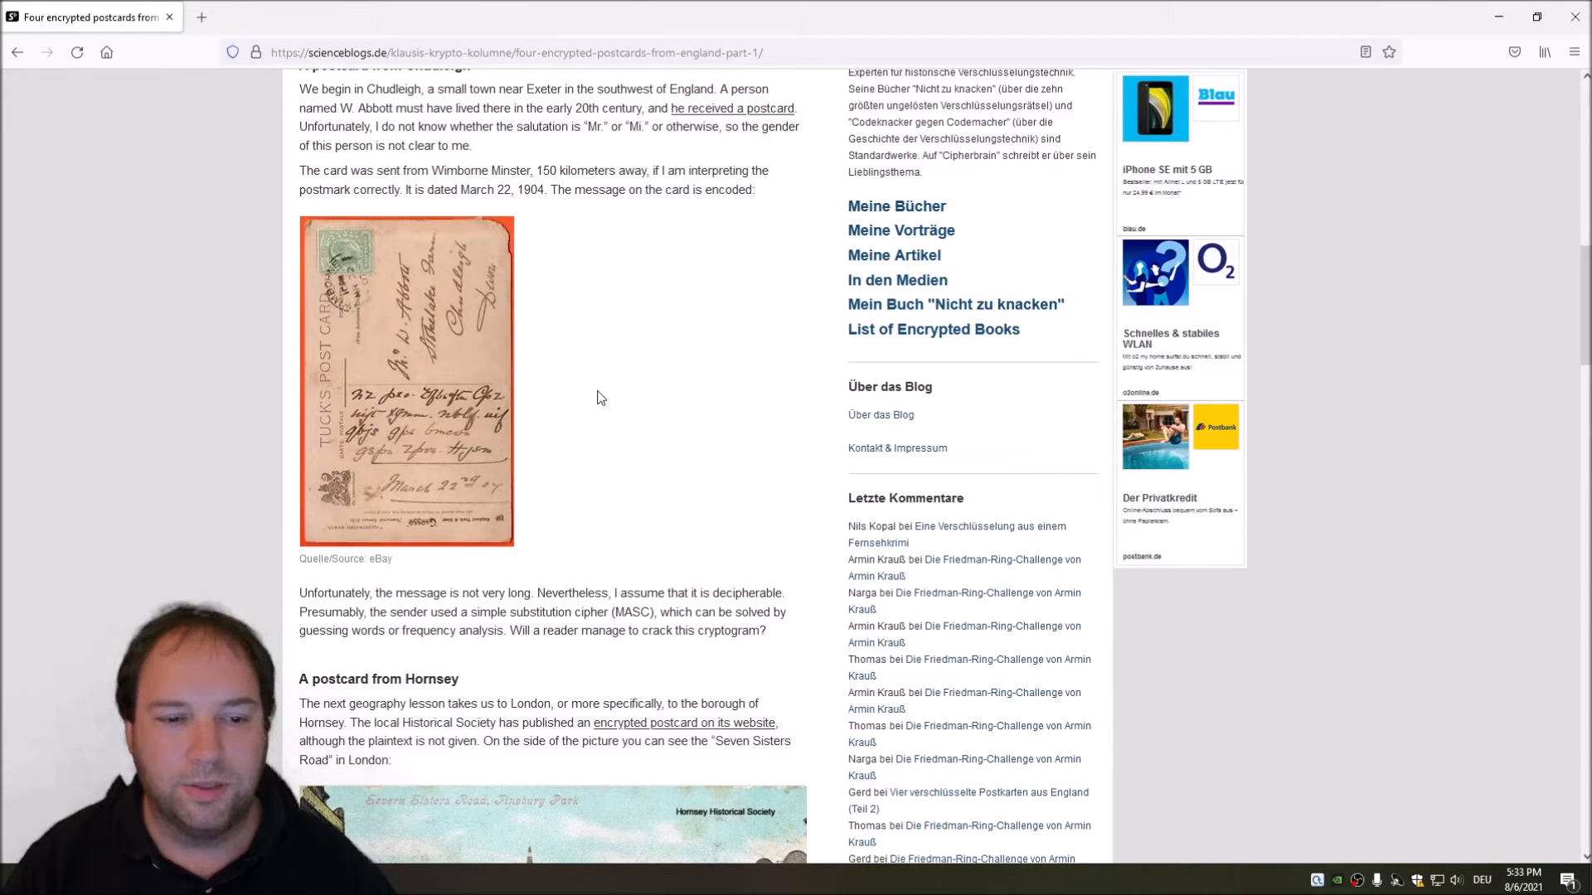
mouse_move(622, 402)
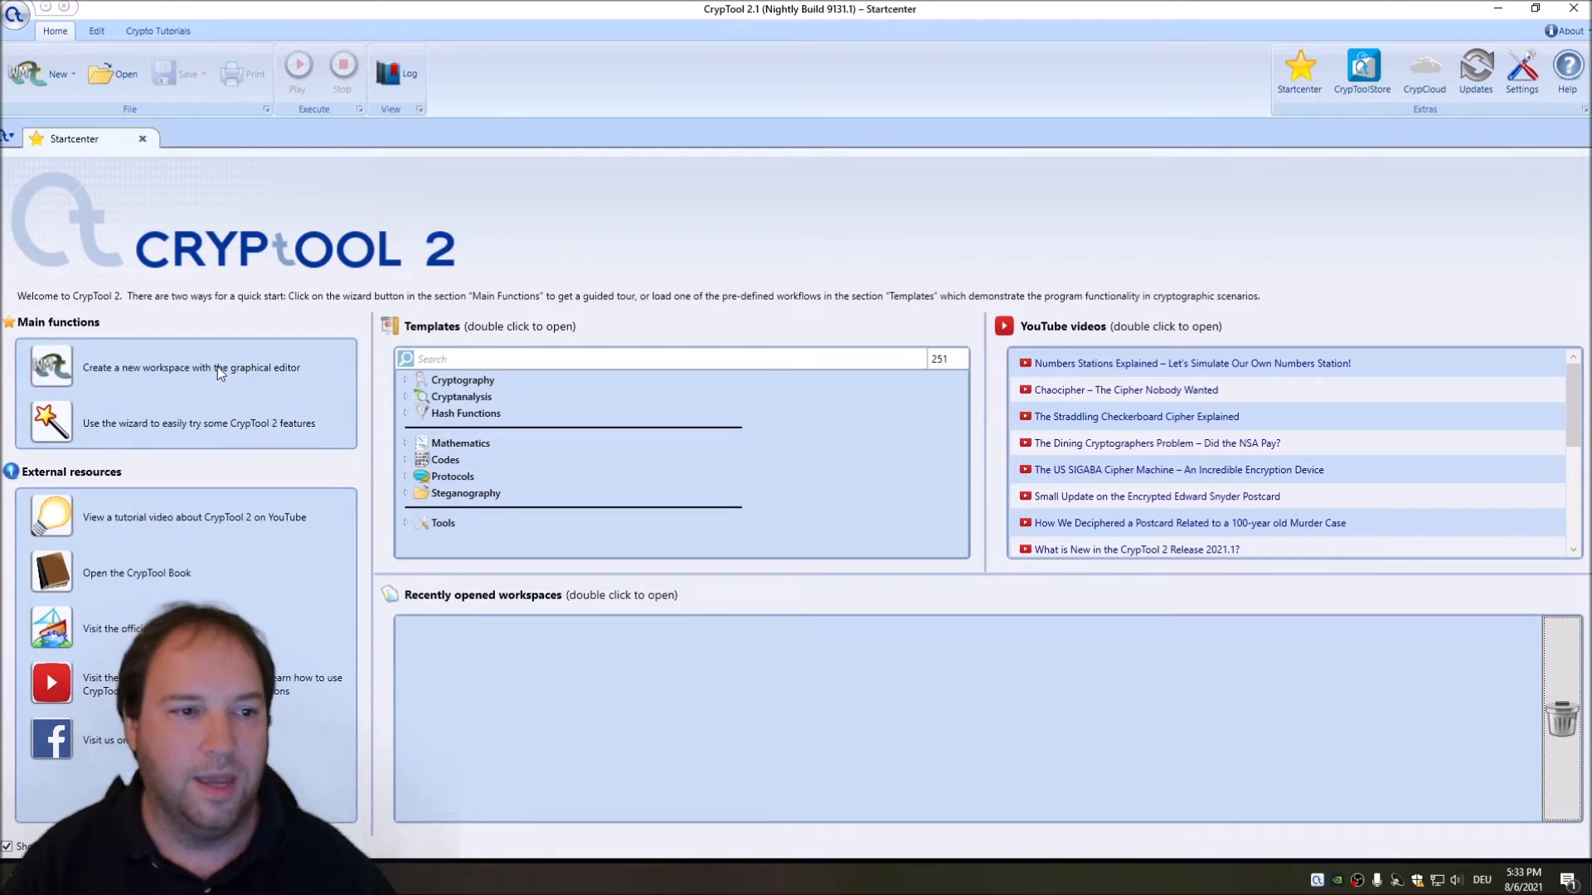
mouse_move(264, 340)
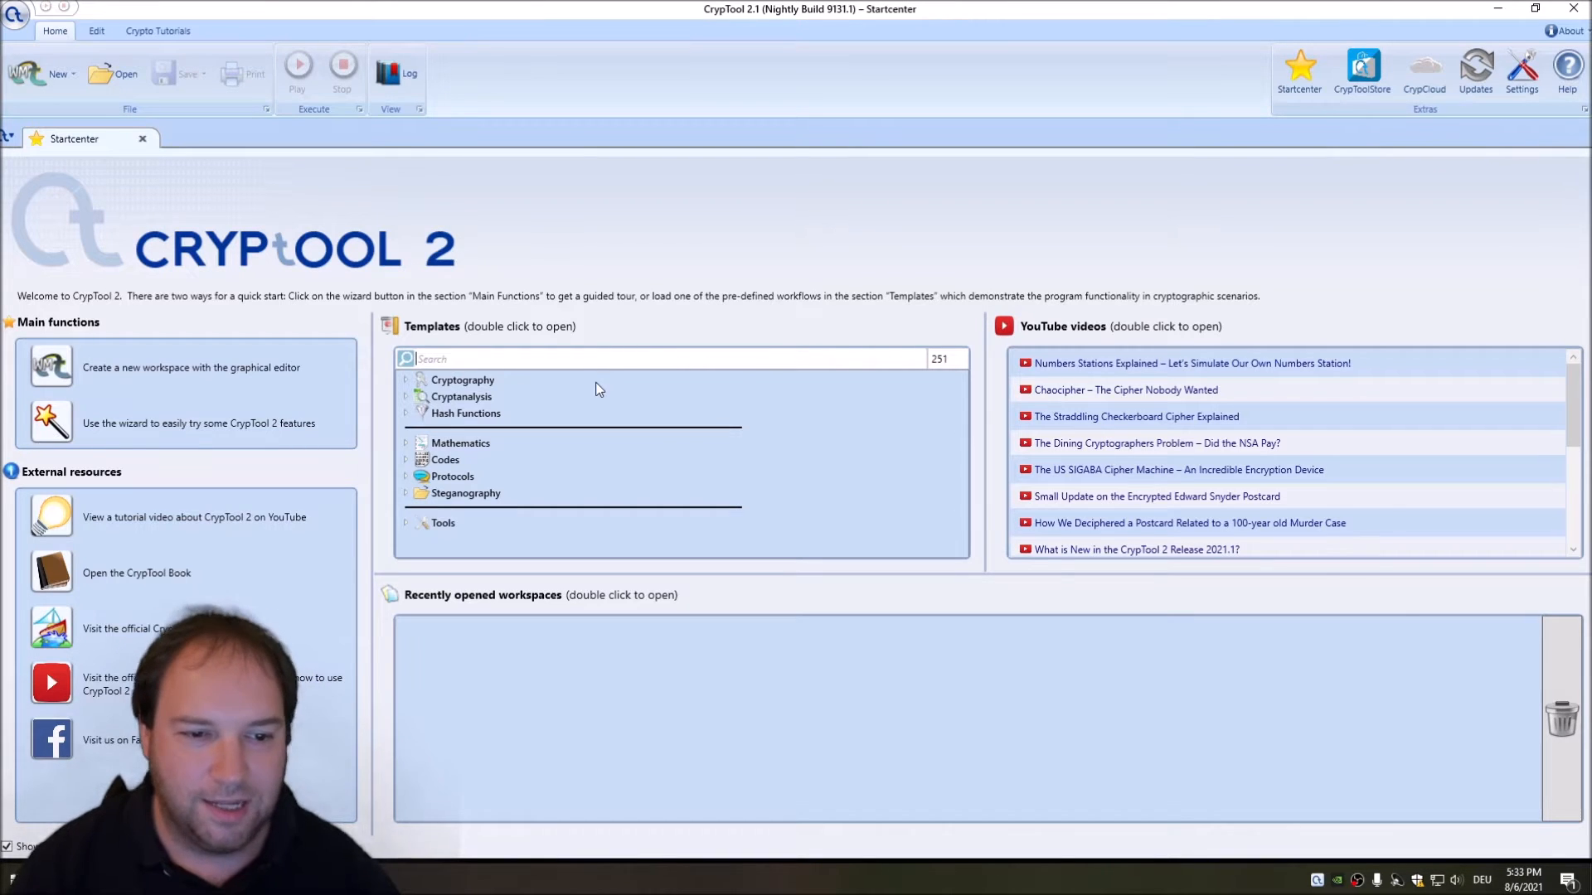
Step: Filter templates with 'mono' and open the Monoalphabetic Substitution Analyzer template
text(mono)
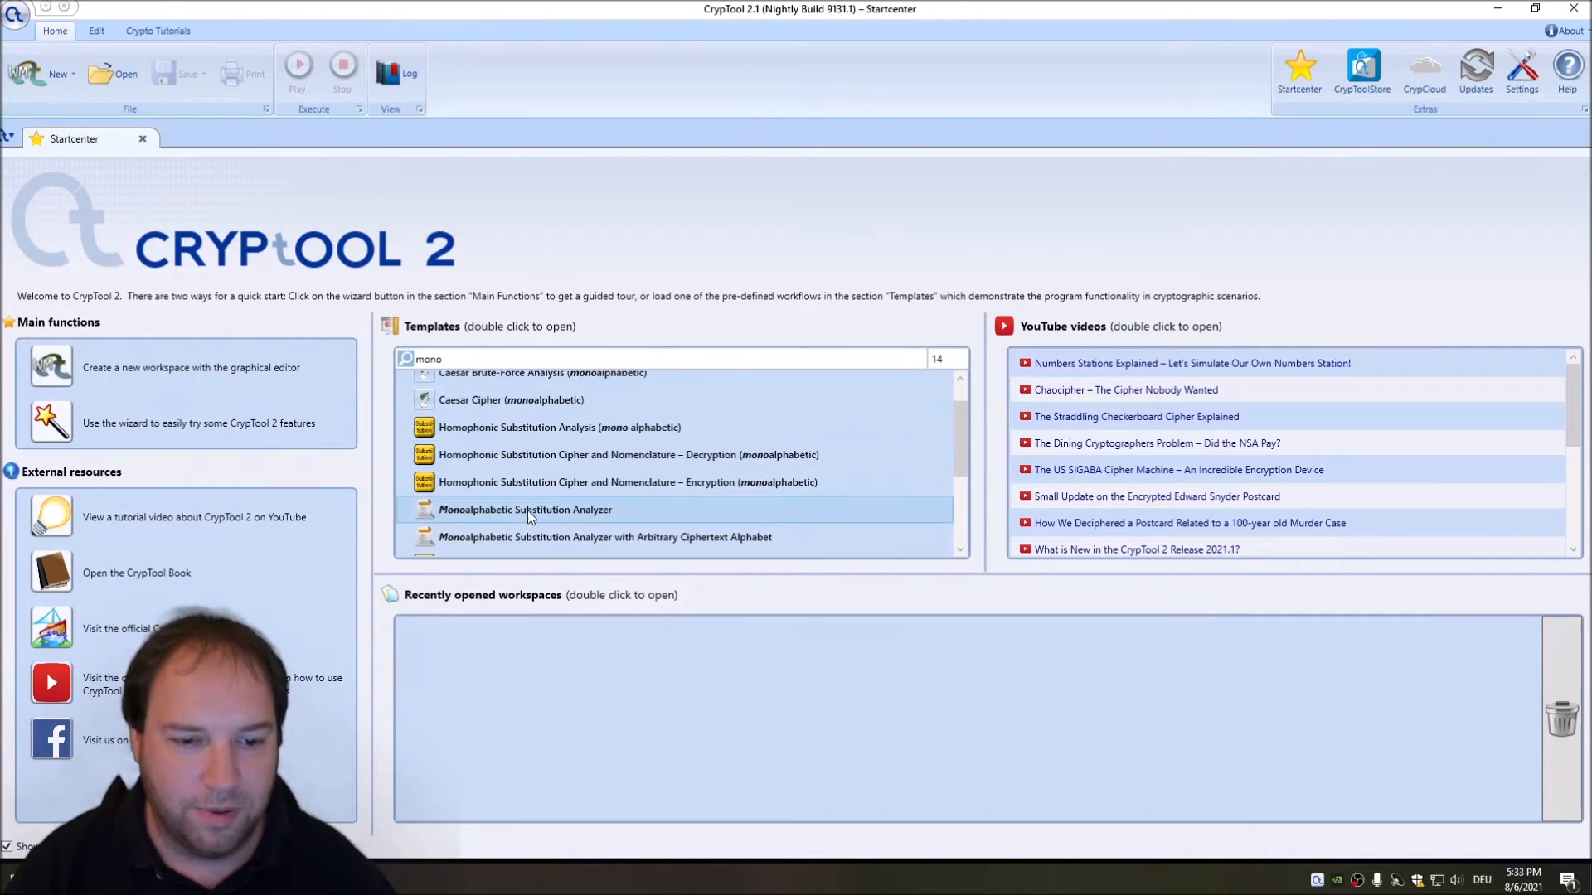
double_click(526, 509)
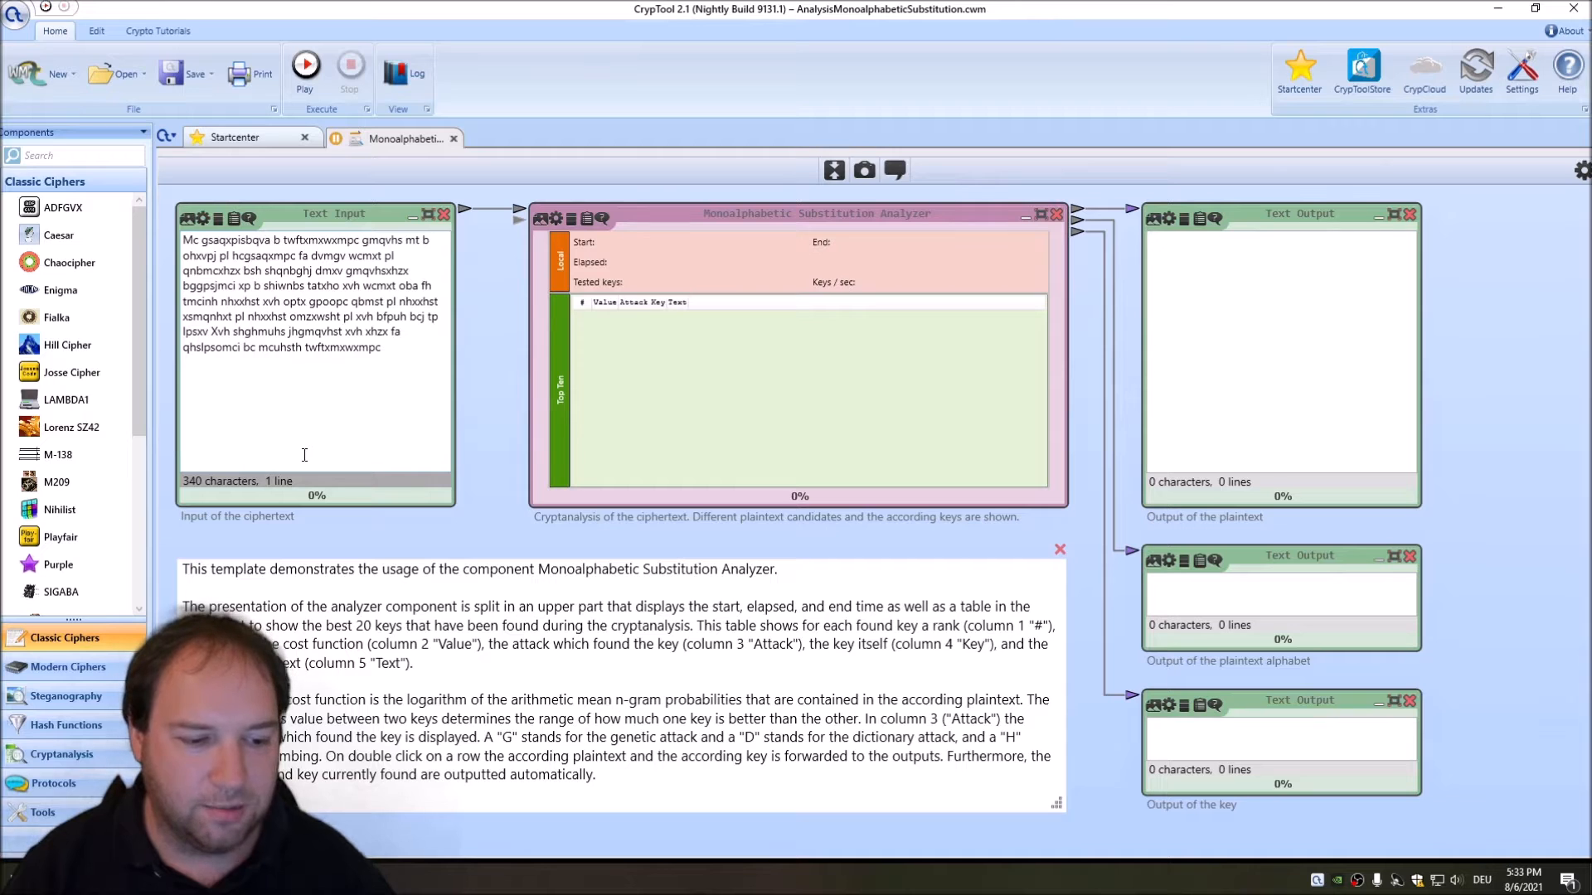
Step: Replace the Text Input's sample text with the four-line, 74-character postcard ciphertext
click(305, 295)
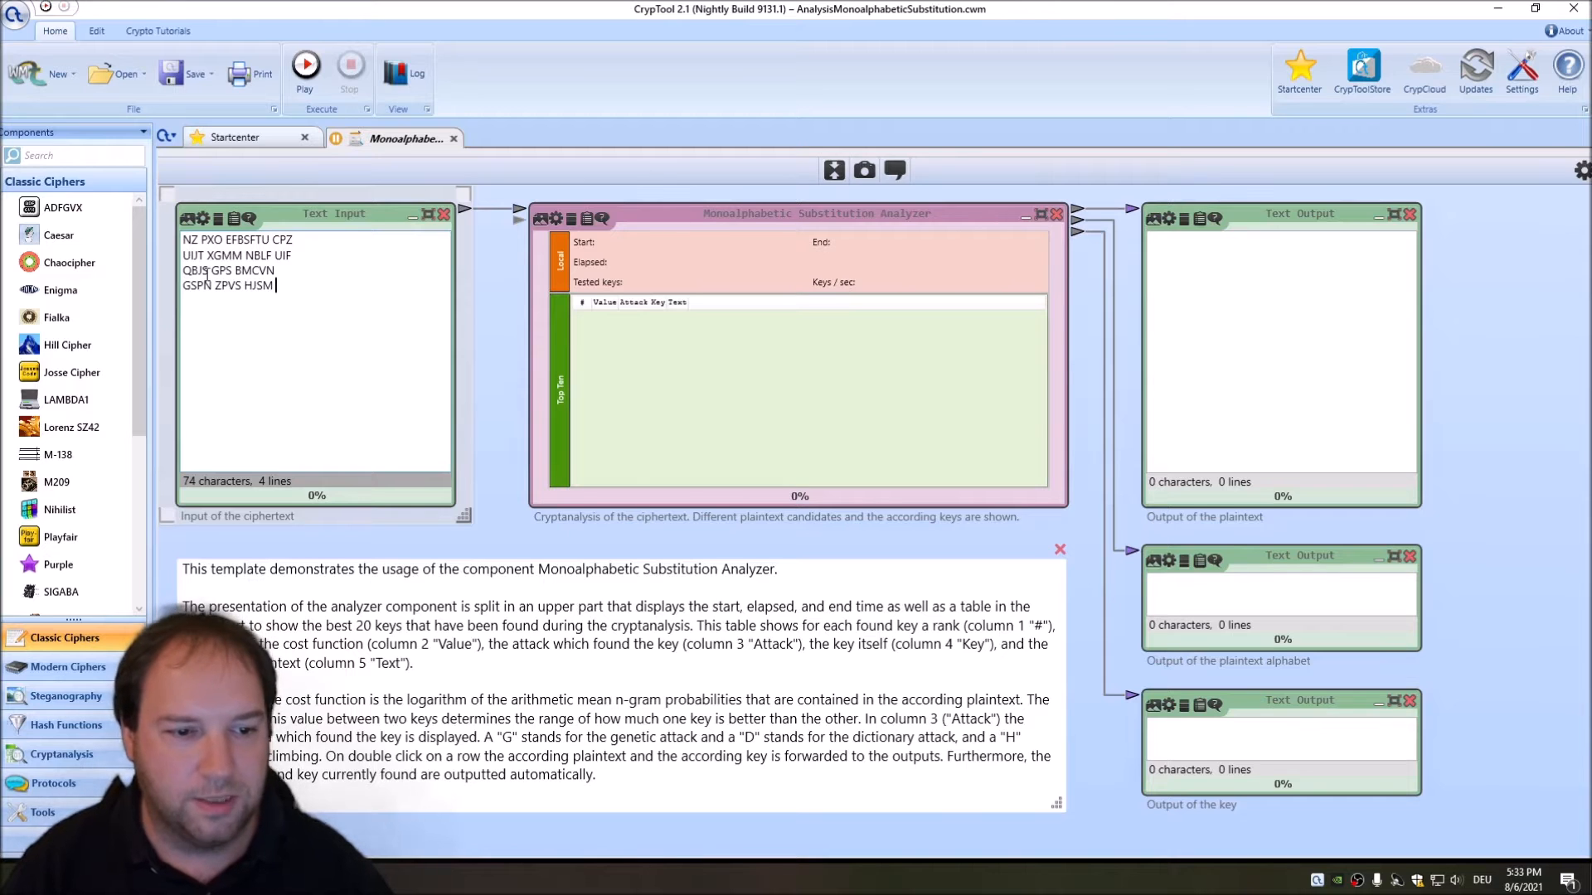
mouse_move(257, 294)
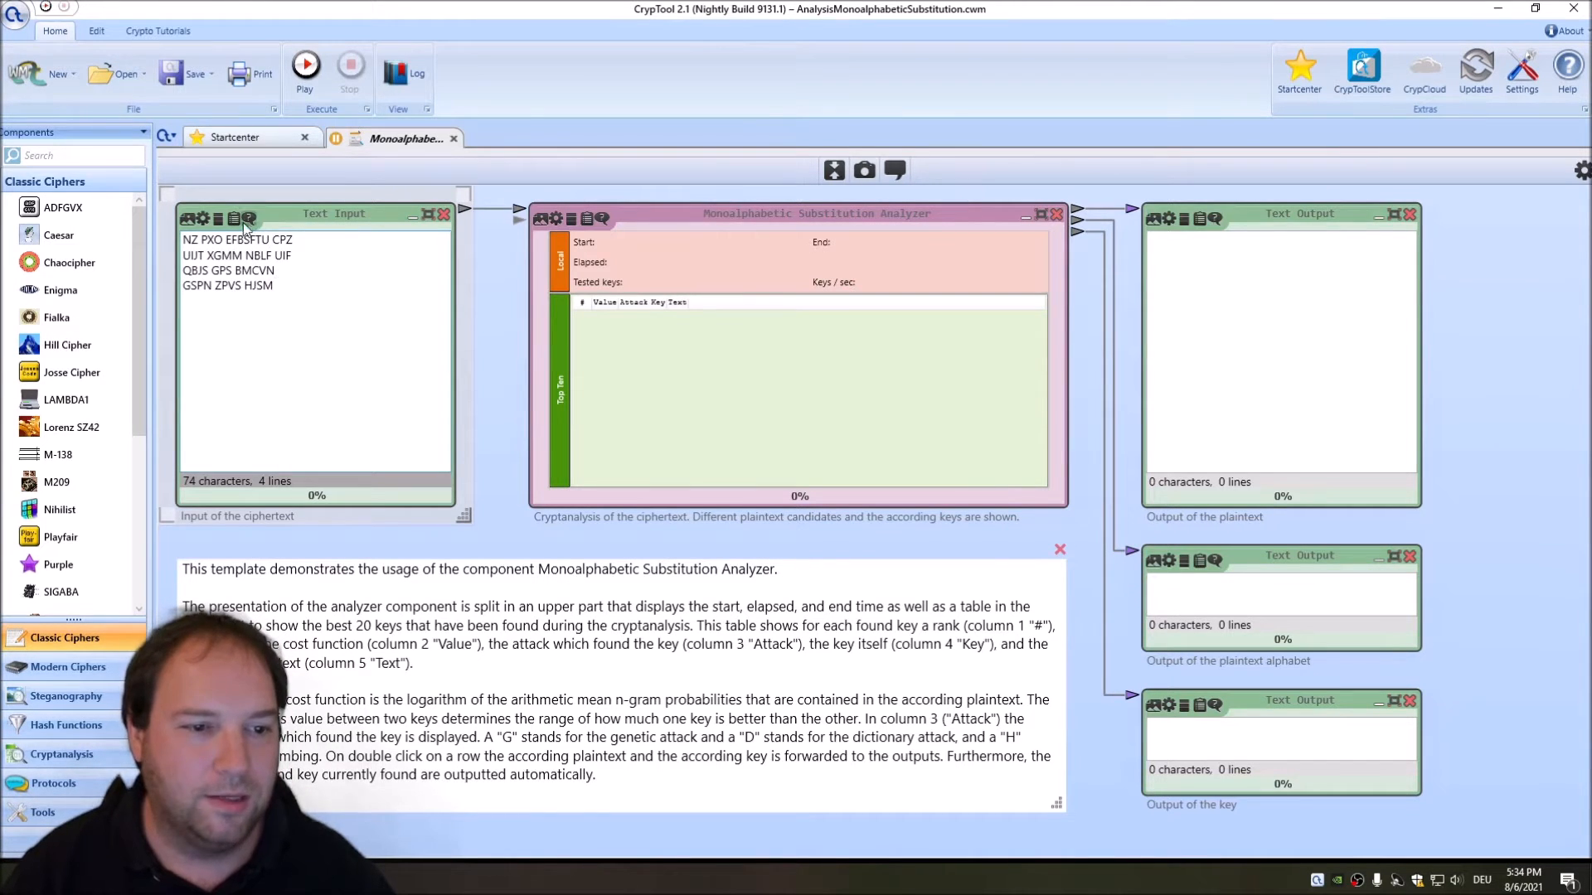
mouse_move(737, 236)
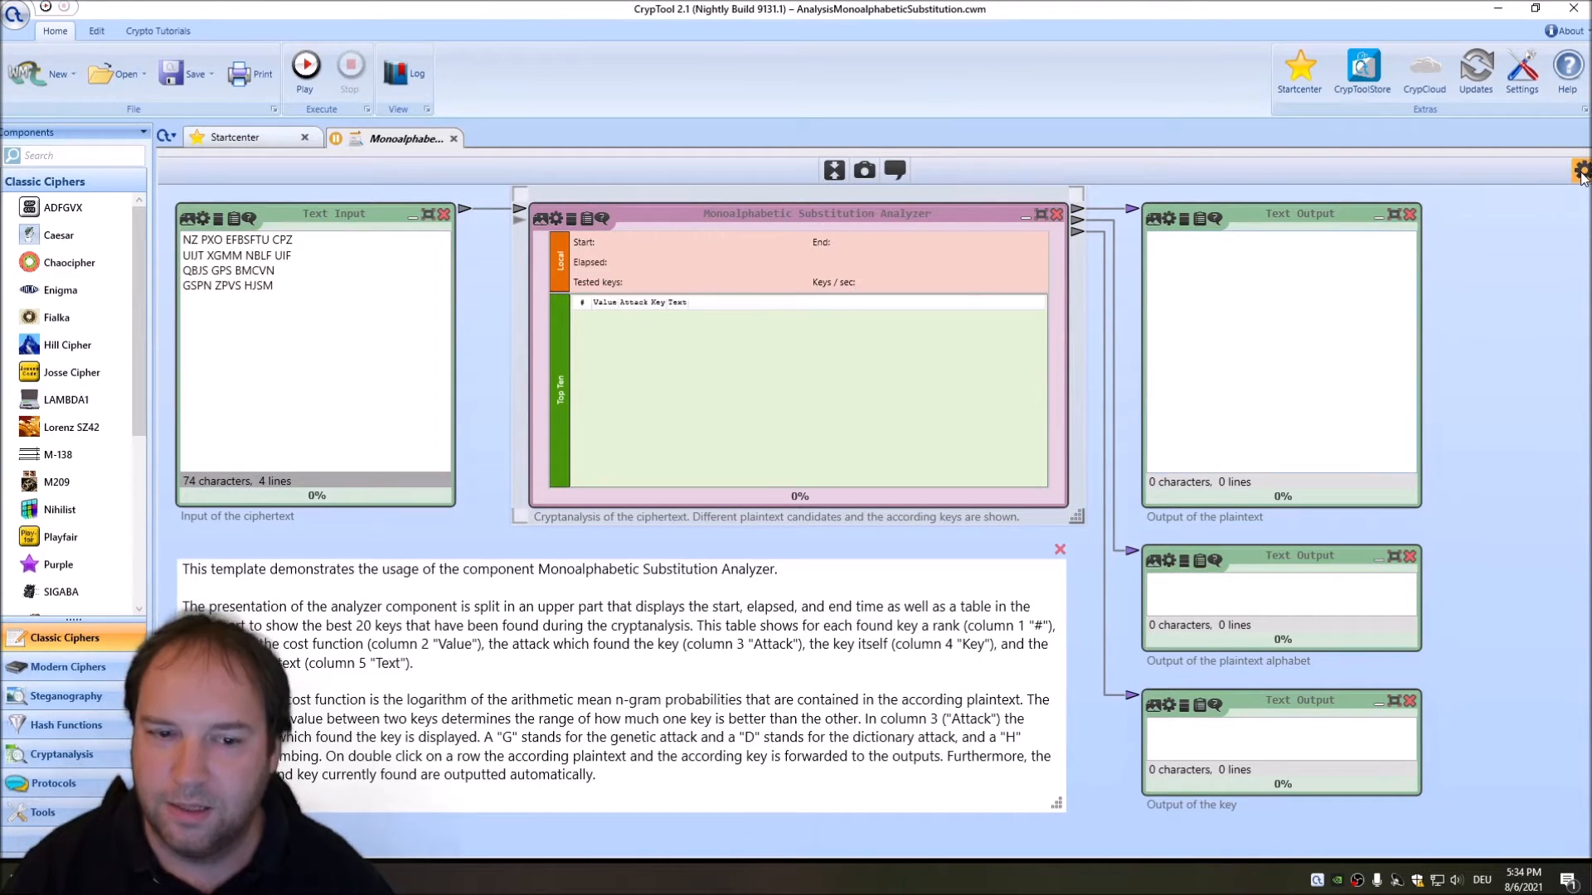
Step: Show the analyzer's parameters and raise Restarts from 100 to 1000
click(1580, 169)
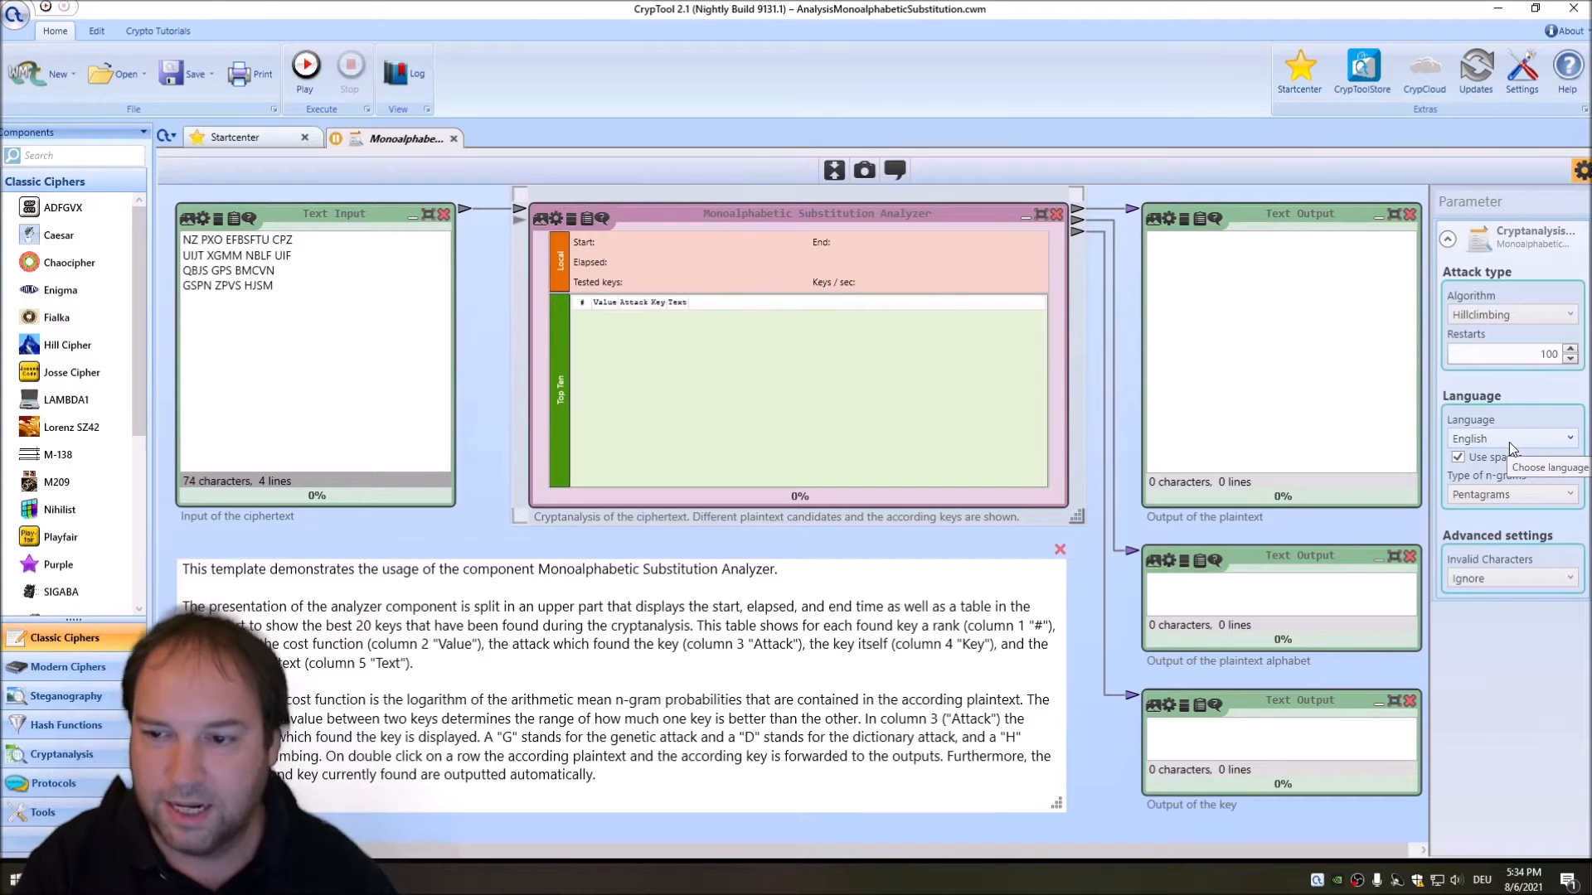
click(1569, 349)
text(0)
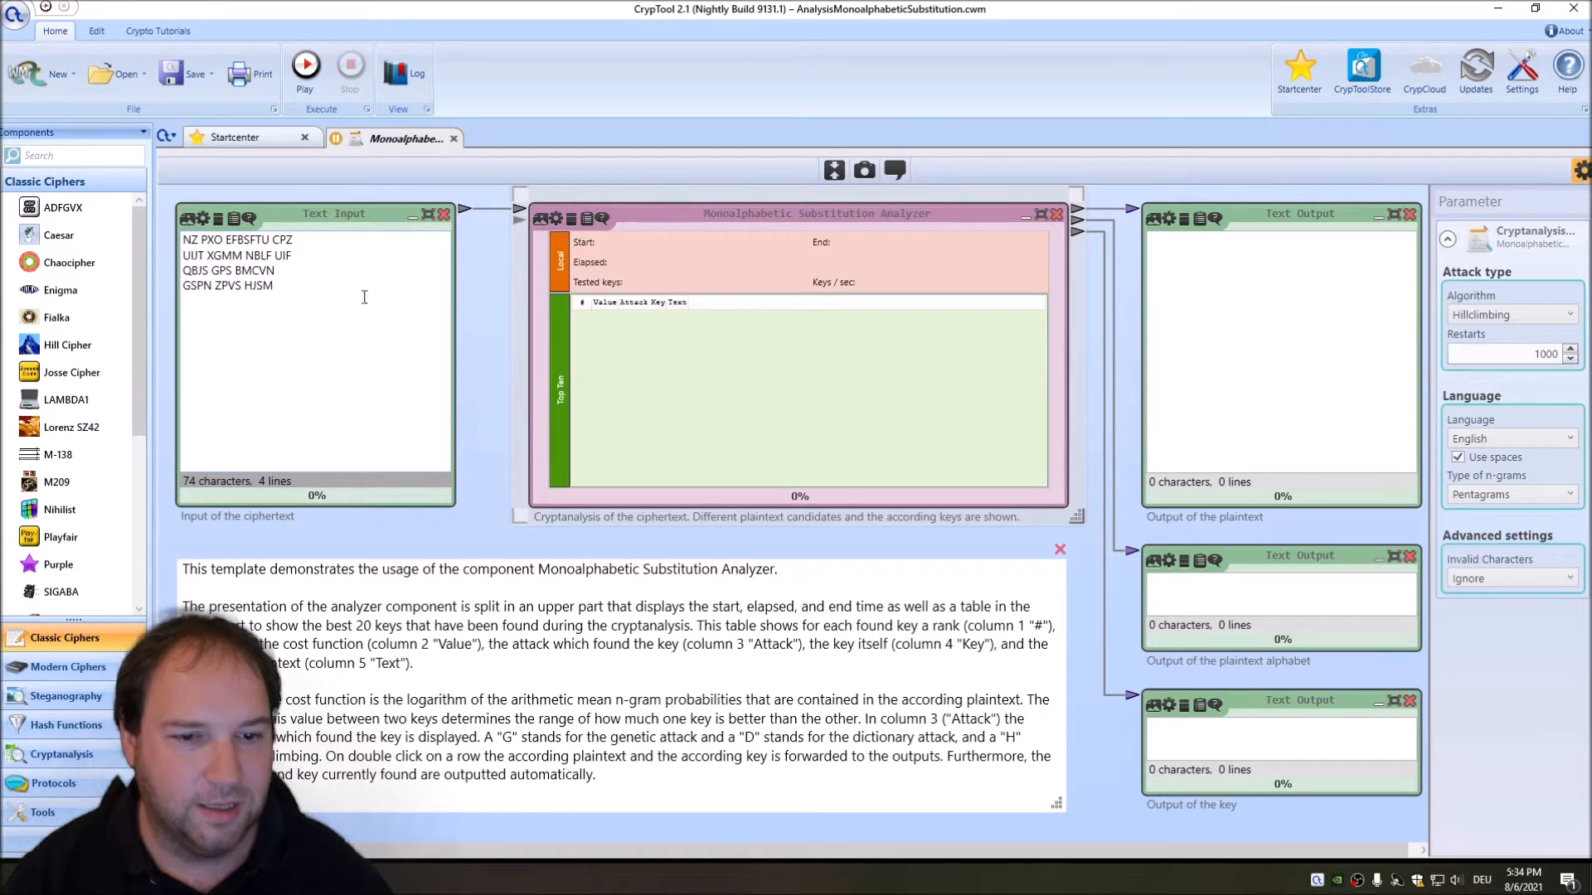
click(303, 68)
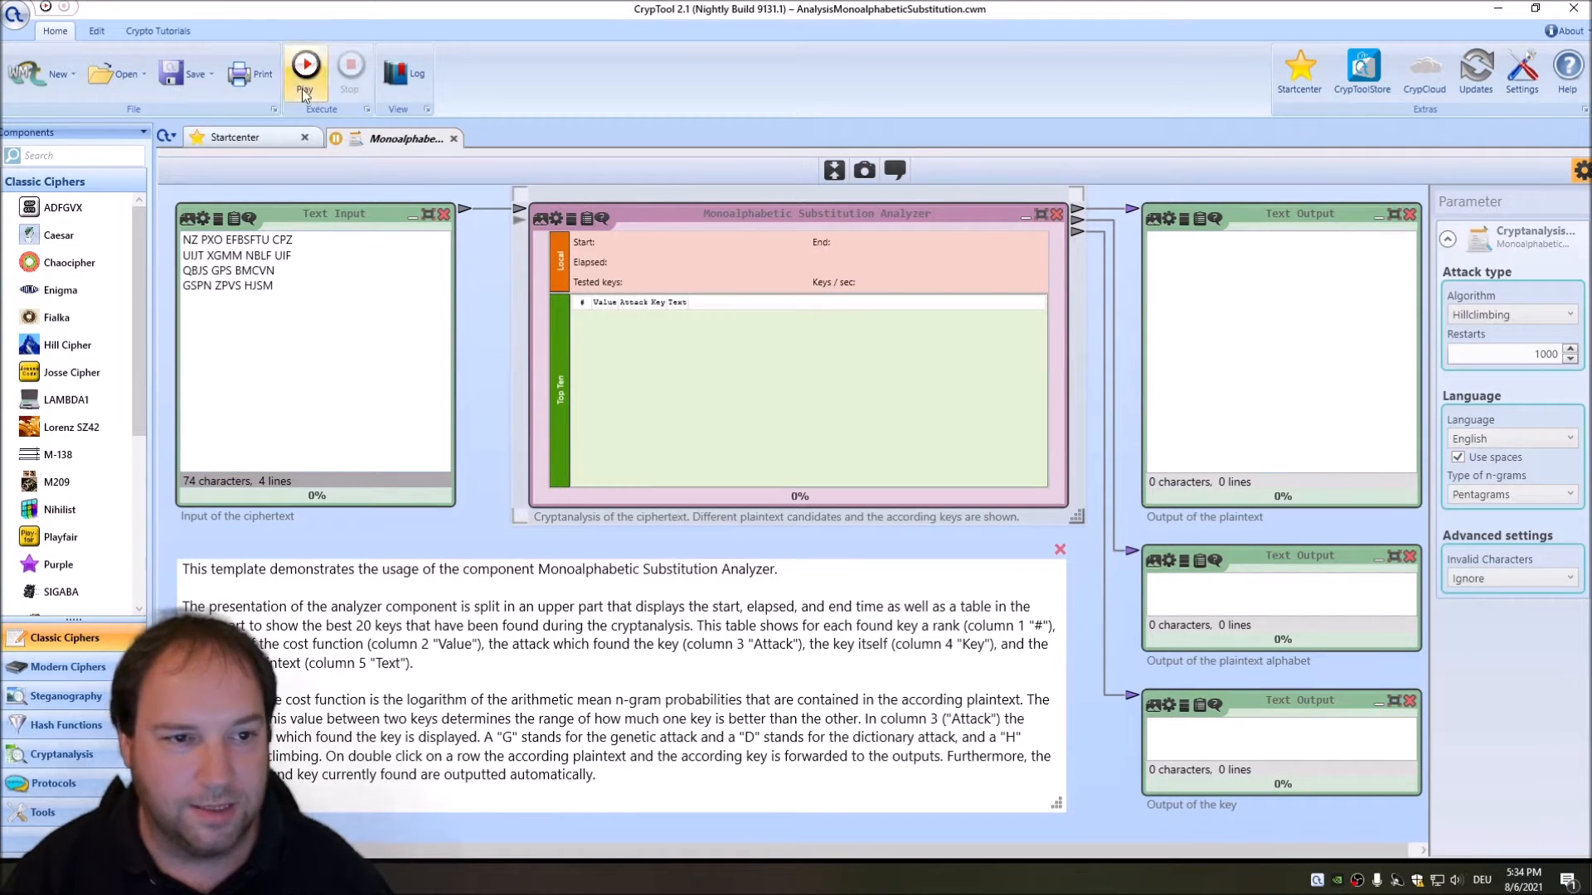
Step: Run the analysis, yielding plaintext 'MY OWN DEAREST BOY THIS WFLL MAKE THE PAIR'
click(304, 73)
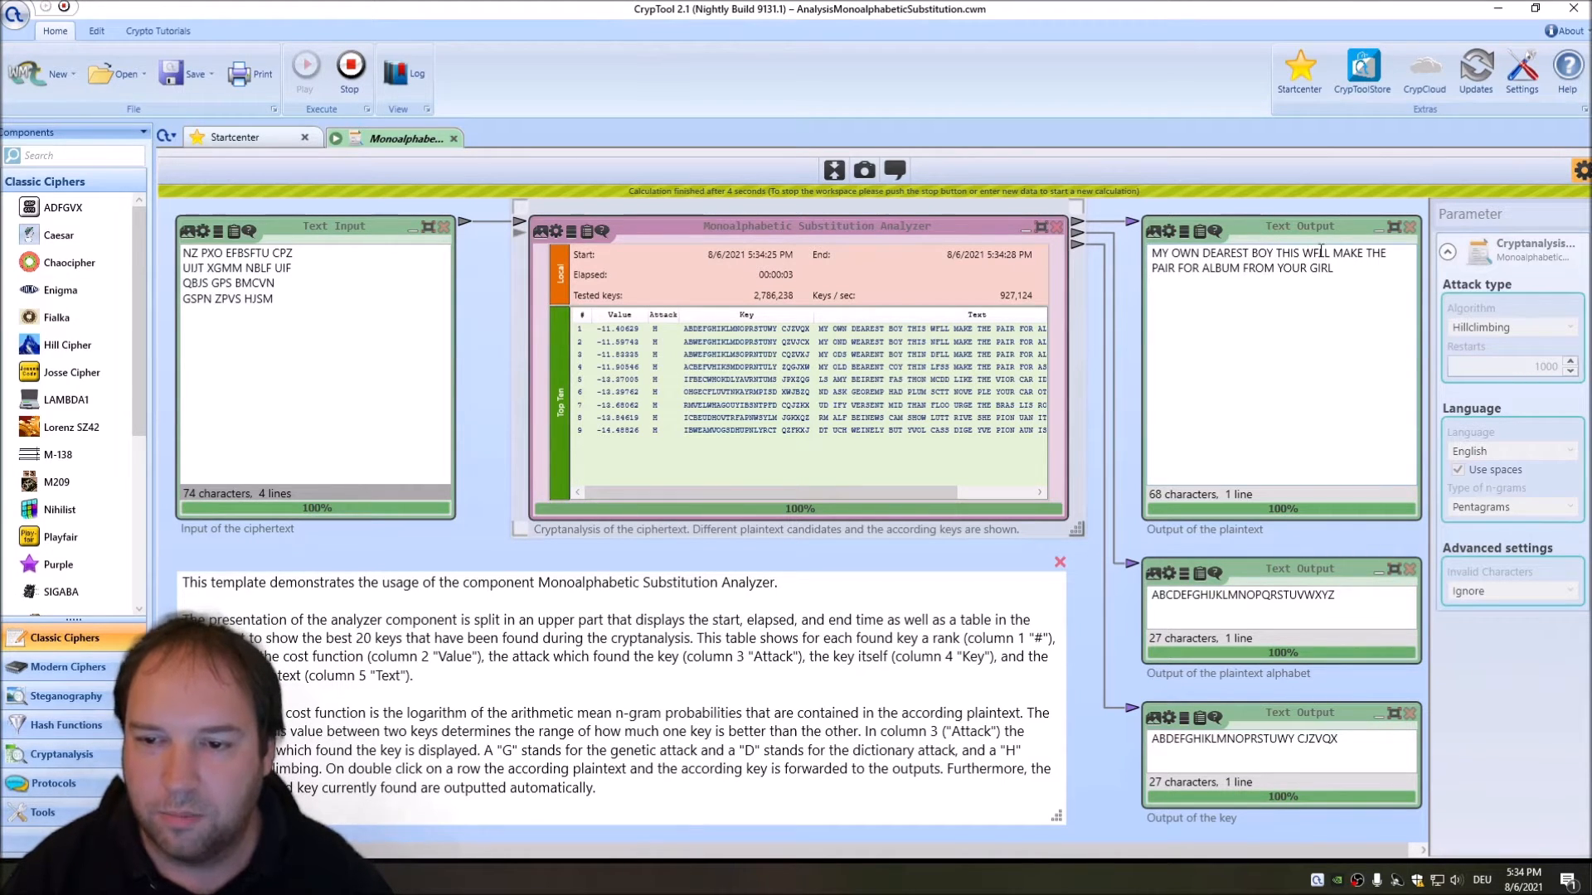
mouse_move(1236, 274)
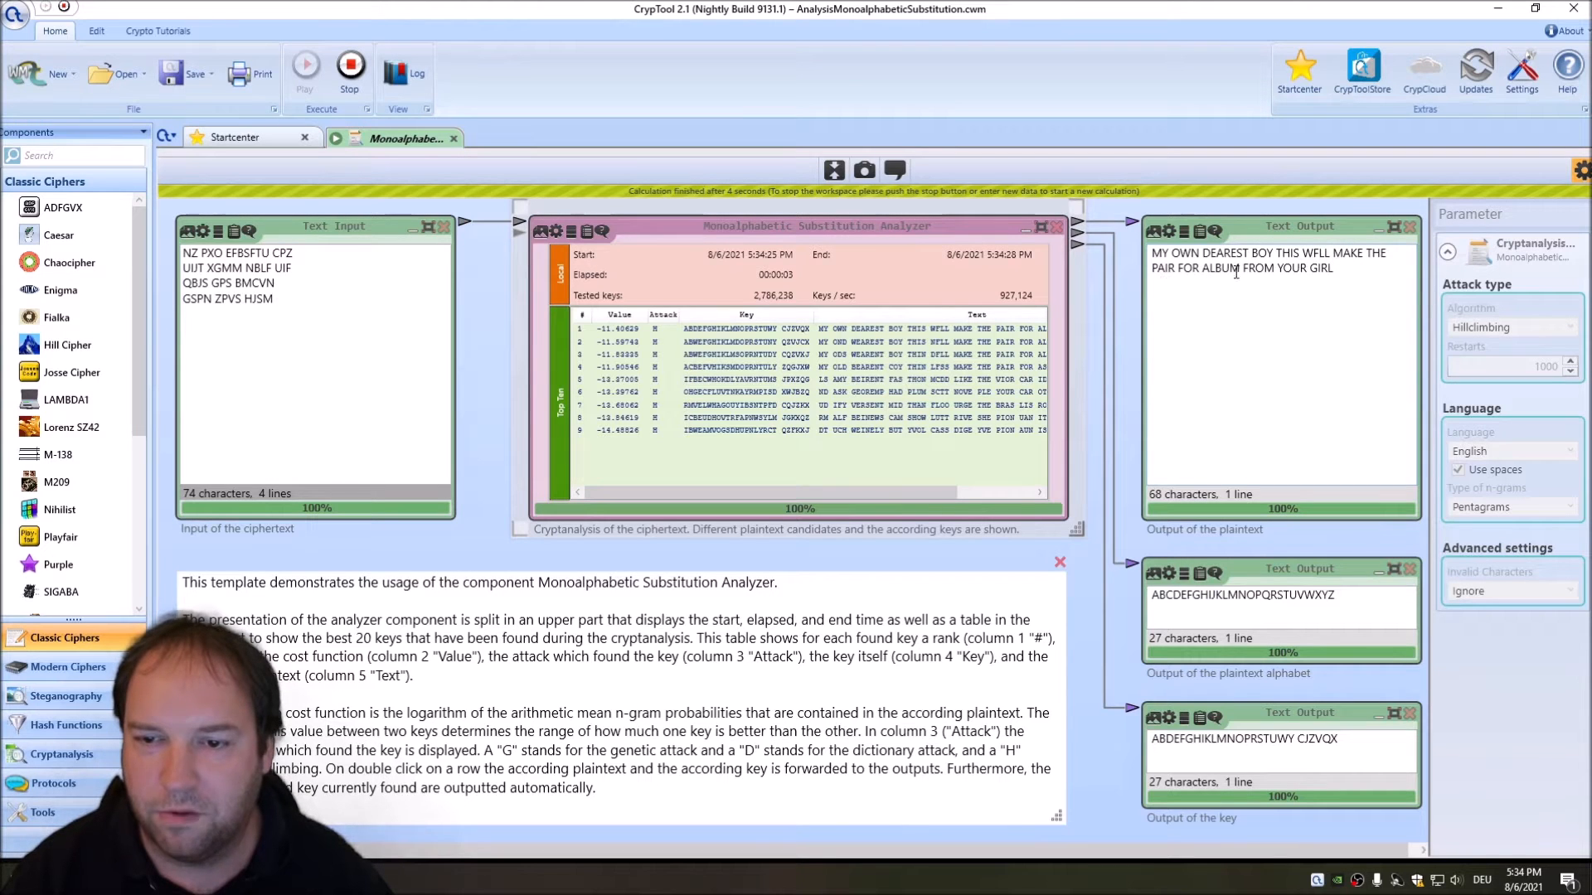
mouse_move(869, 258)
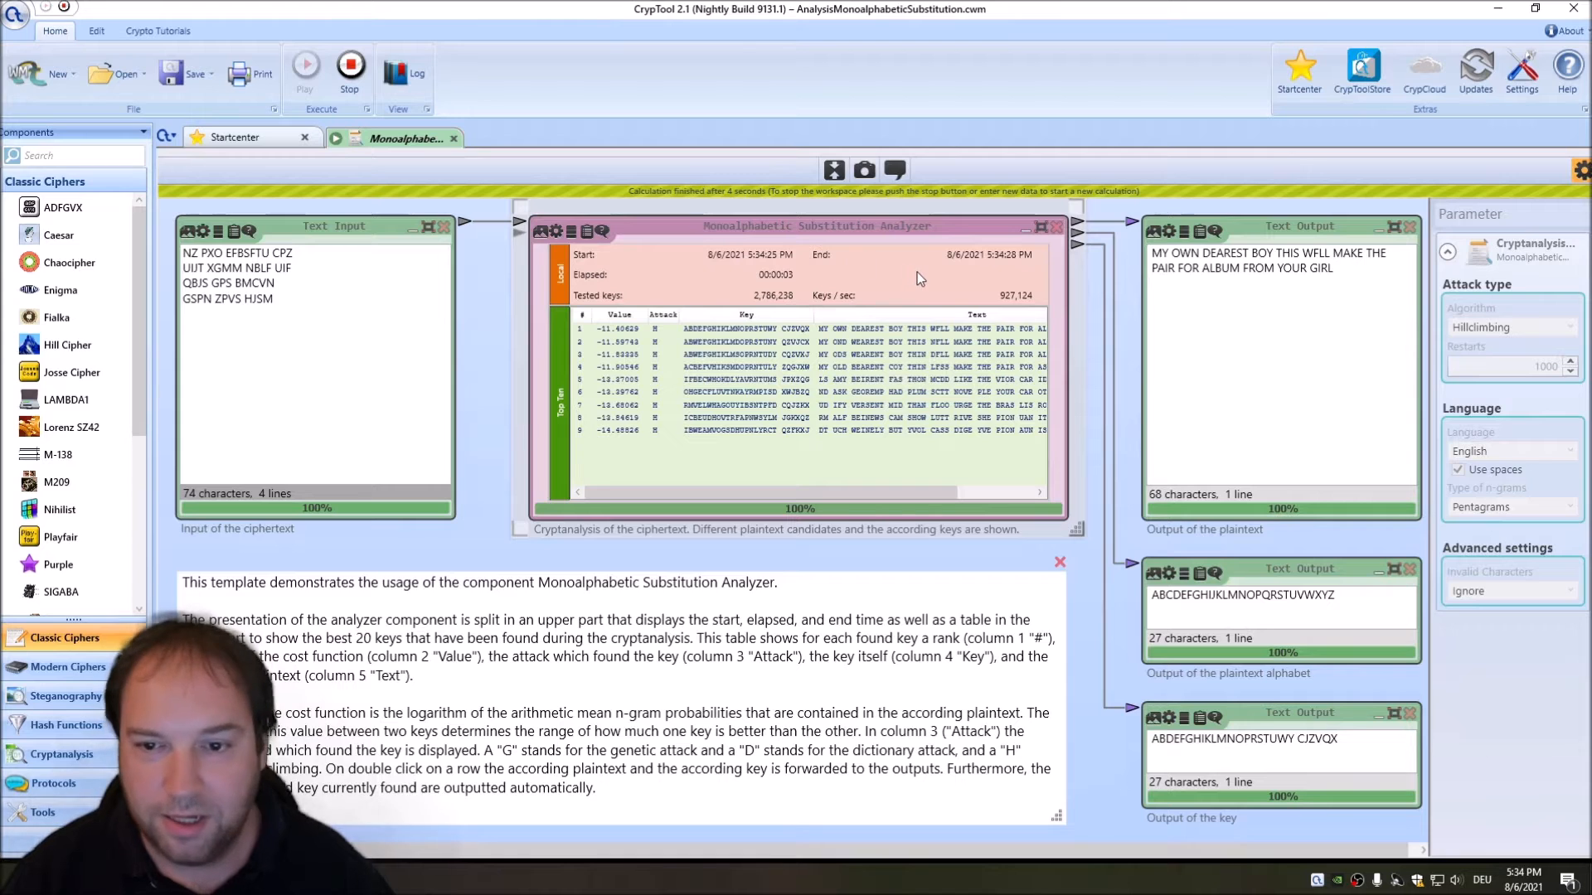
mouse_move(1008, 307)
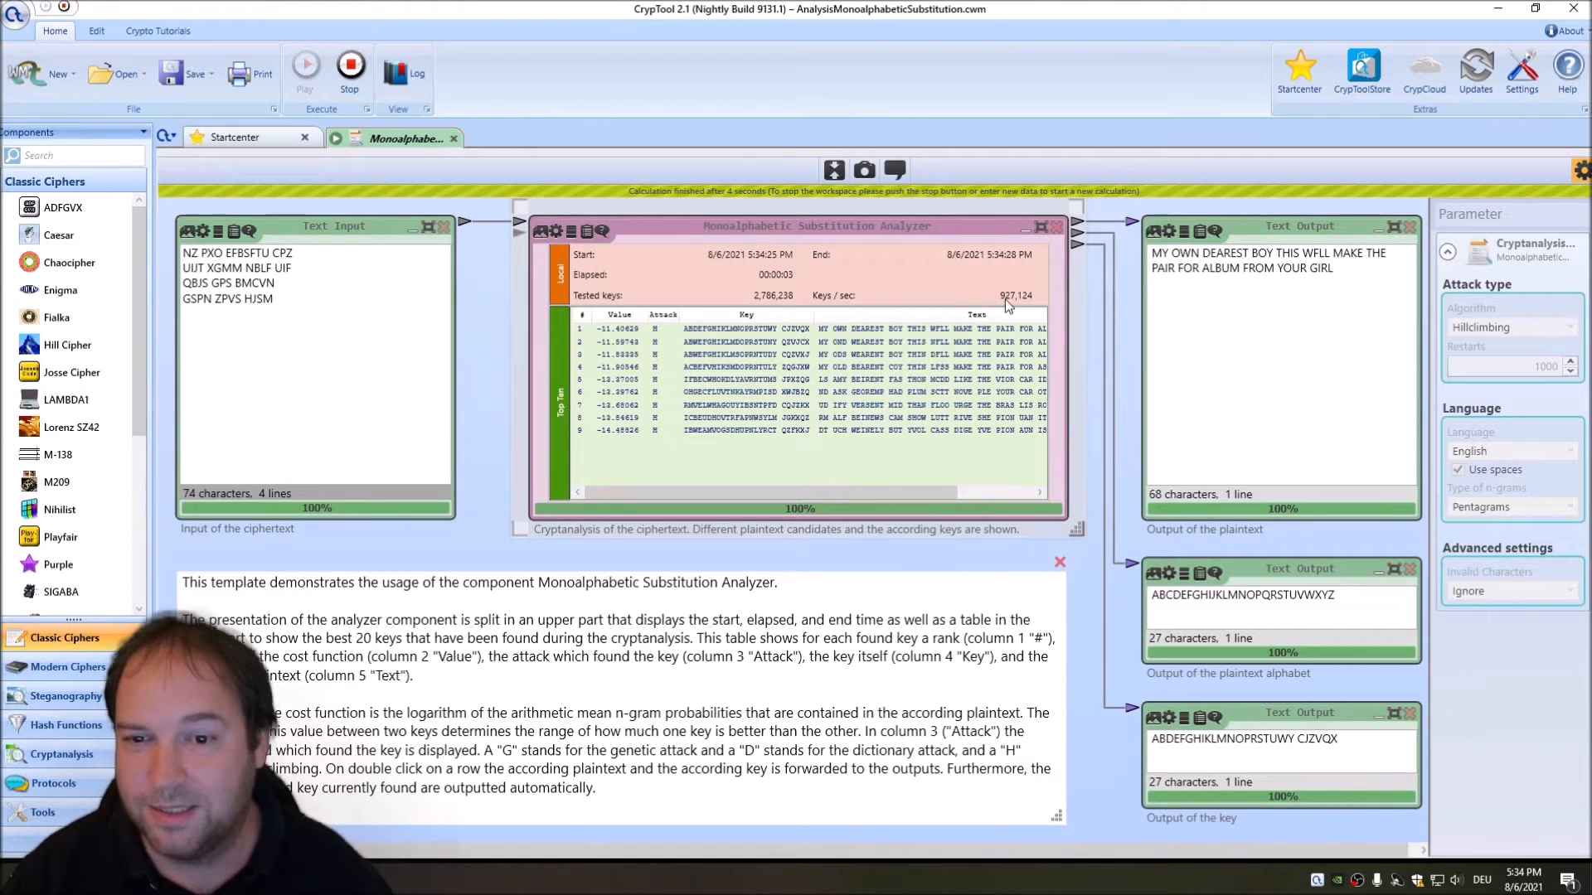
mouse_move(1022, 307)
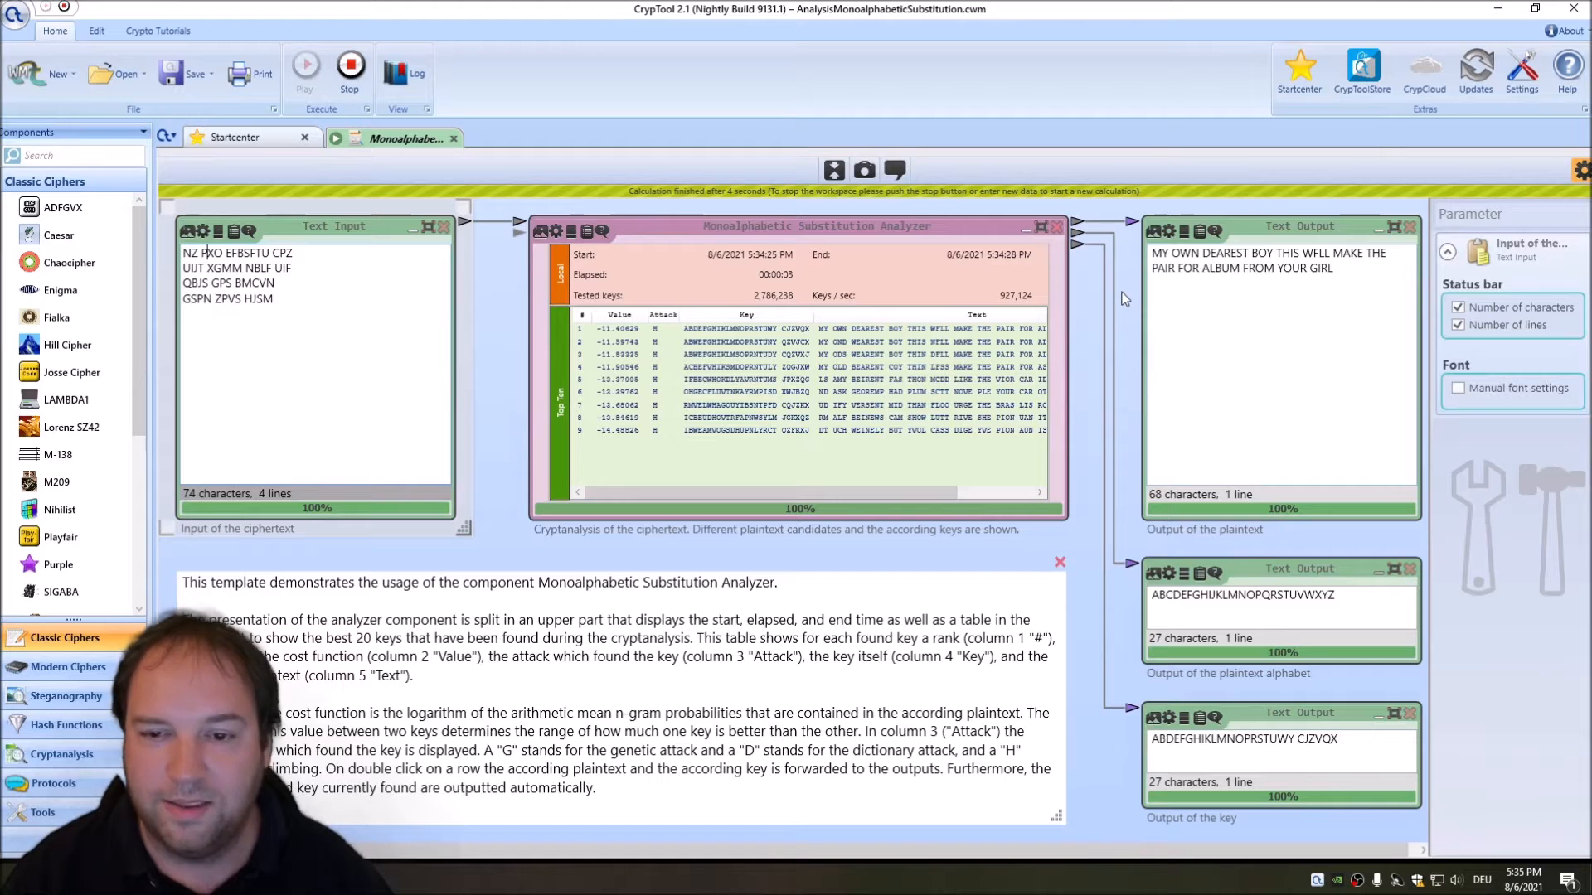
mouse_move(1167, 250)
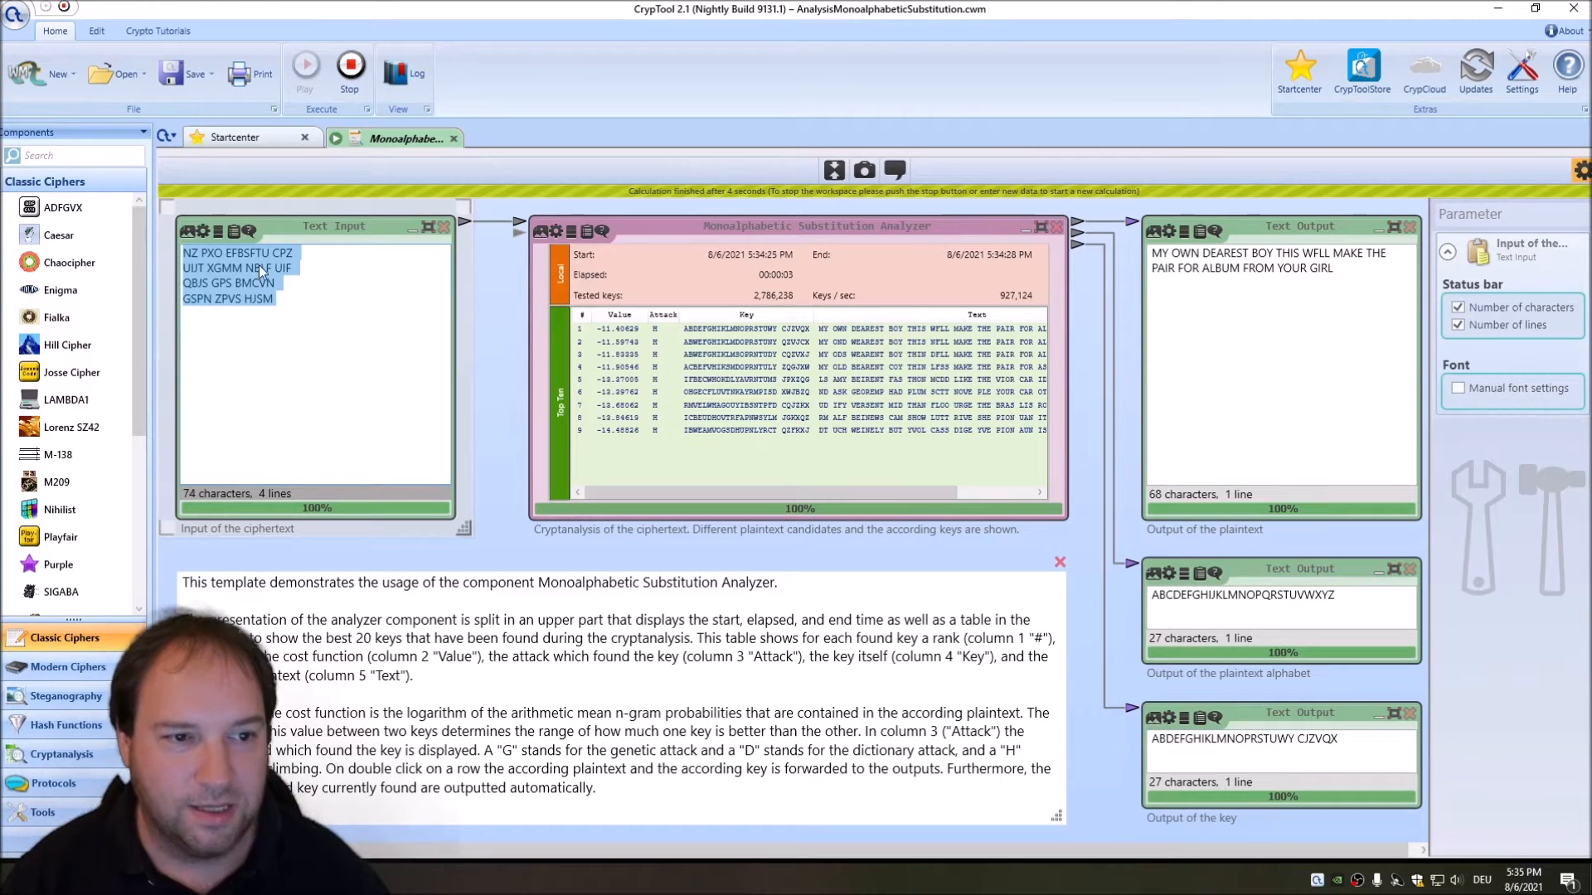
mouse_move(254, 179)
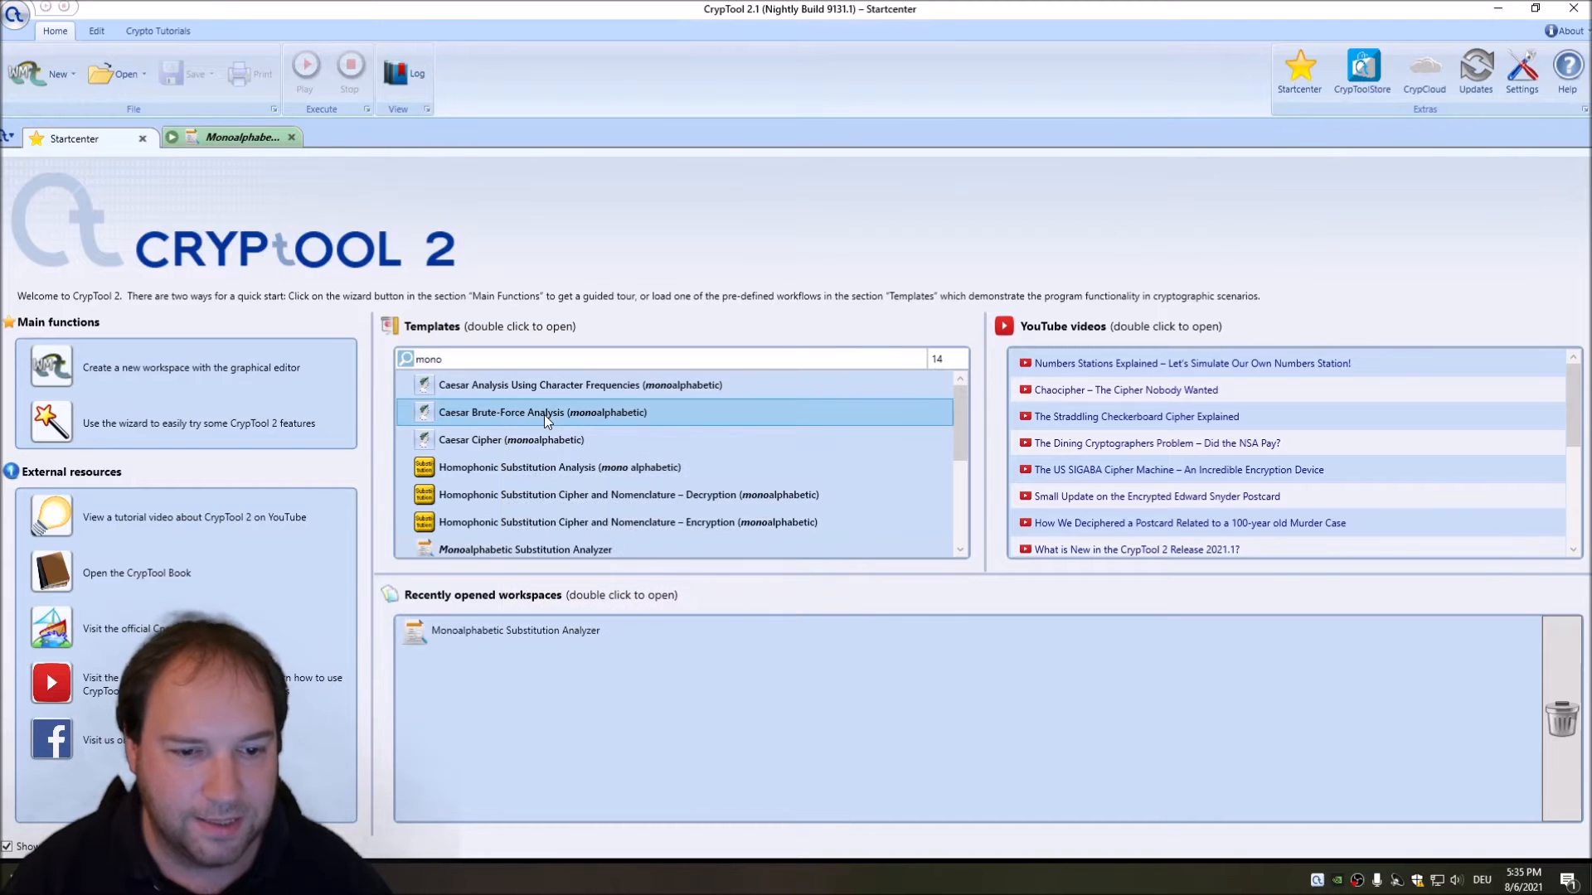
Step: Open the Caesar Brute-Force template, set its dictionary to English, and select Contains
double_click(542, 412)
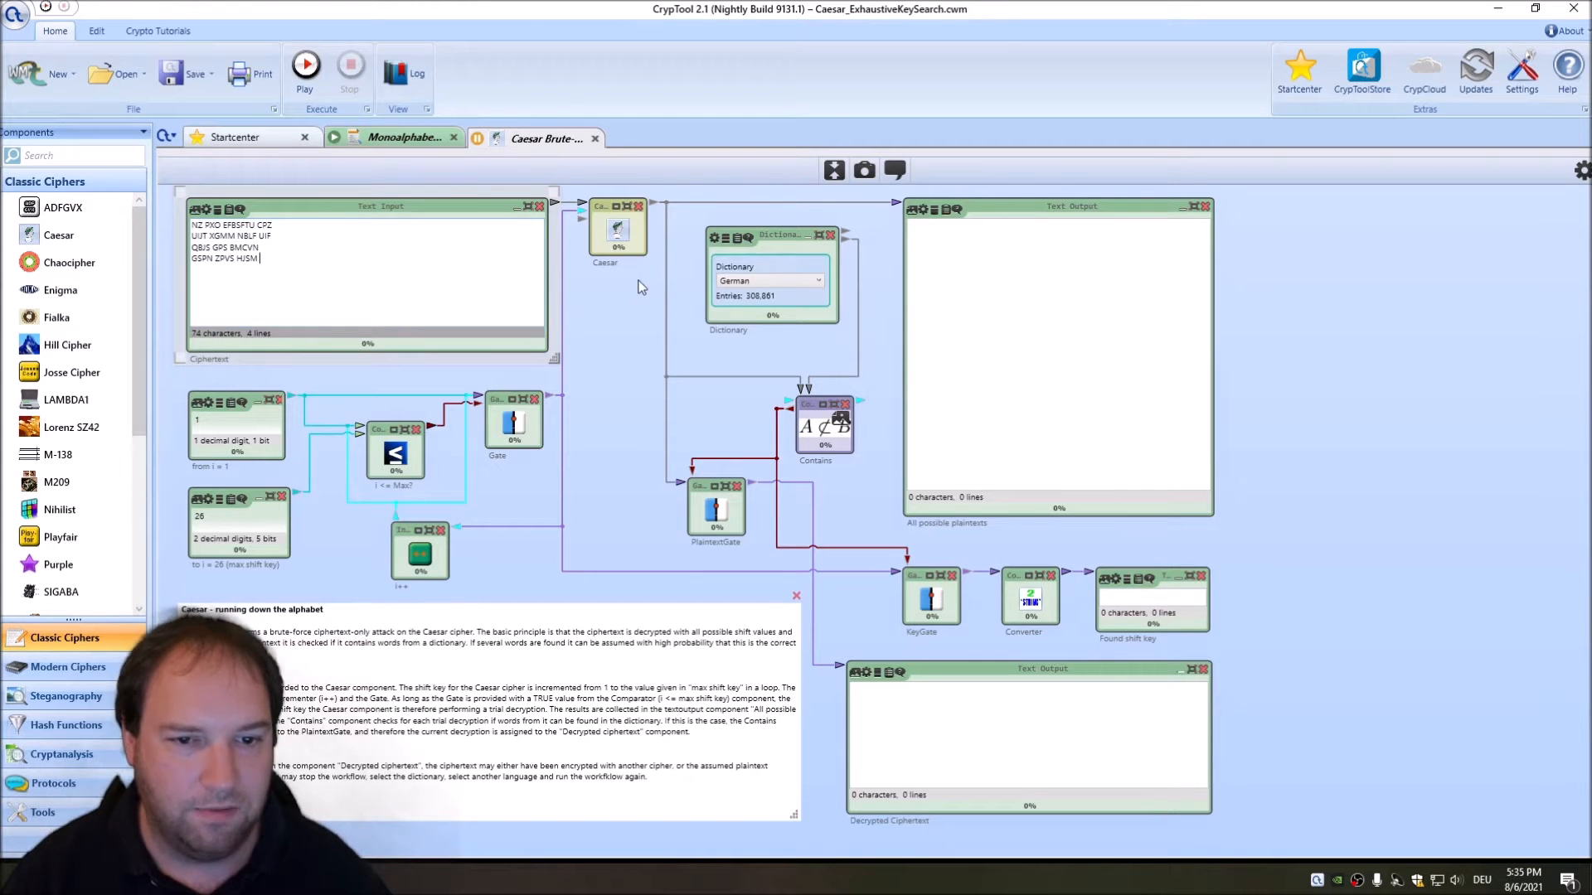
click(817, 280)
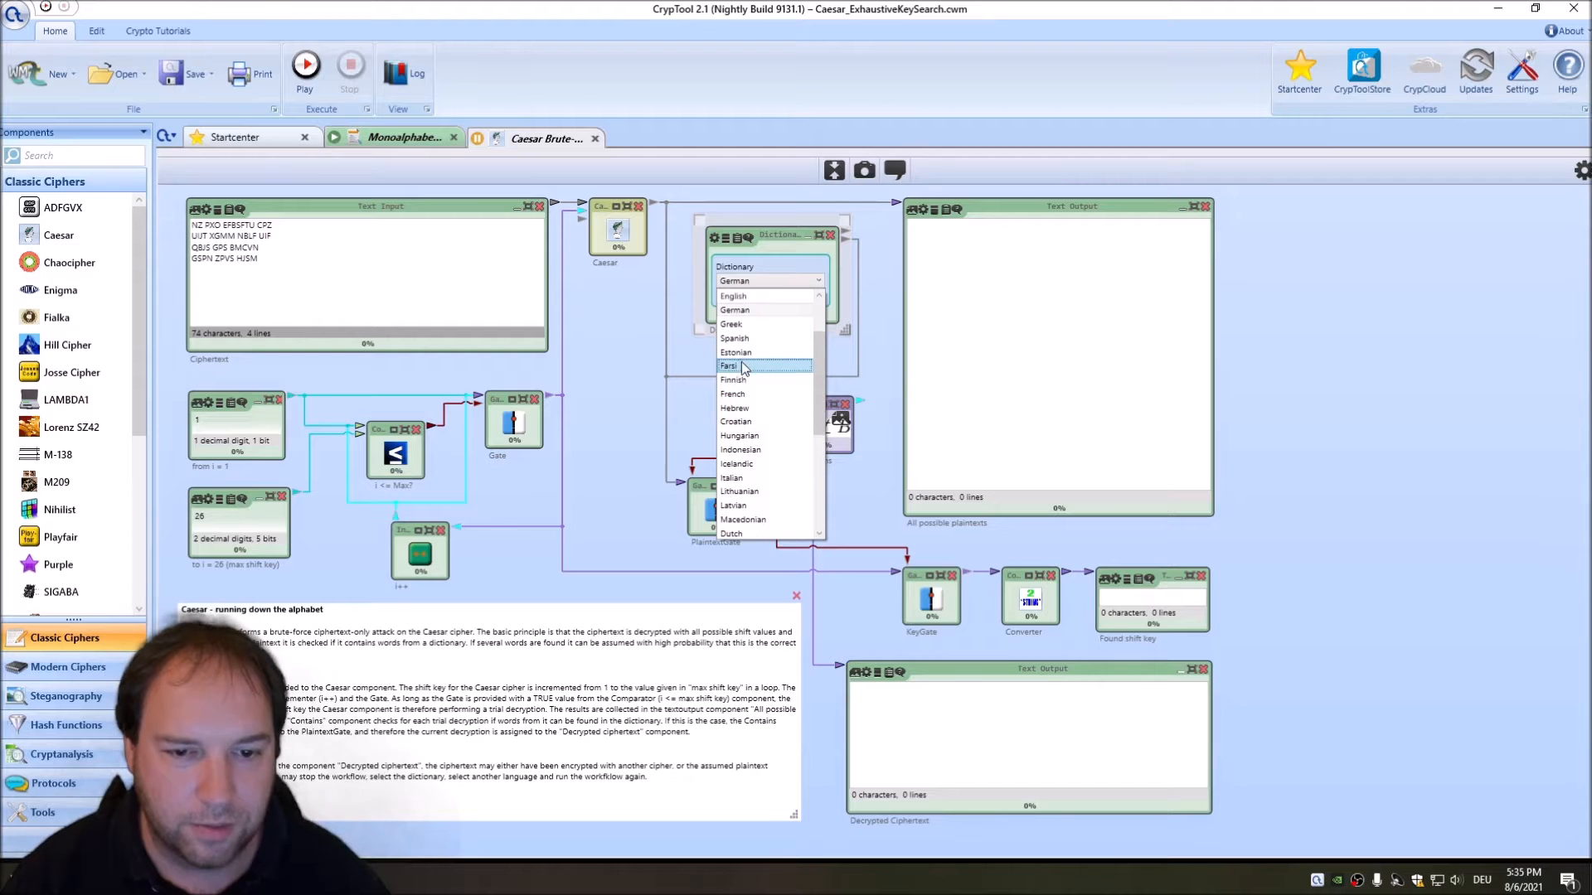
mouse_move(749, 310)
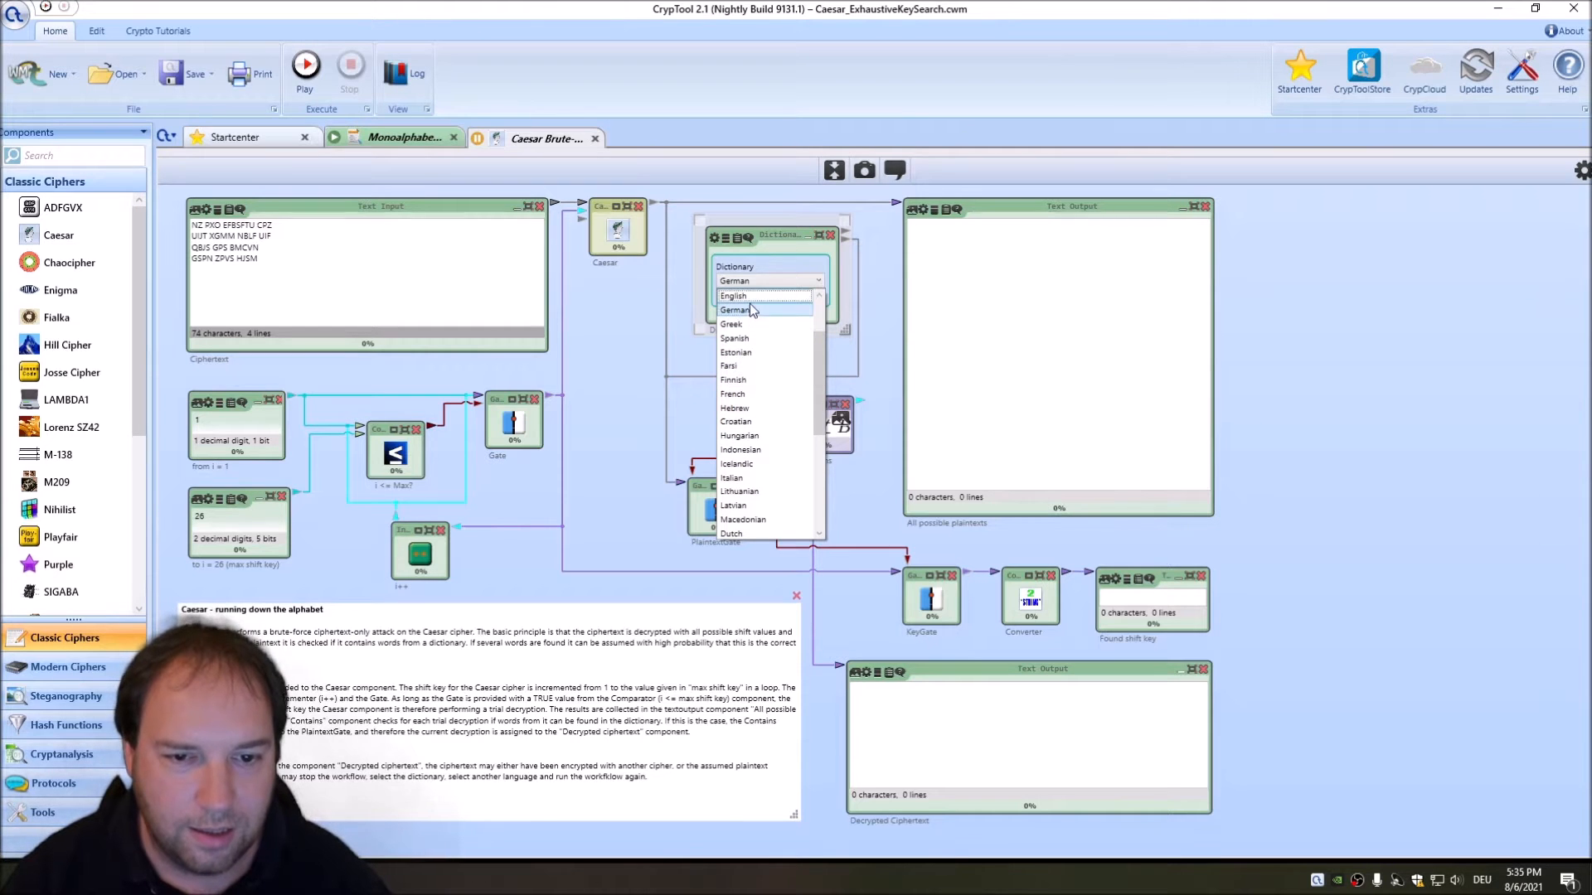
click(733, 295)
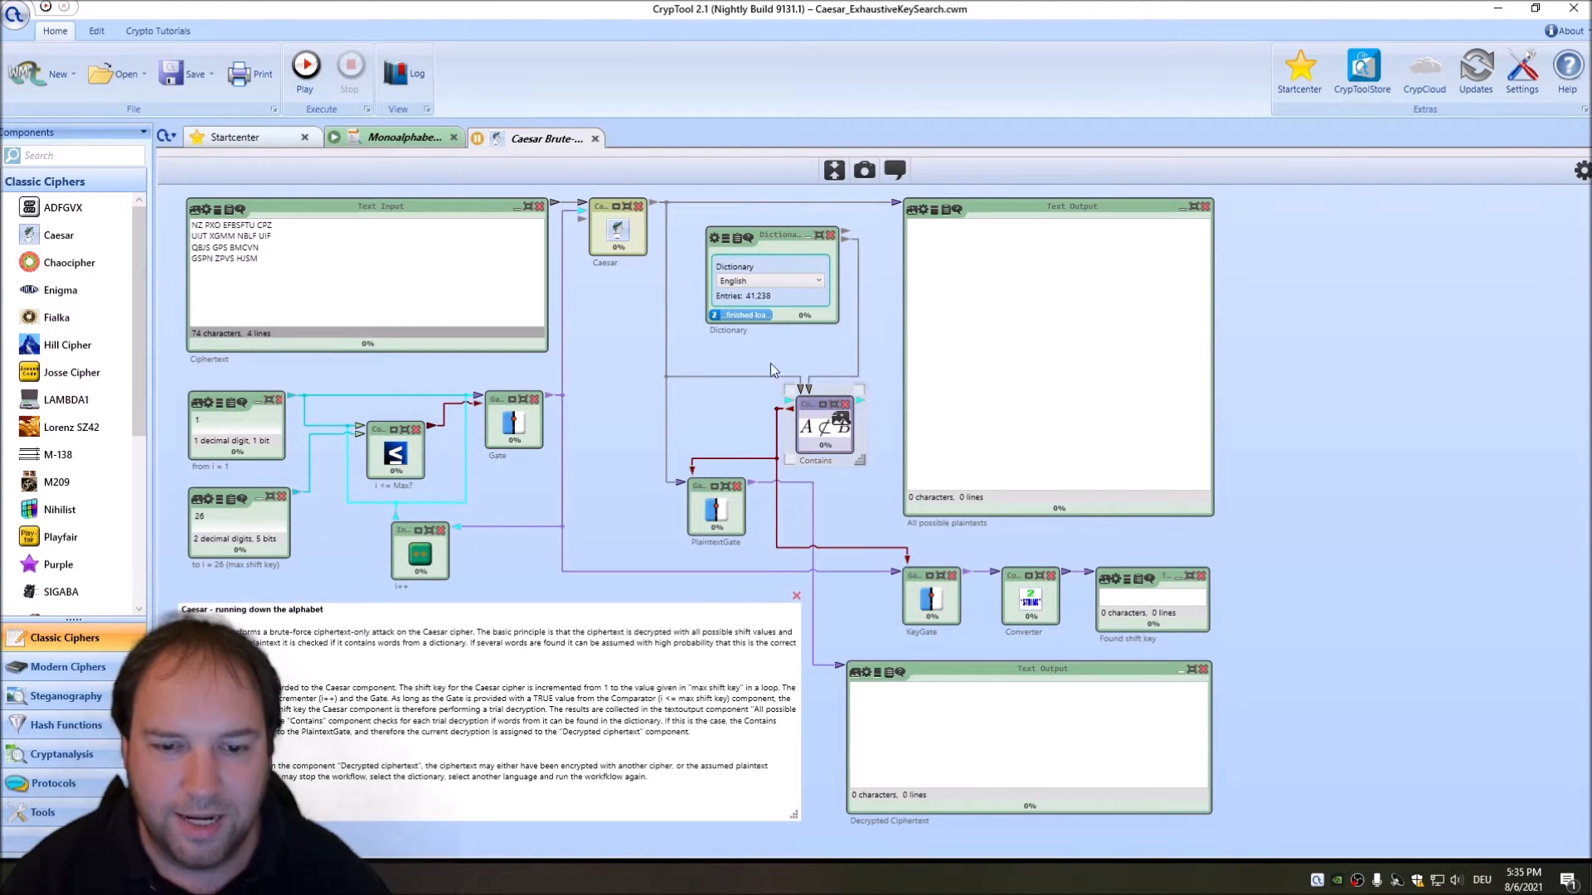
mouse_move(812, 440)
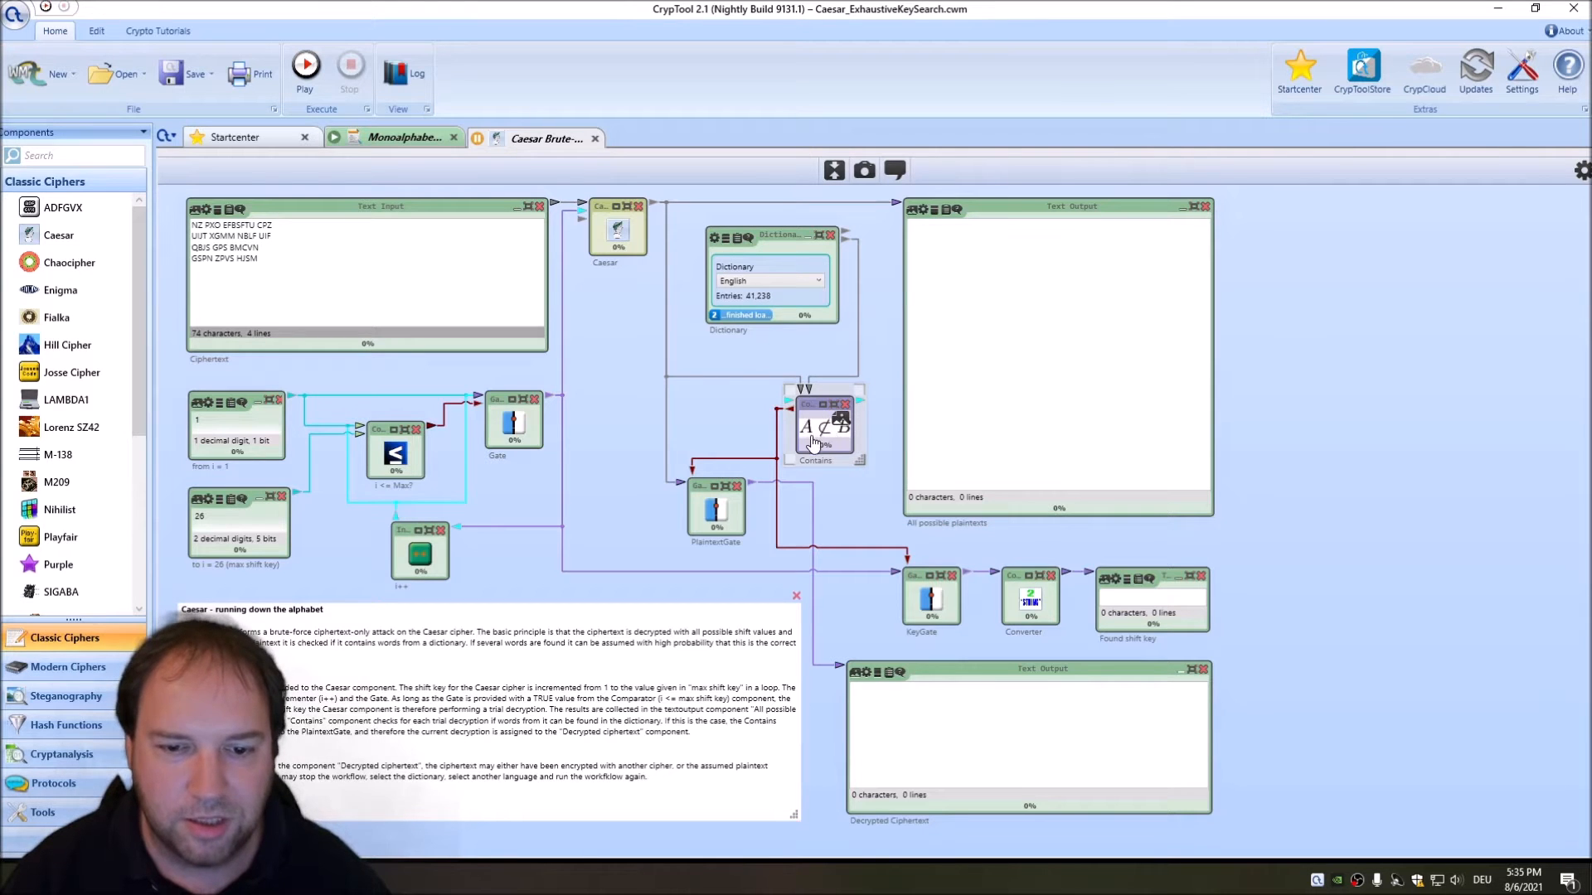
click(823, 426)
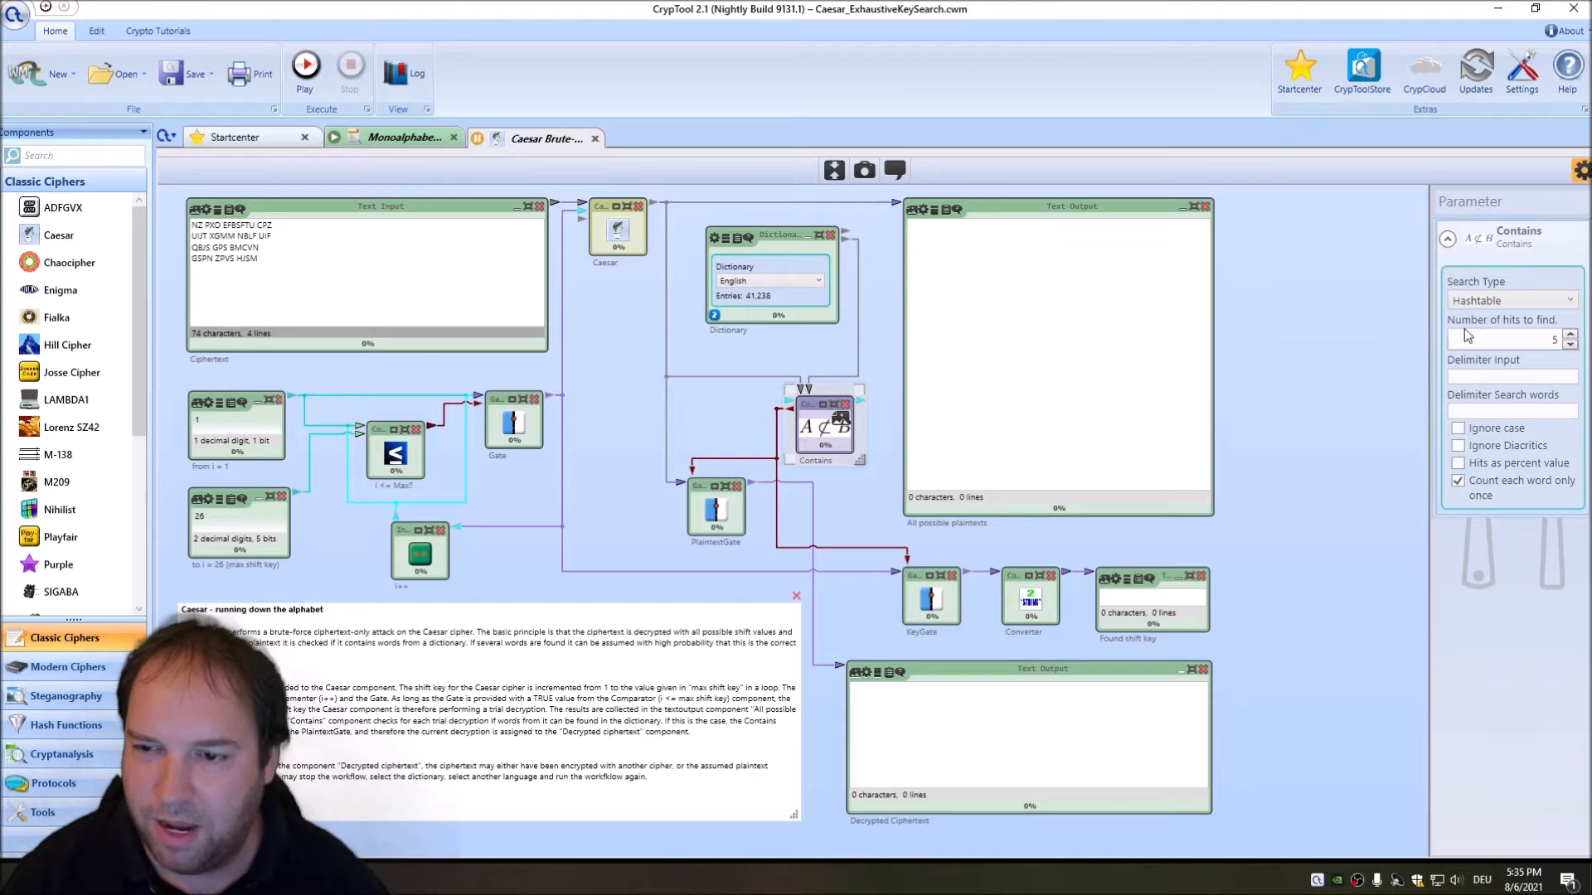
mouse_move(853, 660)
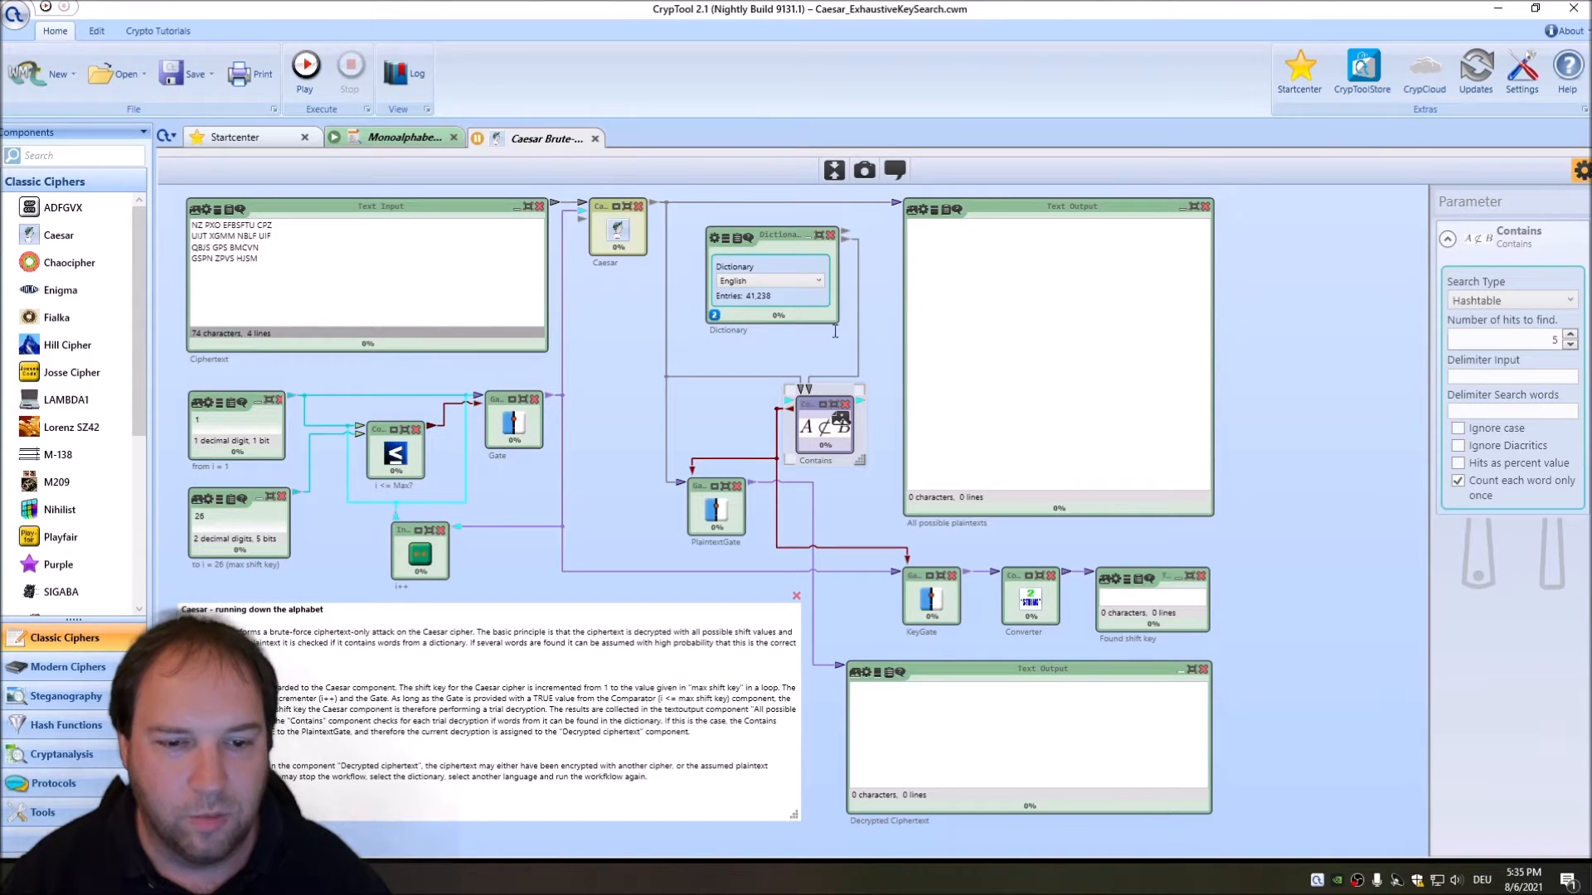
mouse_move(526, 510)
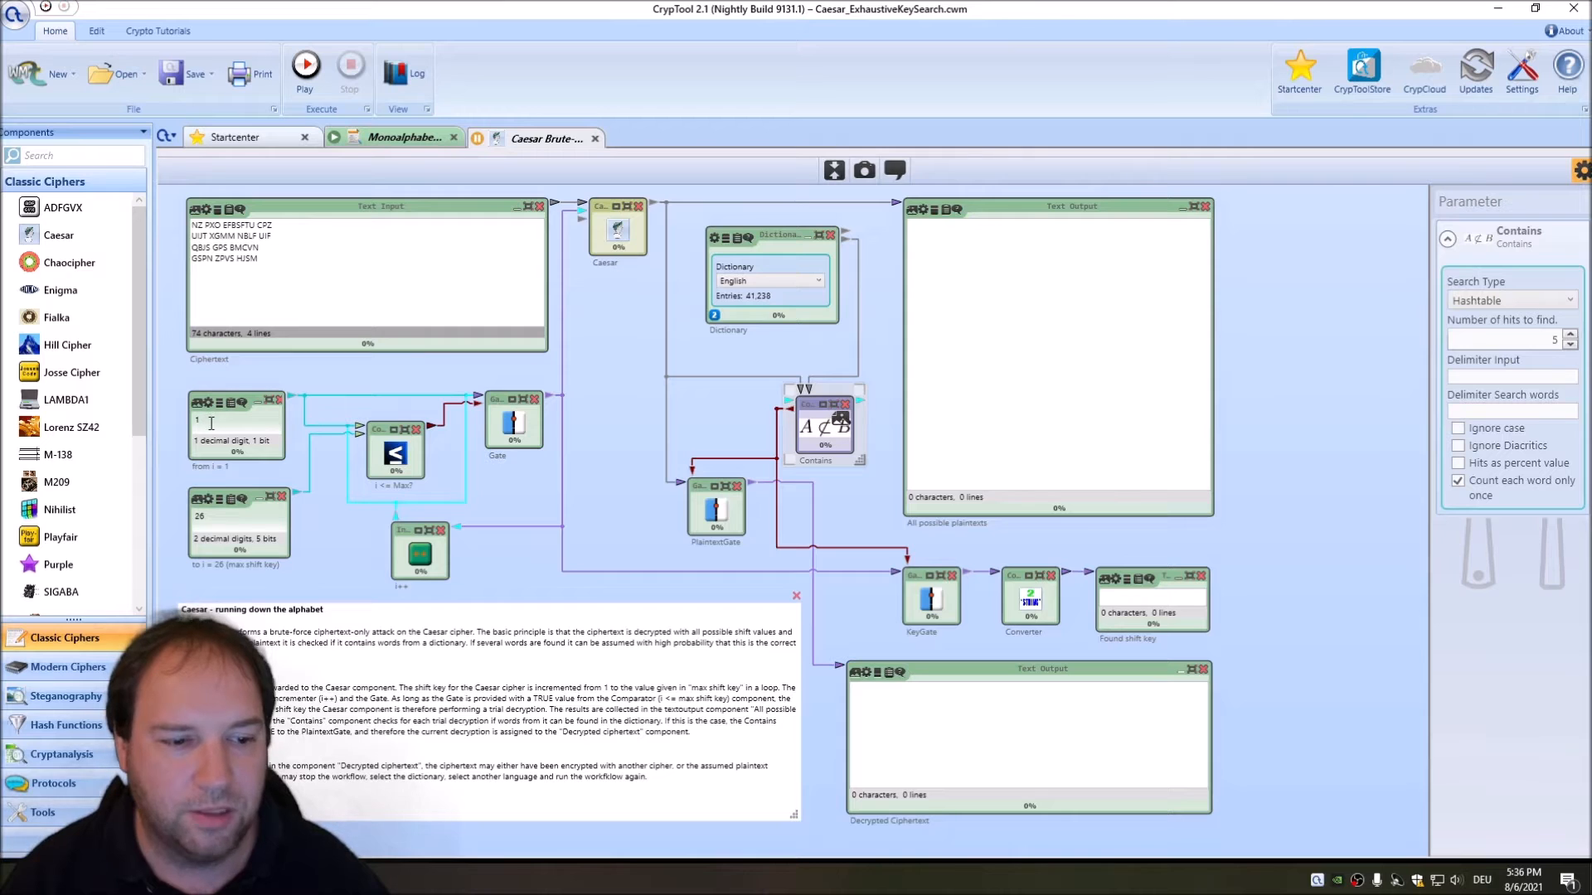
mouse_move(650, 388)
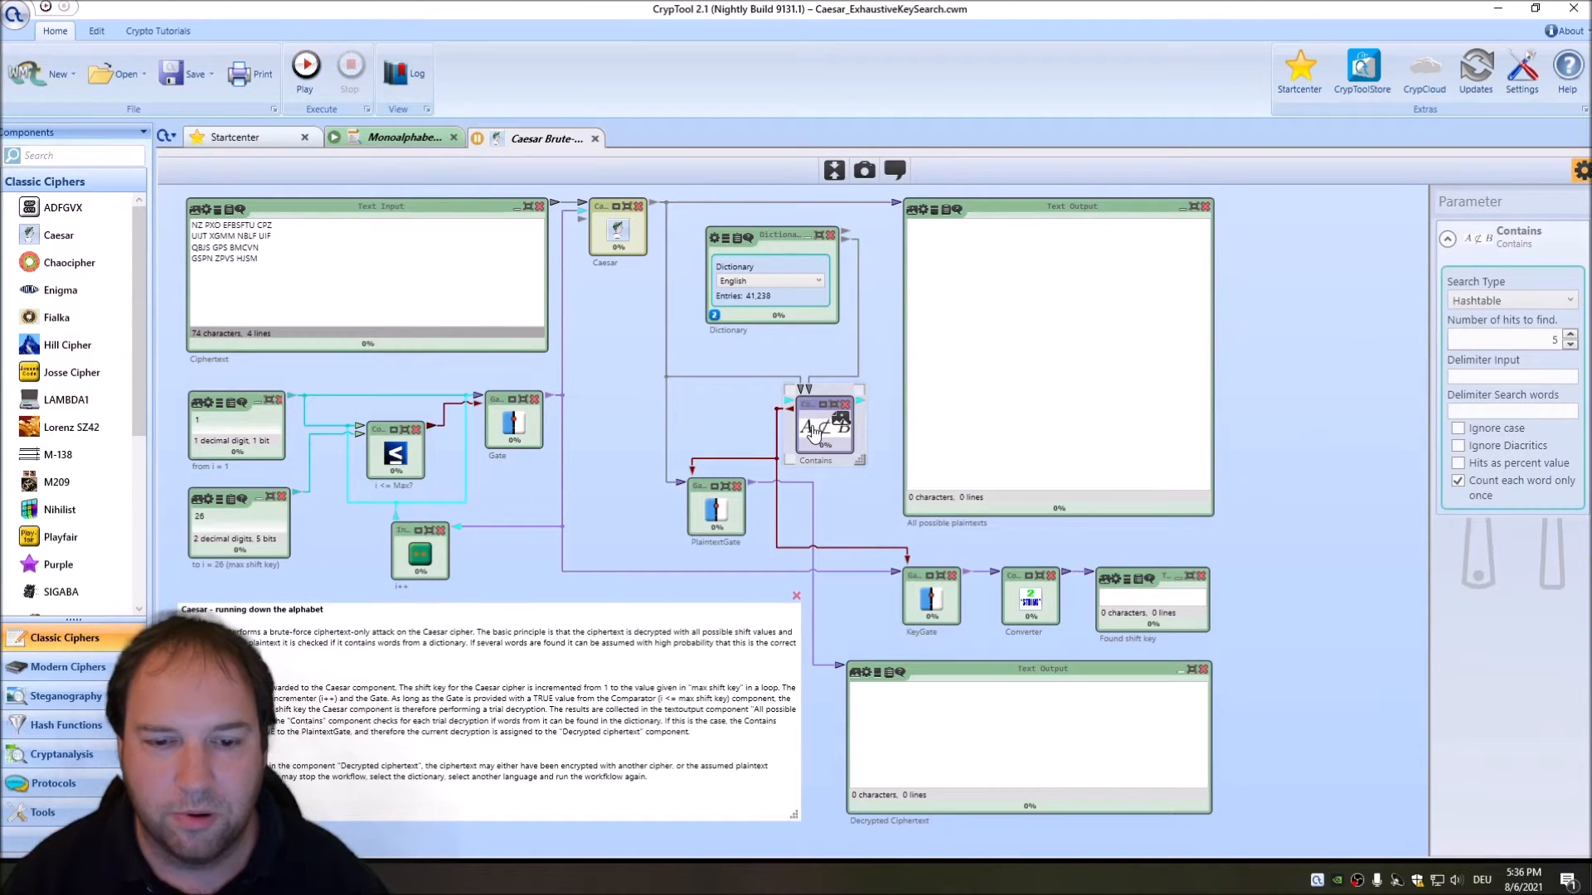
mouse_move(710, 348)
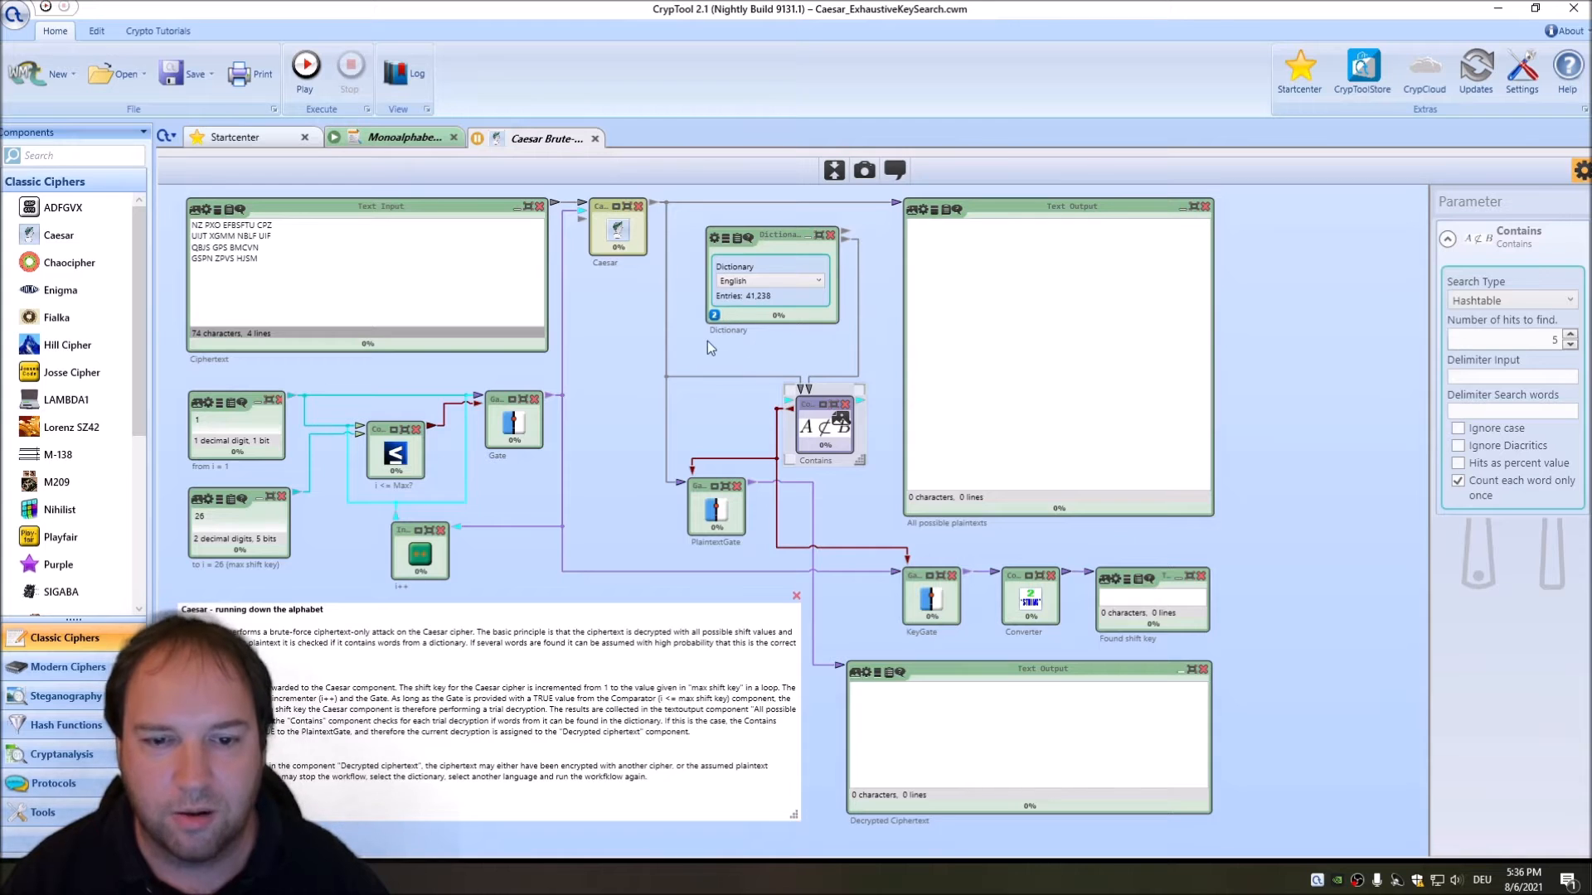
mouse_move(704, 378)
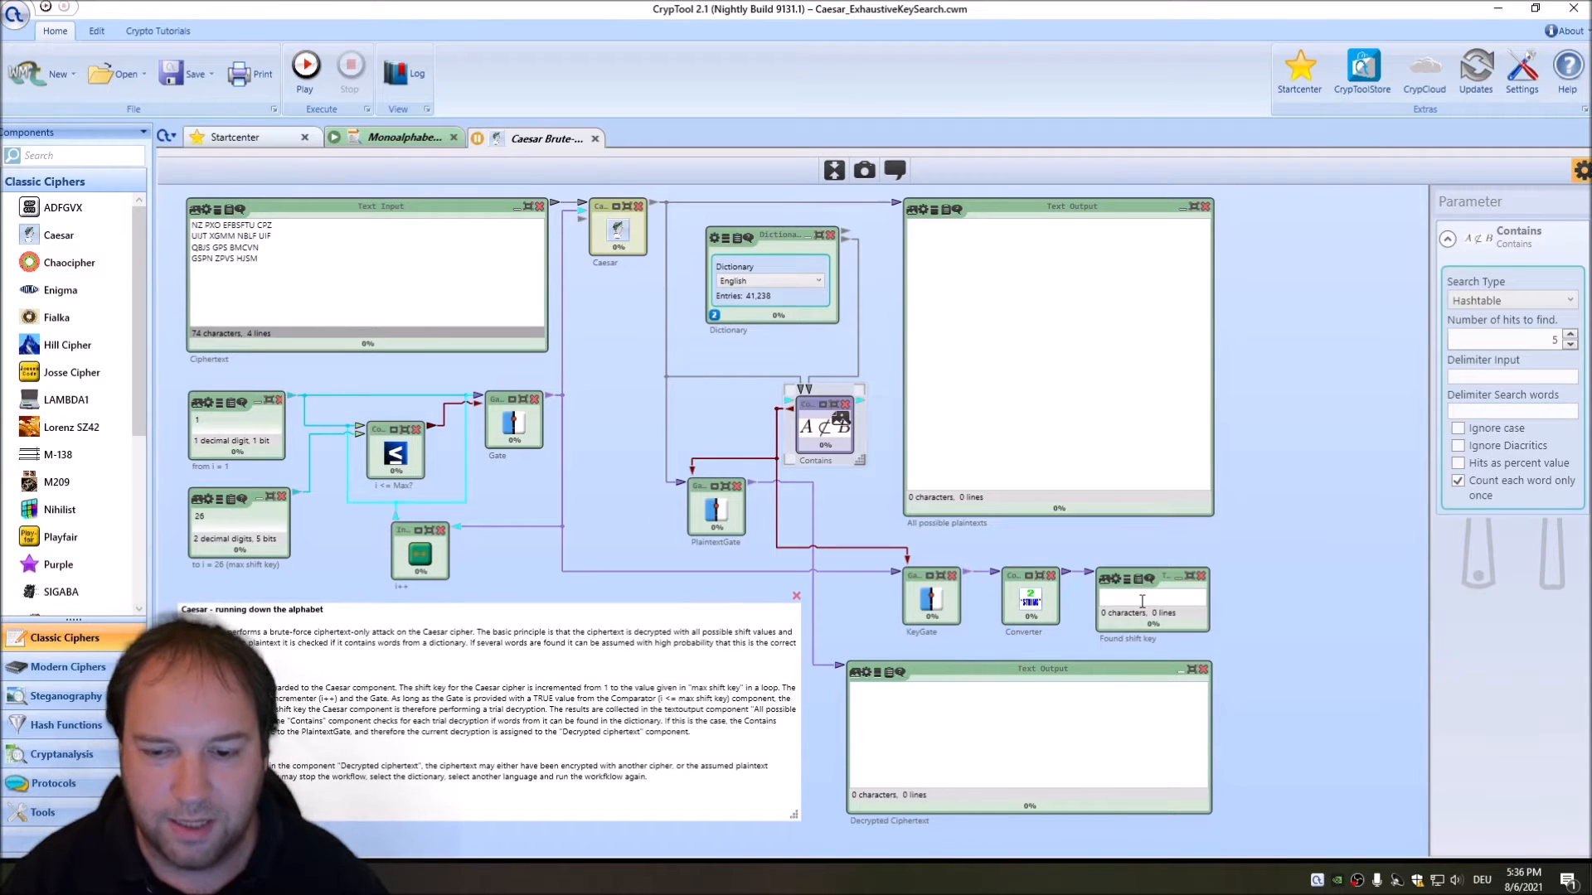
mouse_move(629, 421)
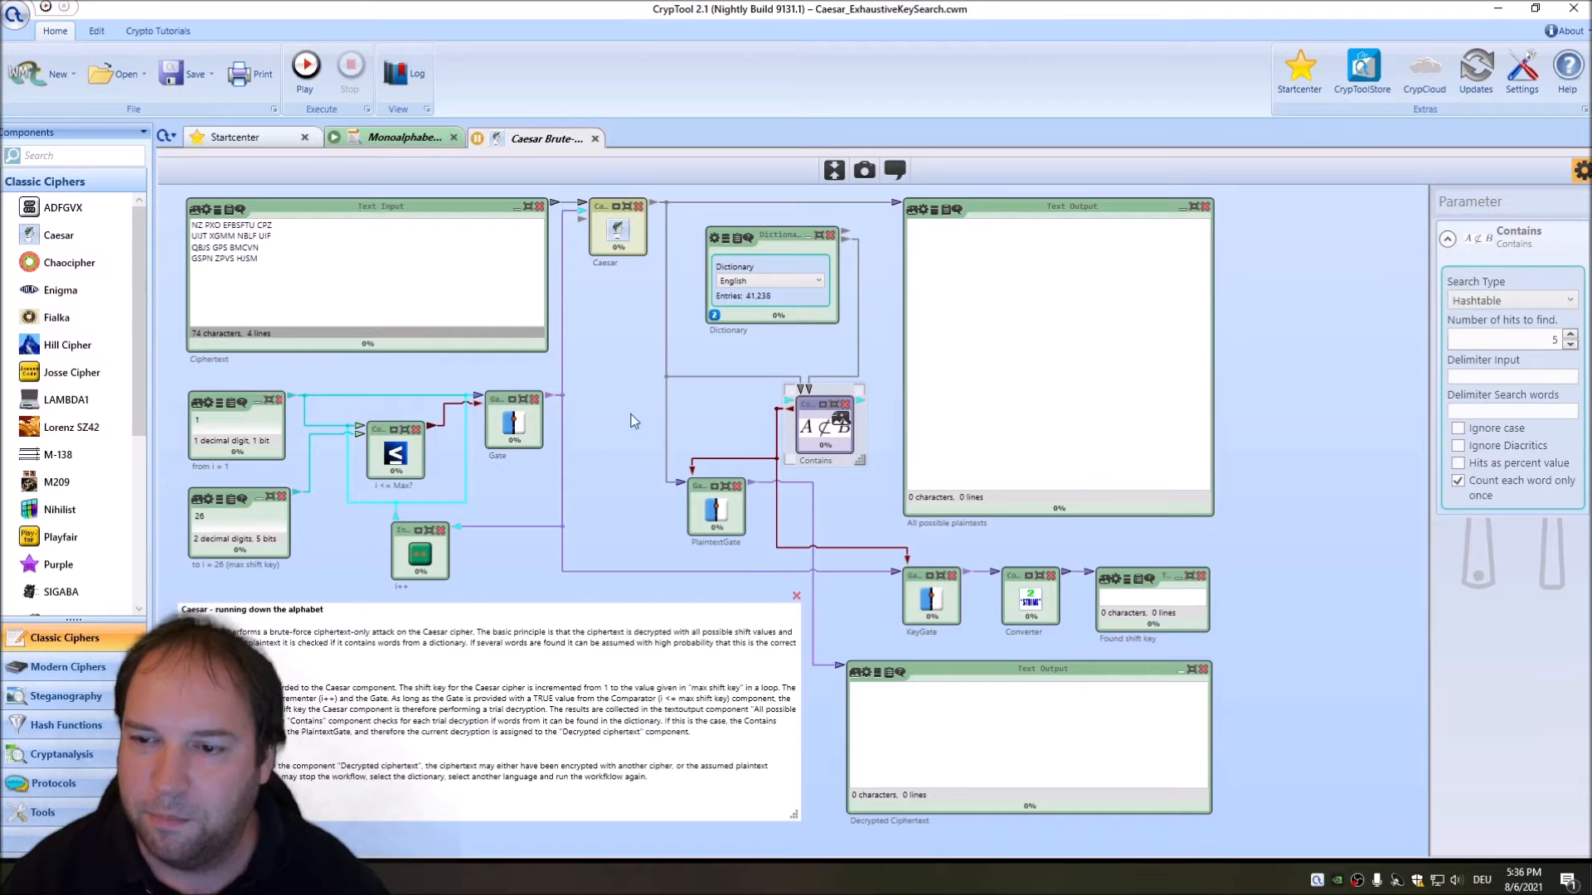
Step: Set required hits to 3, run the Caesar brute force, and scroll its candidate plaintexts
click(1570, 344)
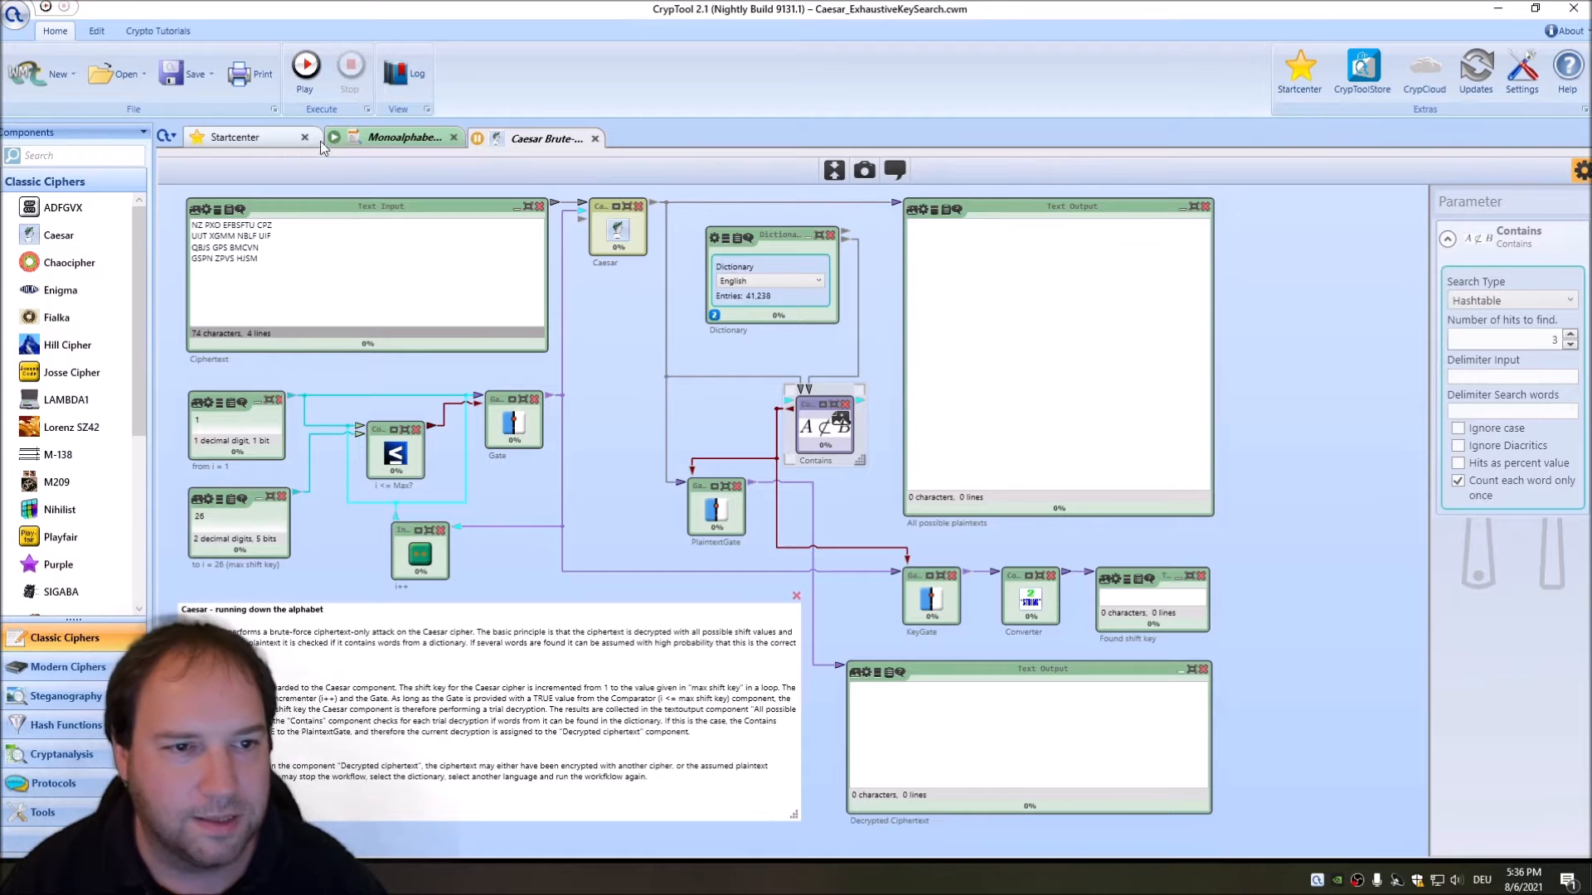
mouse_move(1037, 195)
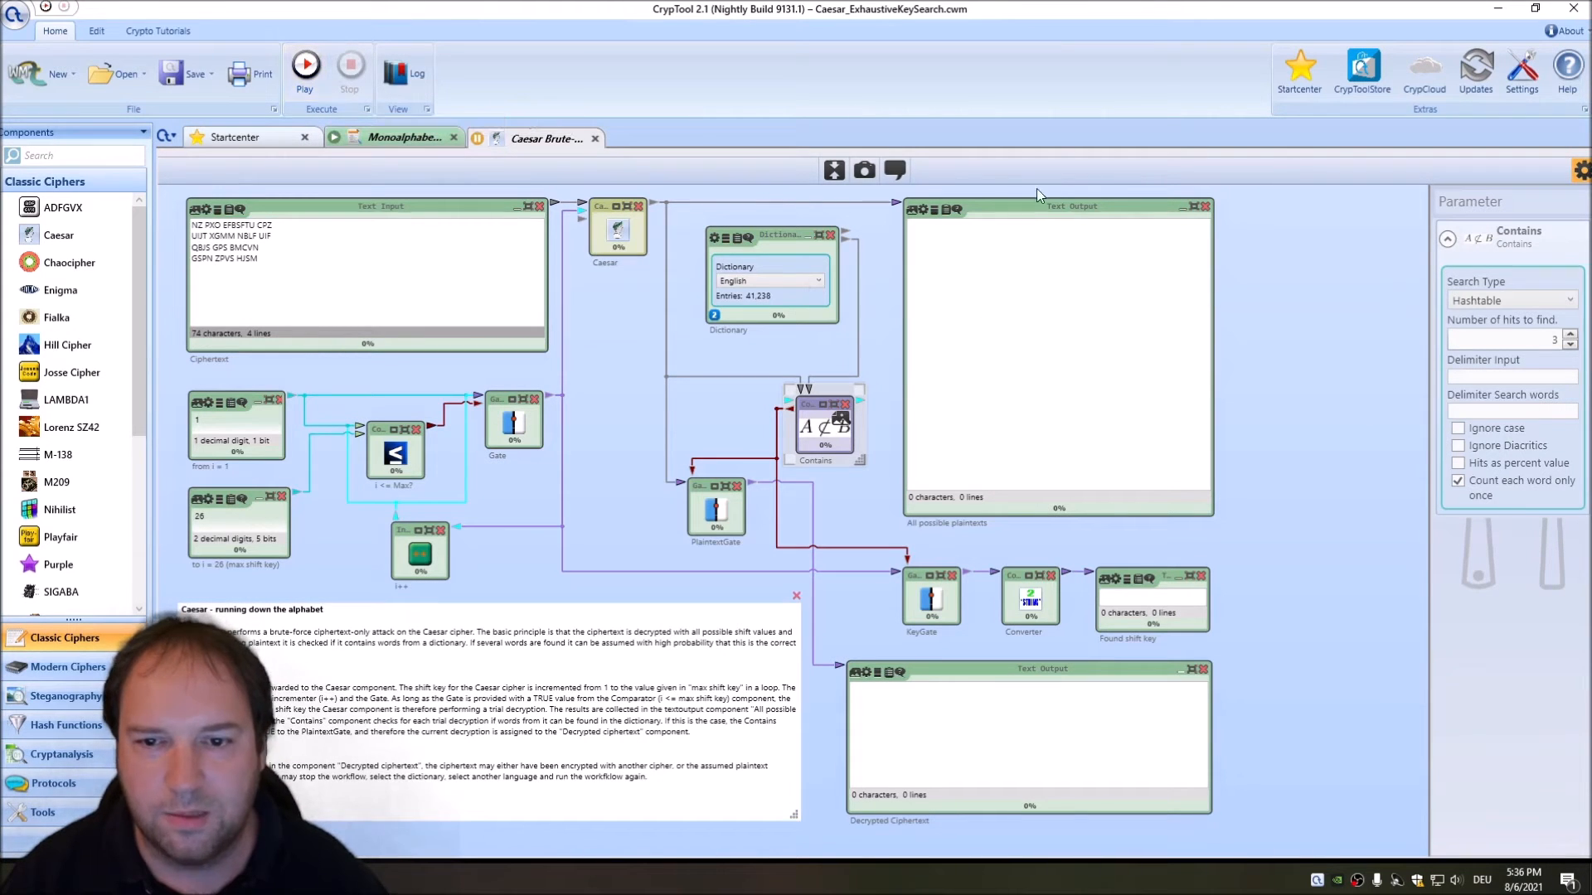
mouse_move(1002, 295)
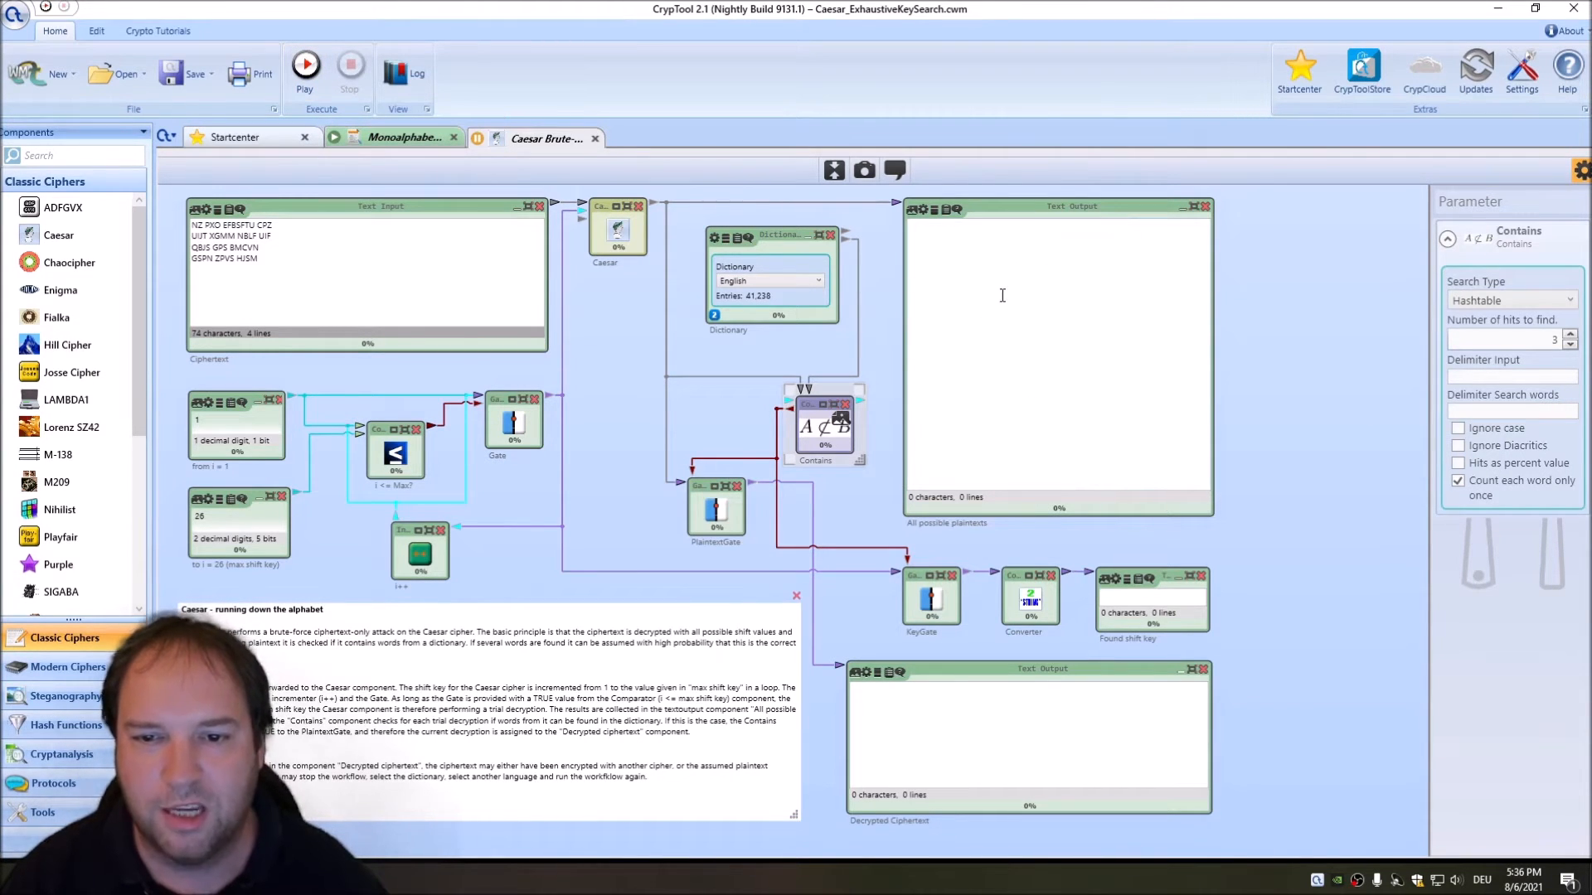
mouse_move(996, 197)
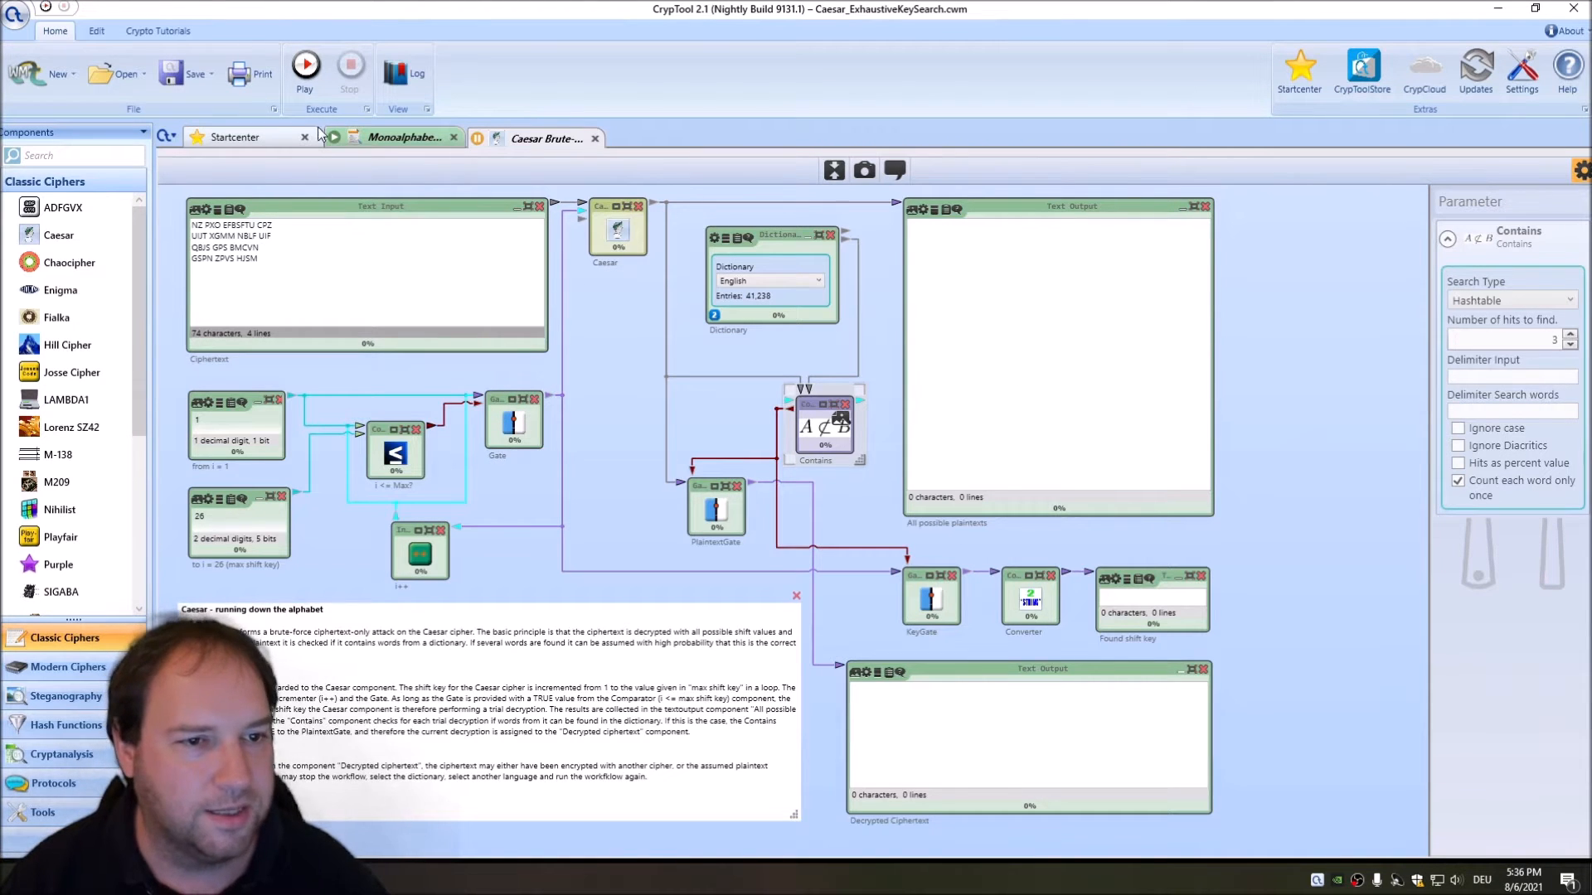
click(304, 68)
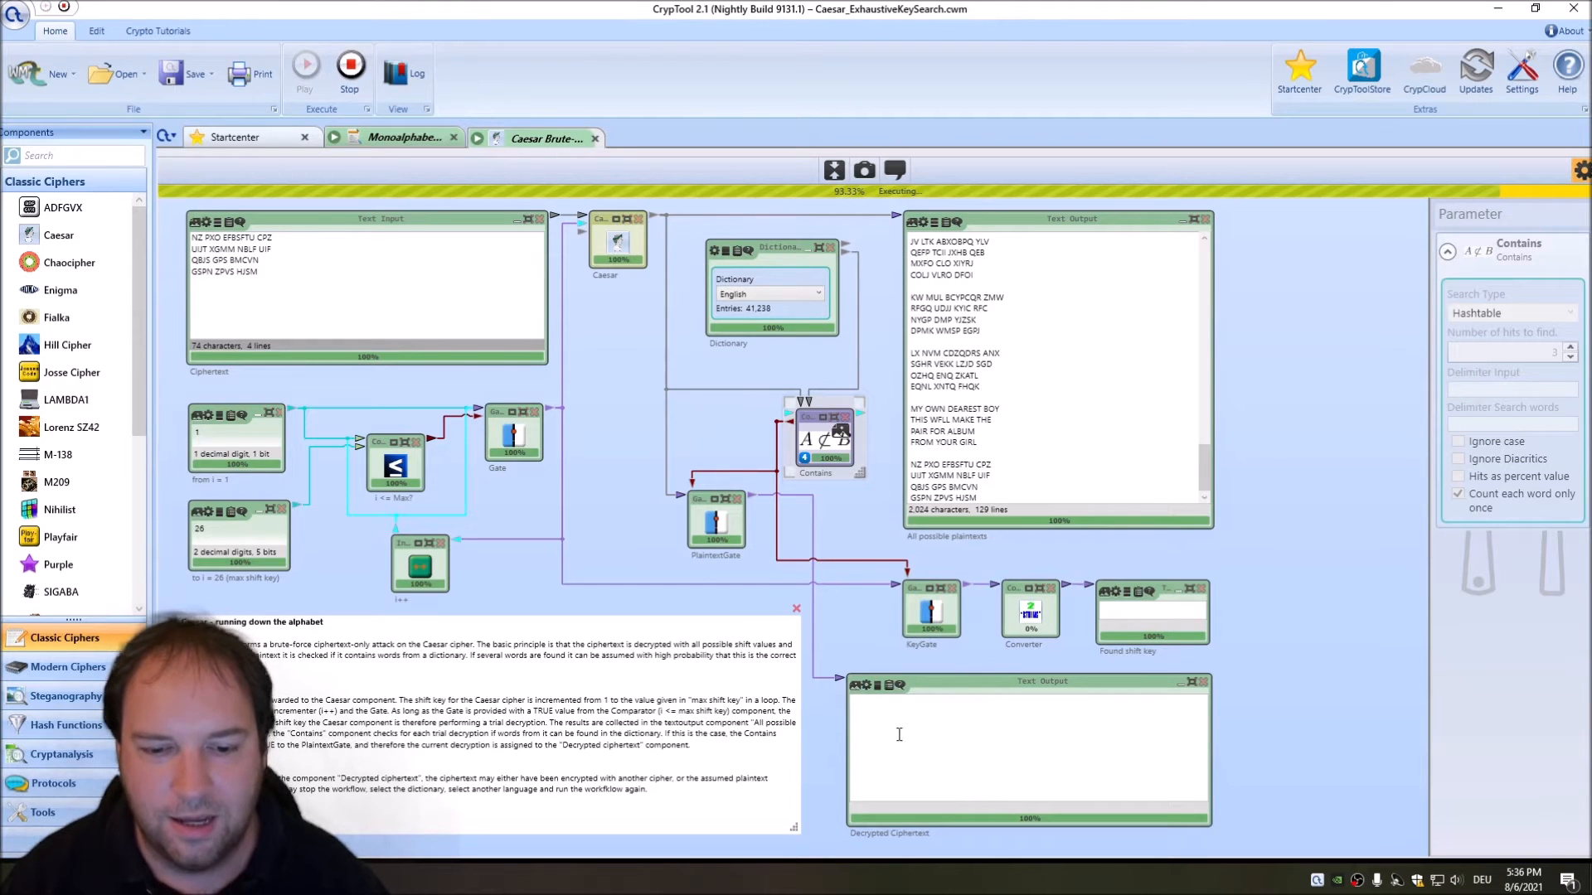
mouse_move(921, 739)
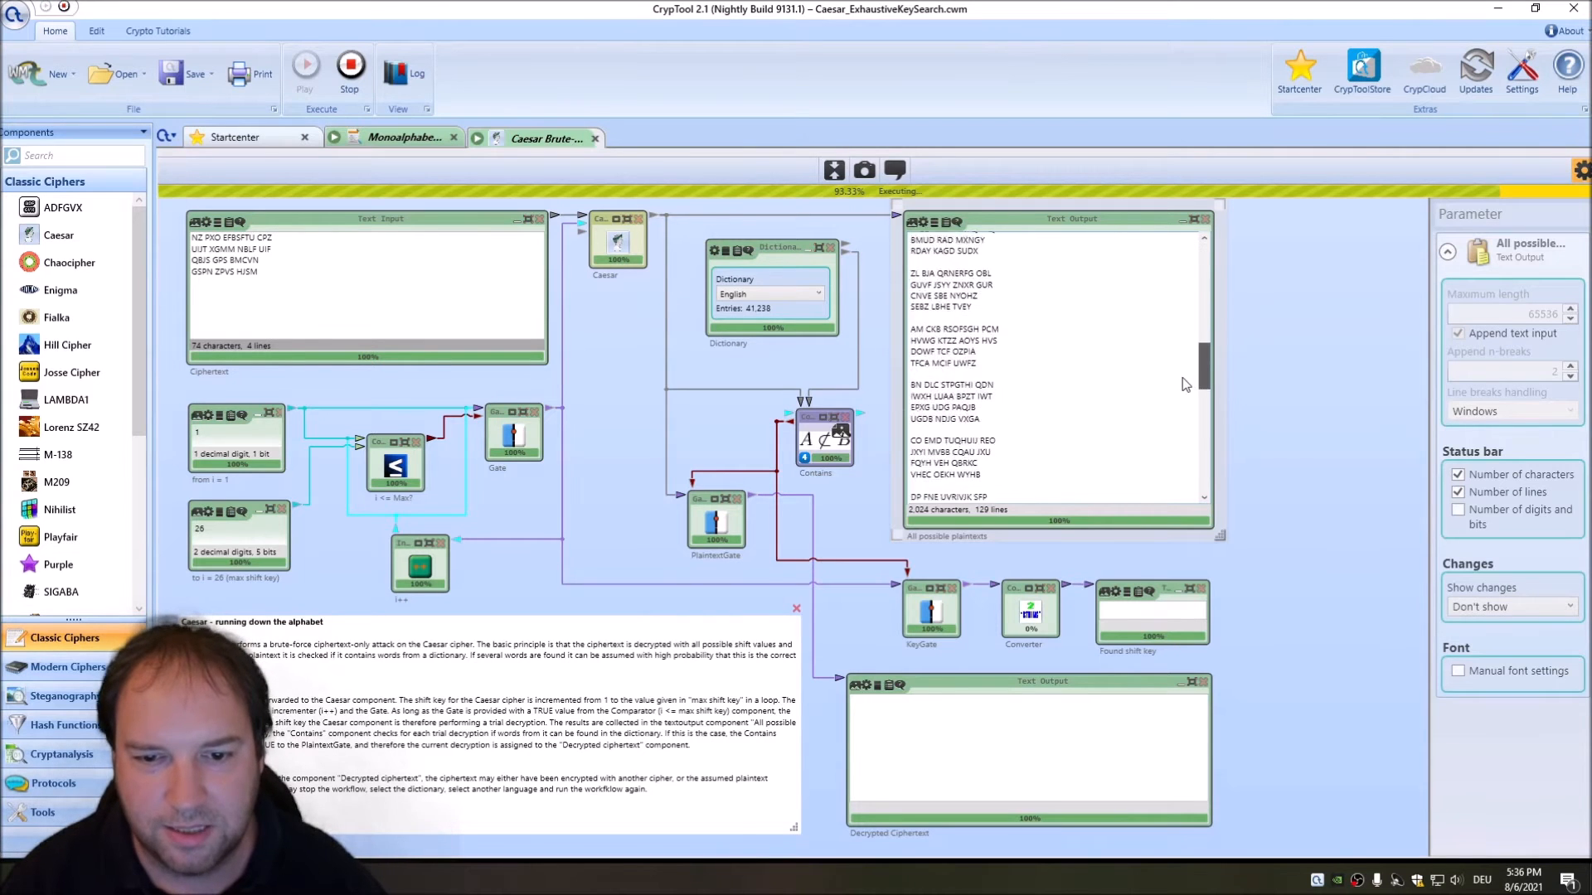
scroll(down, 3)
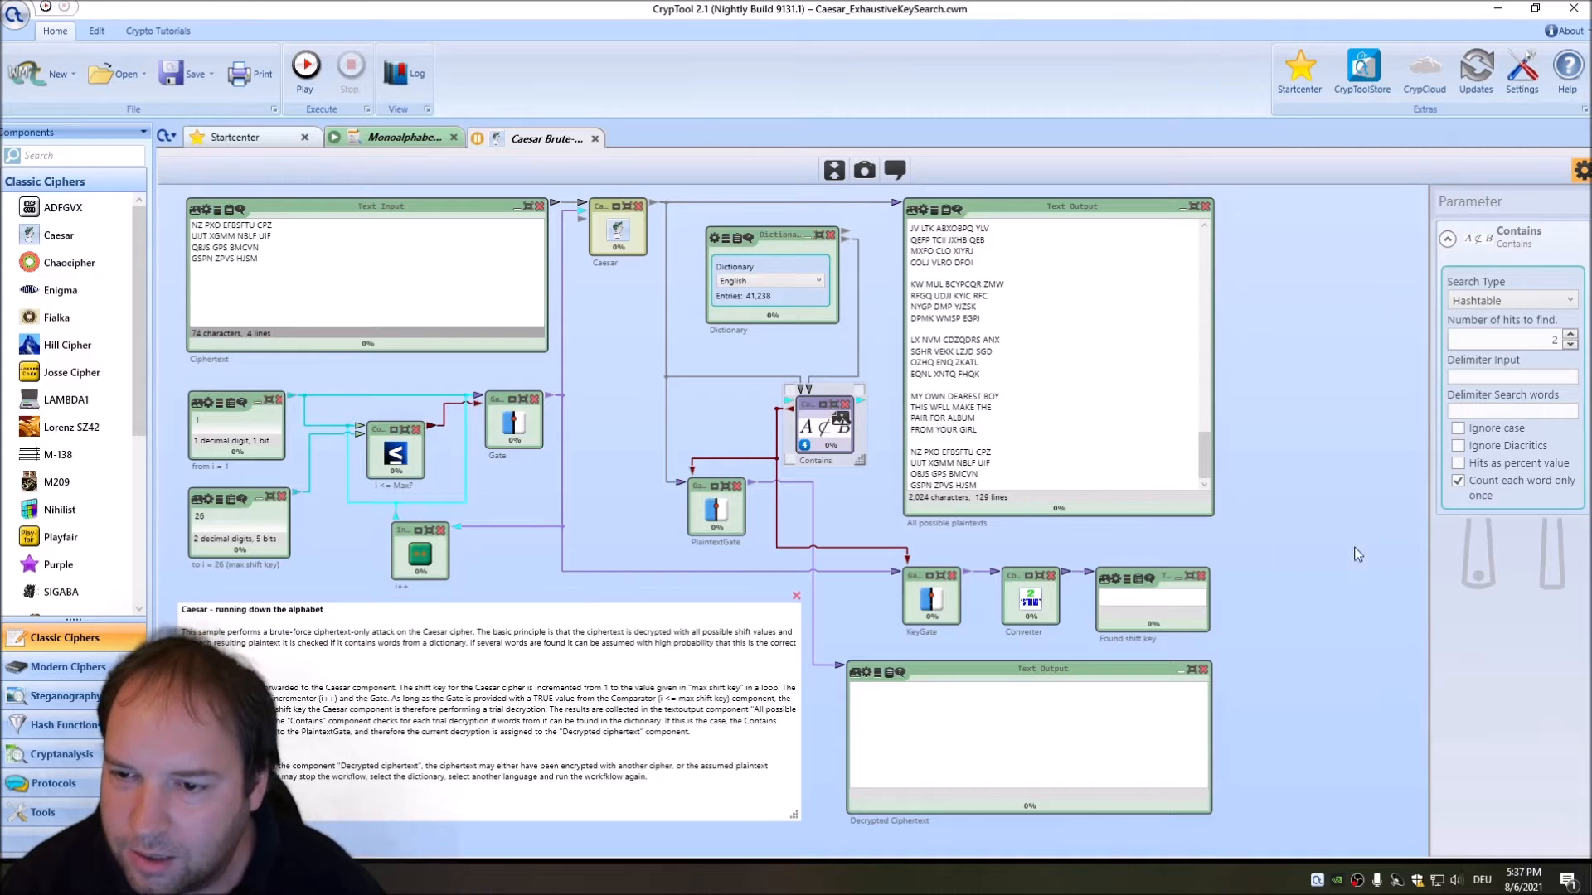
Step: Enable Ignore case and rerun, finding shift key 25 and 'MY OWN DEAREST BOY'
click(1459, 428)
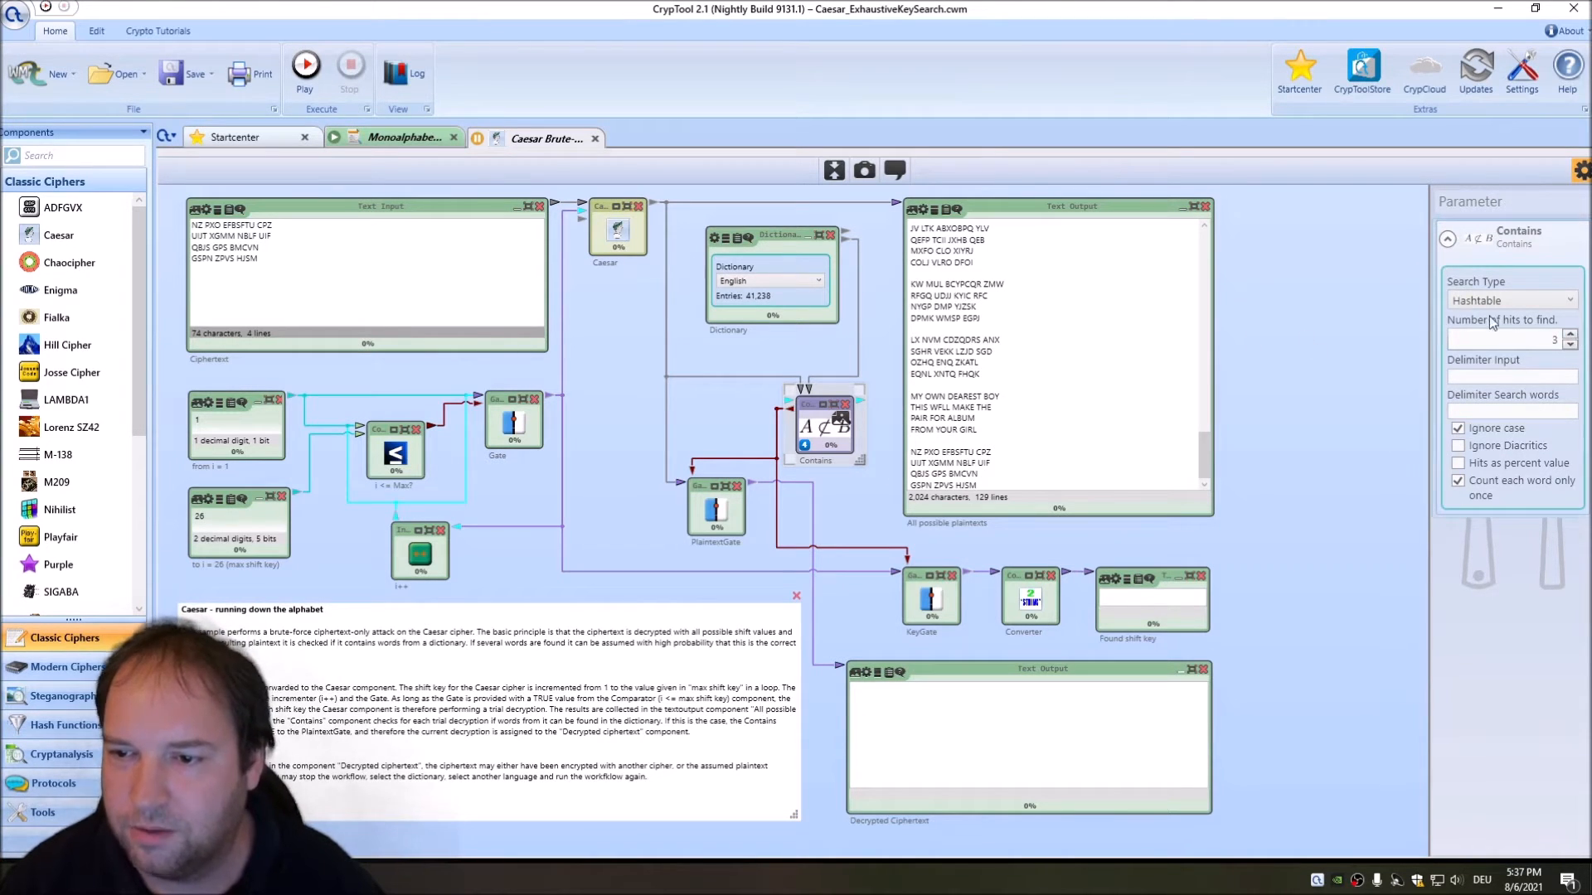
click(305, 73)
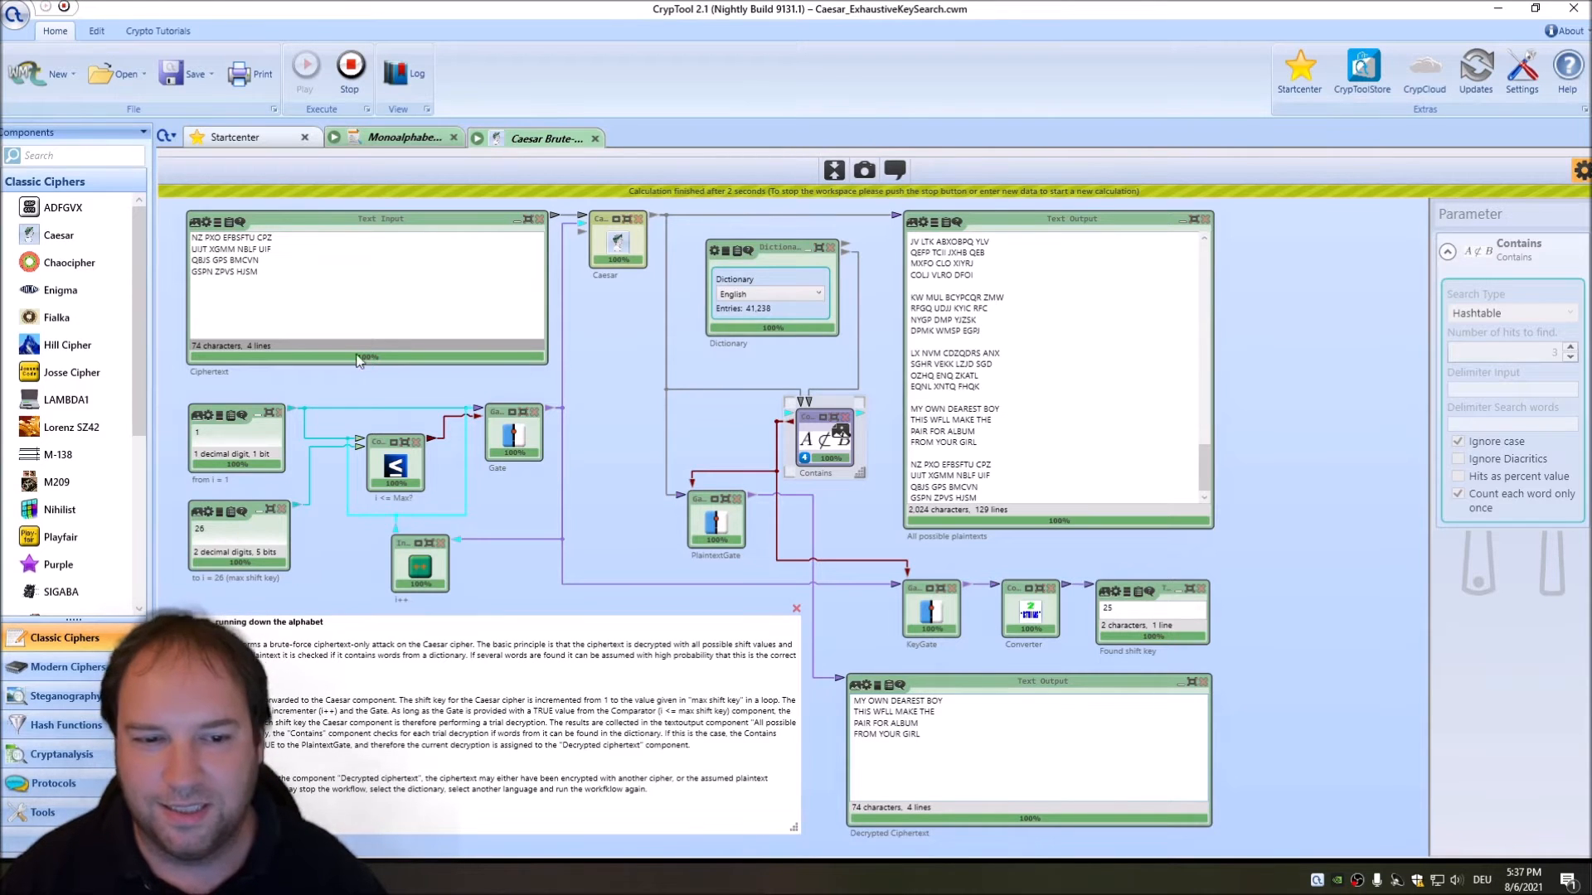
mouse_move(548, 343)
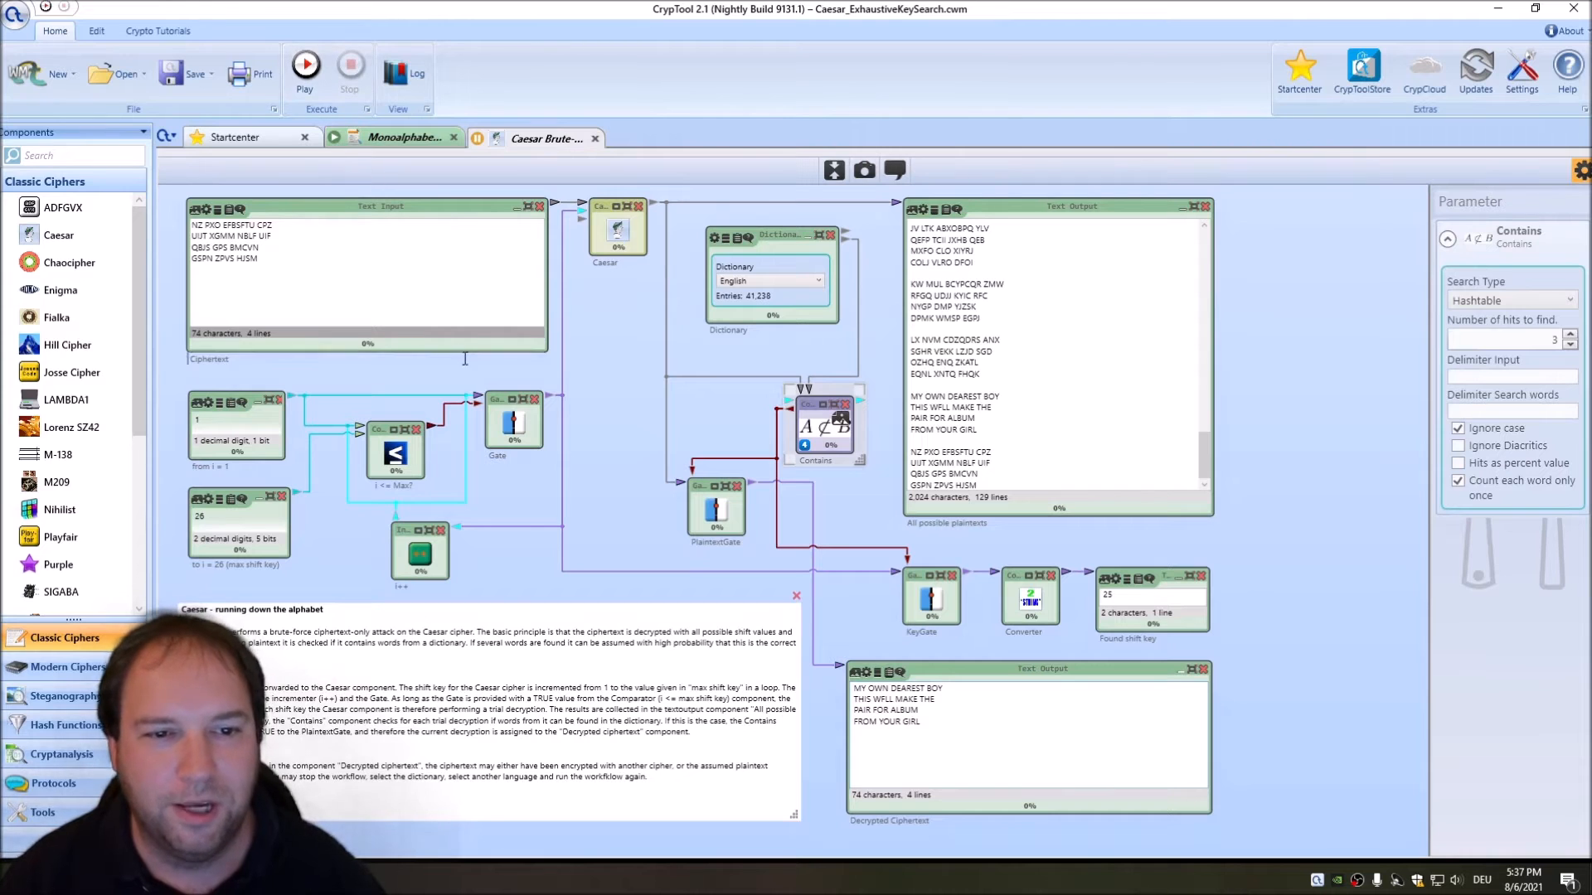
mouse_move(350, 194)
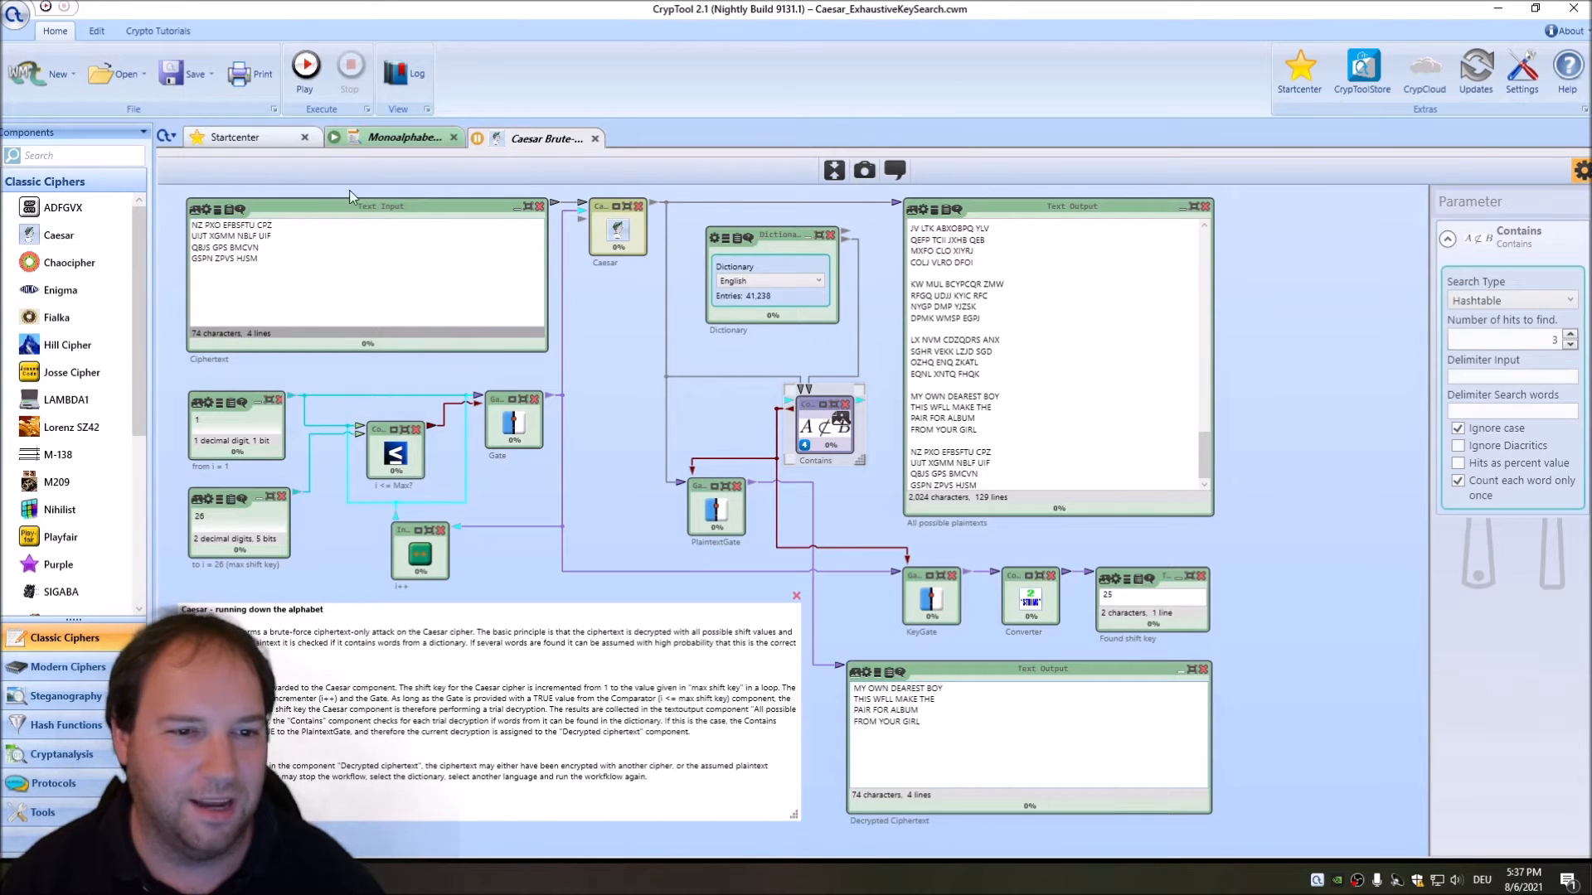
Step: Close the Caesar workspace without saving, leaving transcription 2.txt in Notepad
click(404, 136)
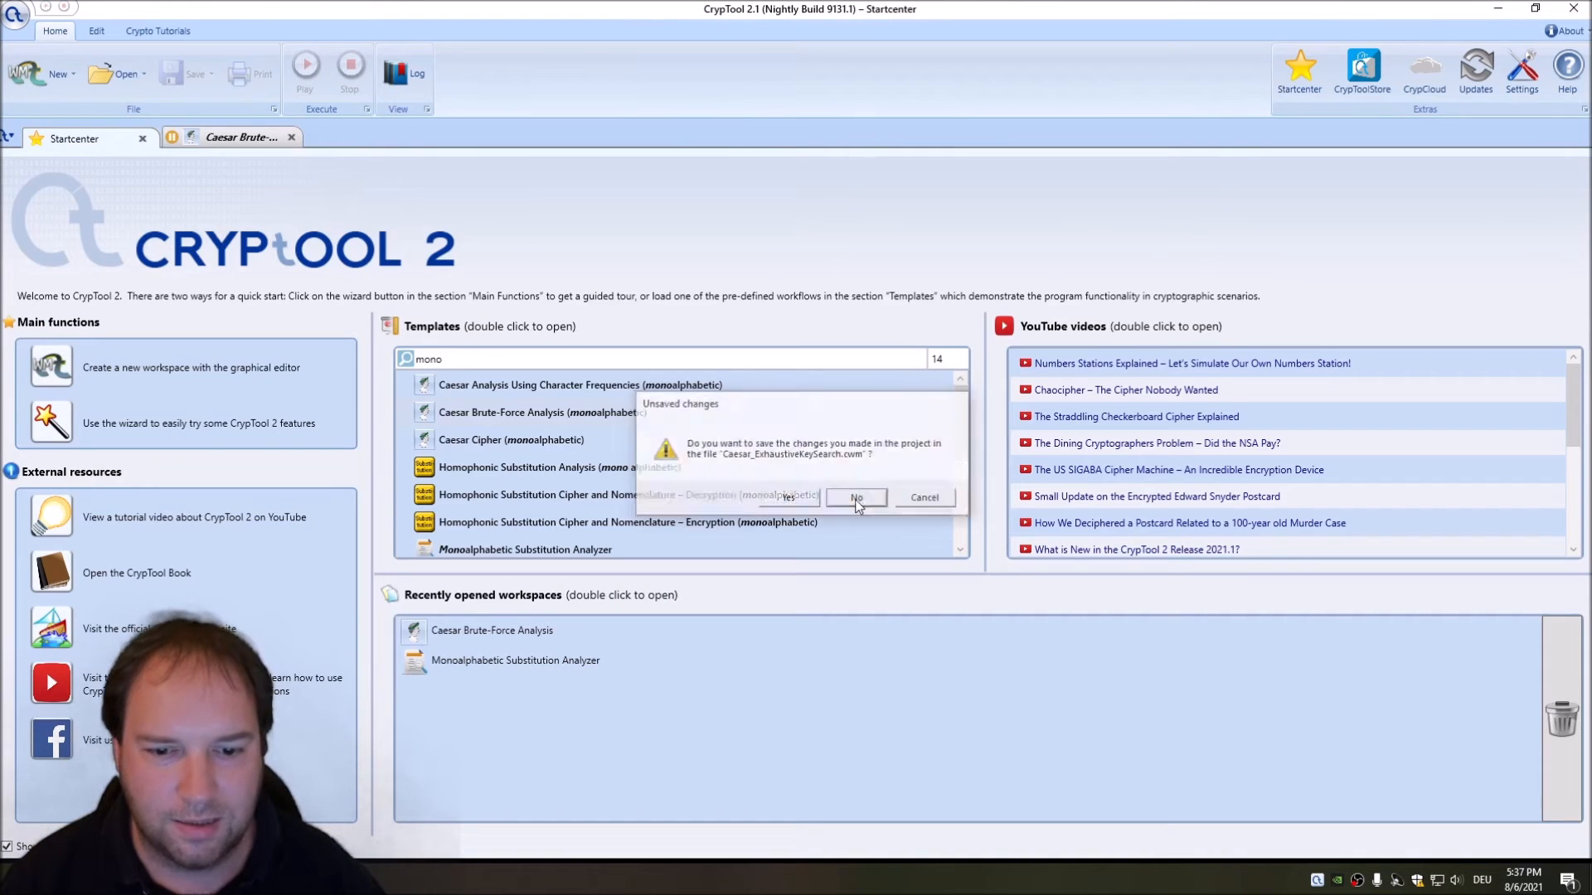
click(855, 497)
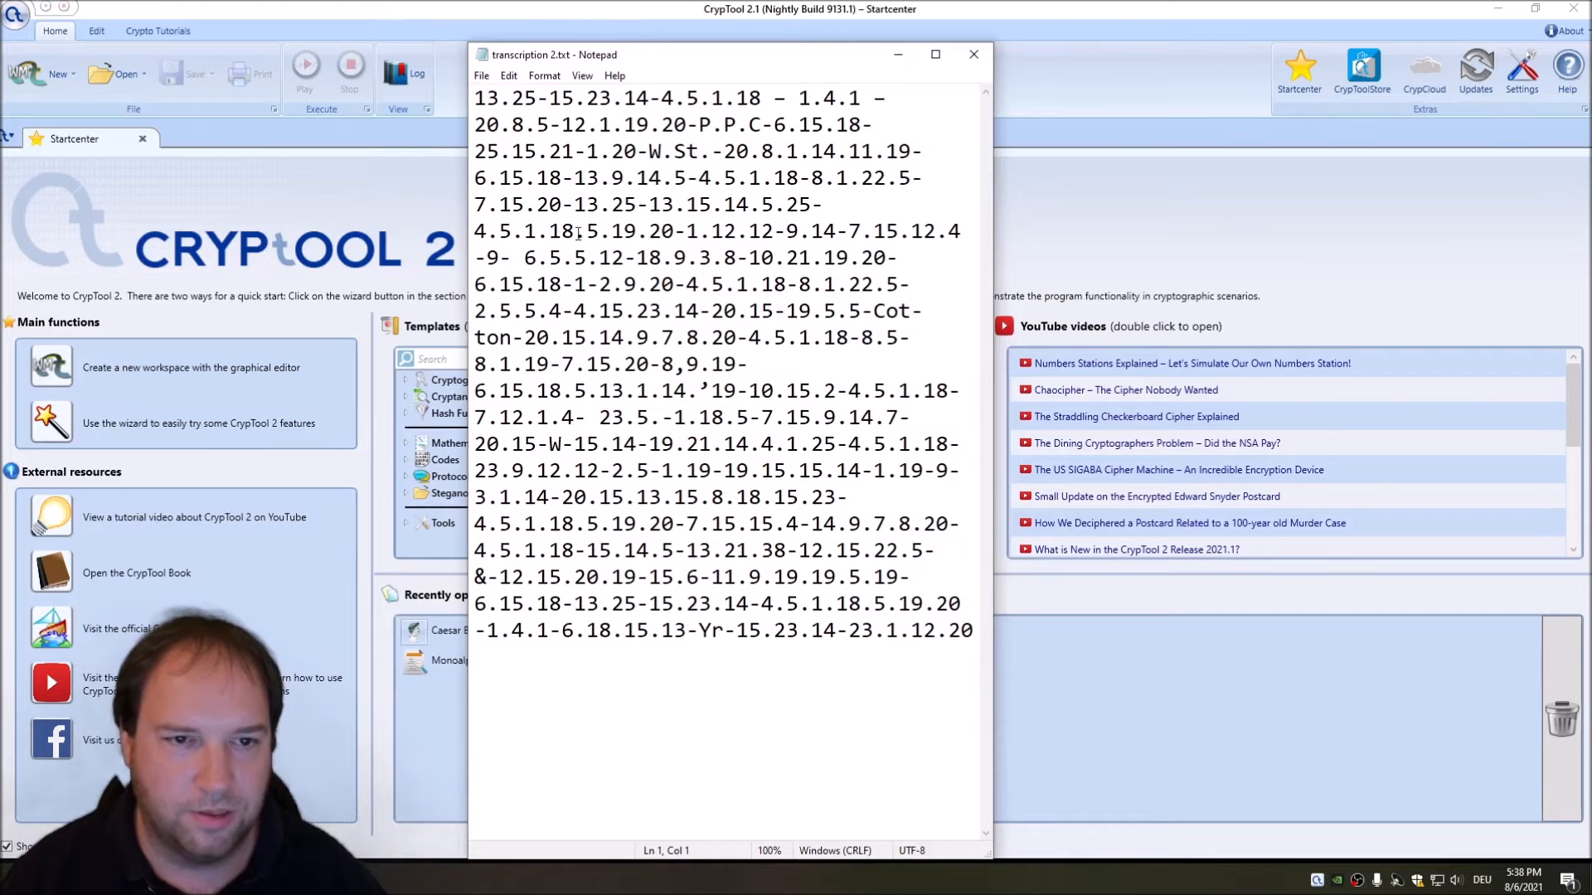
Step: Widen the Notepad window and inspect the number-coded transcription
drag(475, 98, 534, 124)
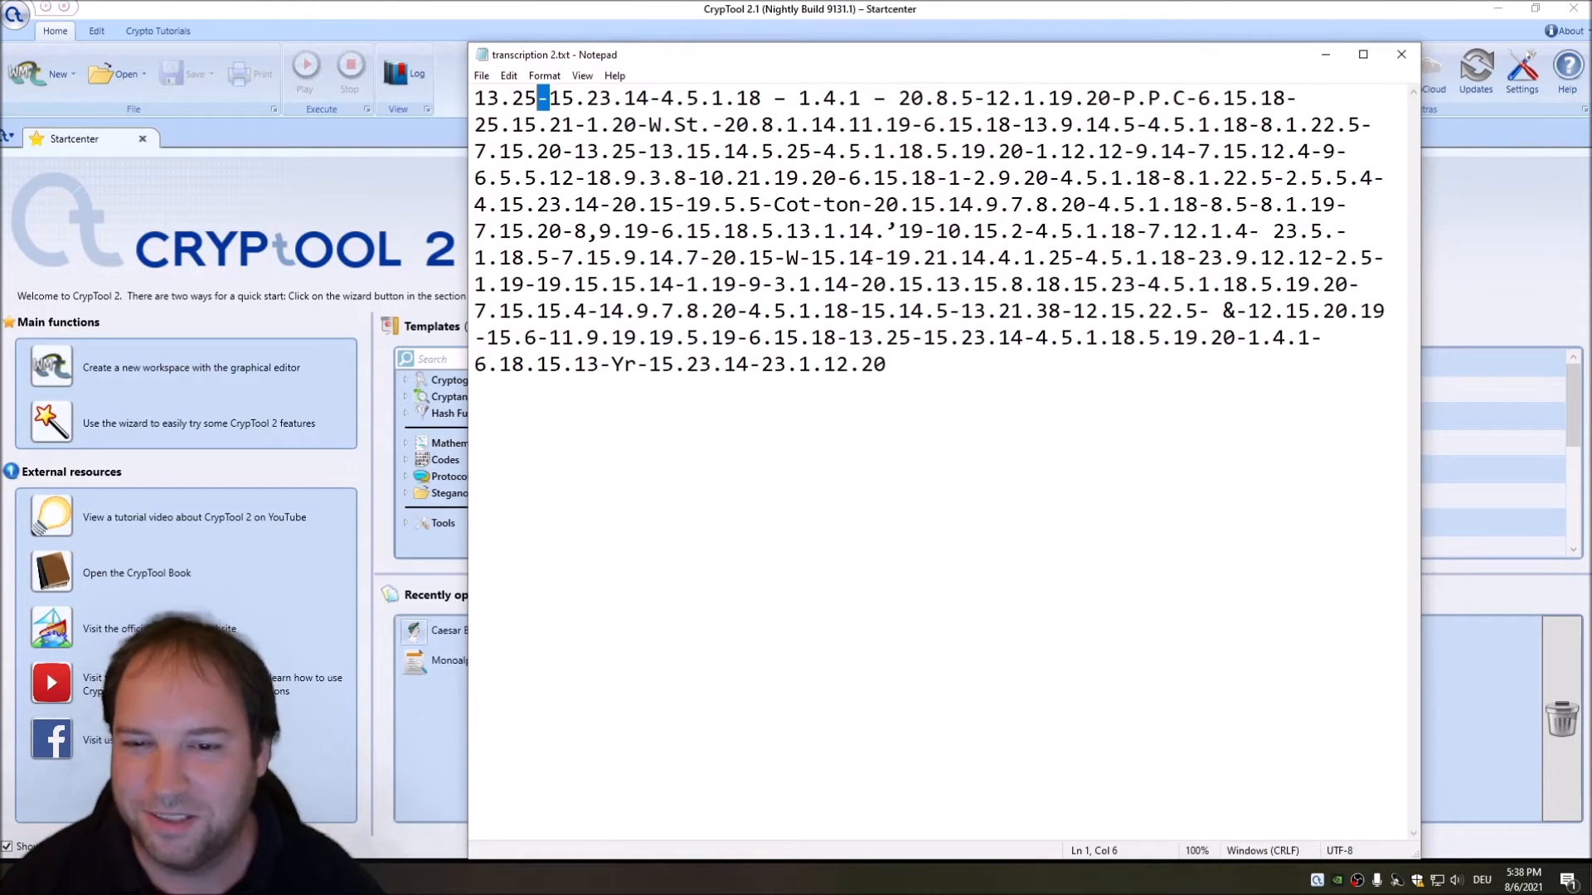
mouse_move(868, 268)
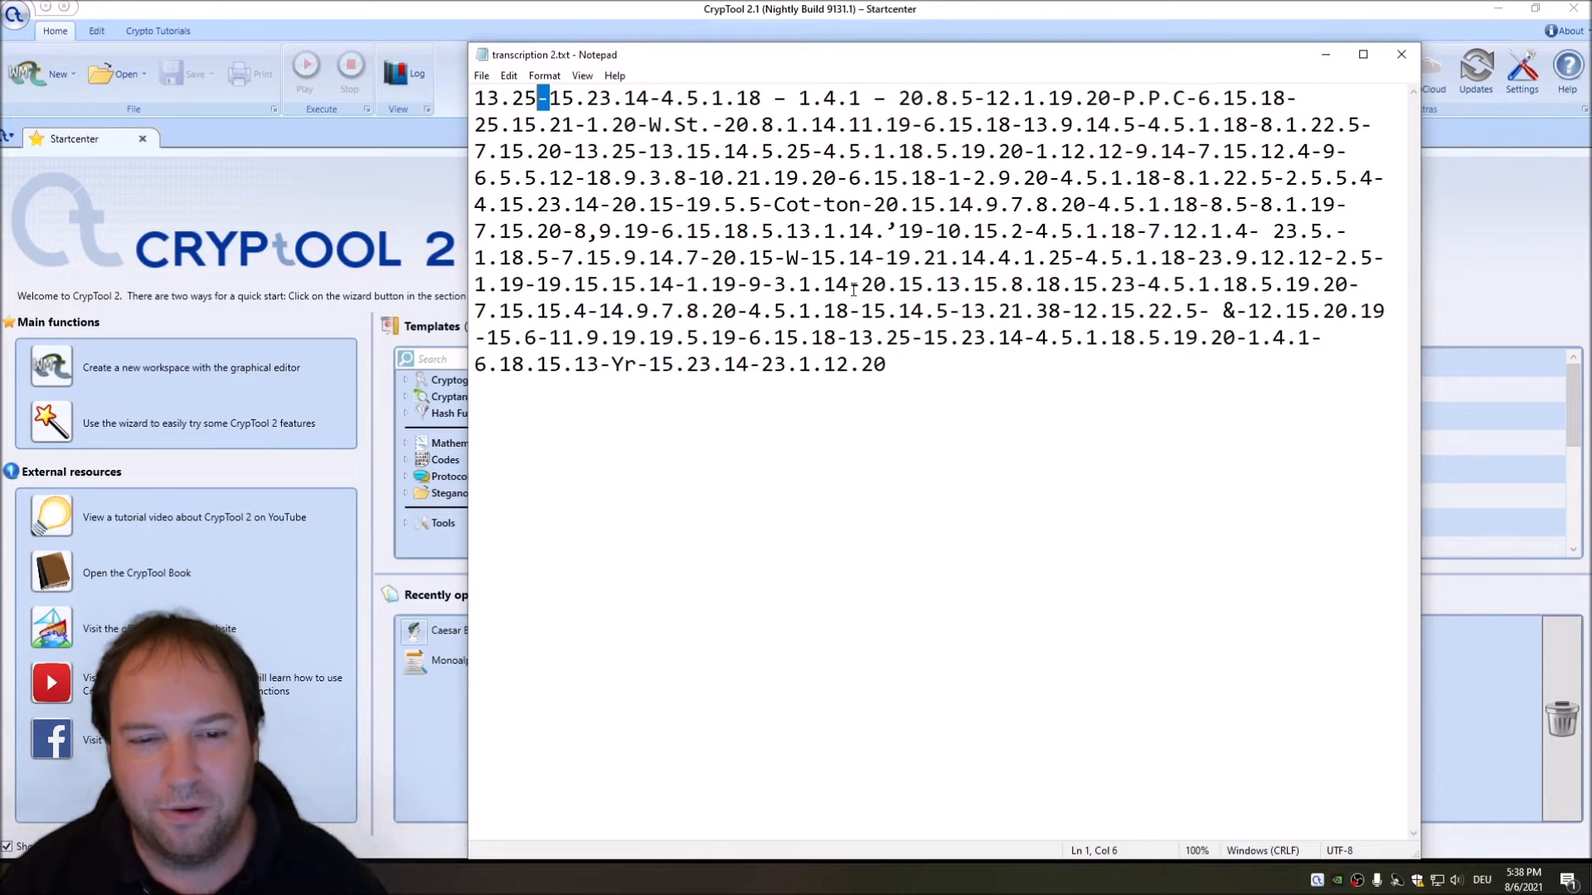
click(478, 98)
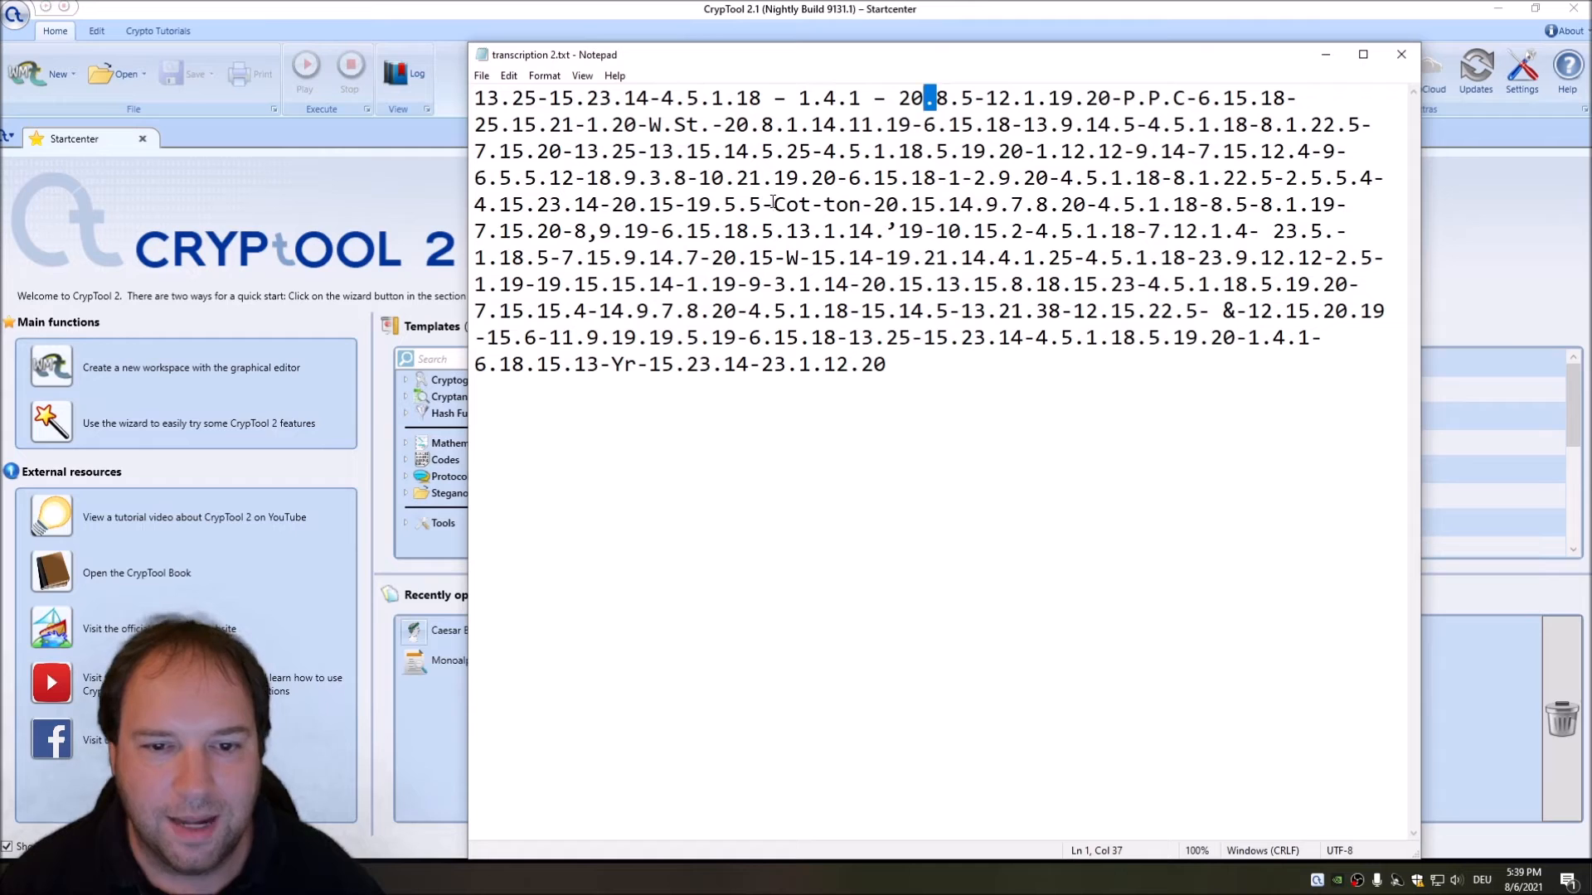
double_click(816, 204)
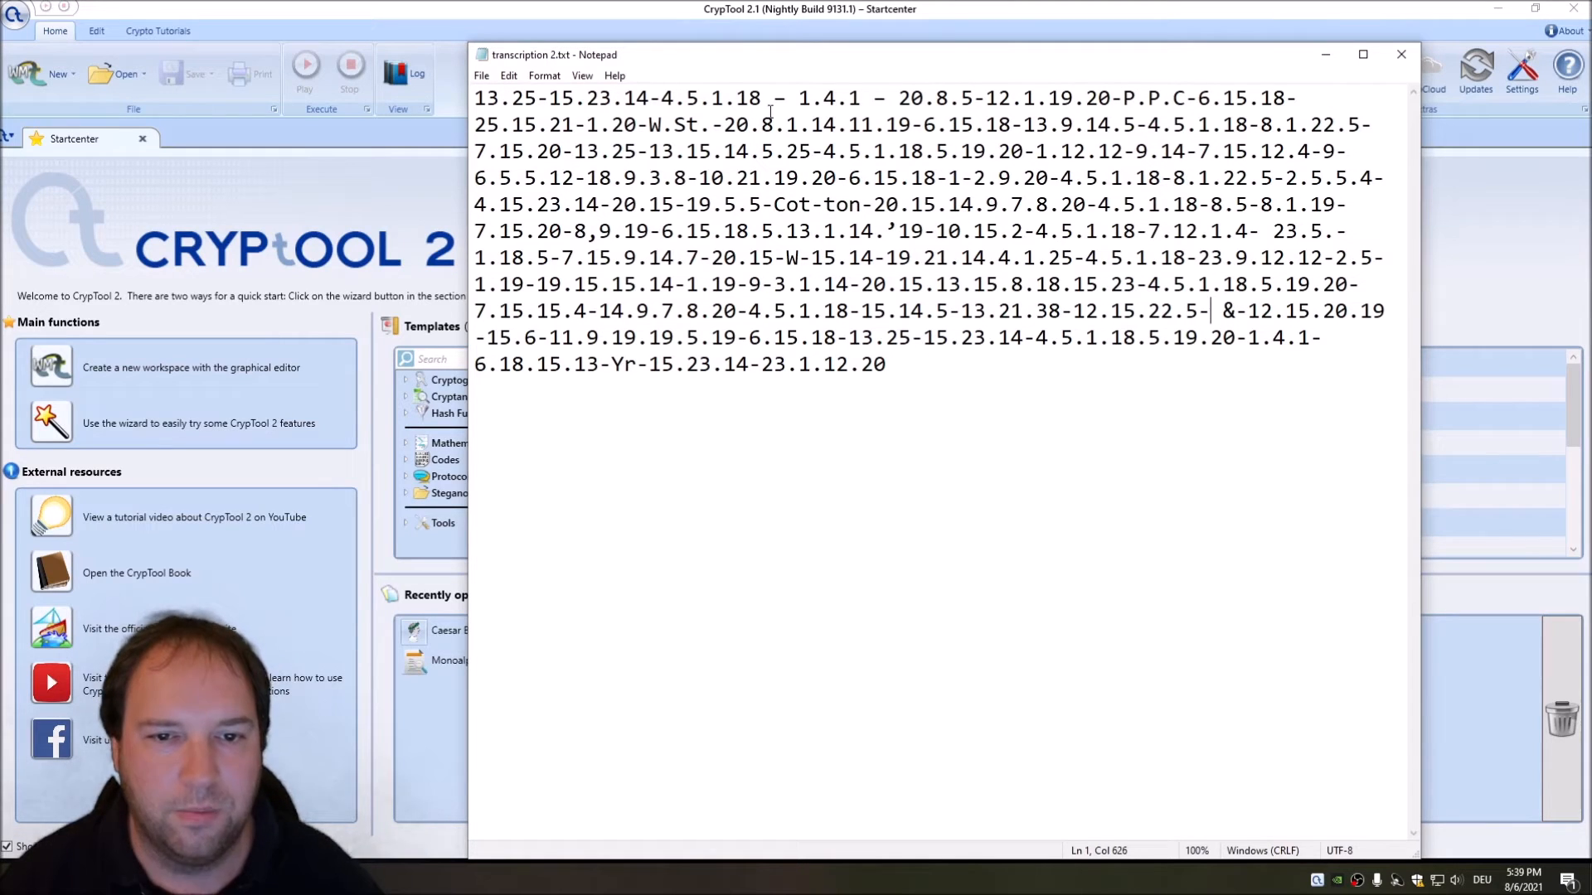
Step: Replace all spaces in the Notepad ciphertext with nothing, with Wrap around turned off
click(508, 75)
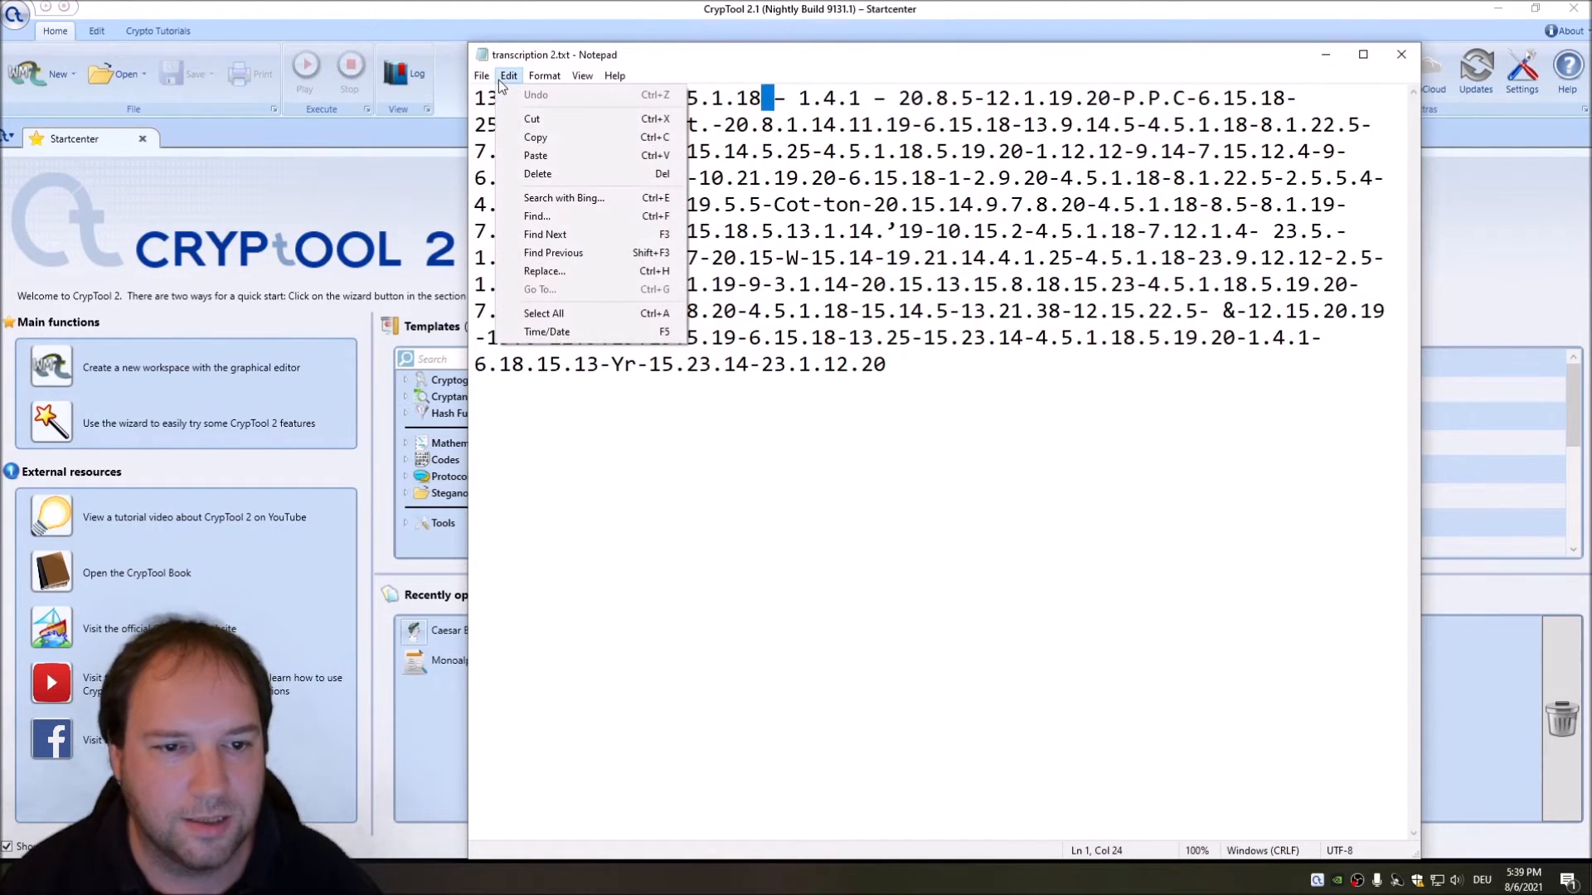
click(543, 271)
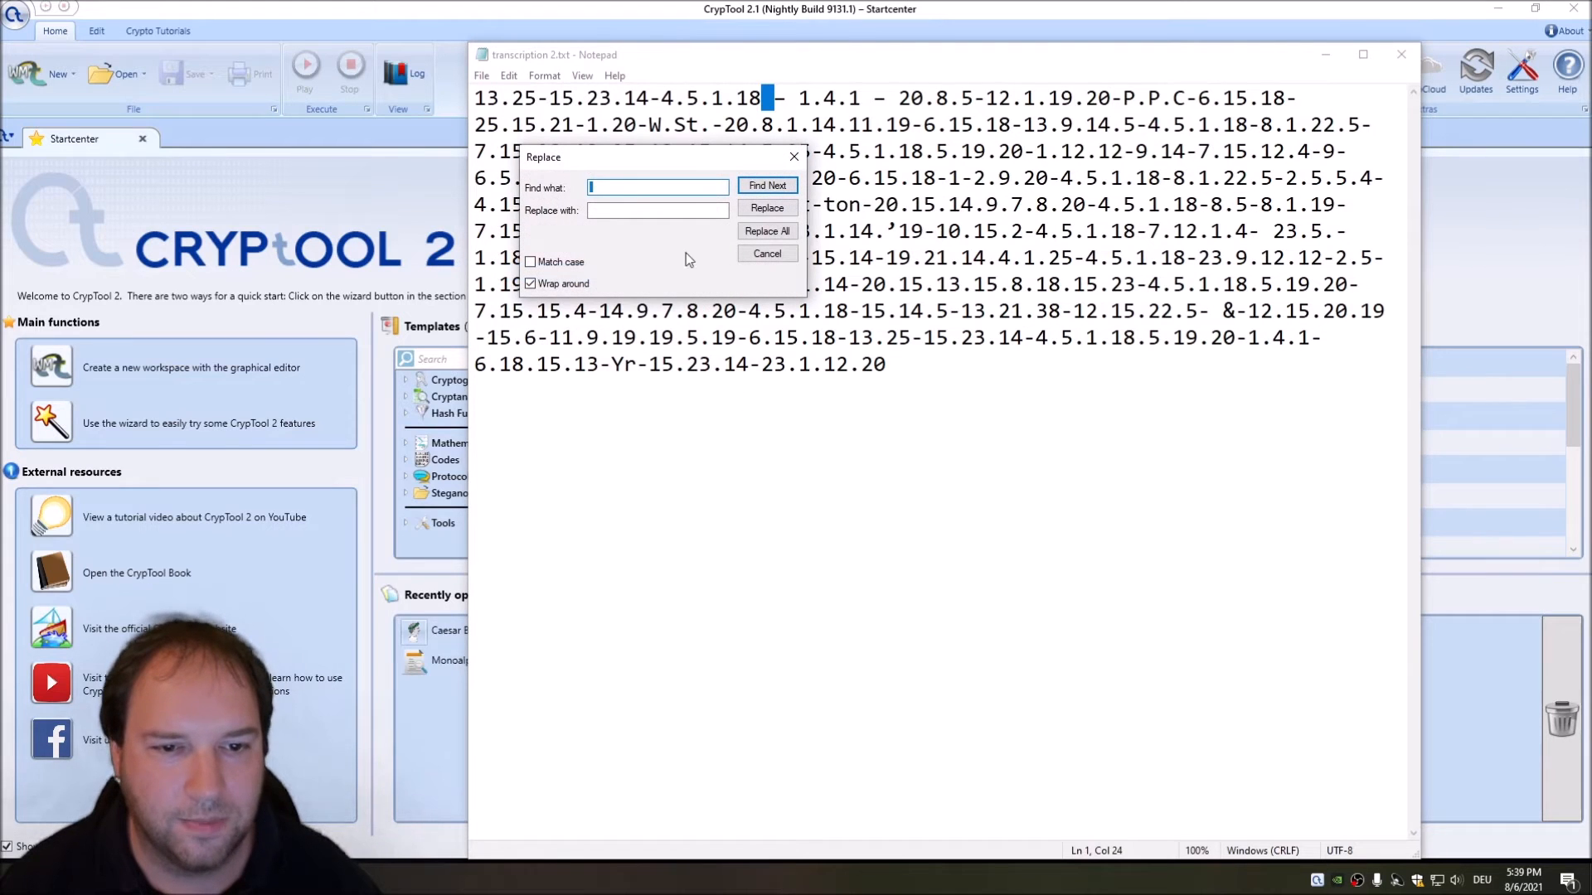
click(766, 231)
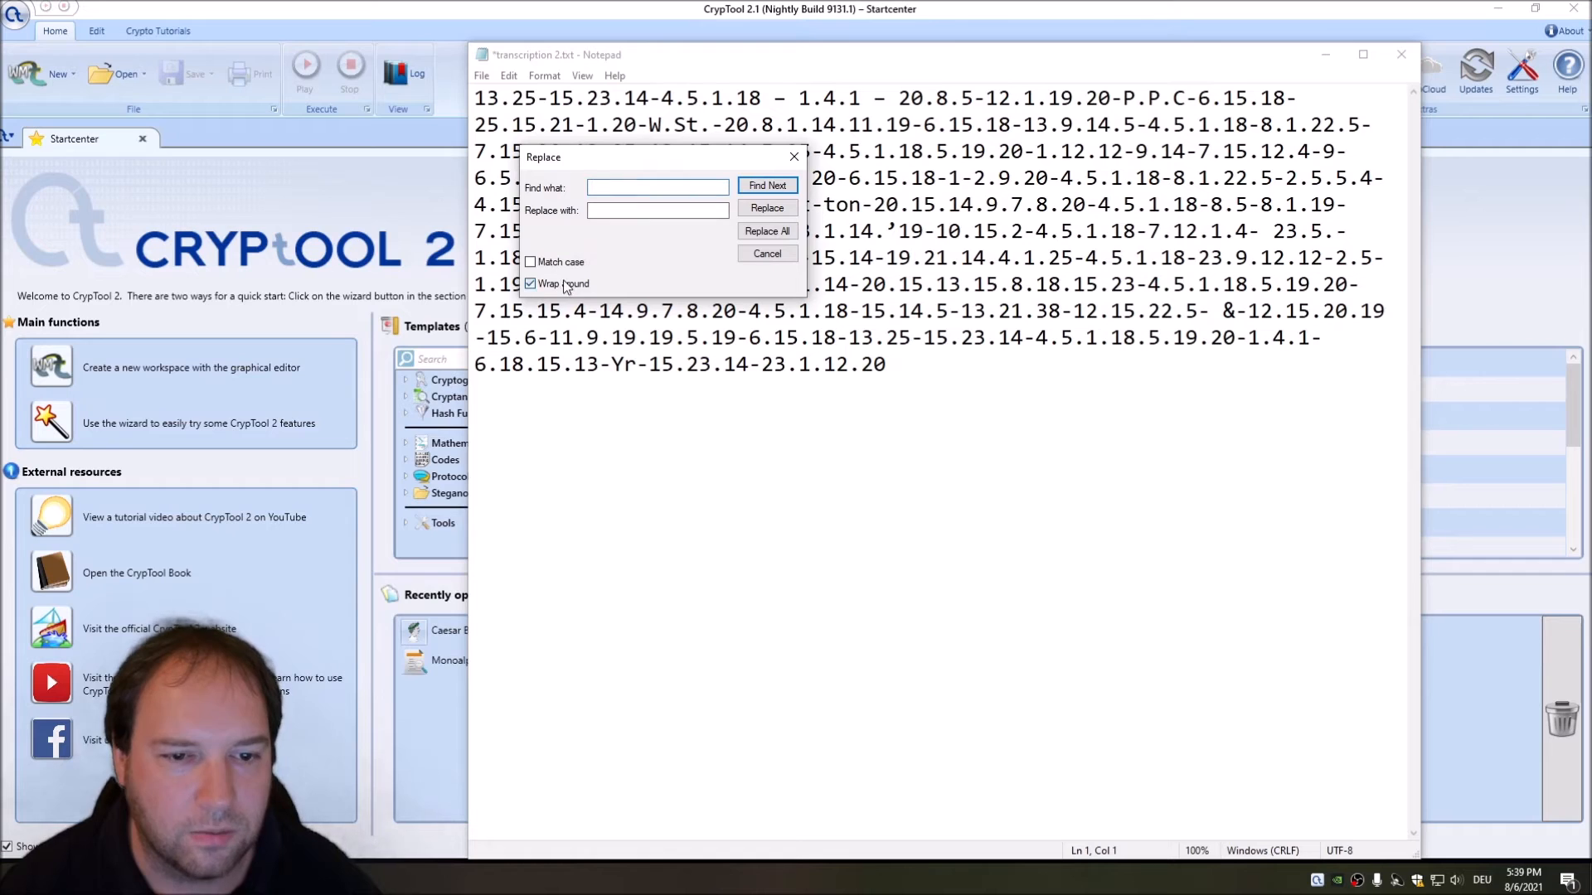
click(530, 283)
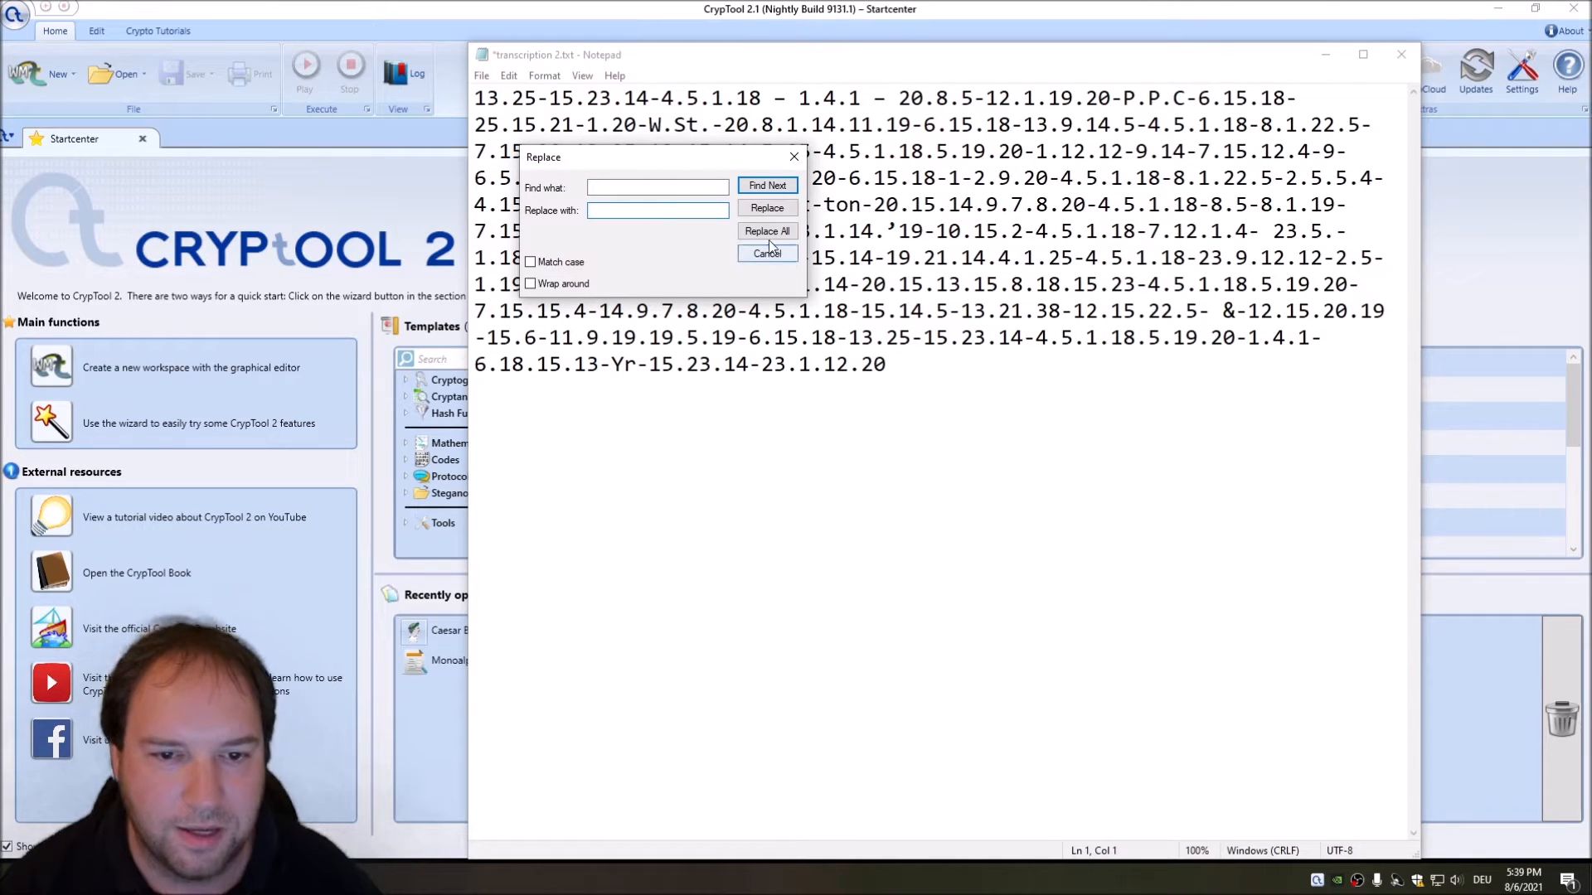
click(766, 231)
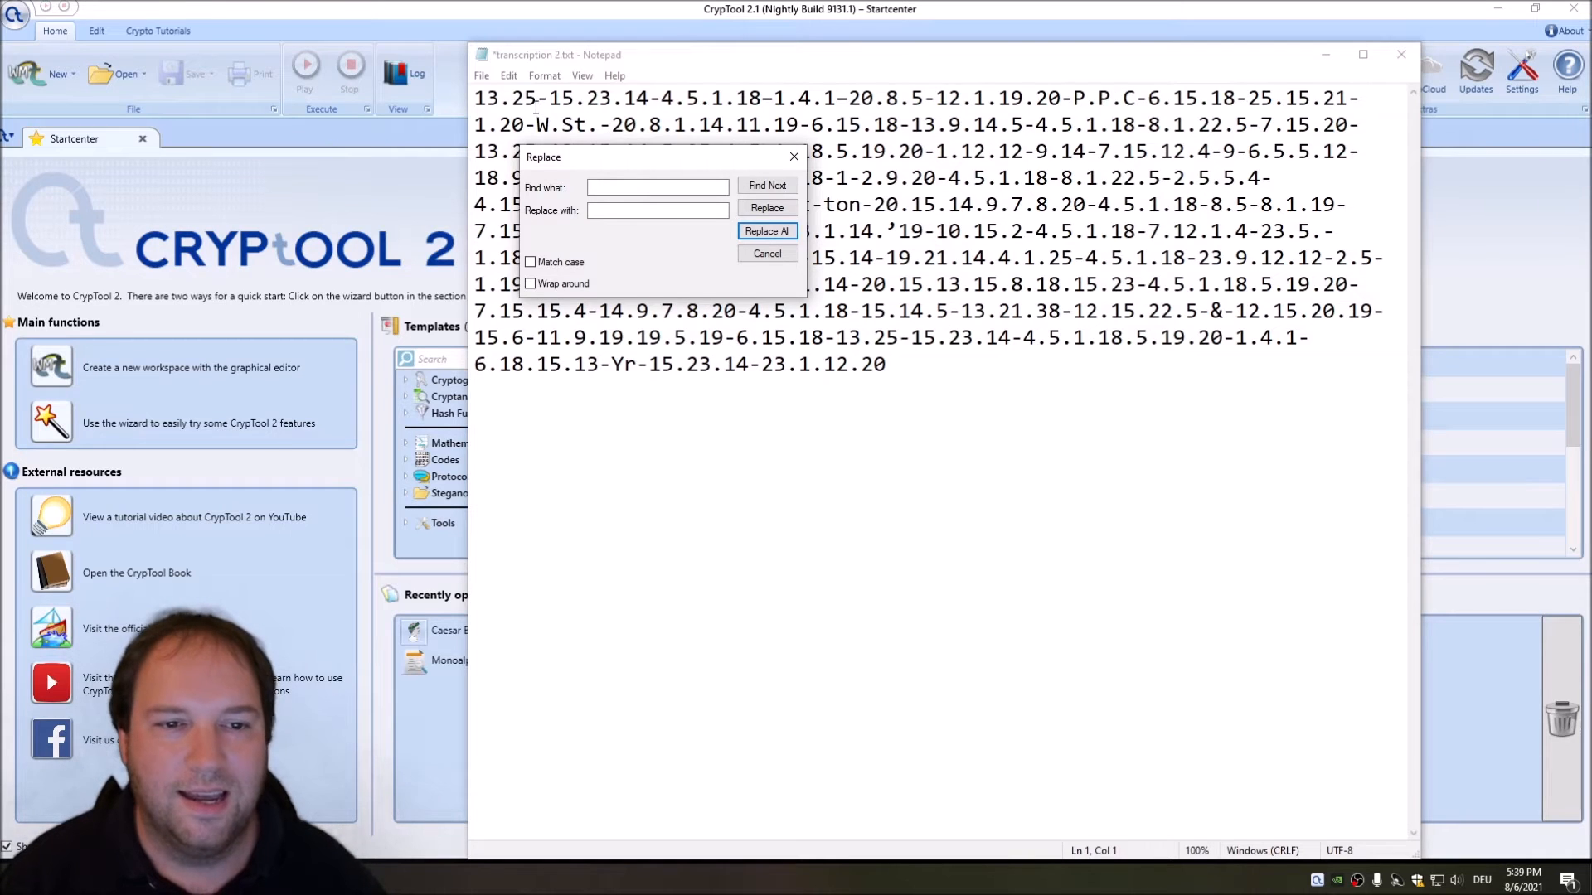
click(766, 253)
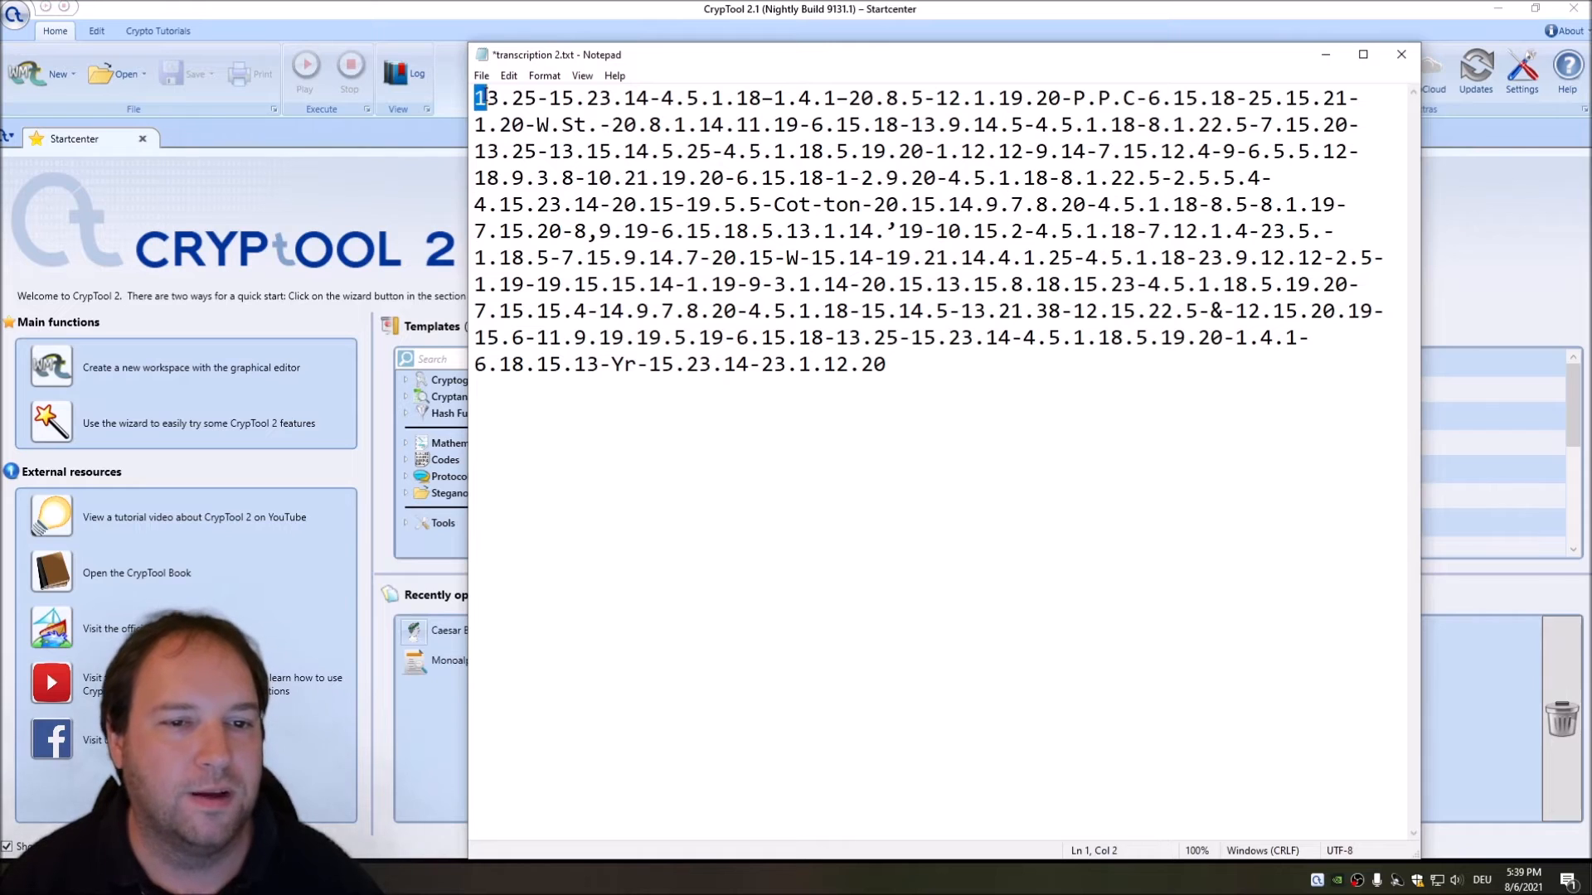
drag(478, 98, 800, 257)
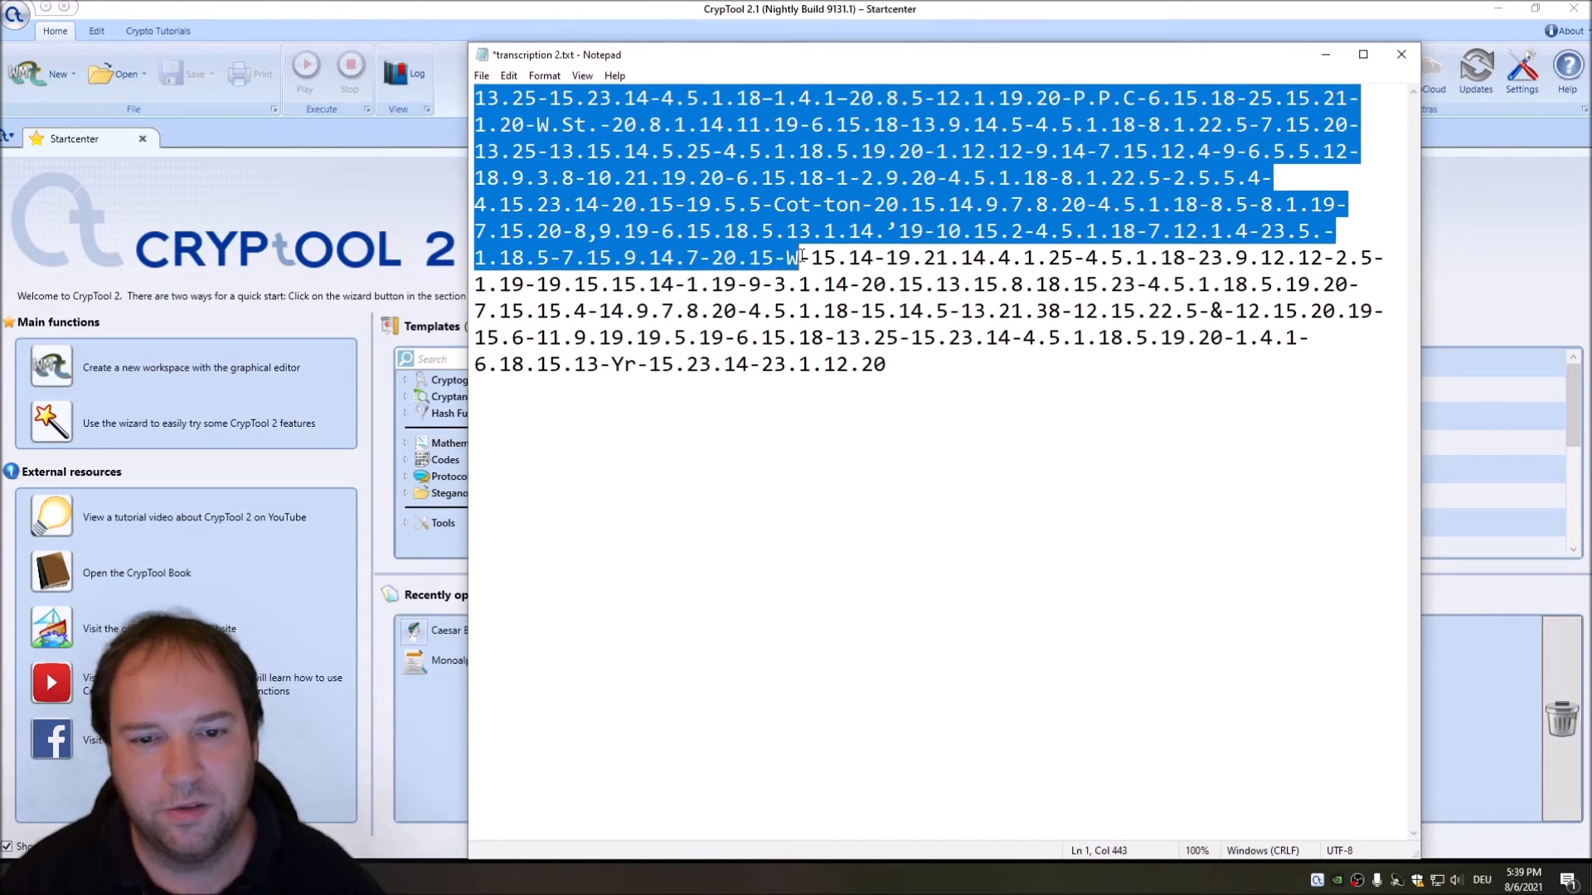
click(890, 364)
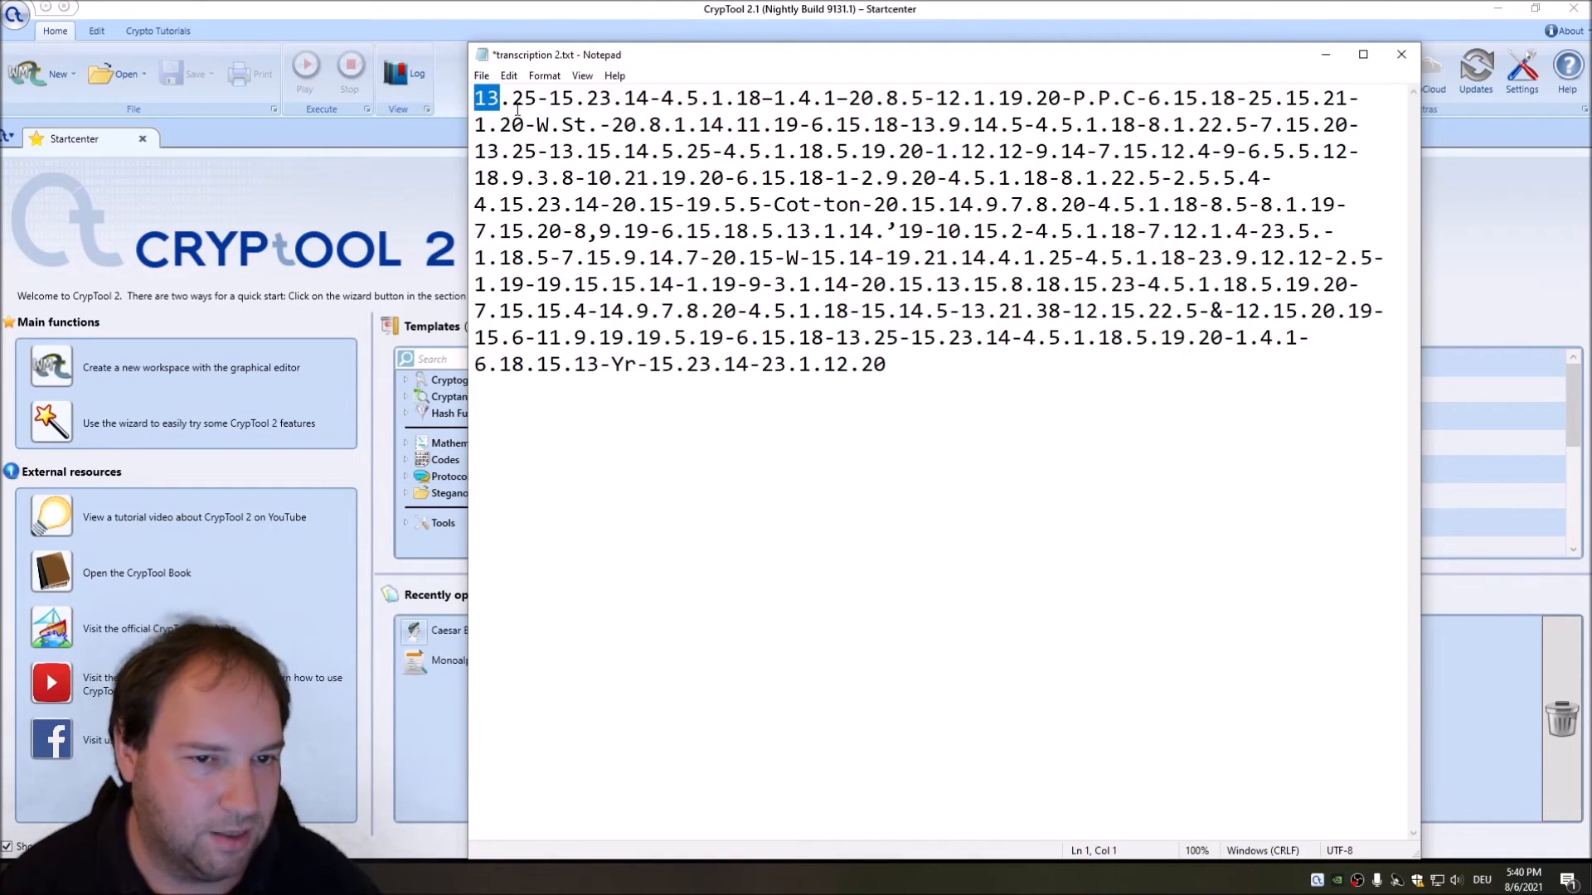
double_click(525, 97)
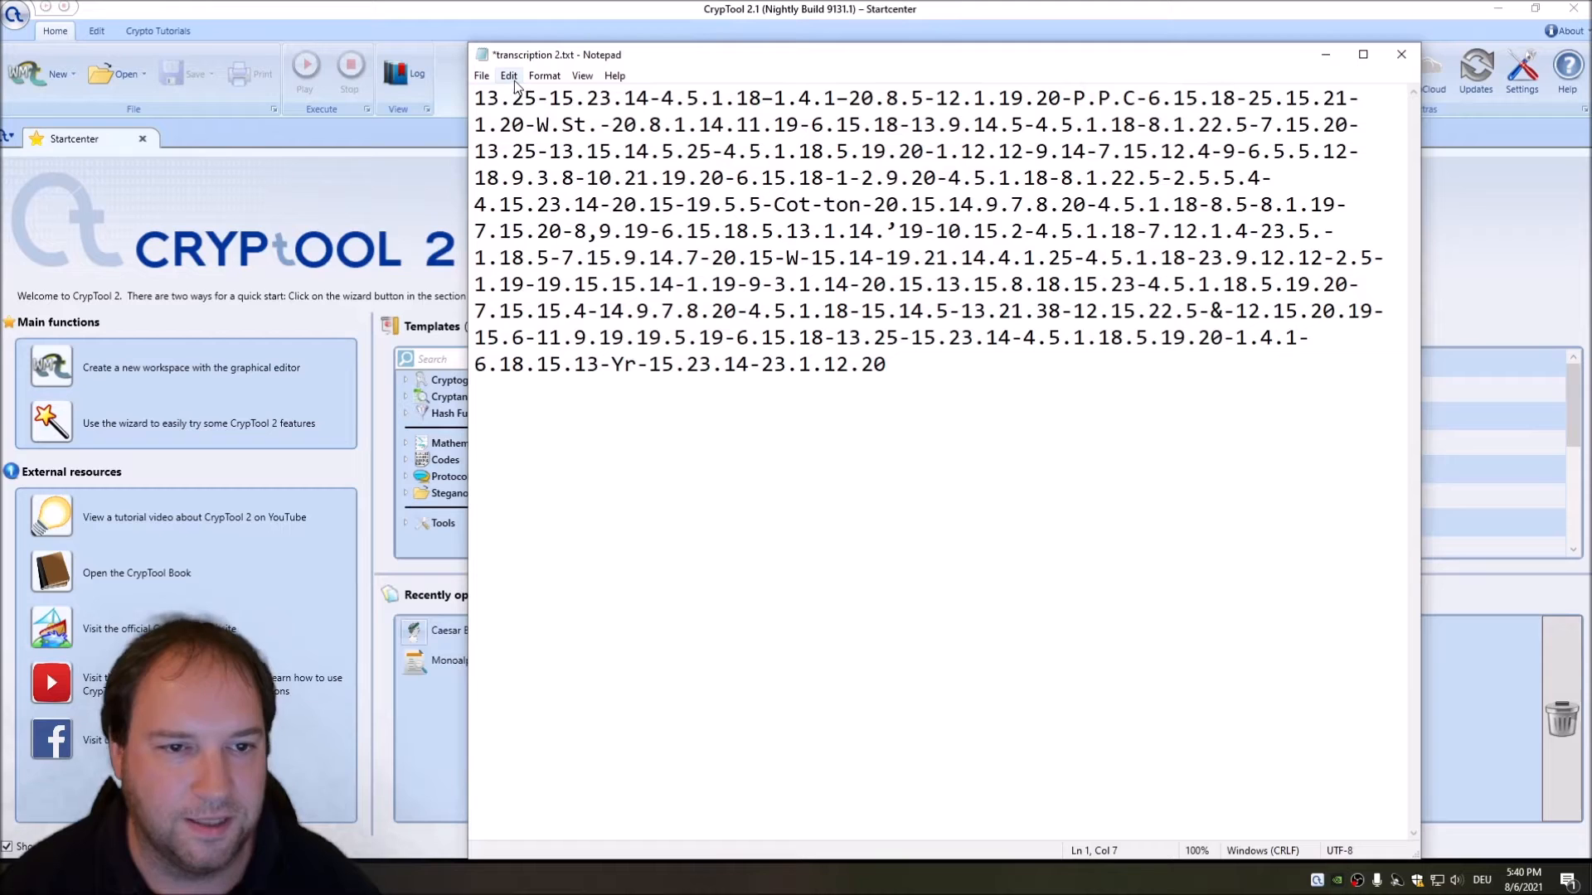
Step: Replace every '-' with '.-.' and maximize the Notepad window
click(509, 75)
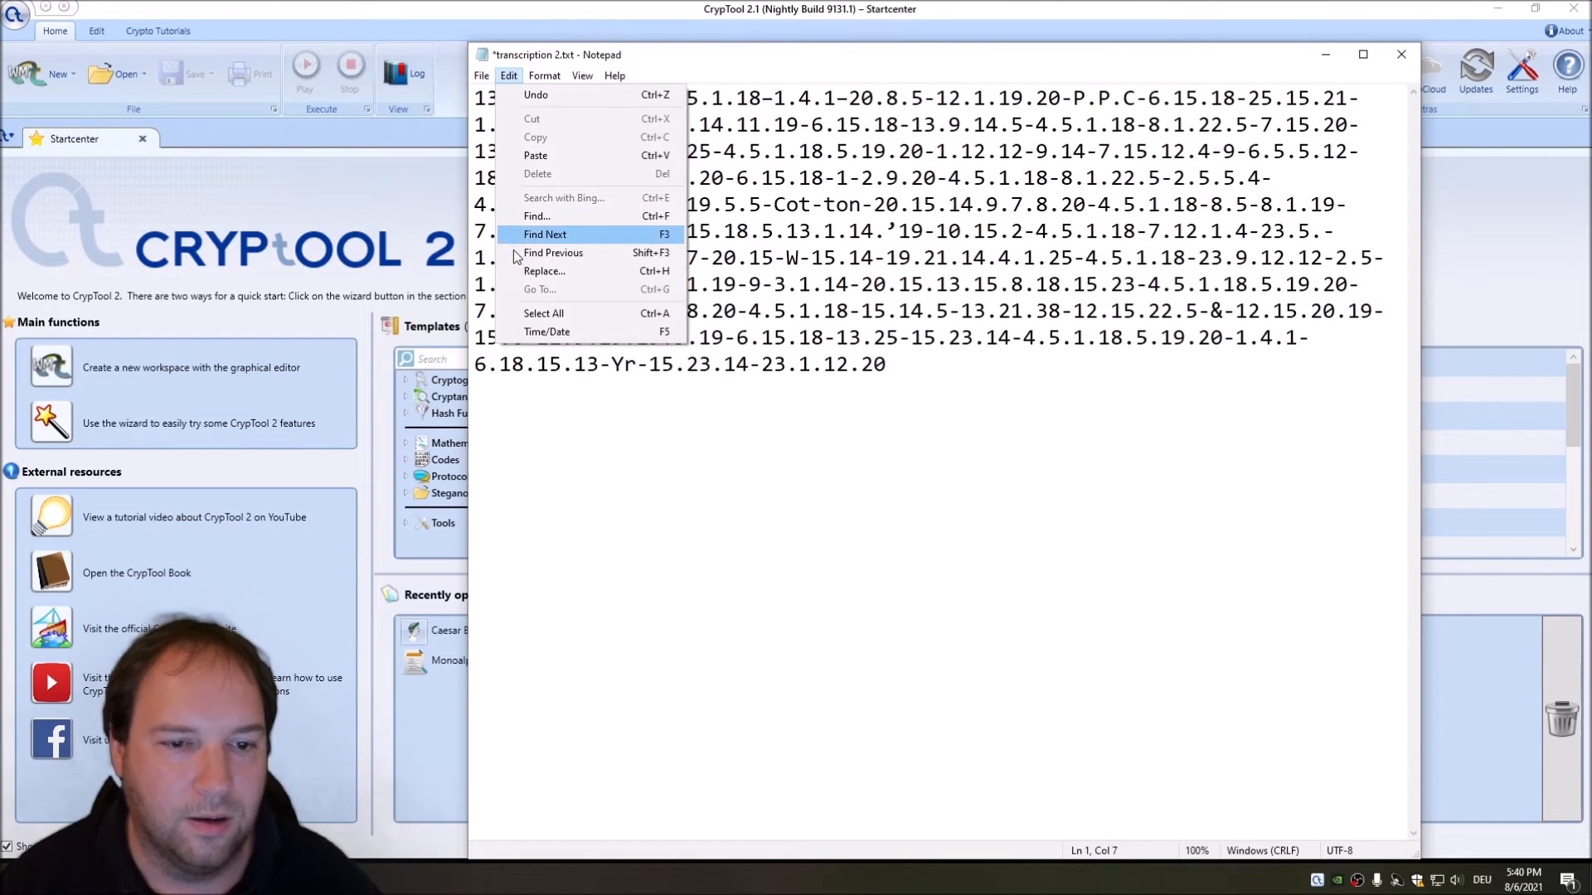
click(543, 271)
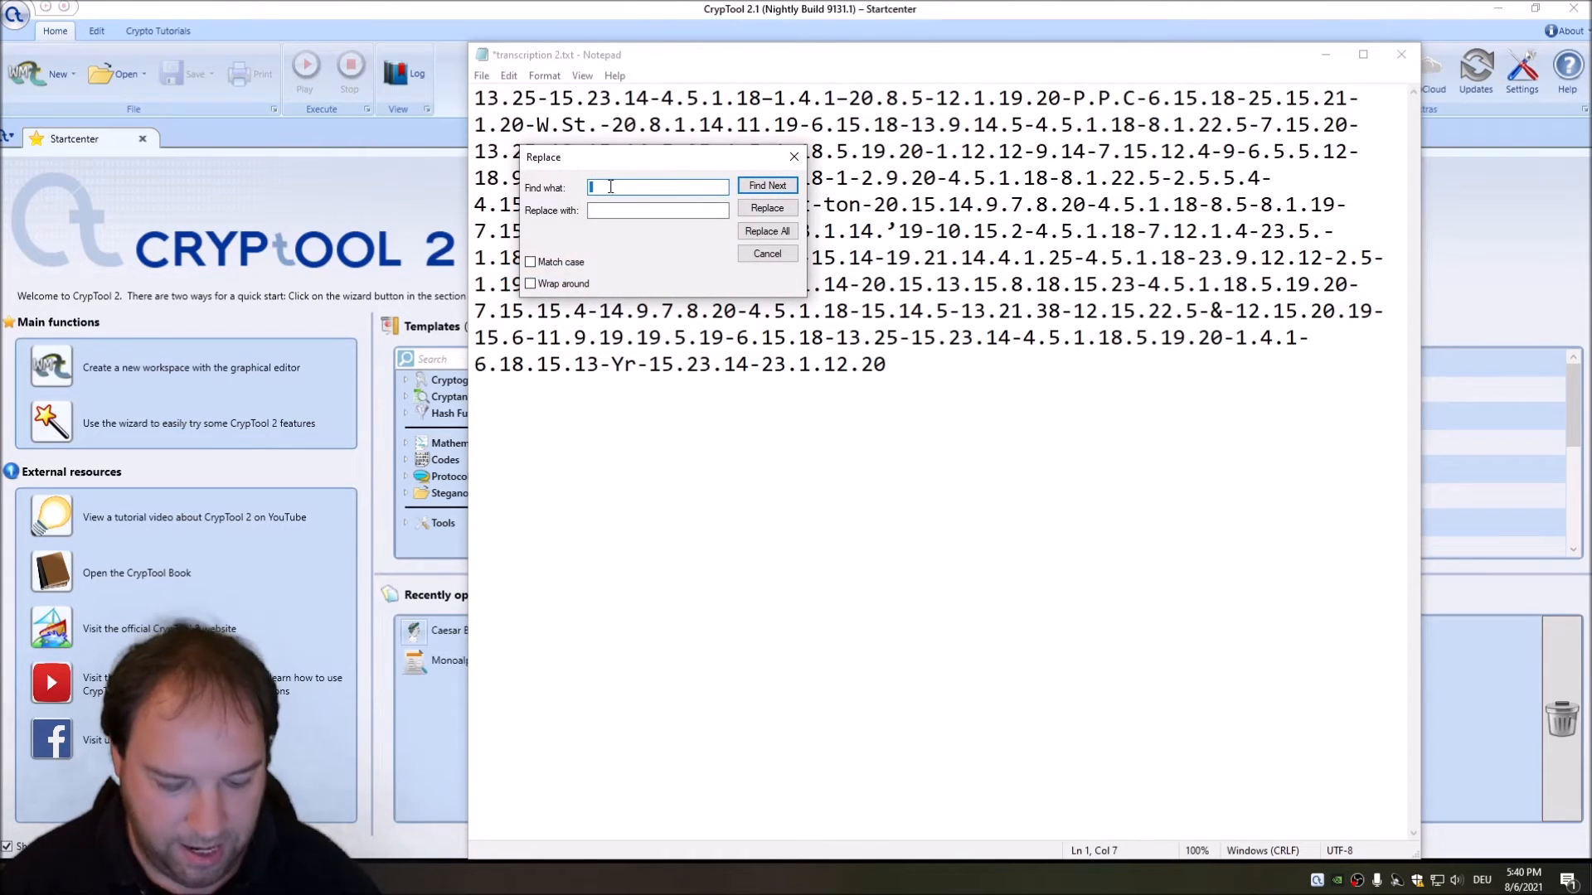
text(-)
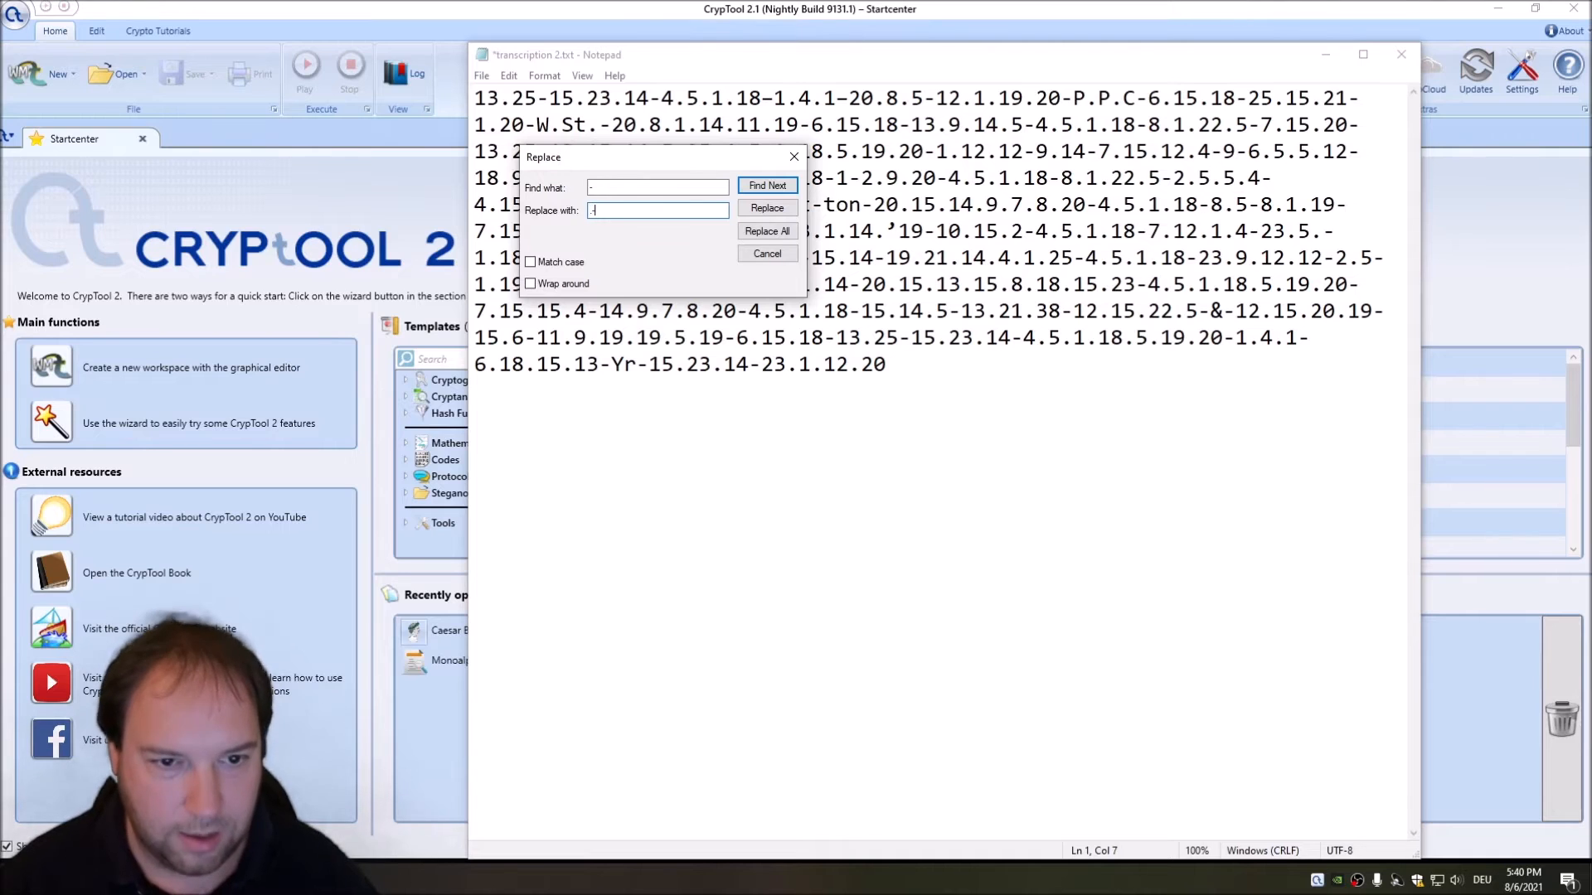
click(766, 231)
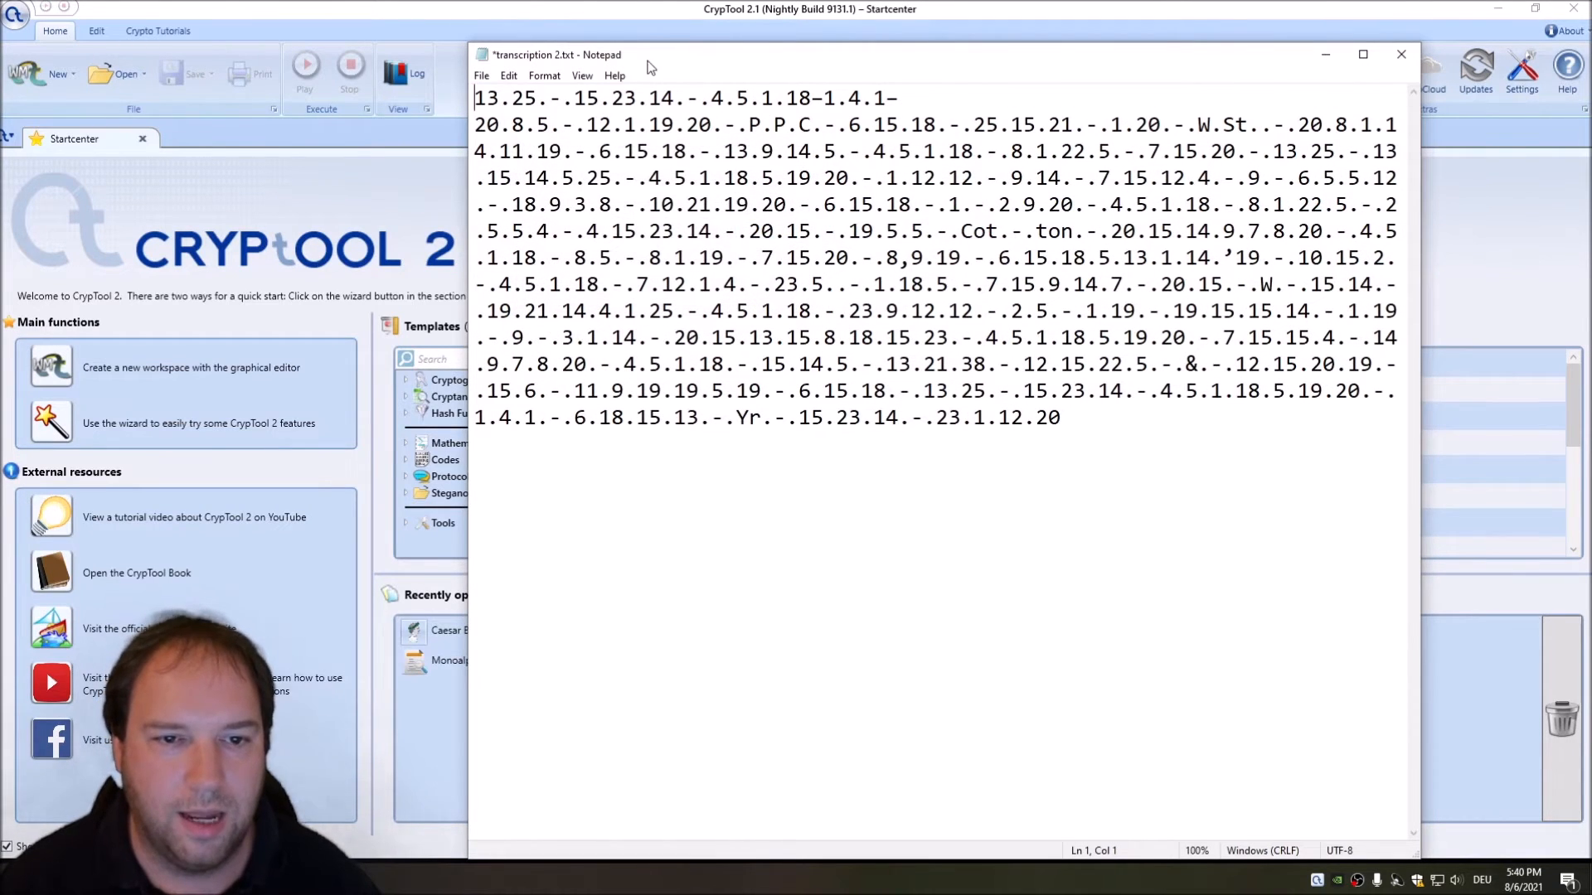
click(1362, 55)
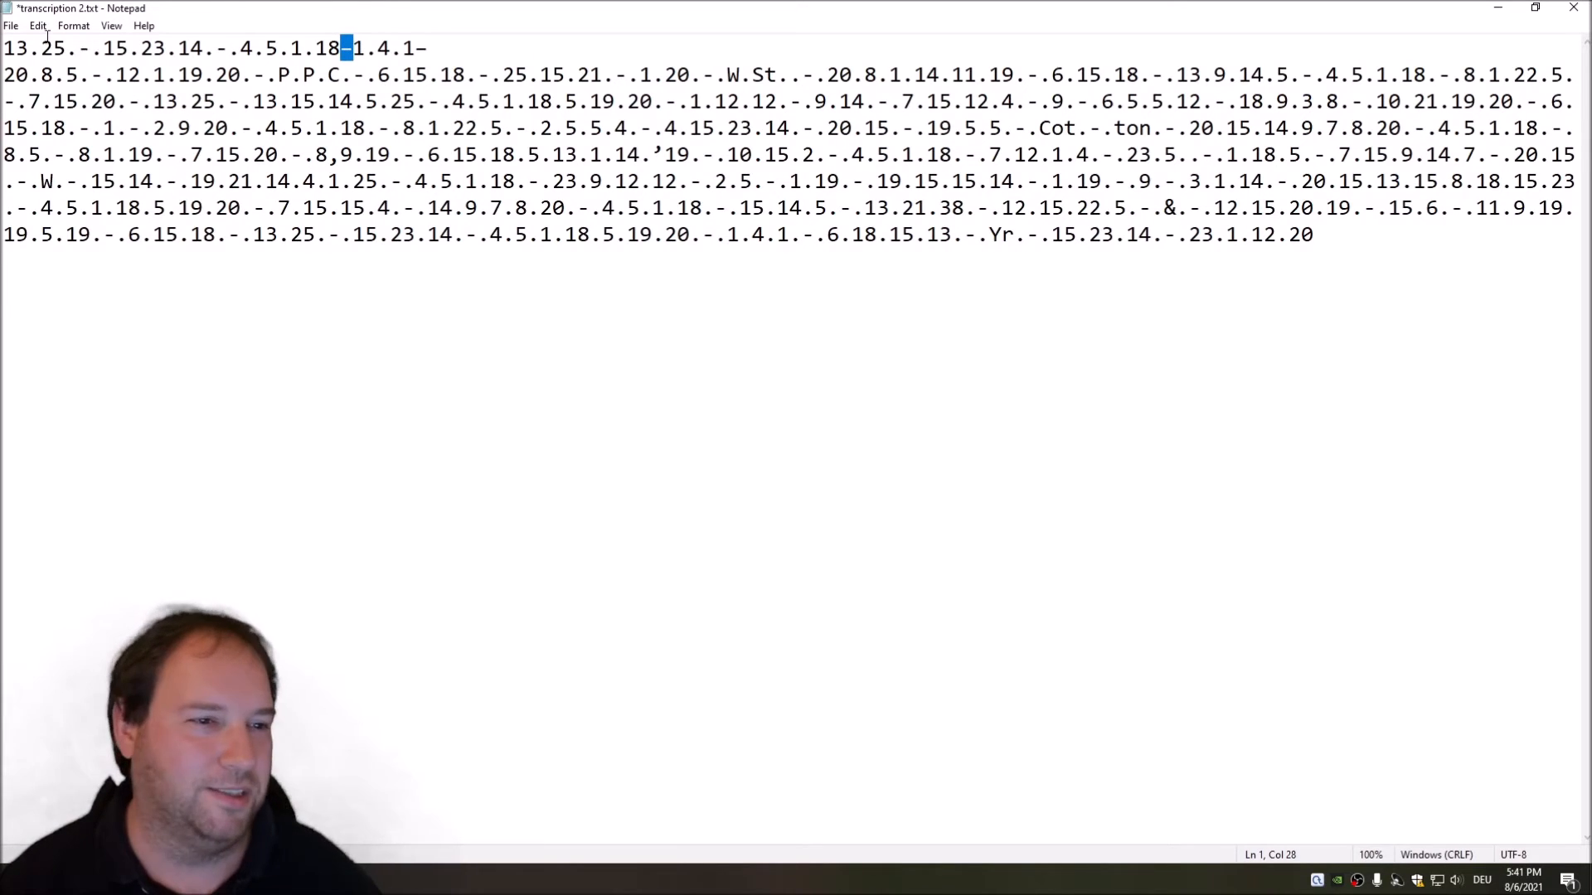
Step: Undo, convert en dashes to hyphens, and reapply the '-' to '.-.' replacement
click(38, 25)
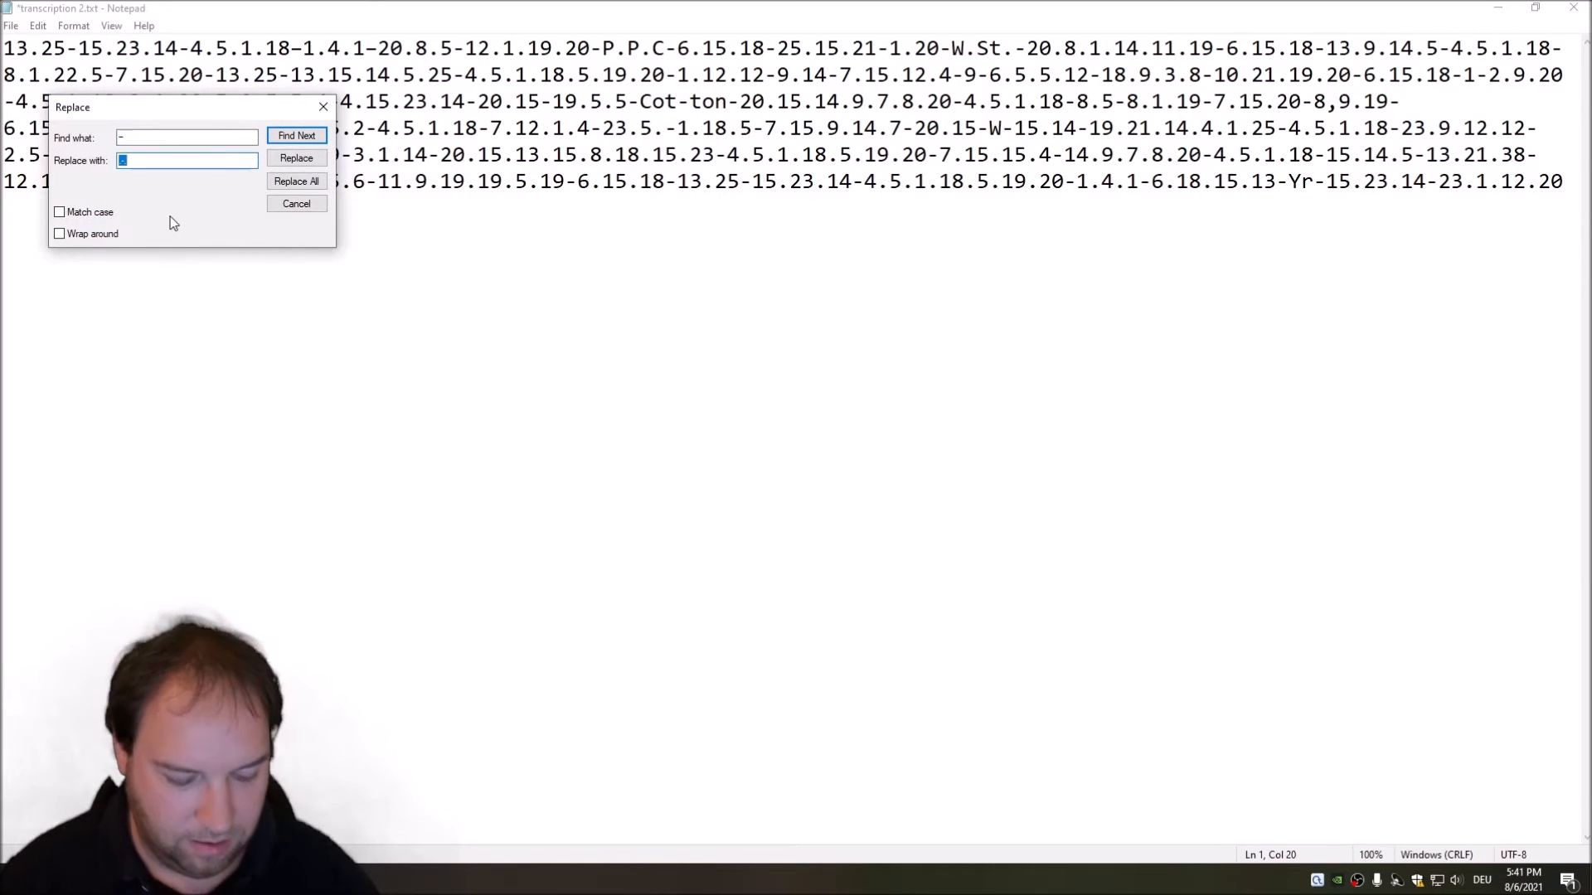
click(297, 180)
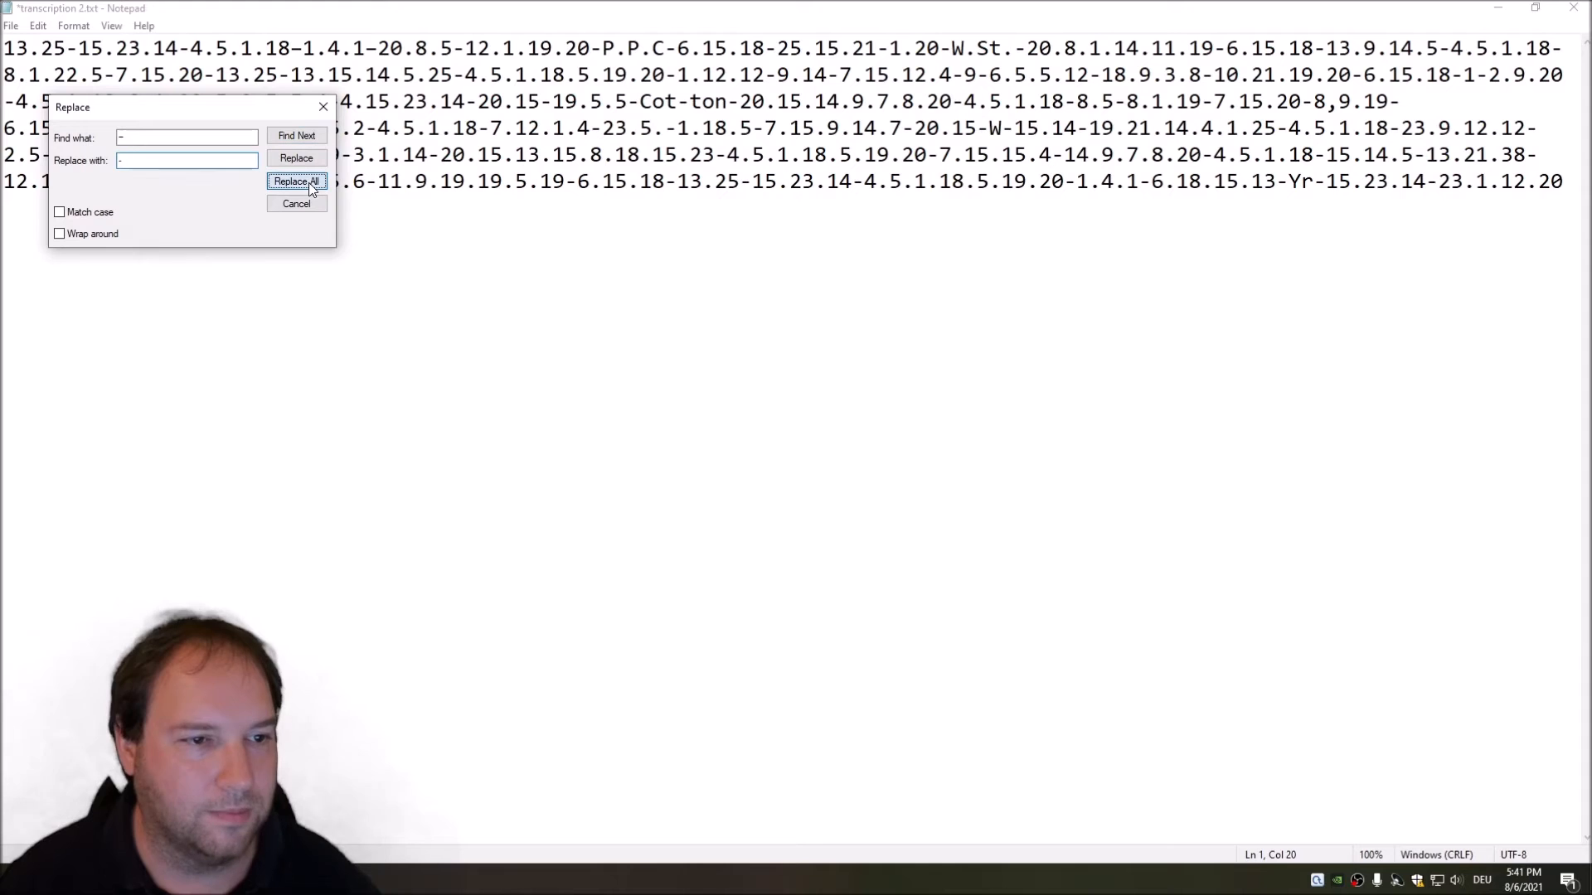
click(295, 181)
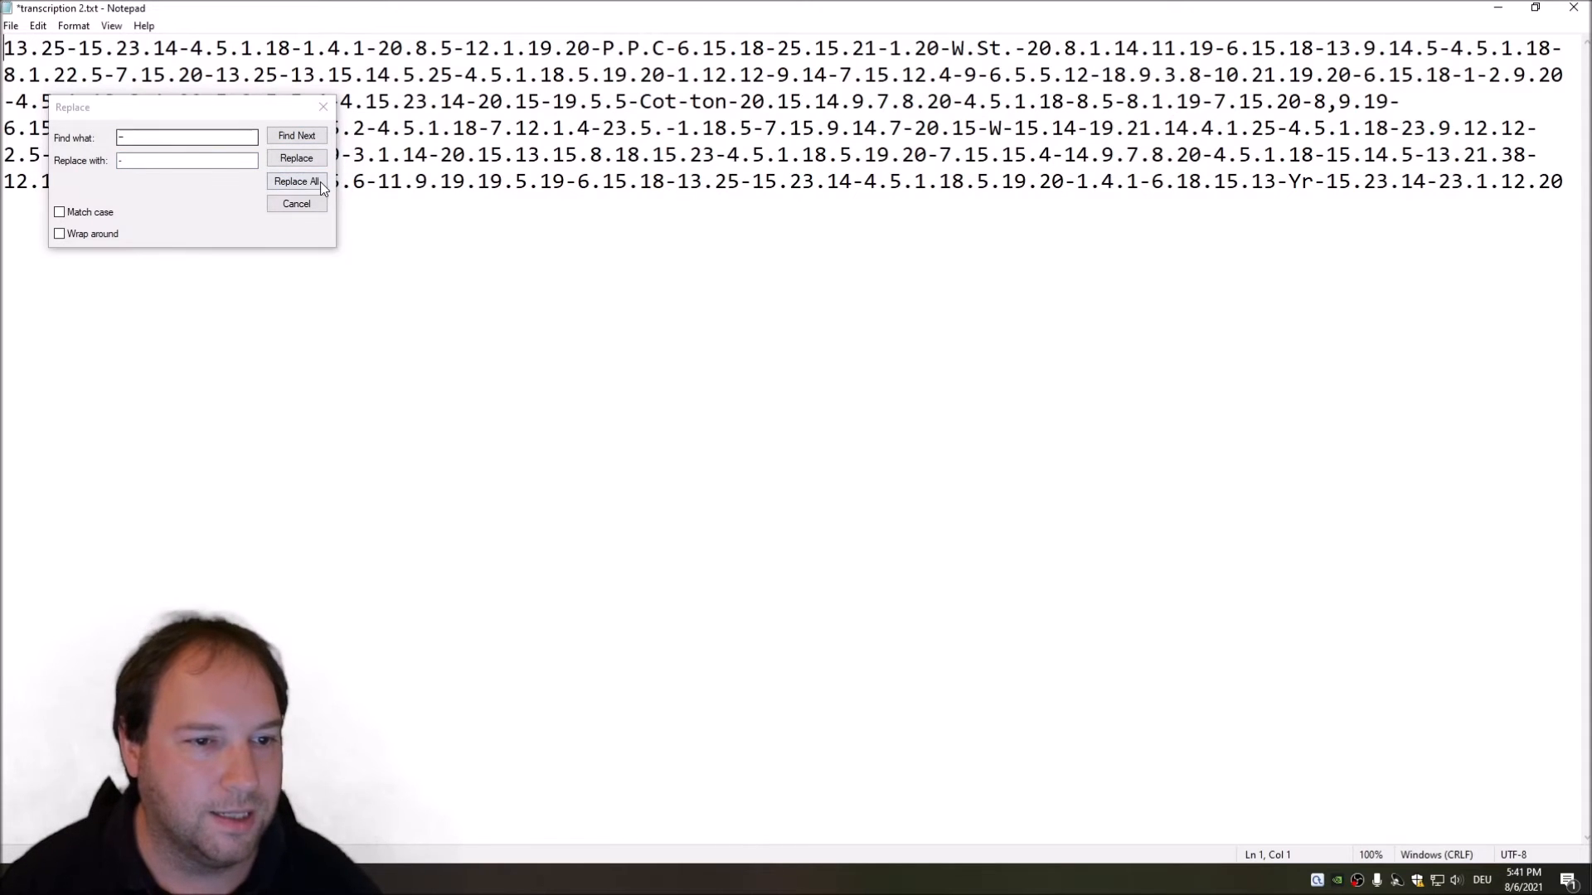
click(37, 25)
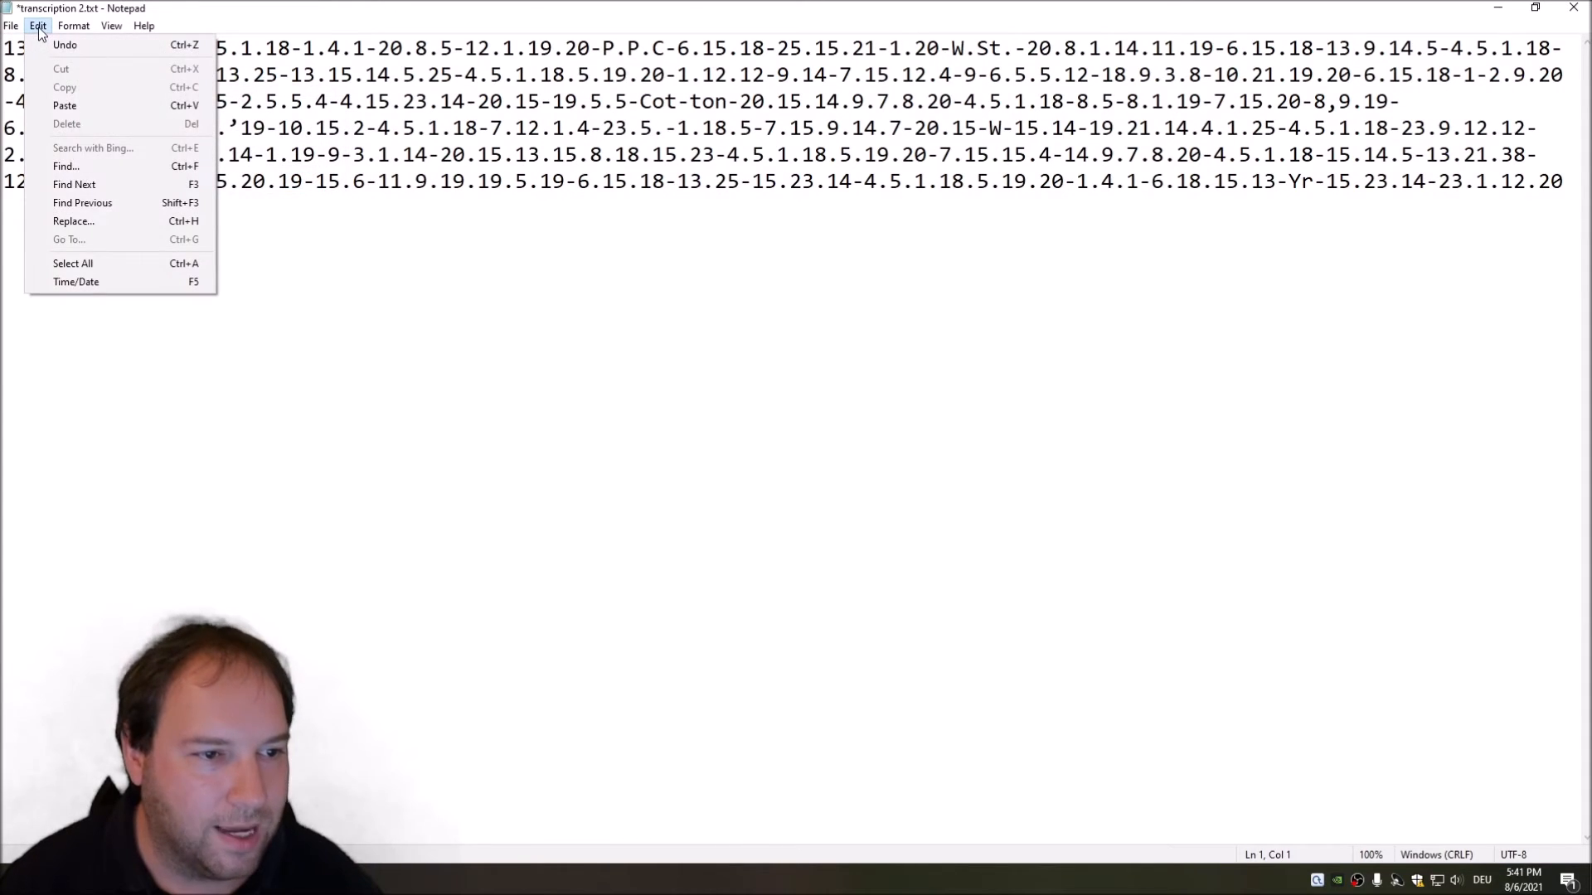
click(73, 222)
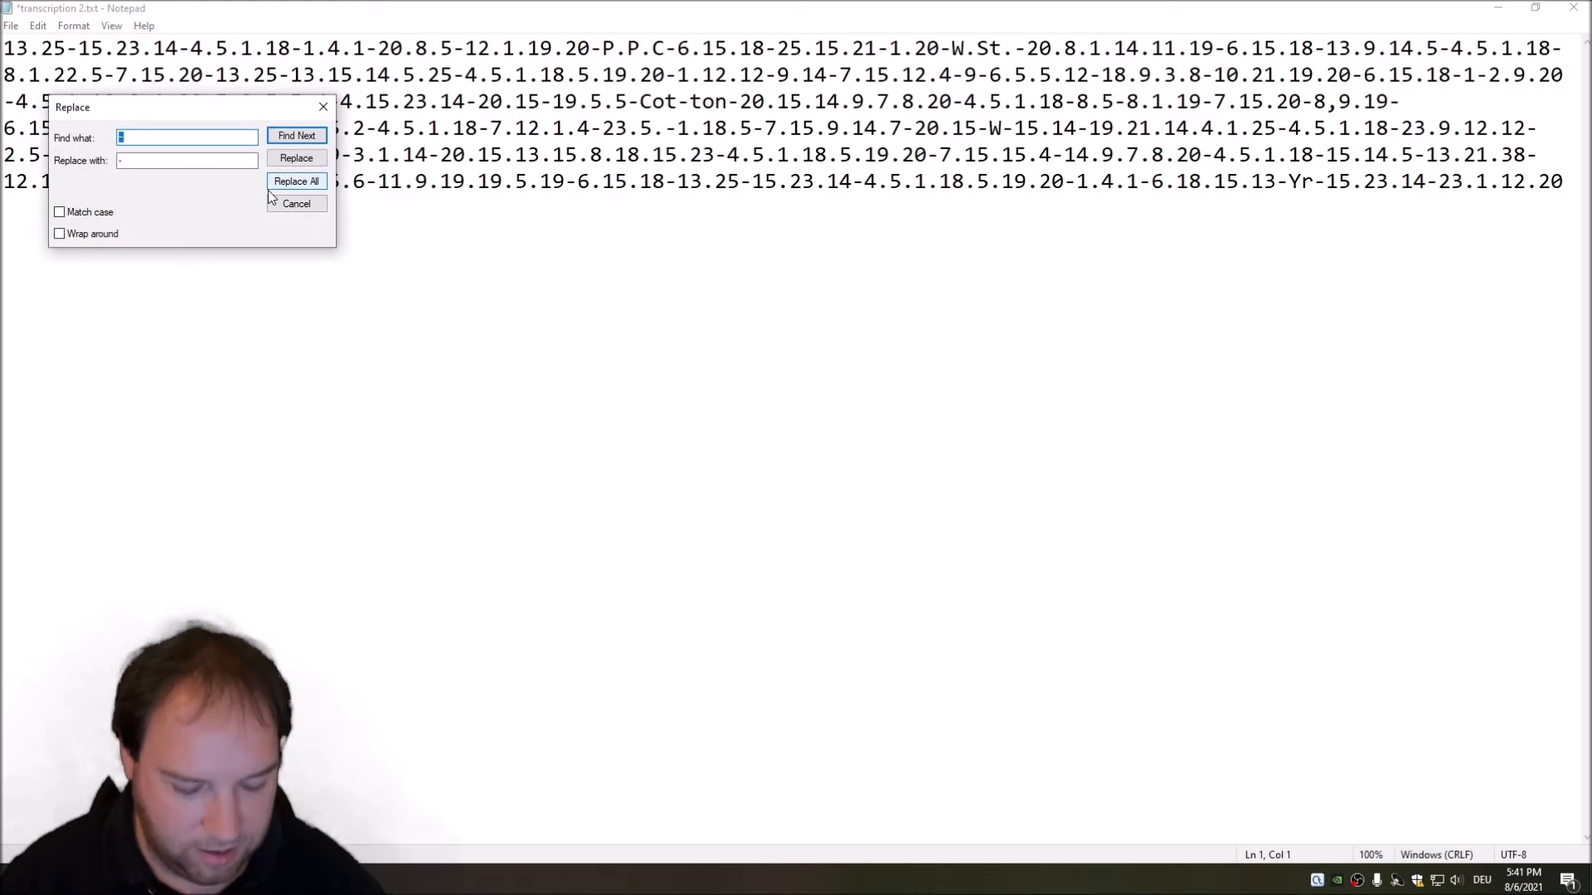
click(187, 160)
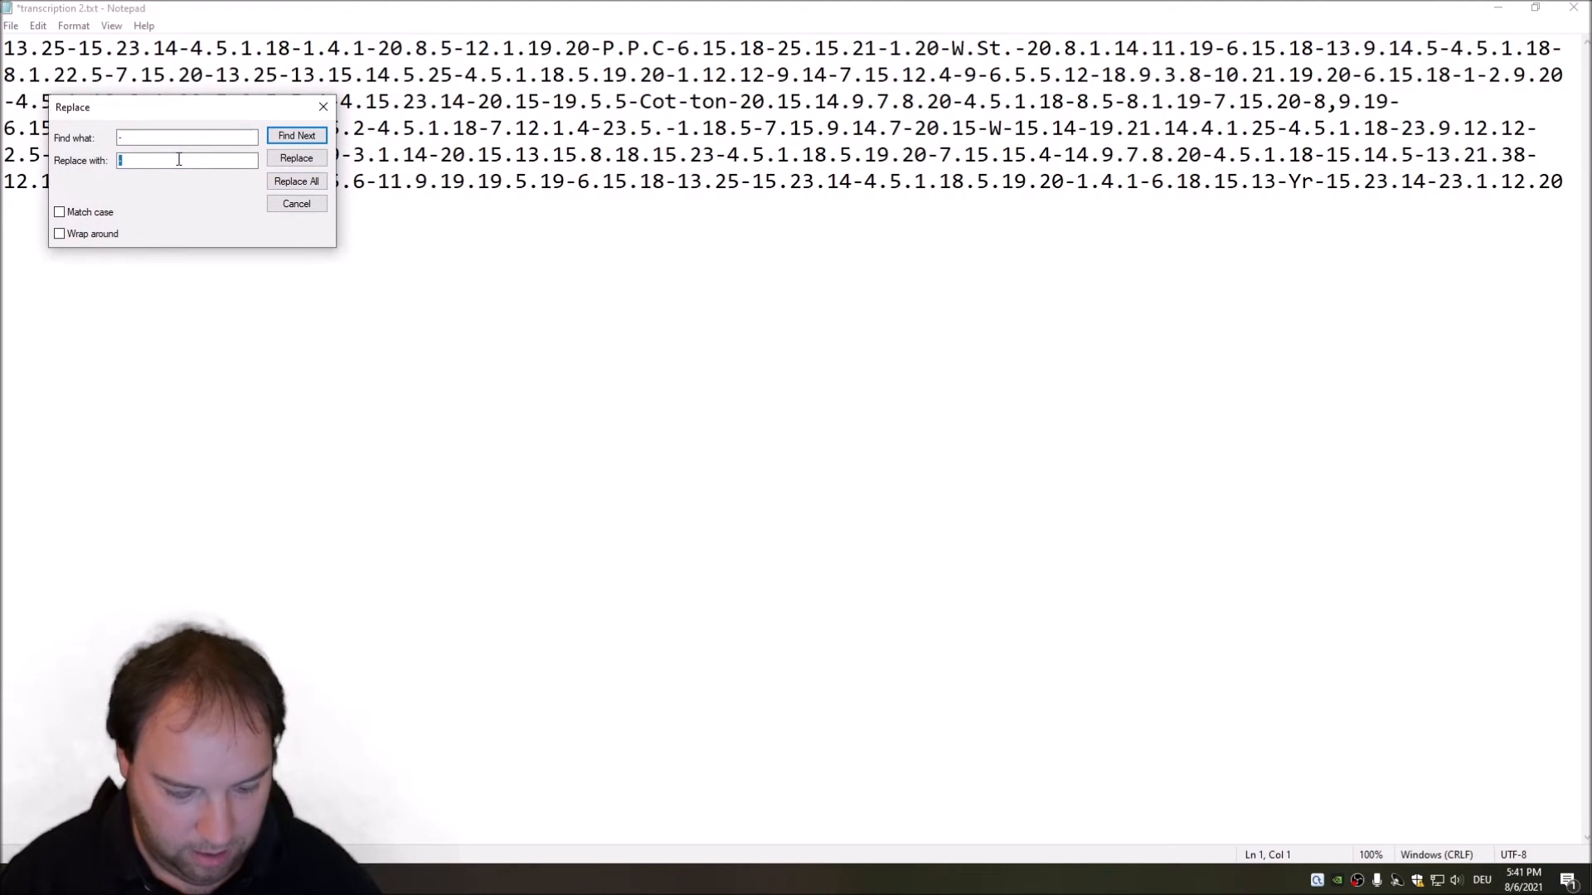
click(297, 180)
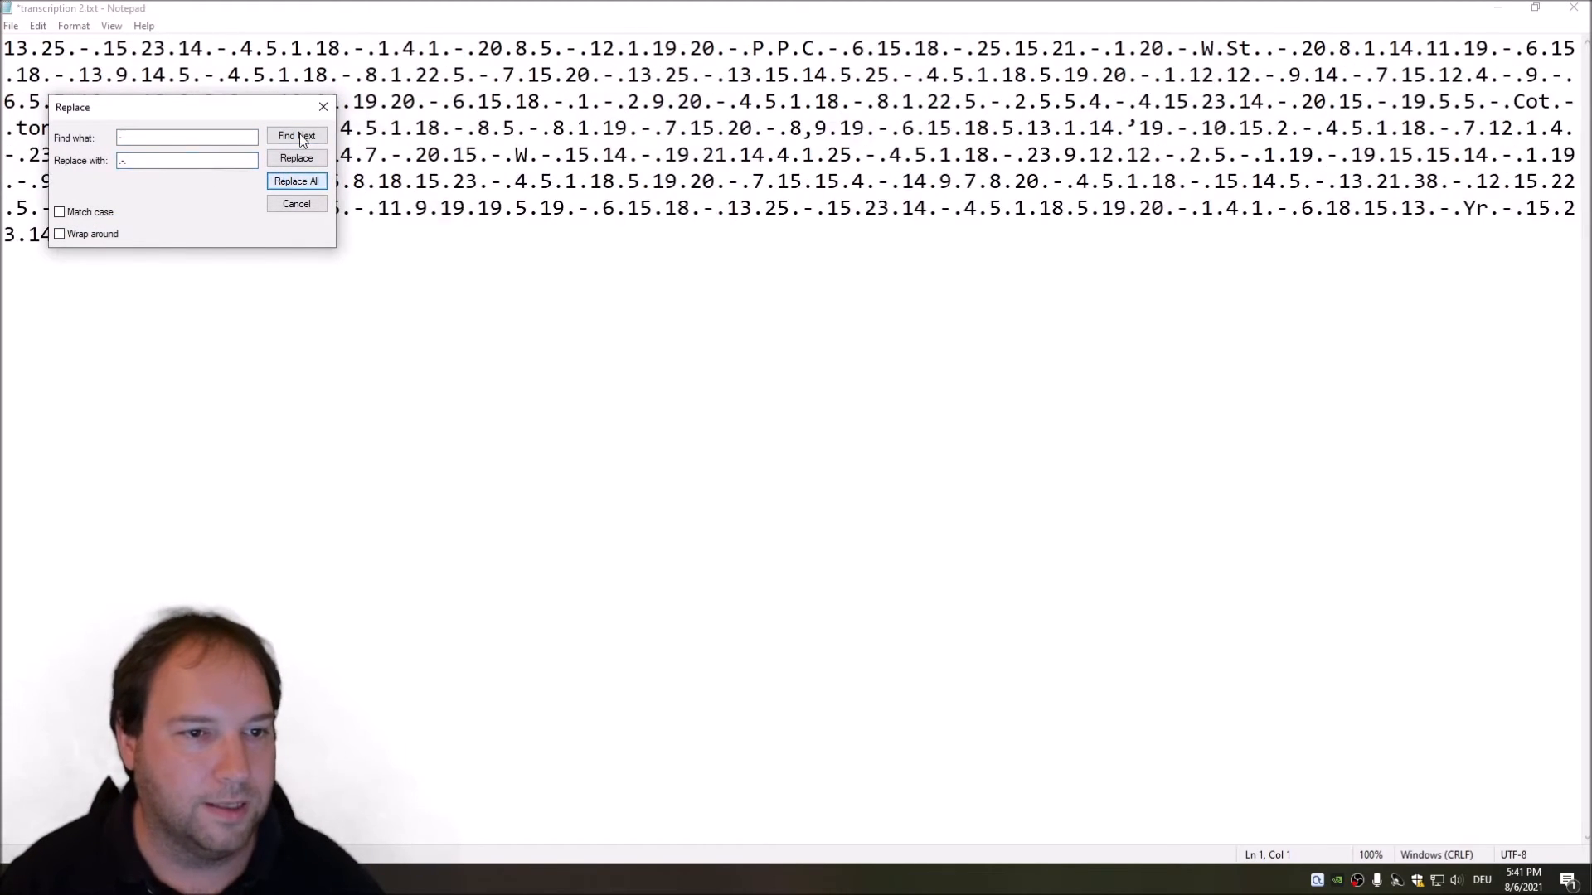
click(295, 203)
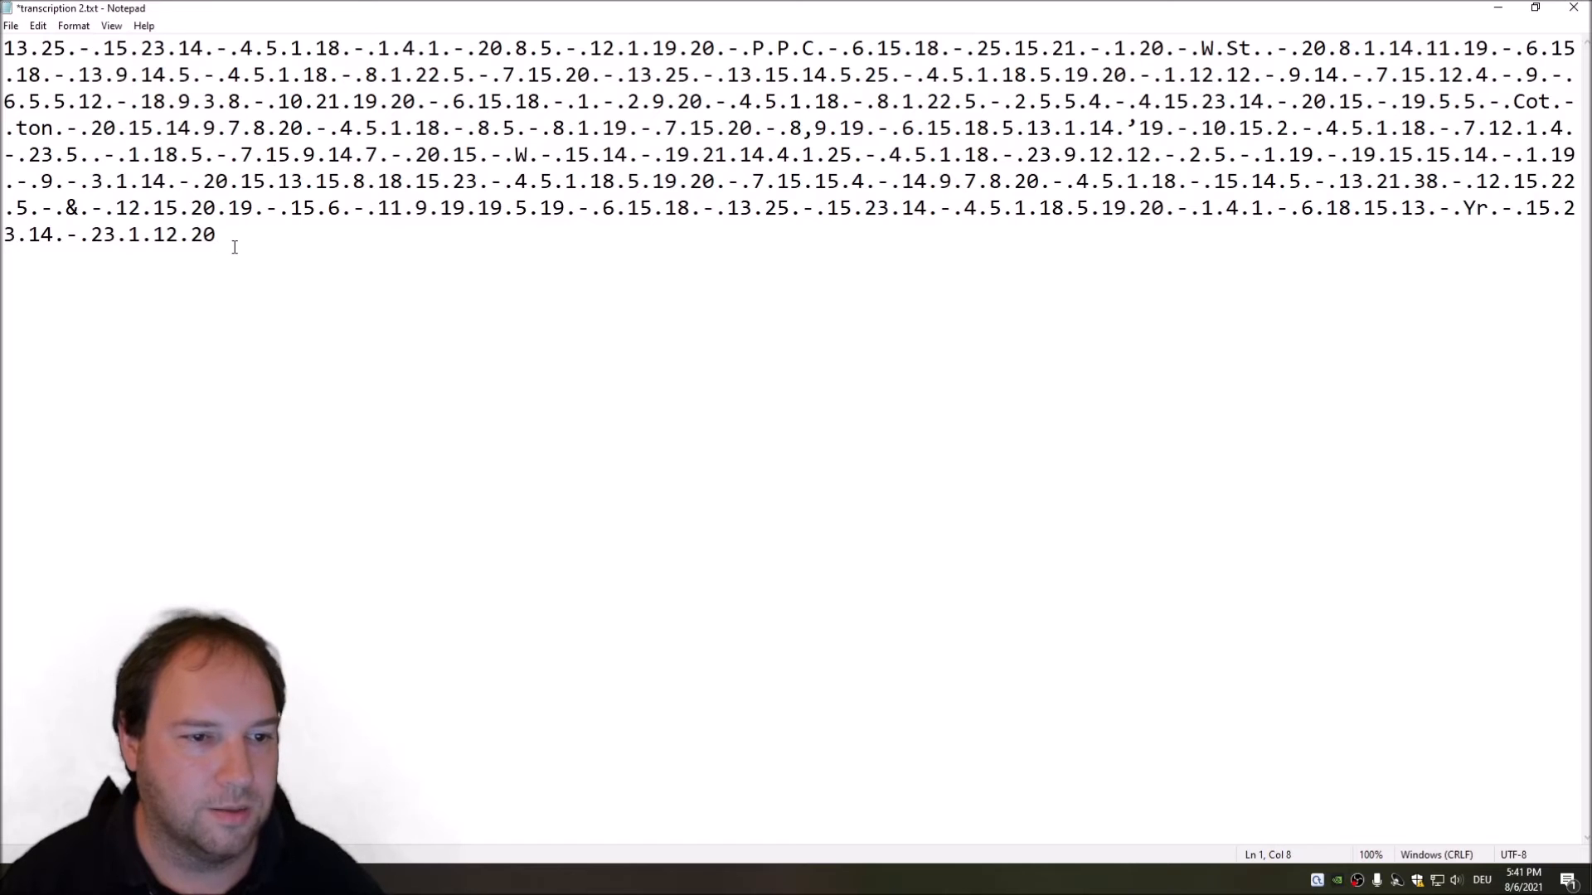
key(ctrl+a)
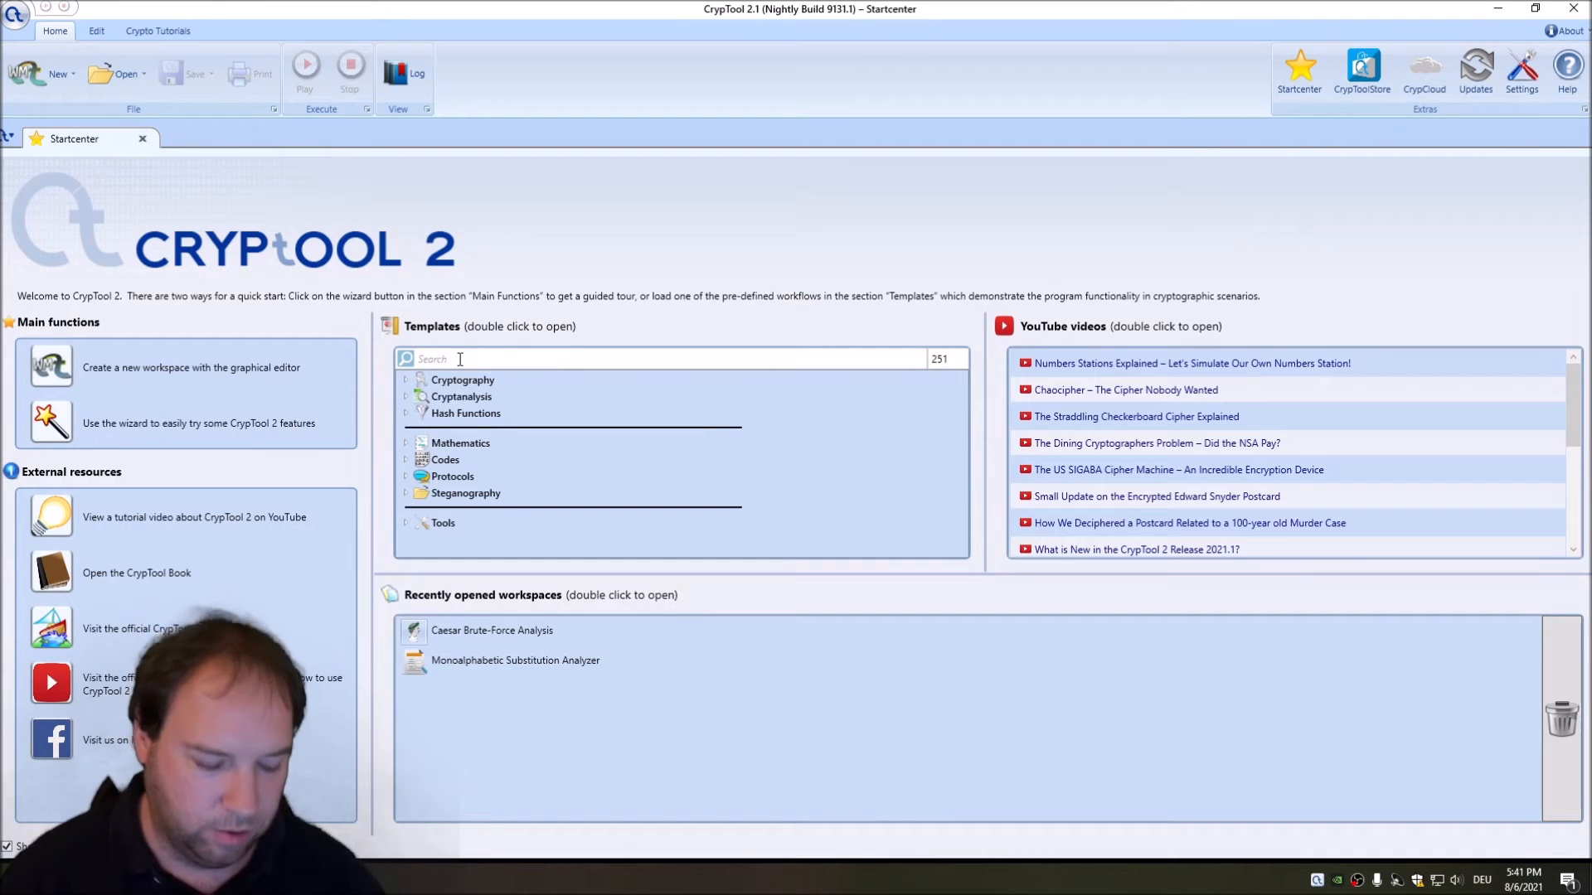
Step: Open the Homophonic Substitution Analysis template and choose Space symbol as the separator
text(homoph)
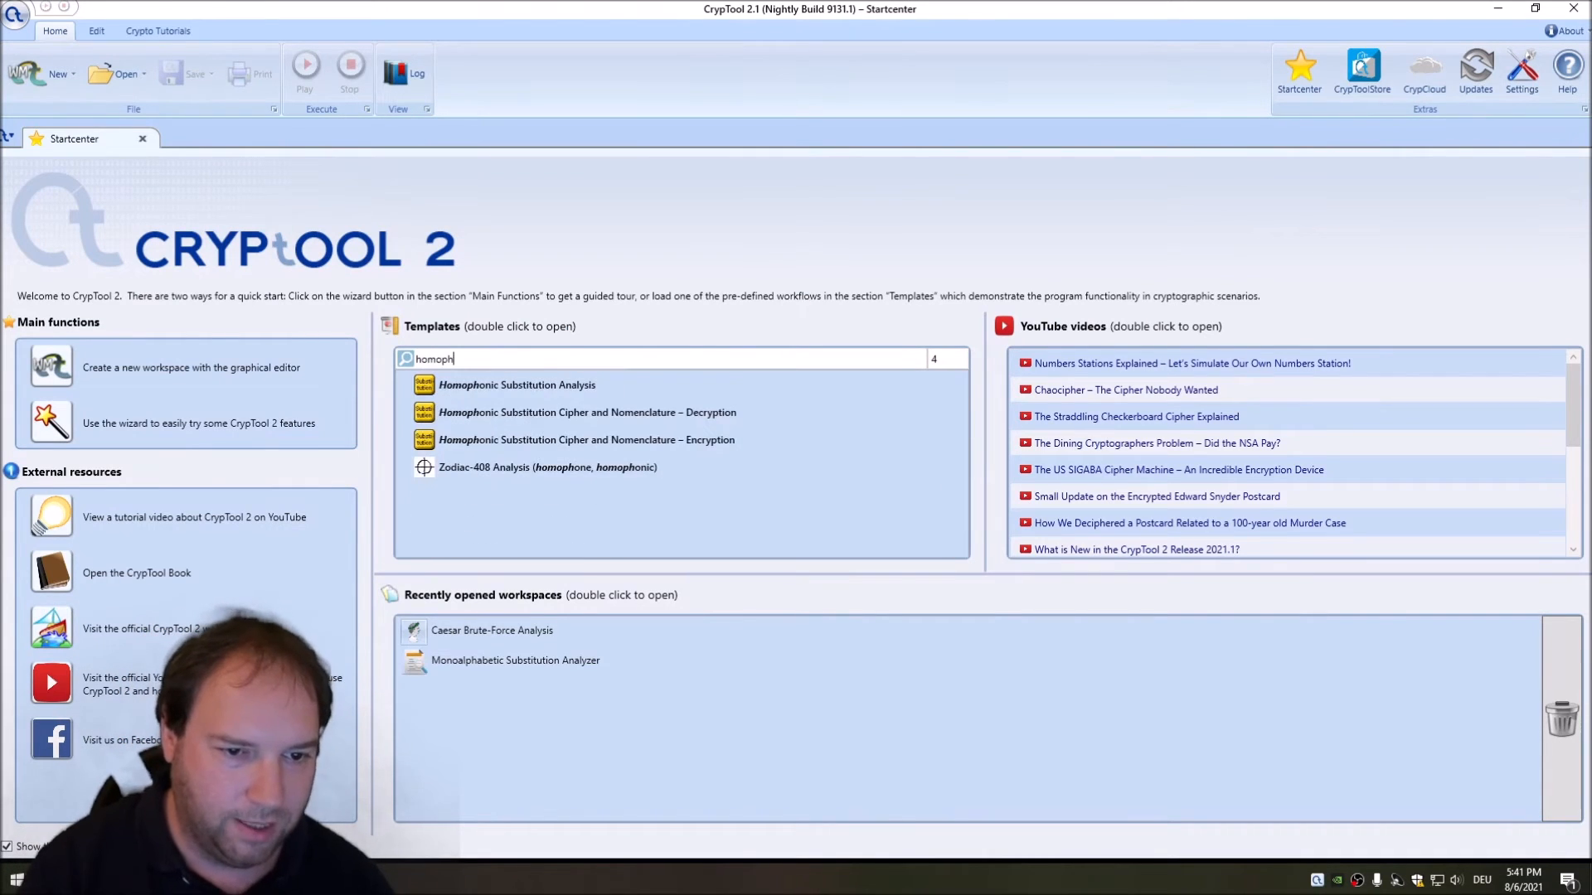
double_click(517, 385)
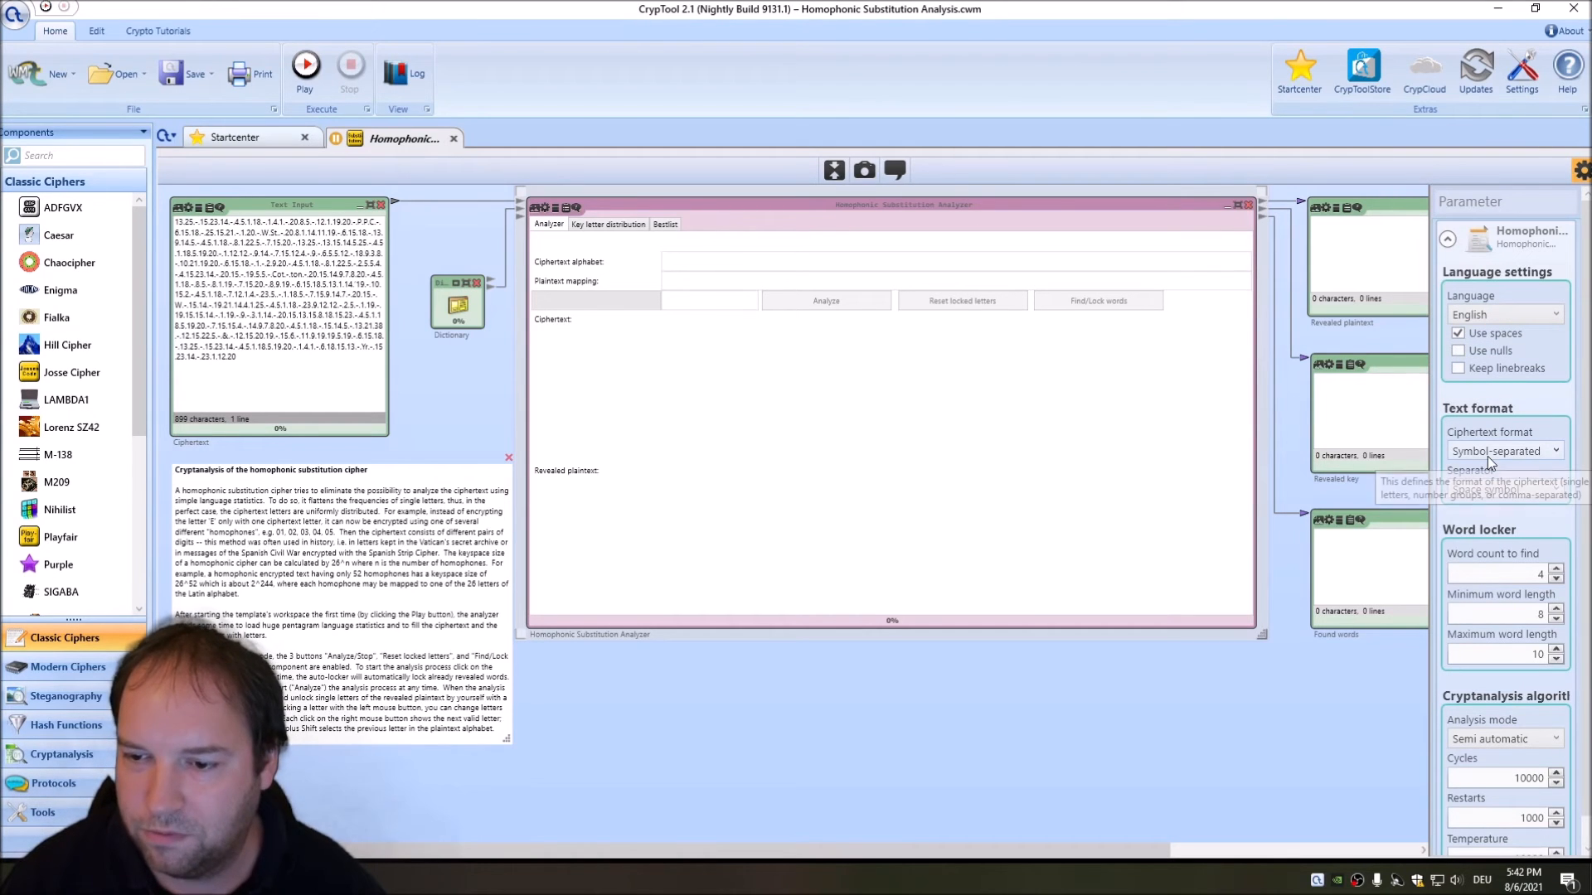
click(1503, 449)
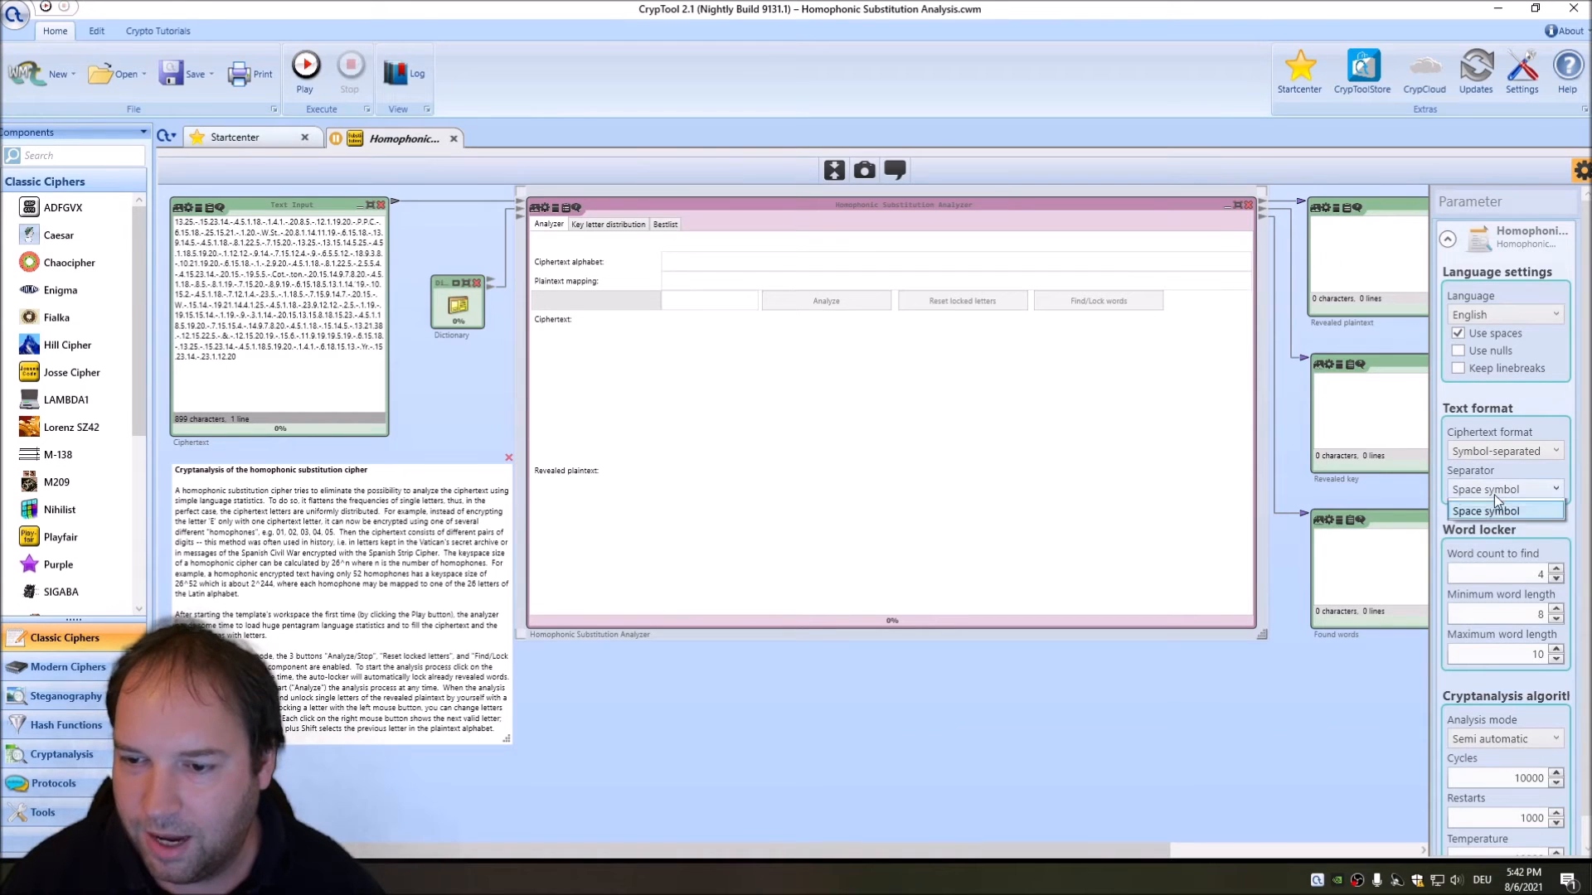
click(1502, 489)
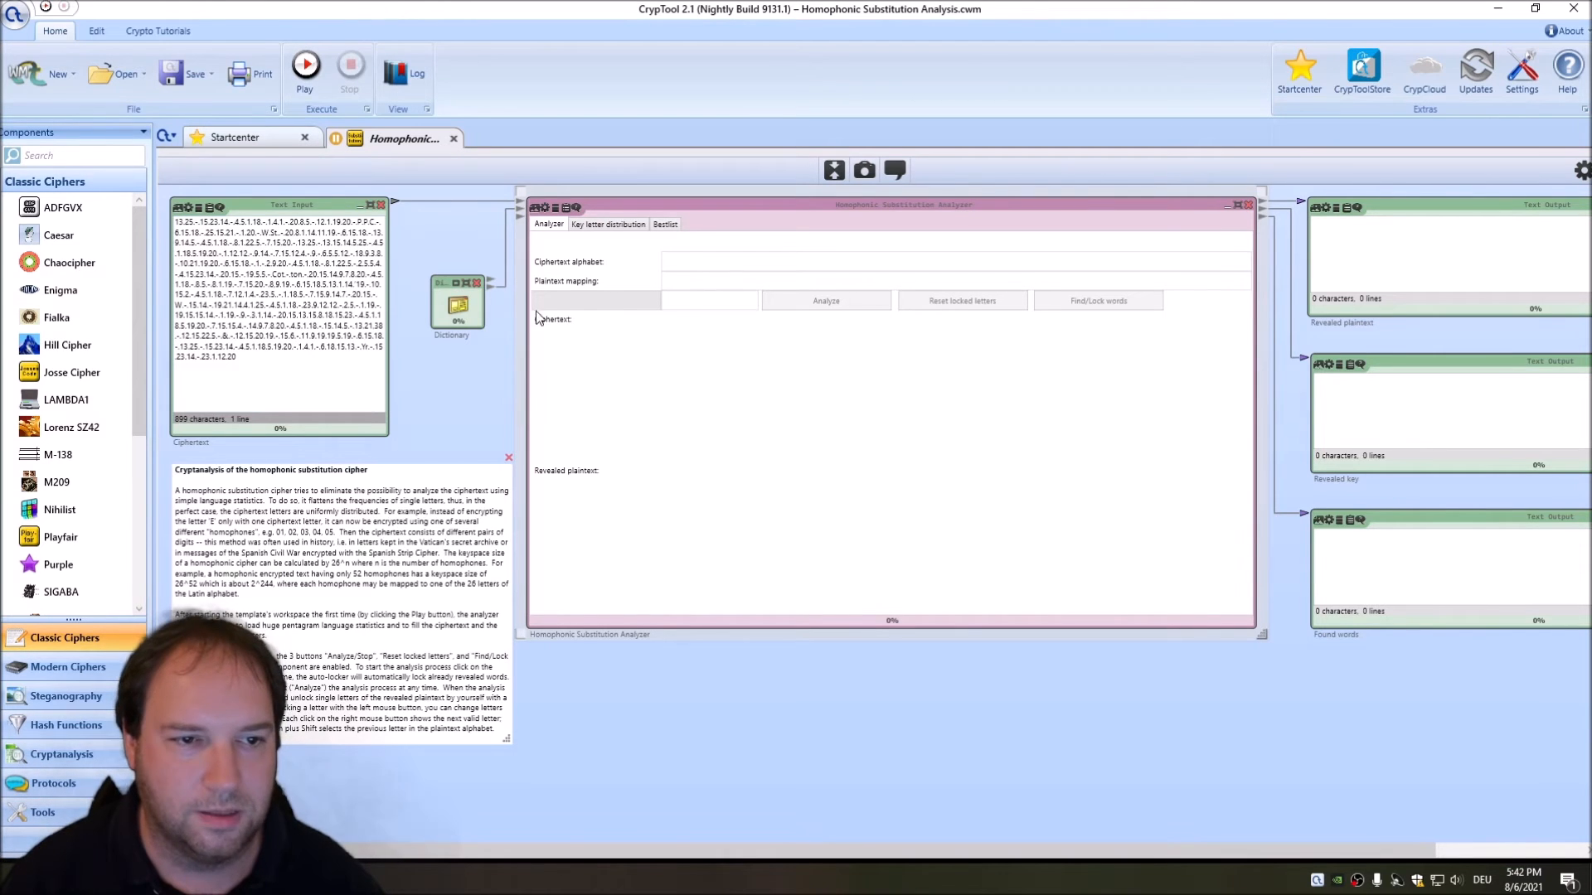
Step: Play the workflow and start the homophonic analysis on the number ciphertext
click(304, 67)
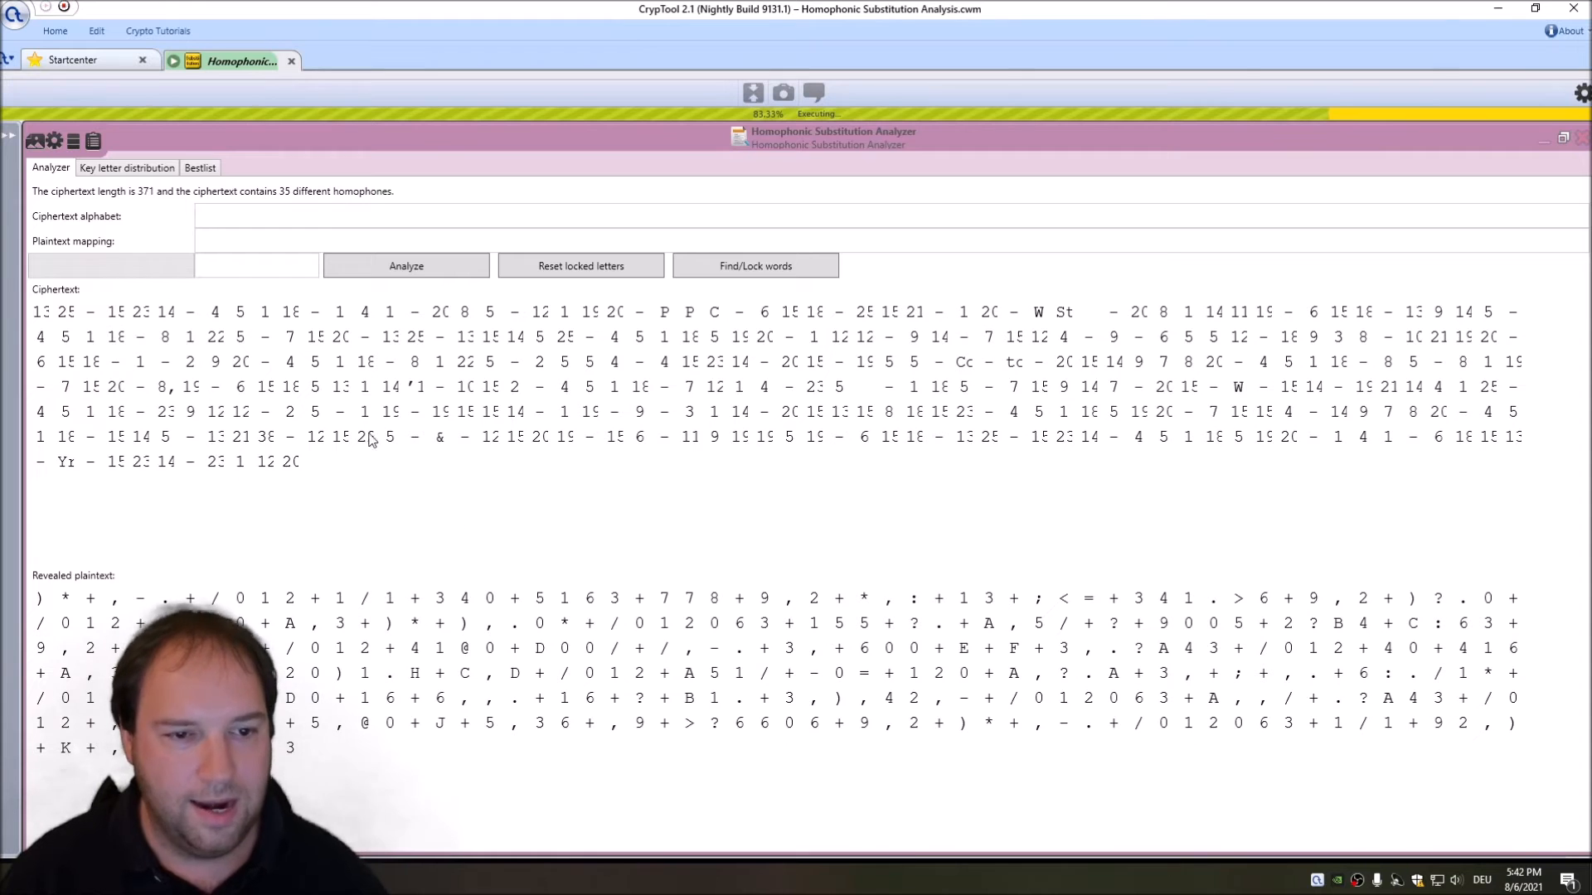
mouse_move(282, 387)
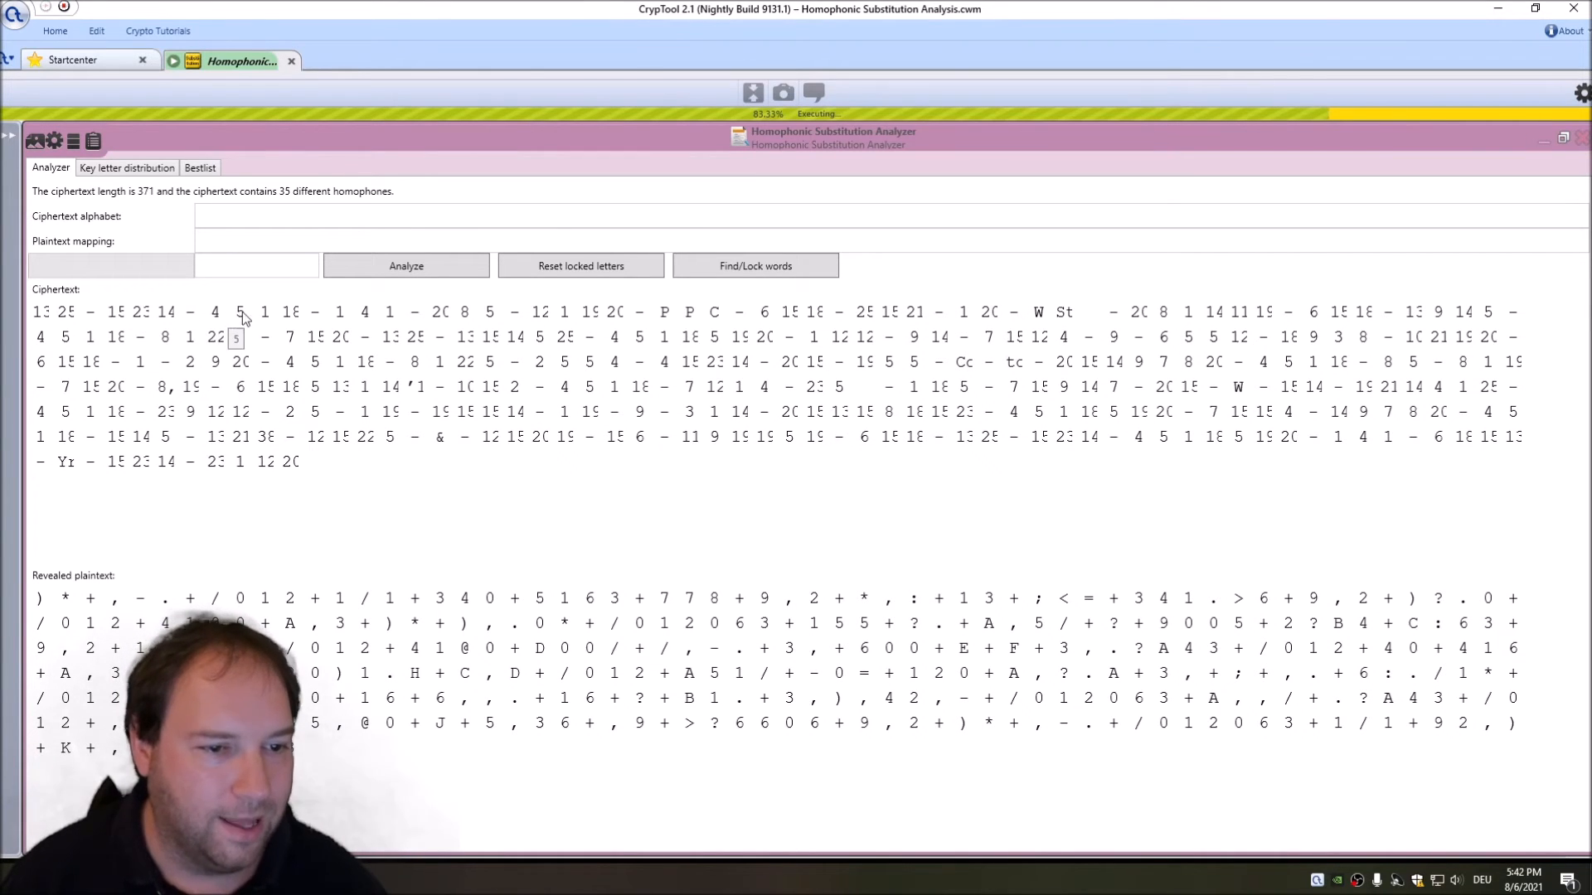
click(405, 266)
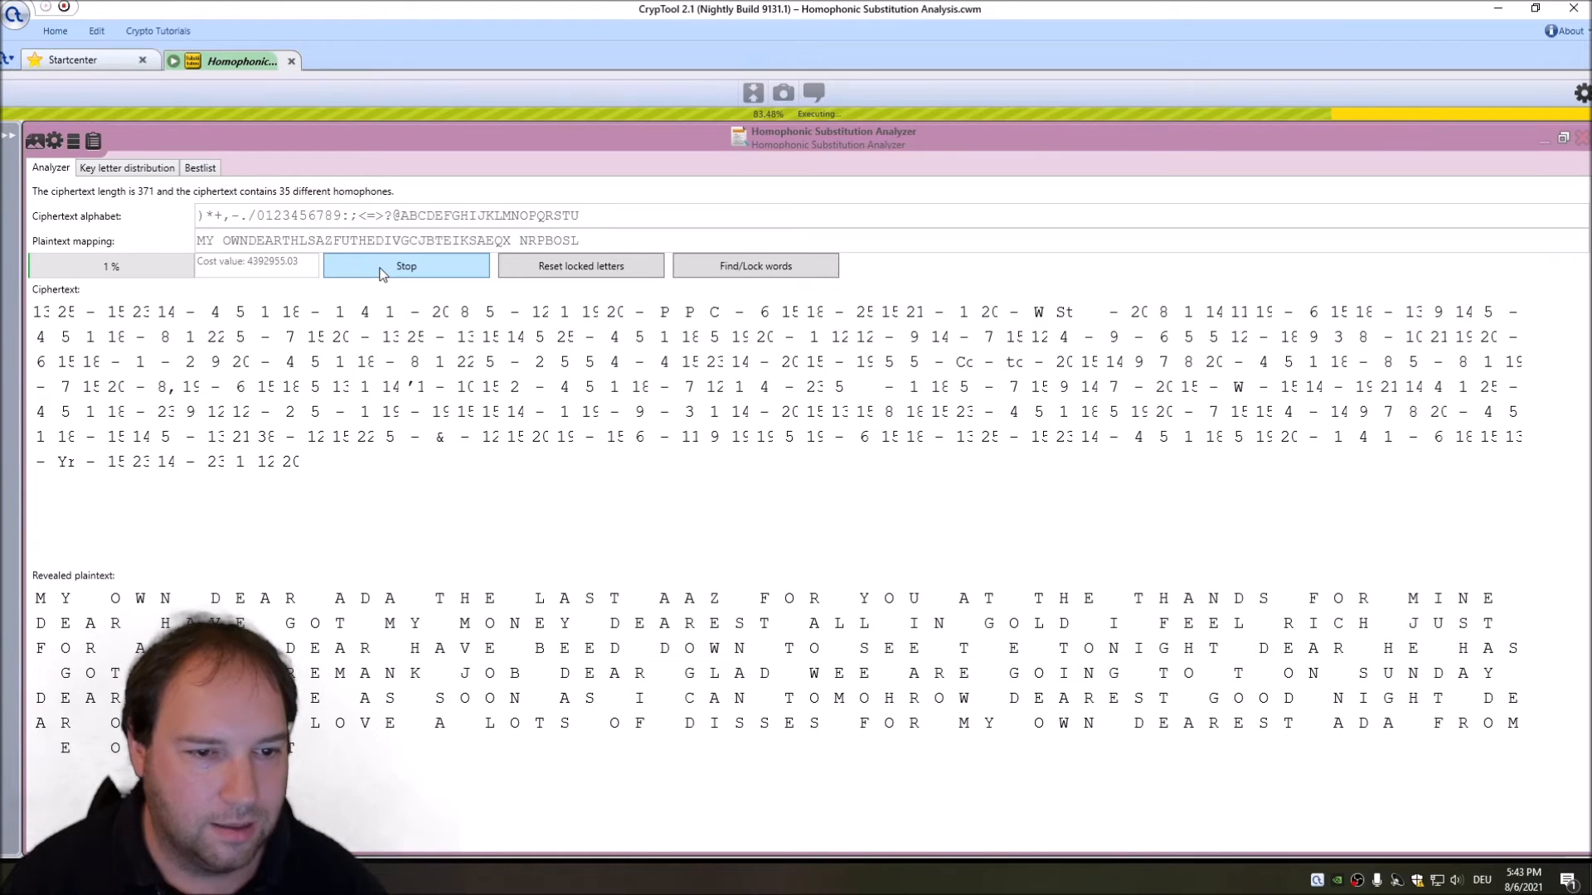
Step: Halt the analysis at 2%, locking letters reading MY OWN DEAR ADA THE LAST PPC
click(405, 265)
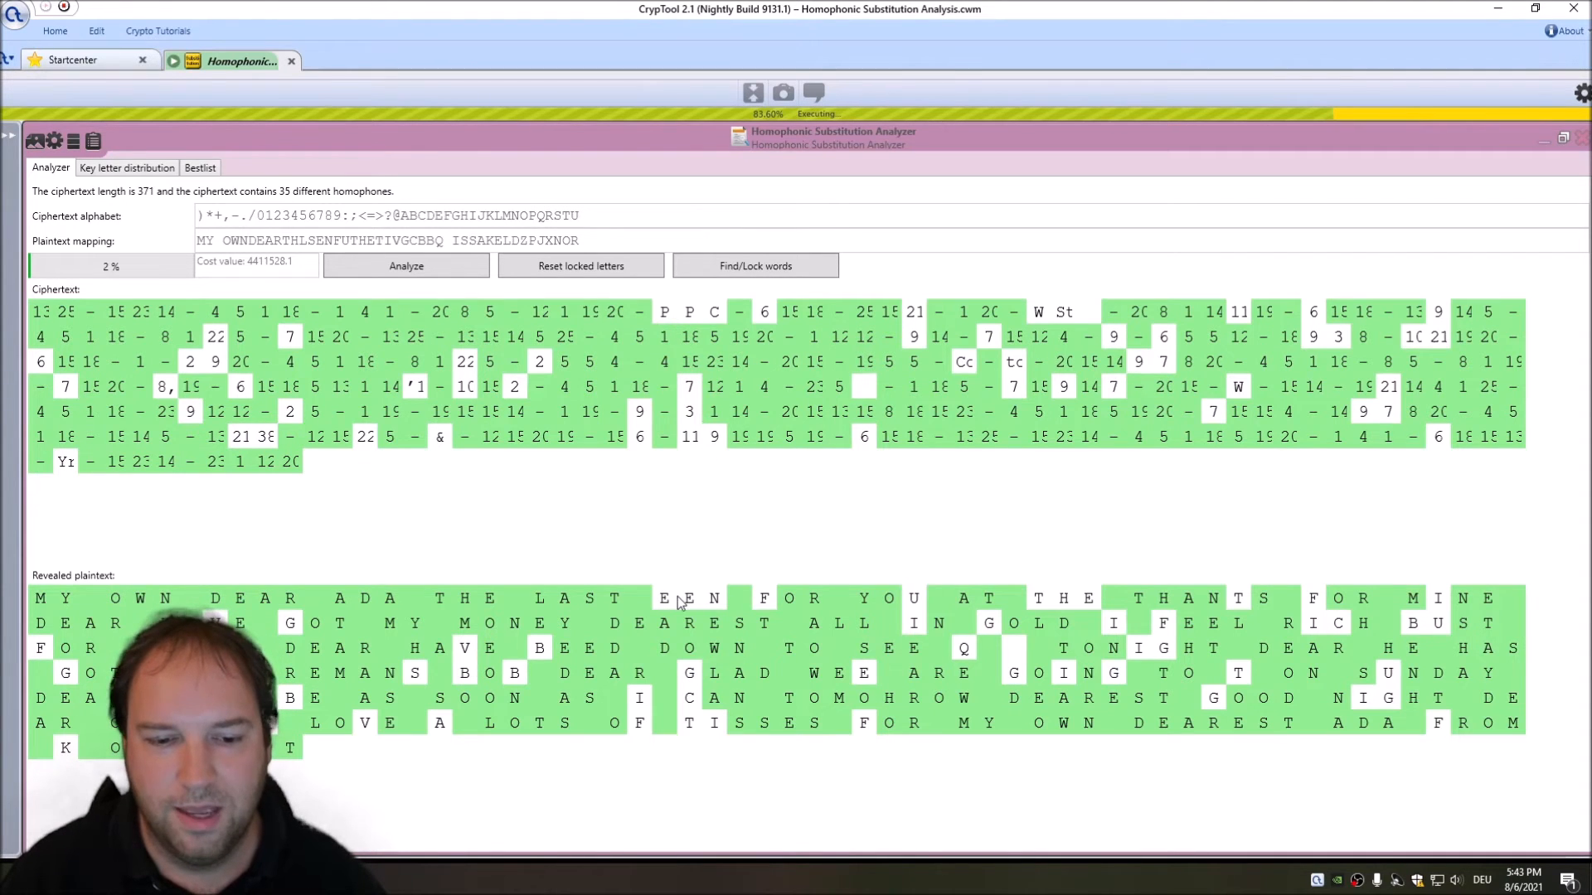
mouse_move(680, 325)
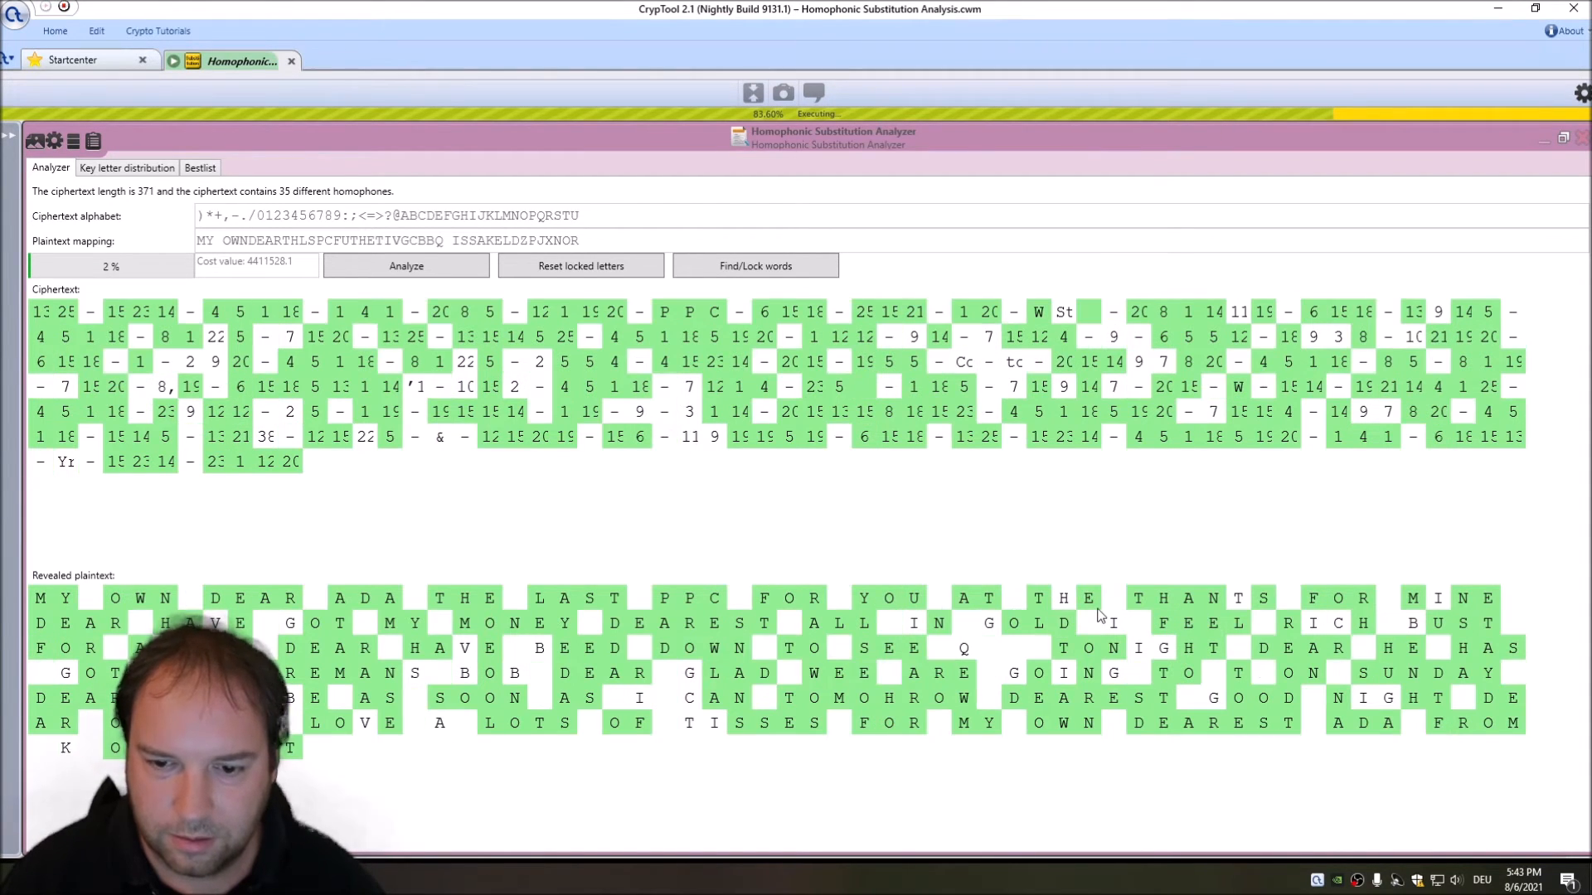
click(405, 266)
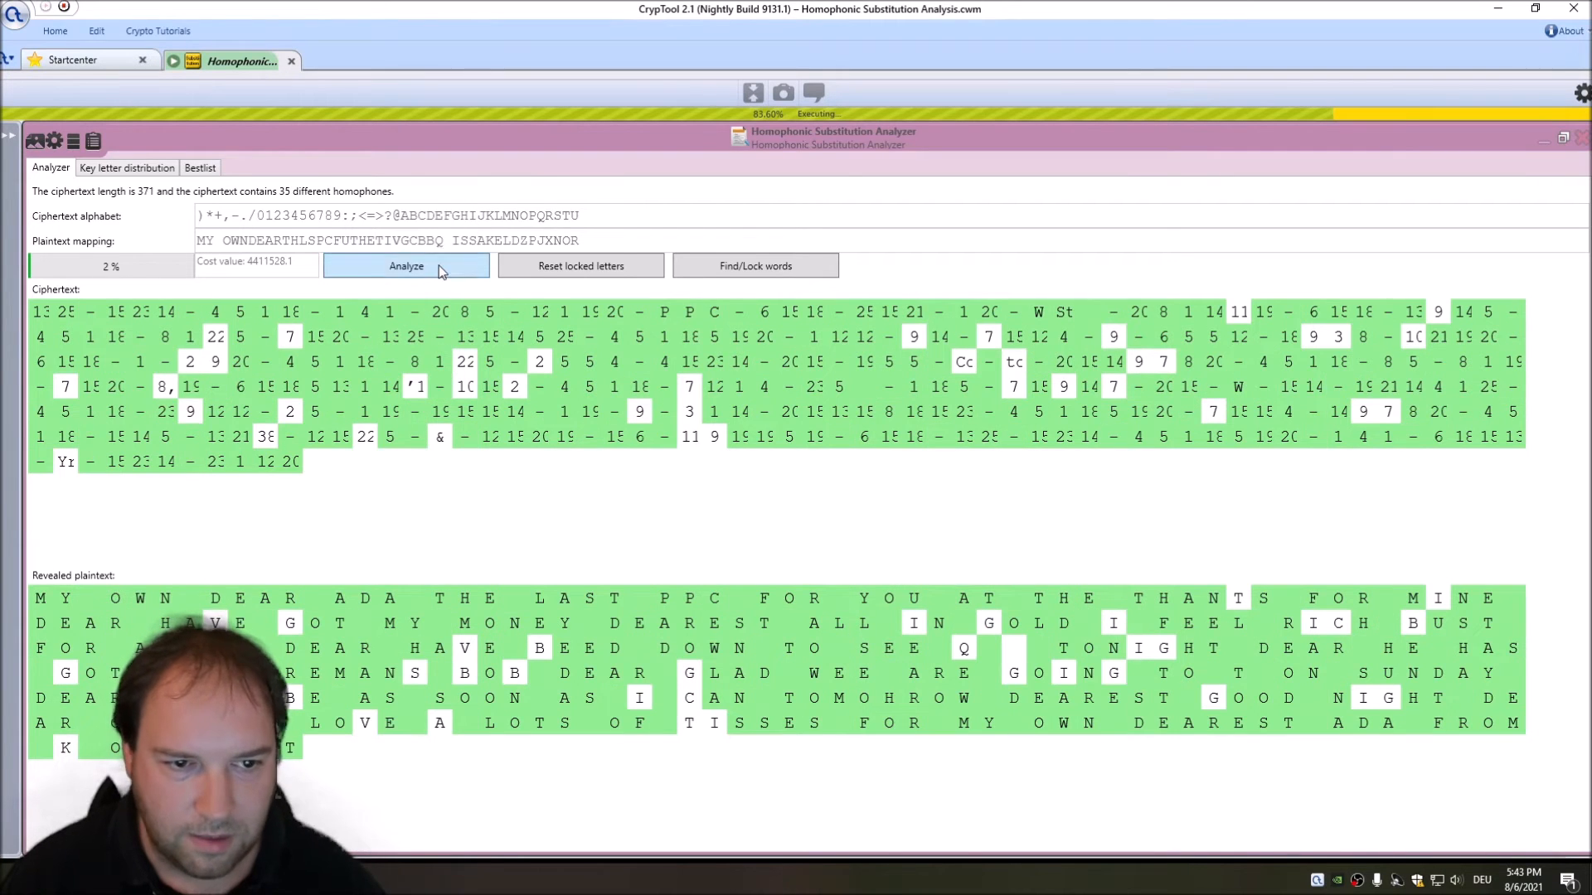
Step: Resume analysis with locked letters, then restart it, revealing THANKS FOR MINE
click(406, 265)
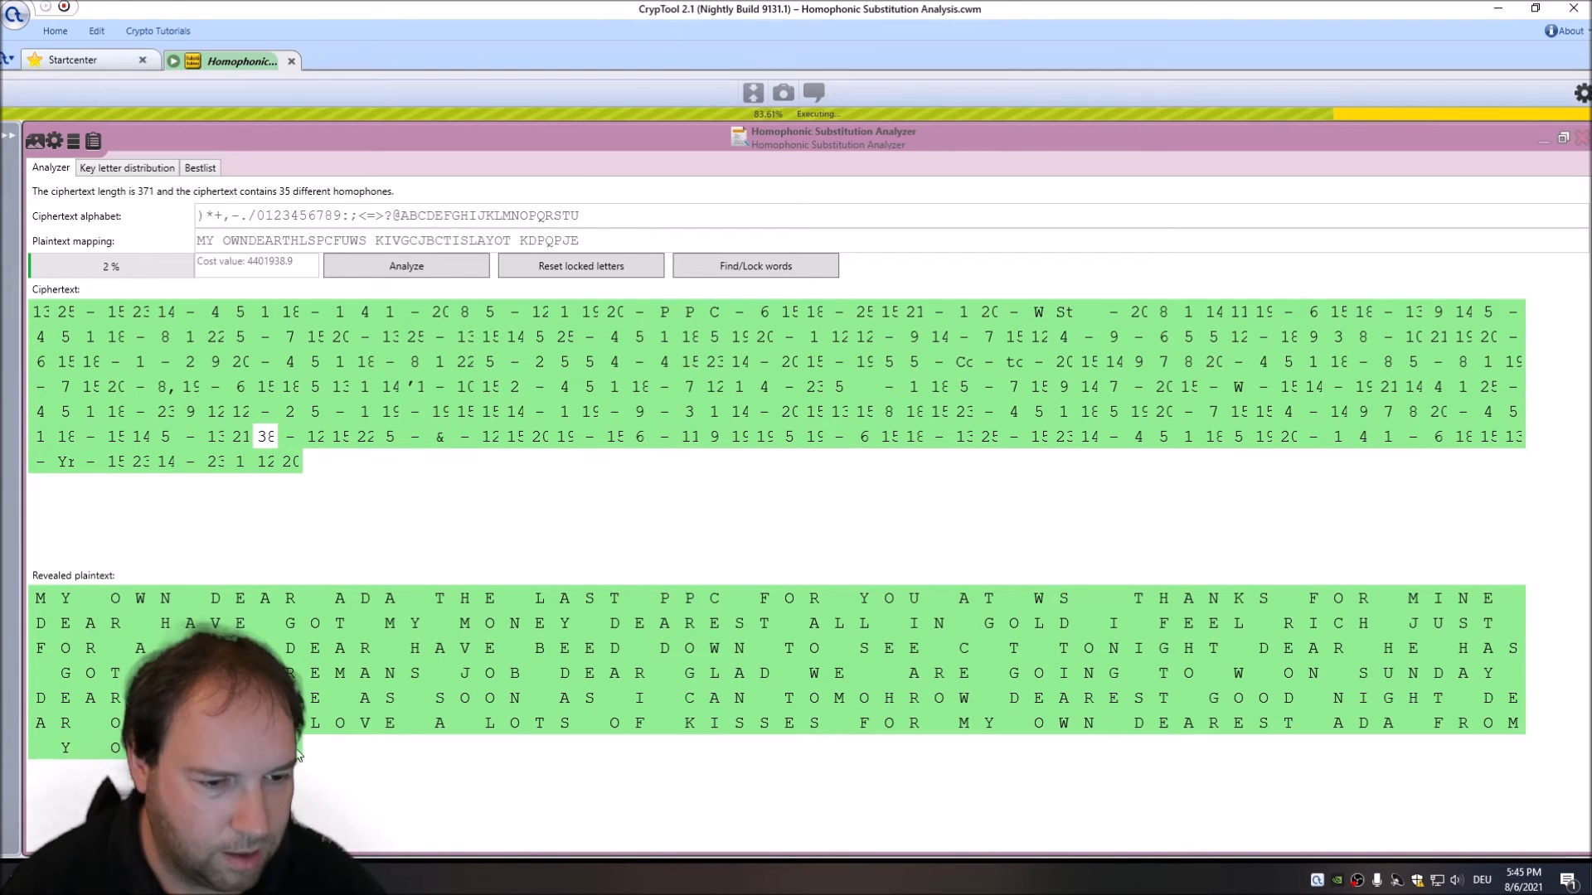
click(405, 265)
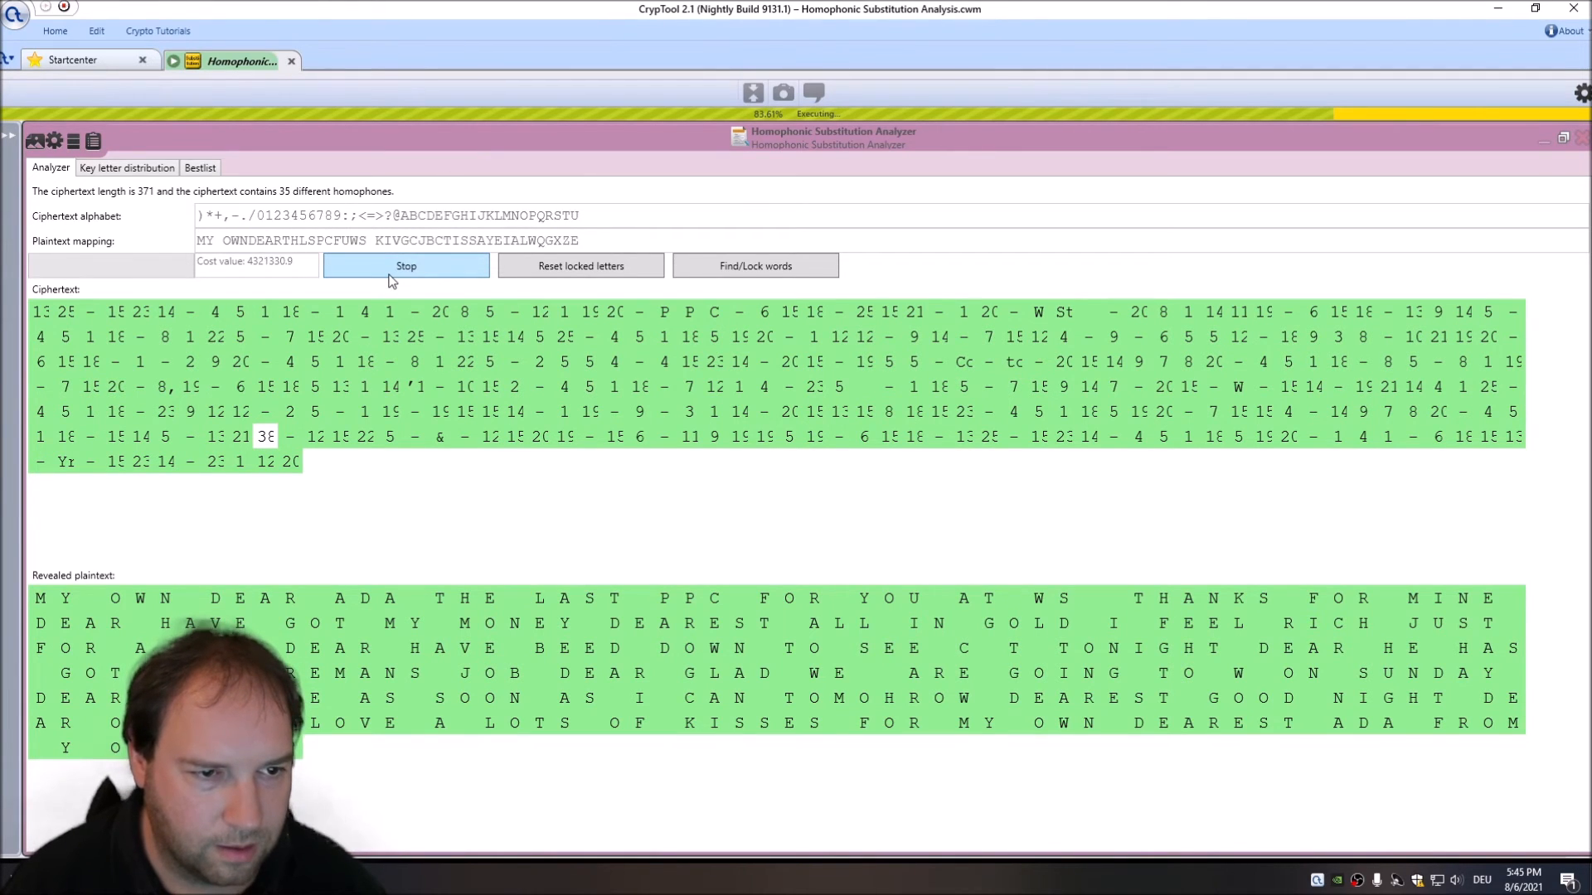
Step: Stop the analysis at 0% and review the 373-character decrypted plaintext
click(405, 265)
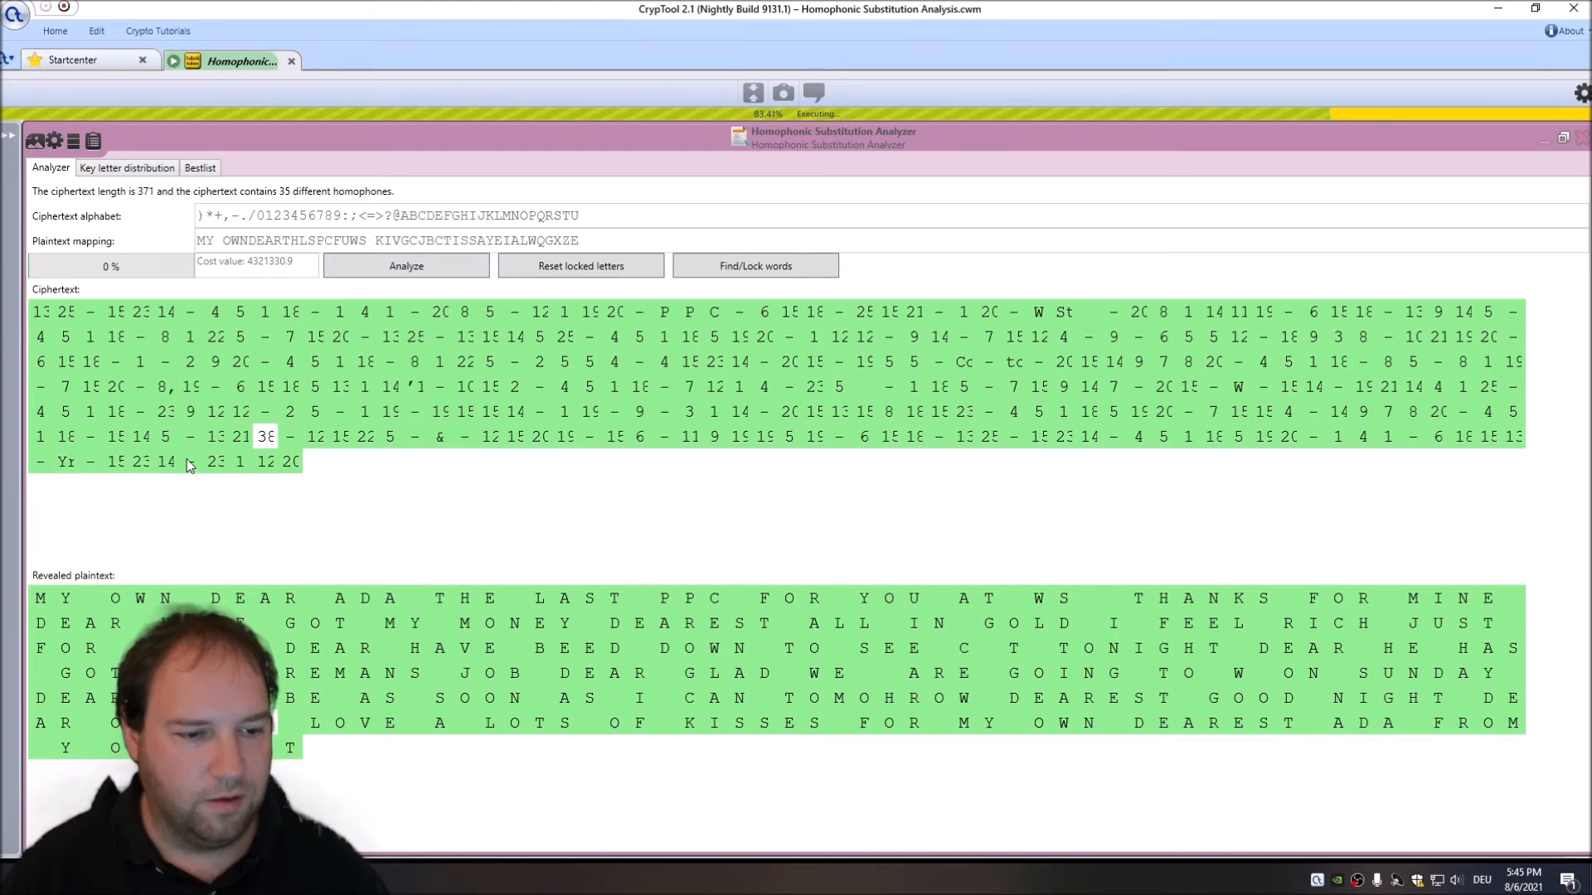
mouse_move(517, 620)
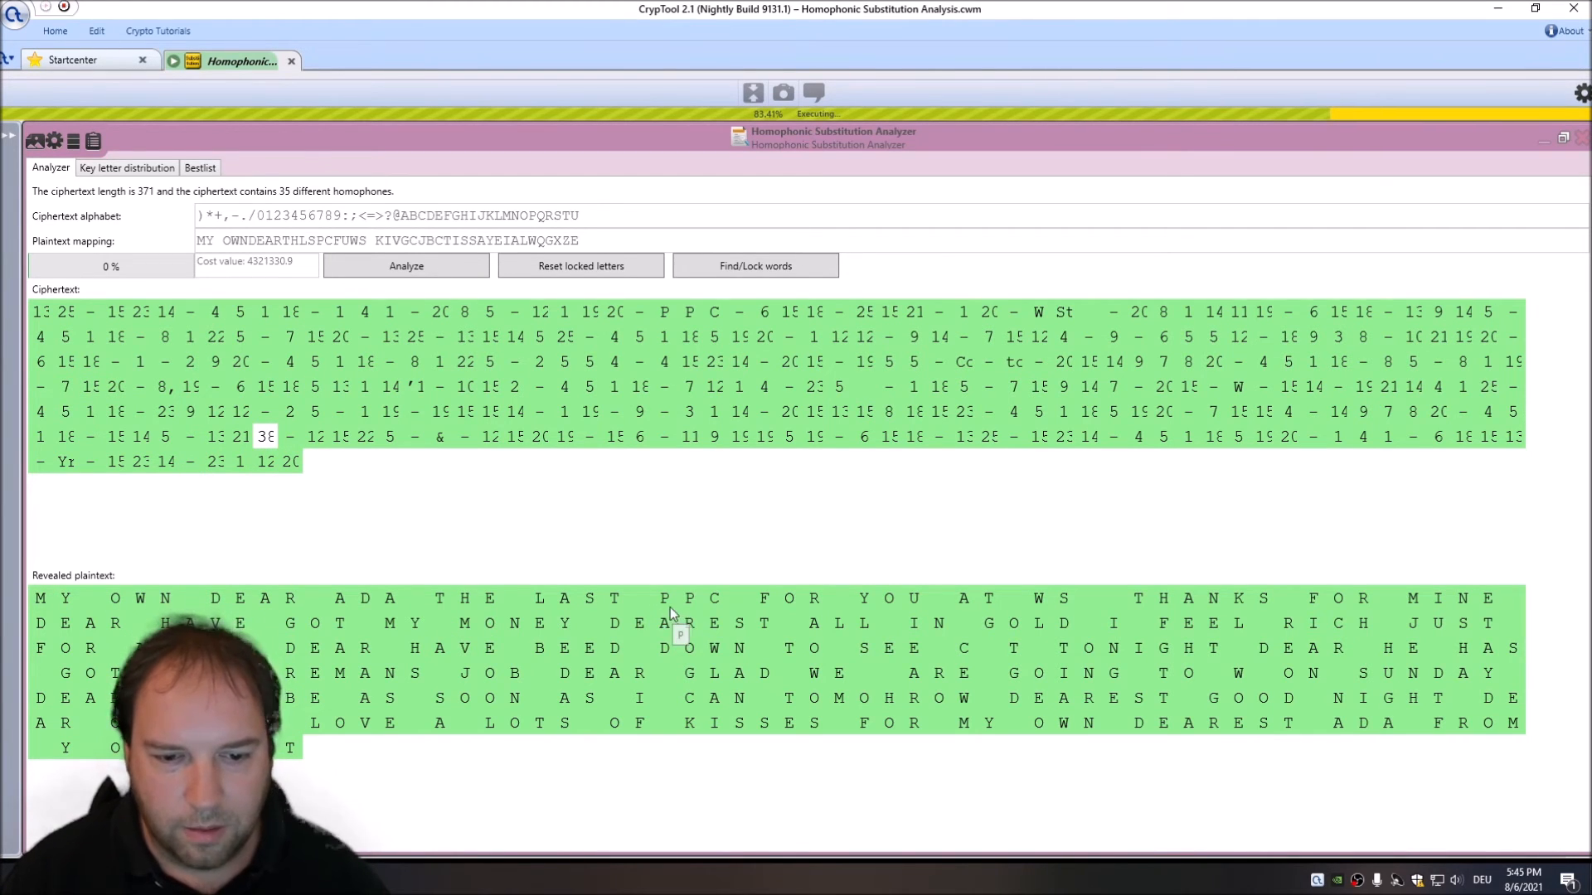
mouse_move(727, 605)
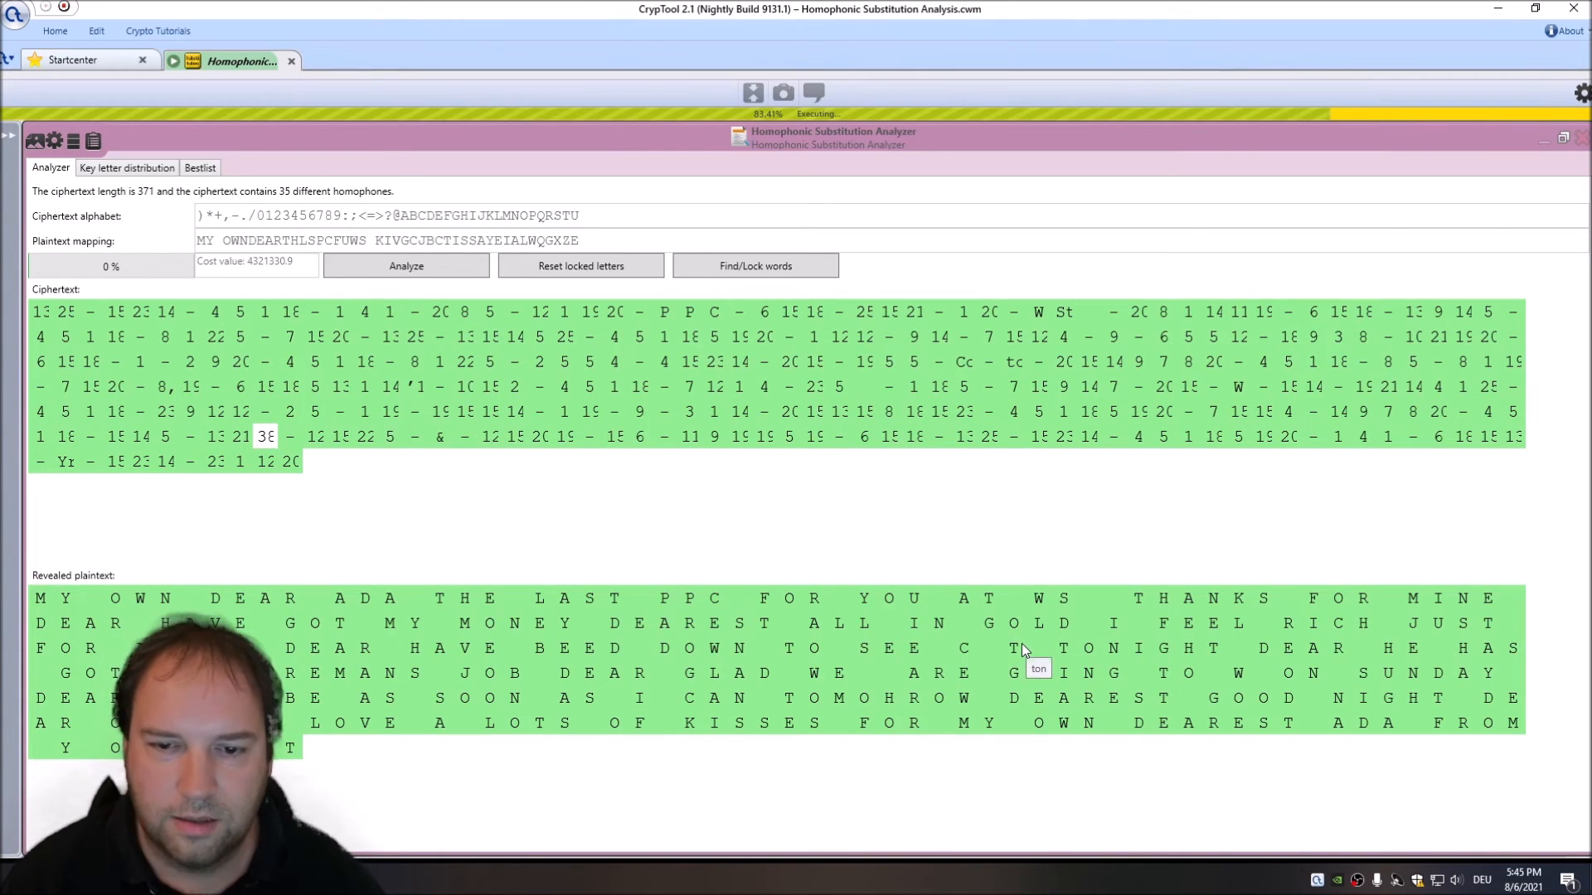
mouse_move(1319, 665)
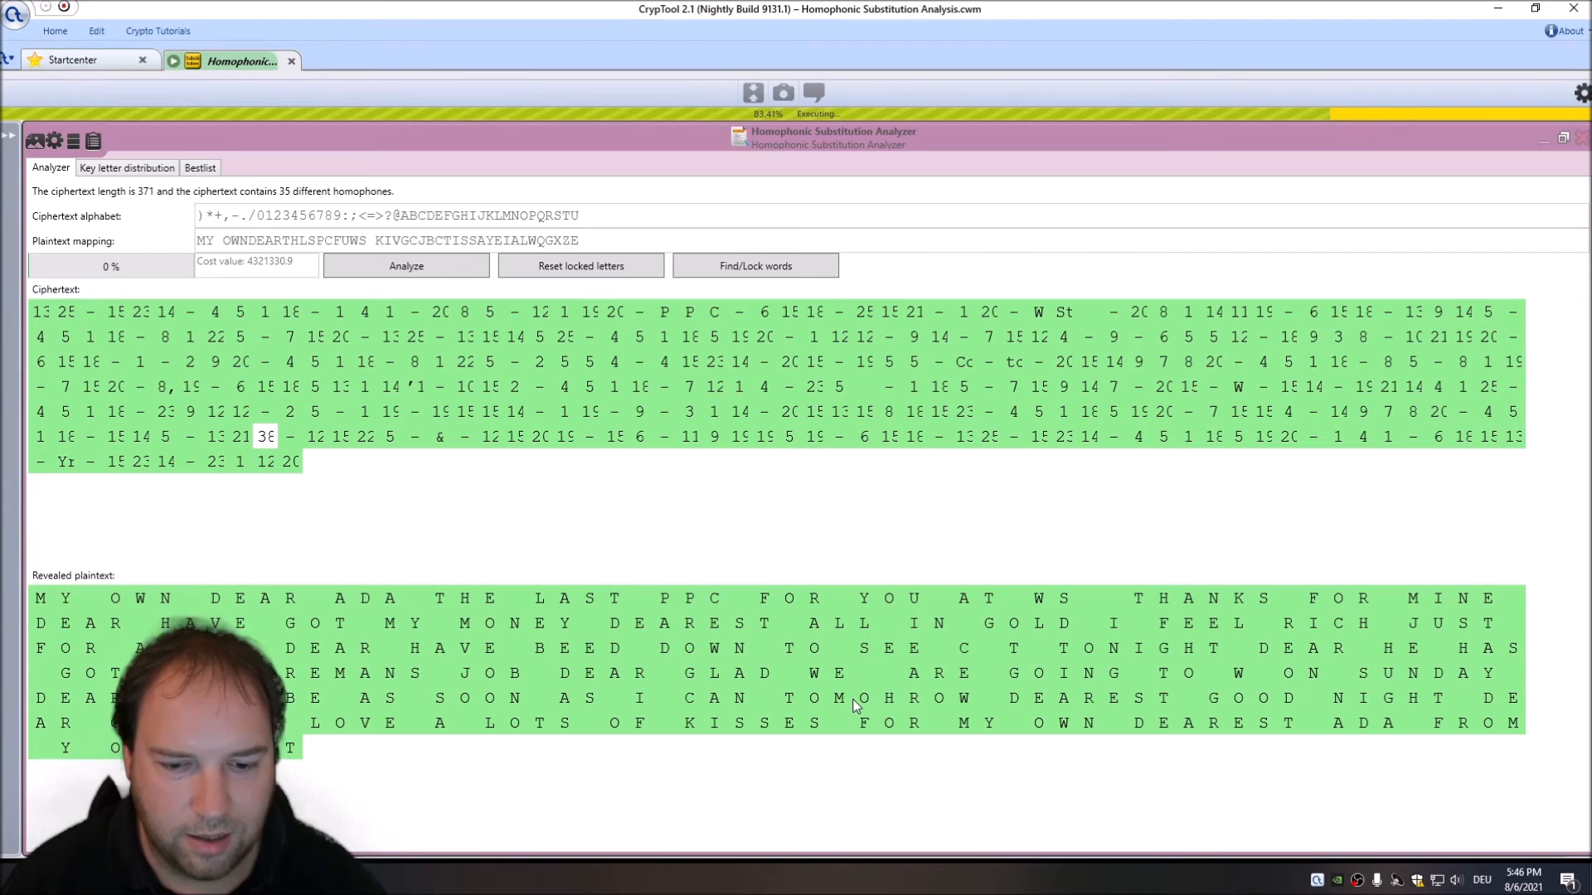
mouse_move(895, 709)
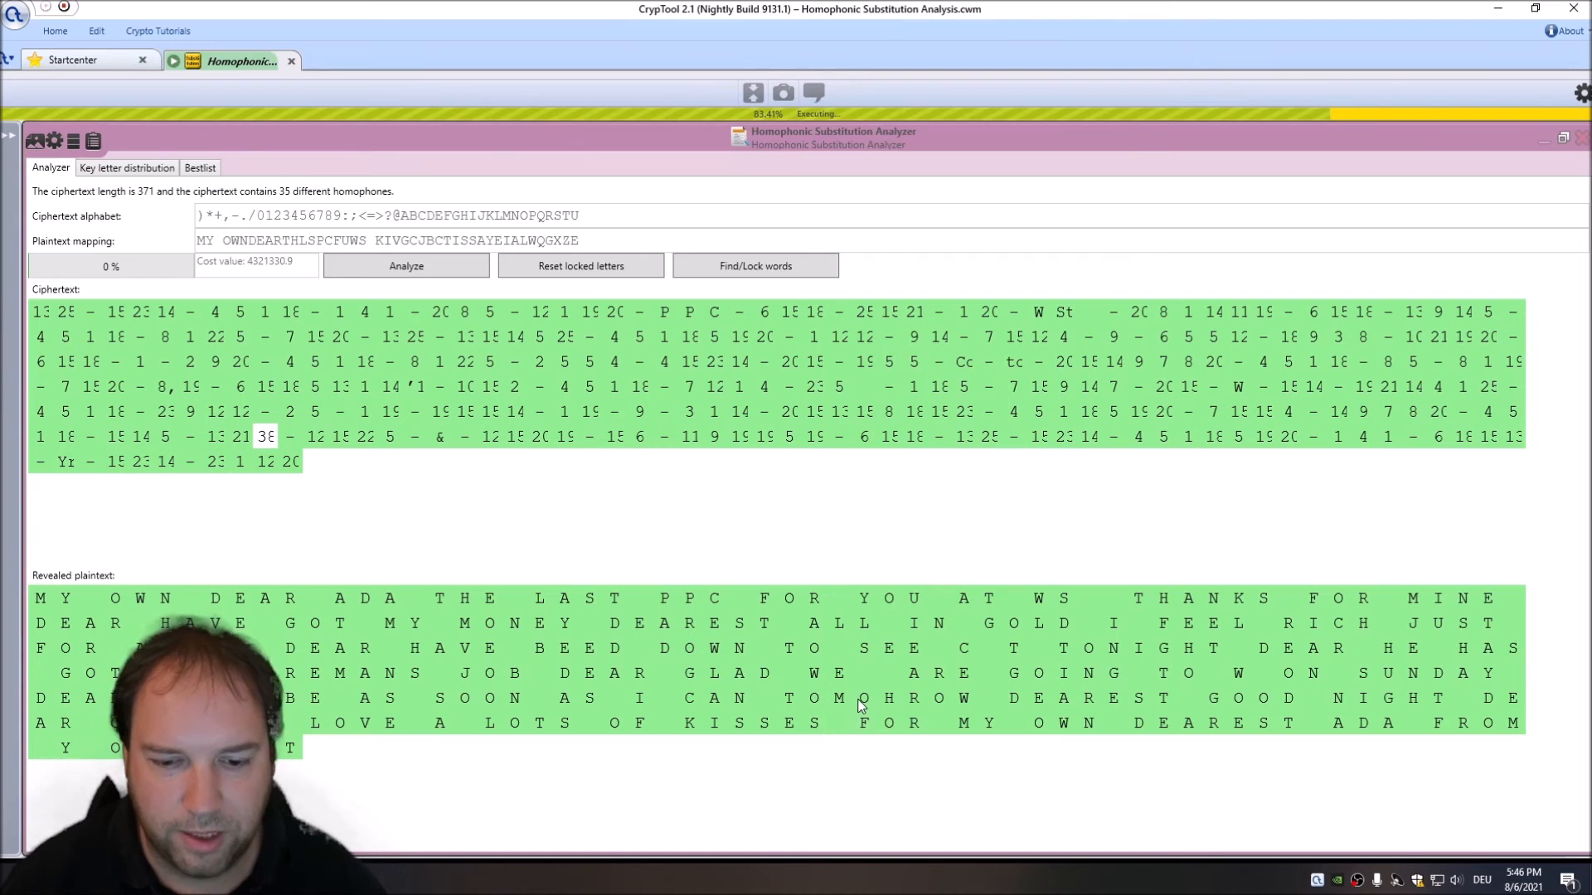
mouse_move(1512, 700)
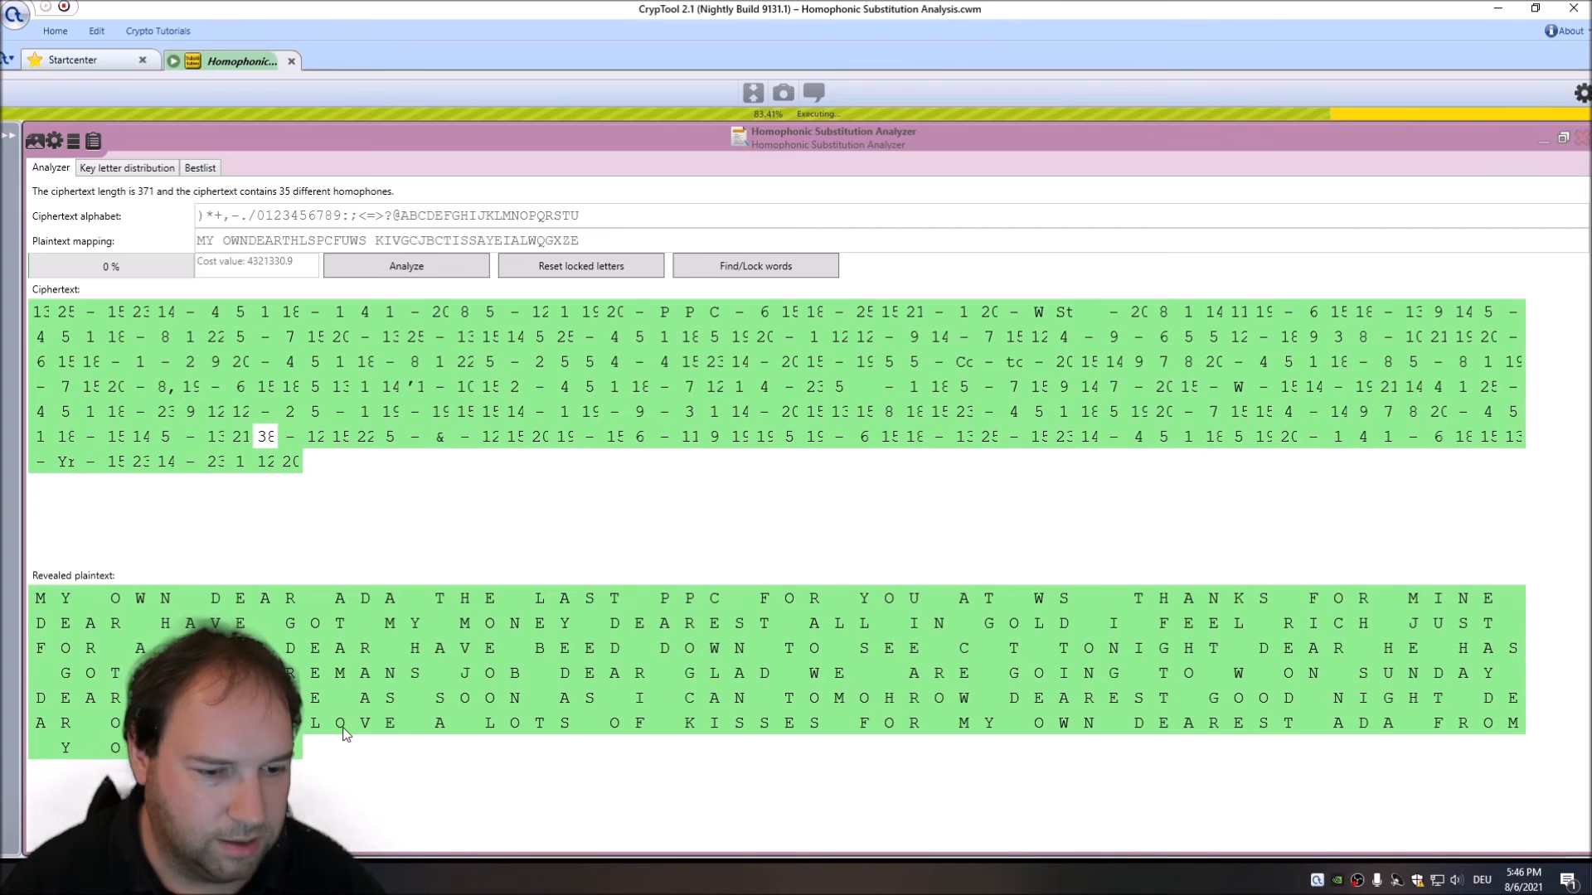
mouse_move(797, 747)
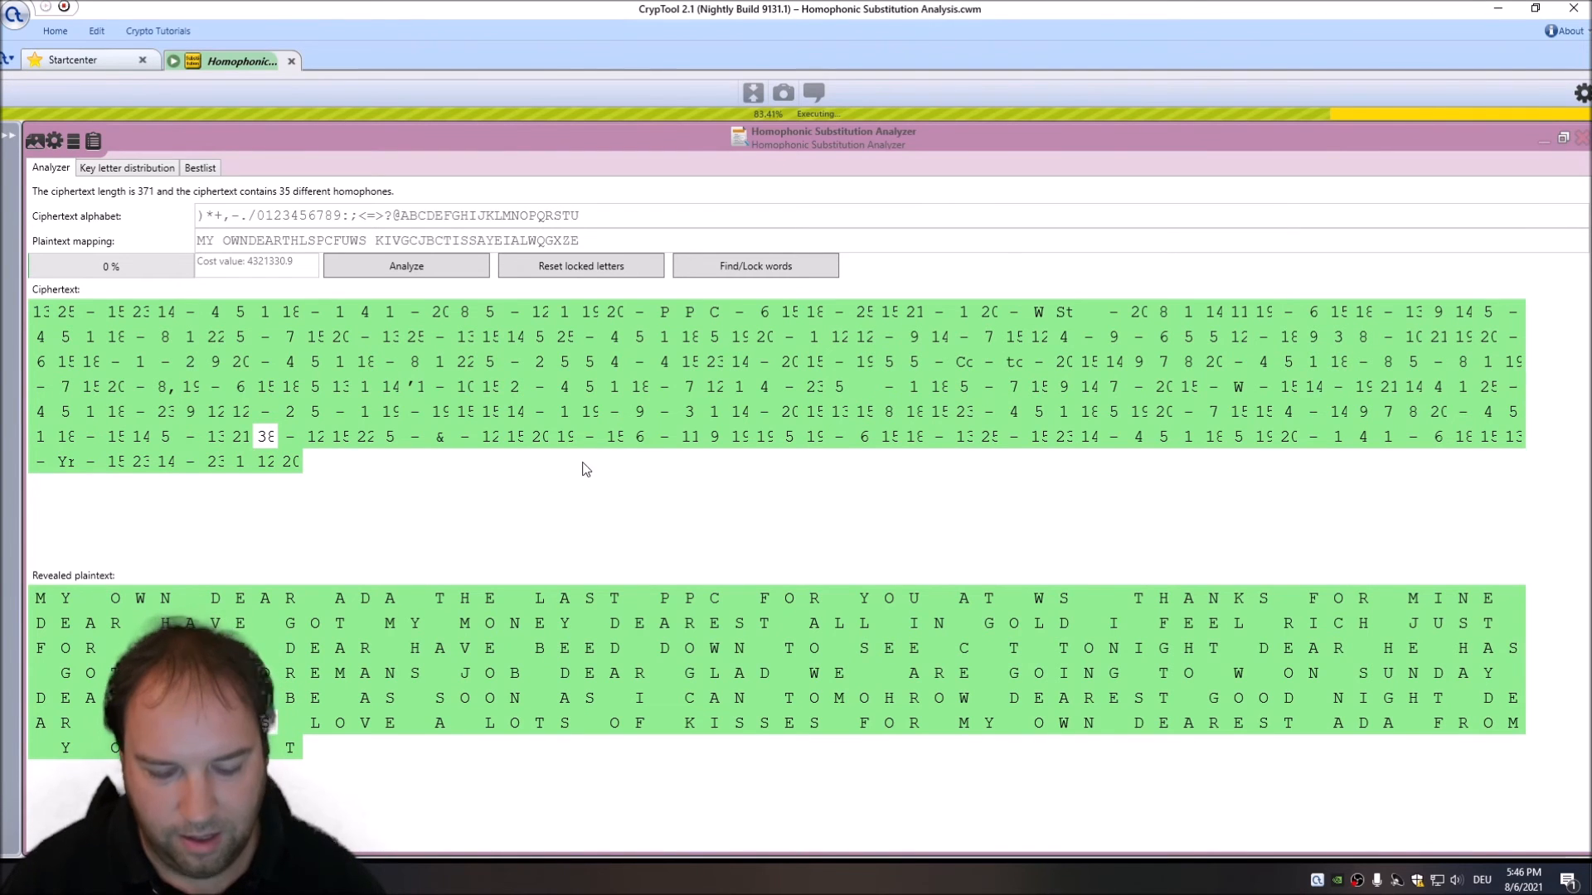
click(54, 31)
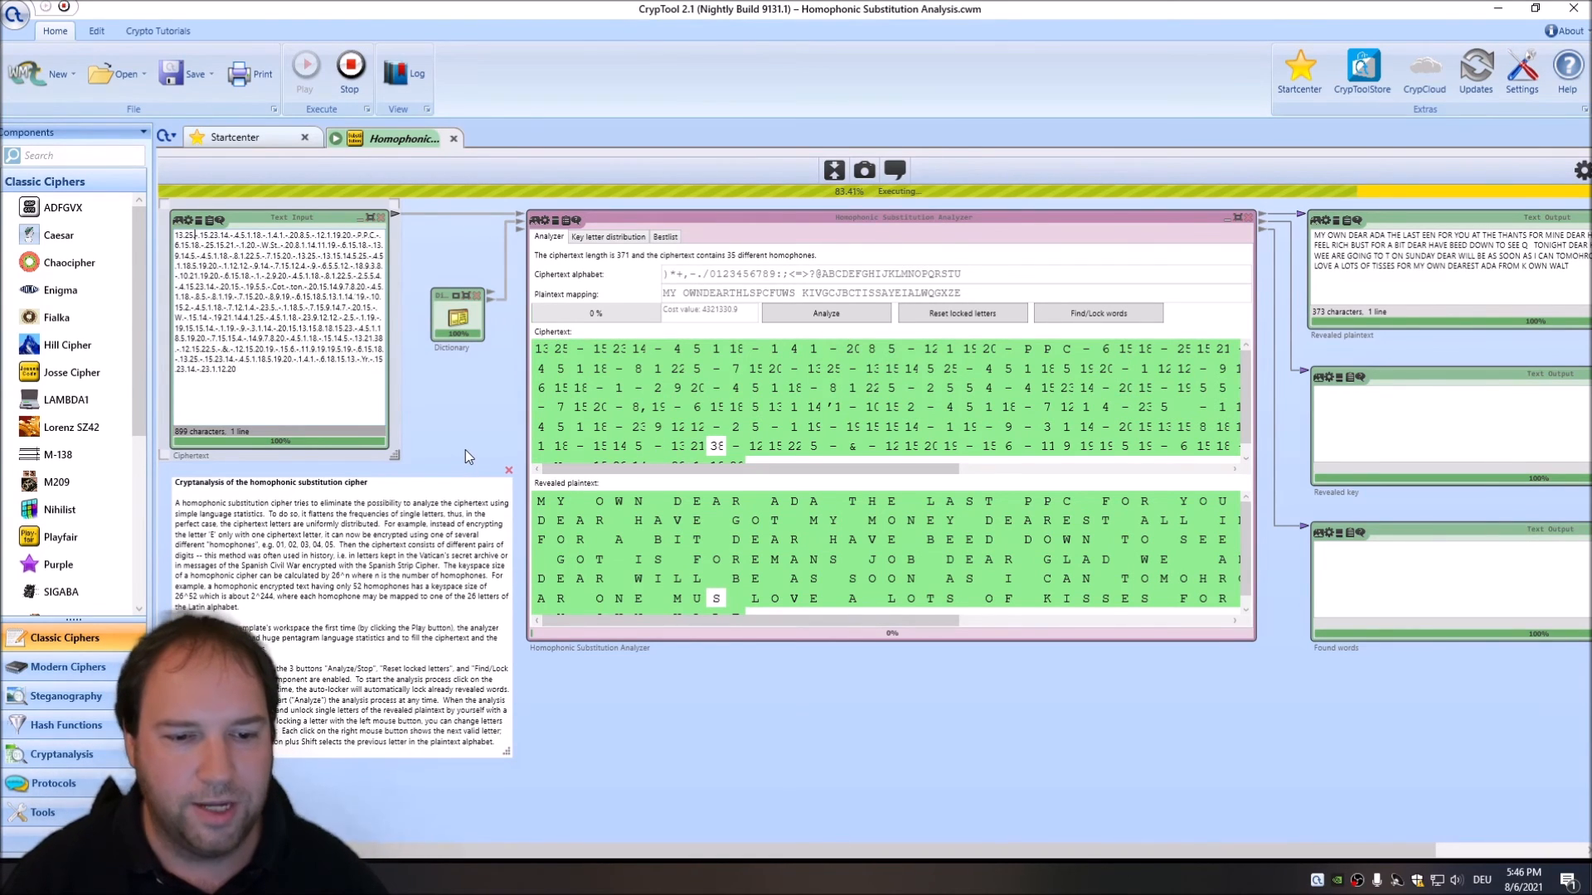
mouse_move(416, 411)
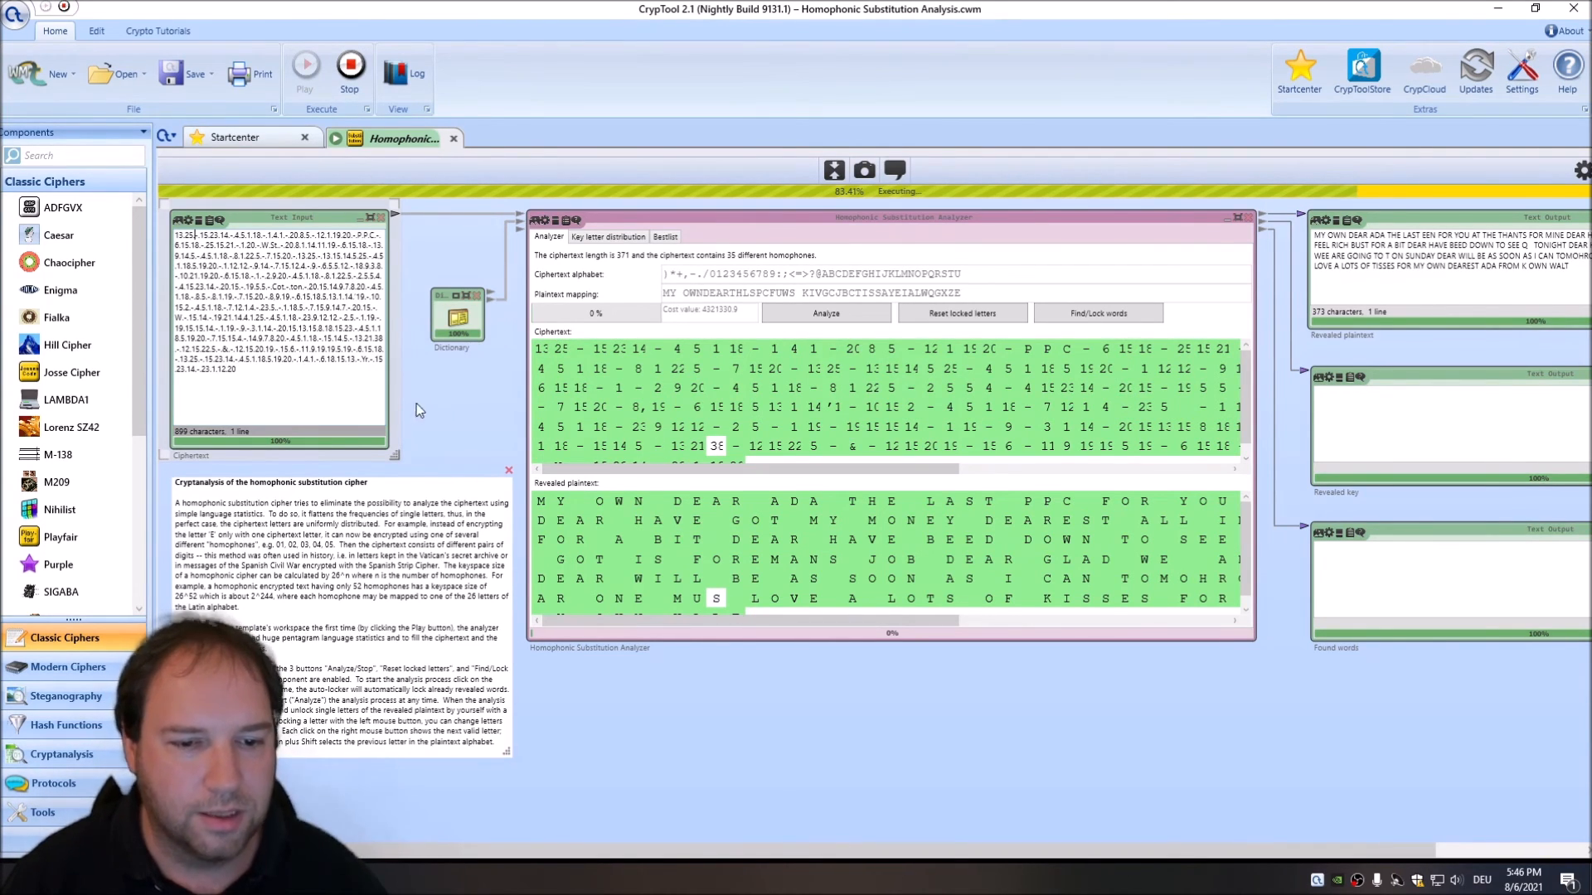
mouse_move(598, 343)
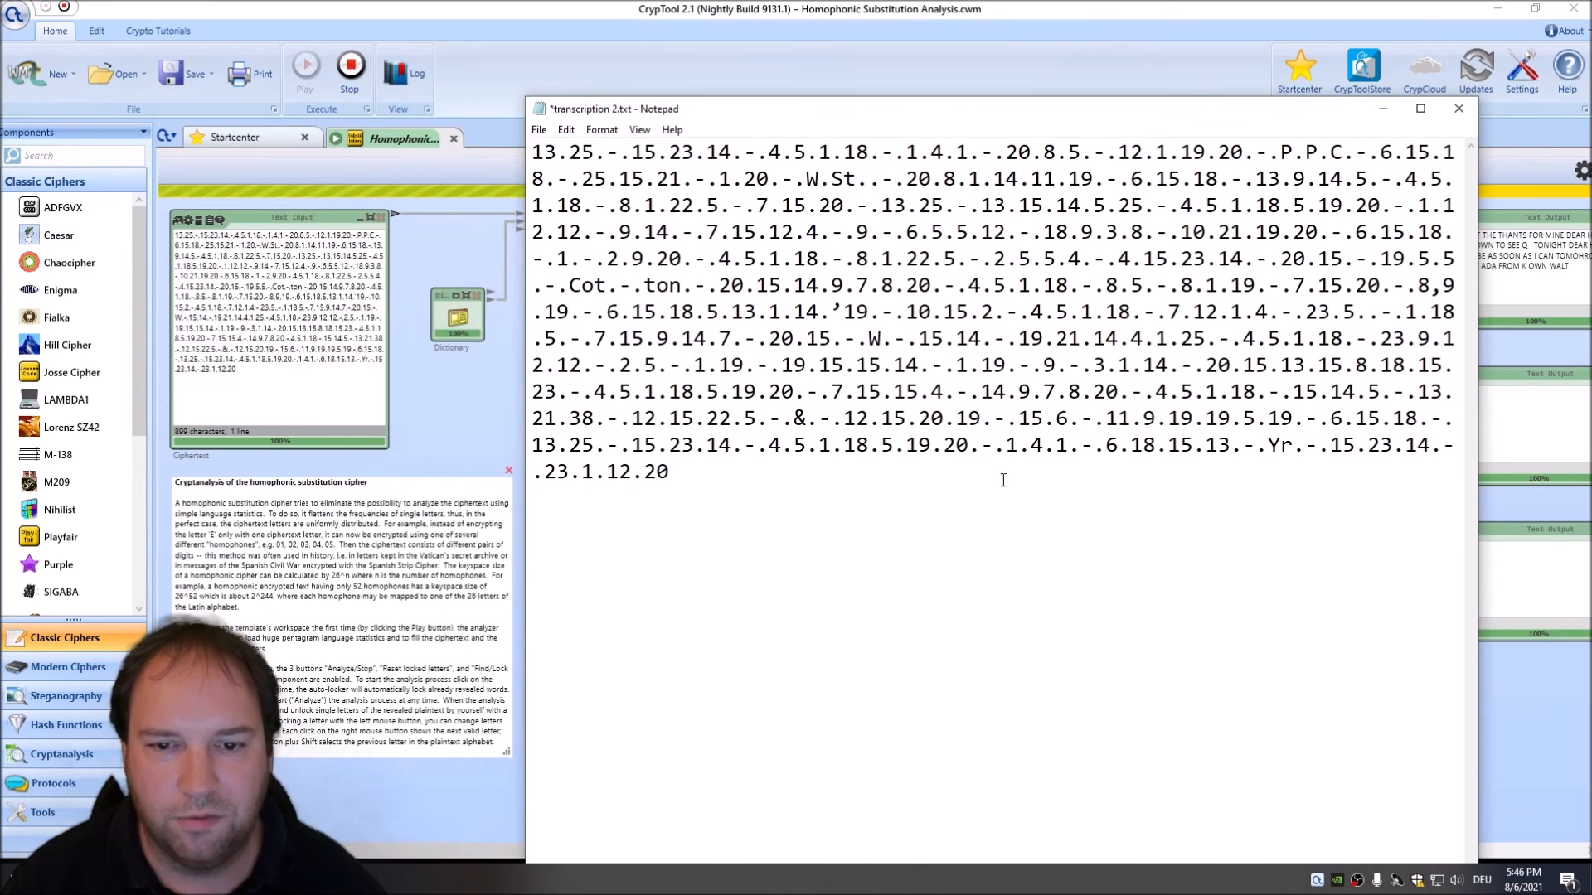
mouse_move(838, 496)
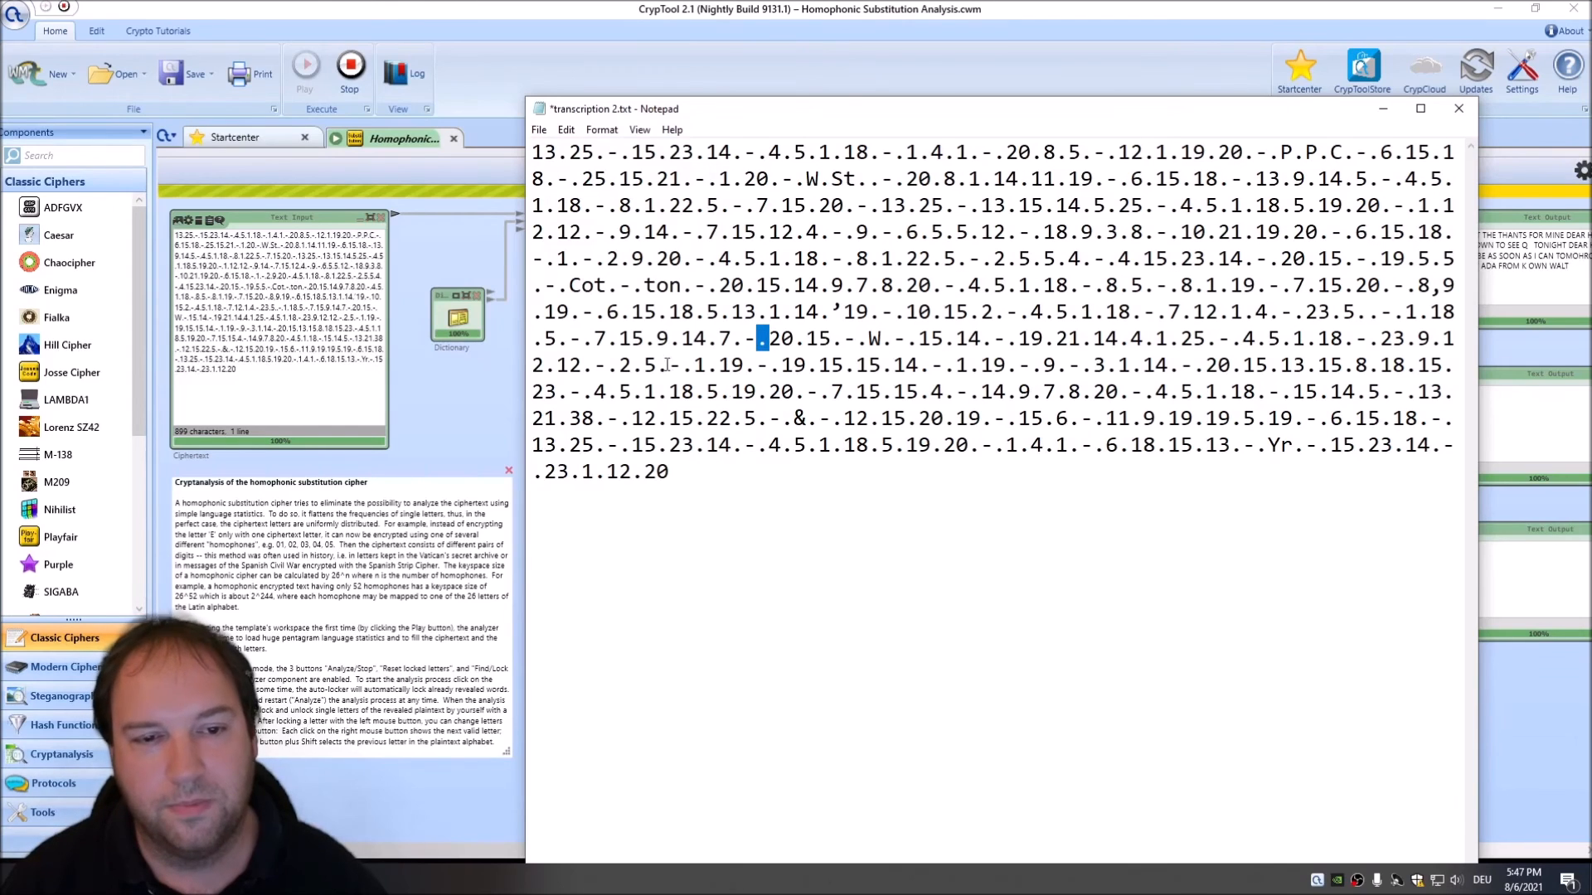
Step: Delete all '.' and '-' separators from the Notepad ciphertext with Replace All
click(565, 129)
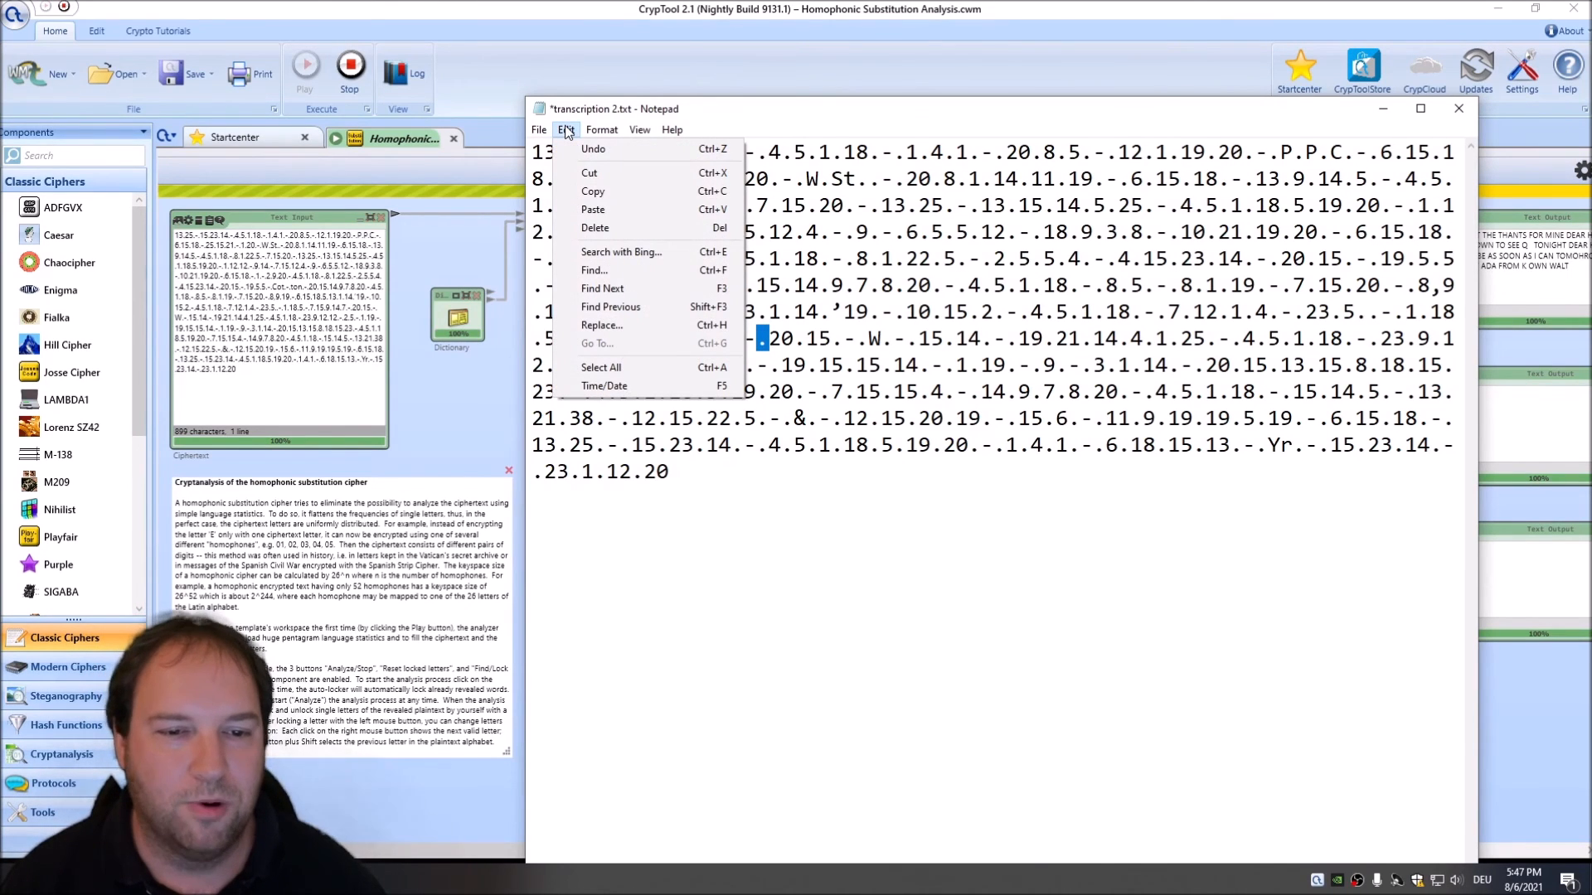
click(600, 325)
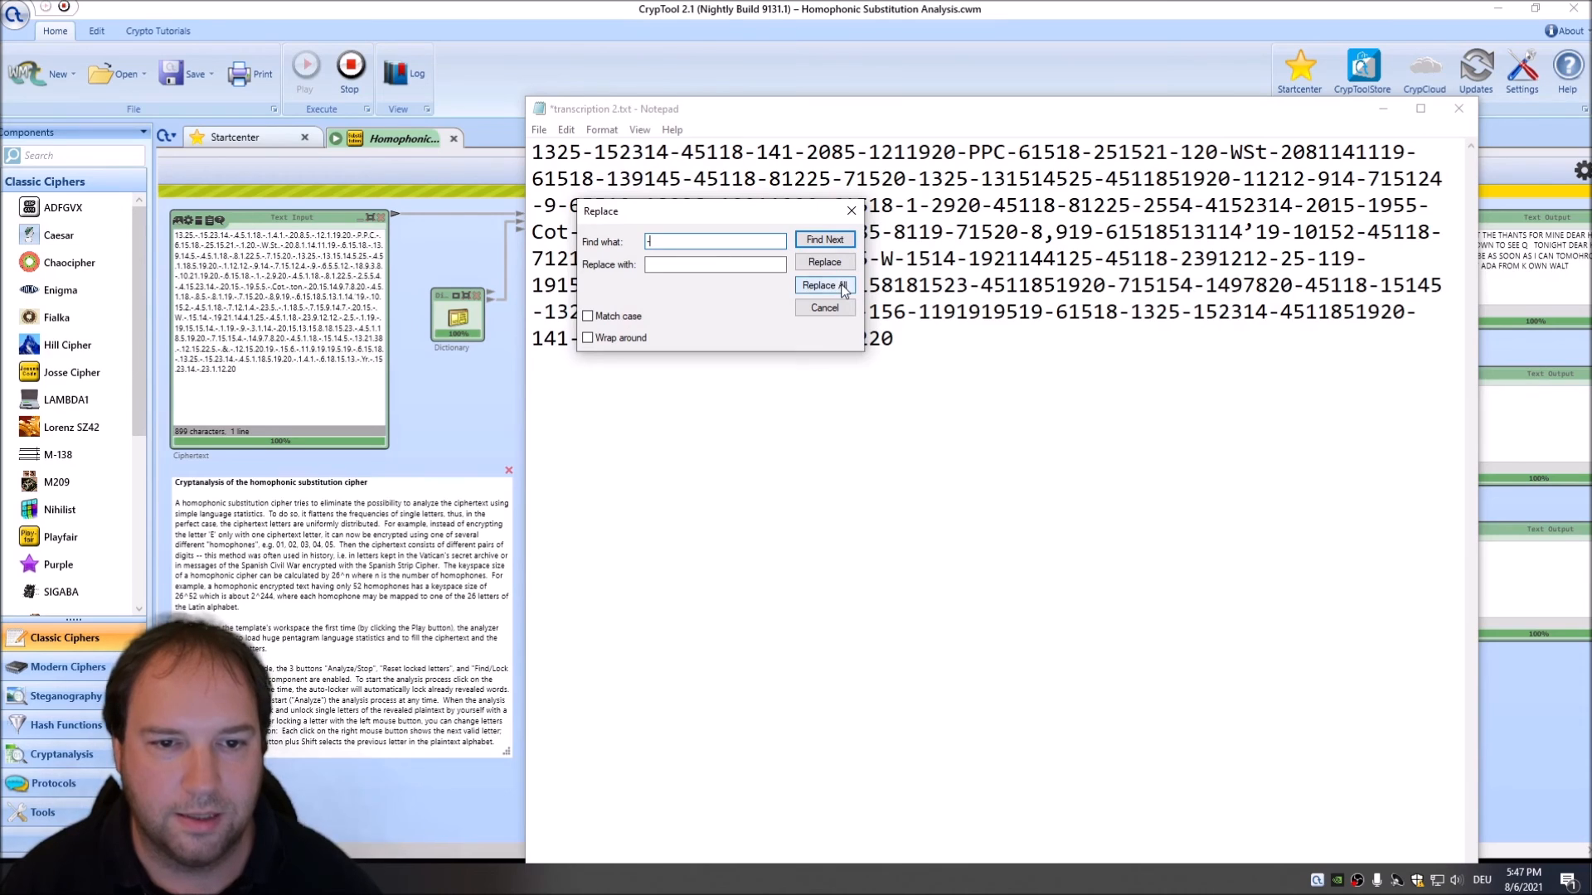
click(823, 285)
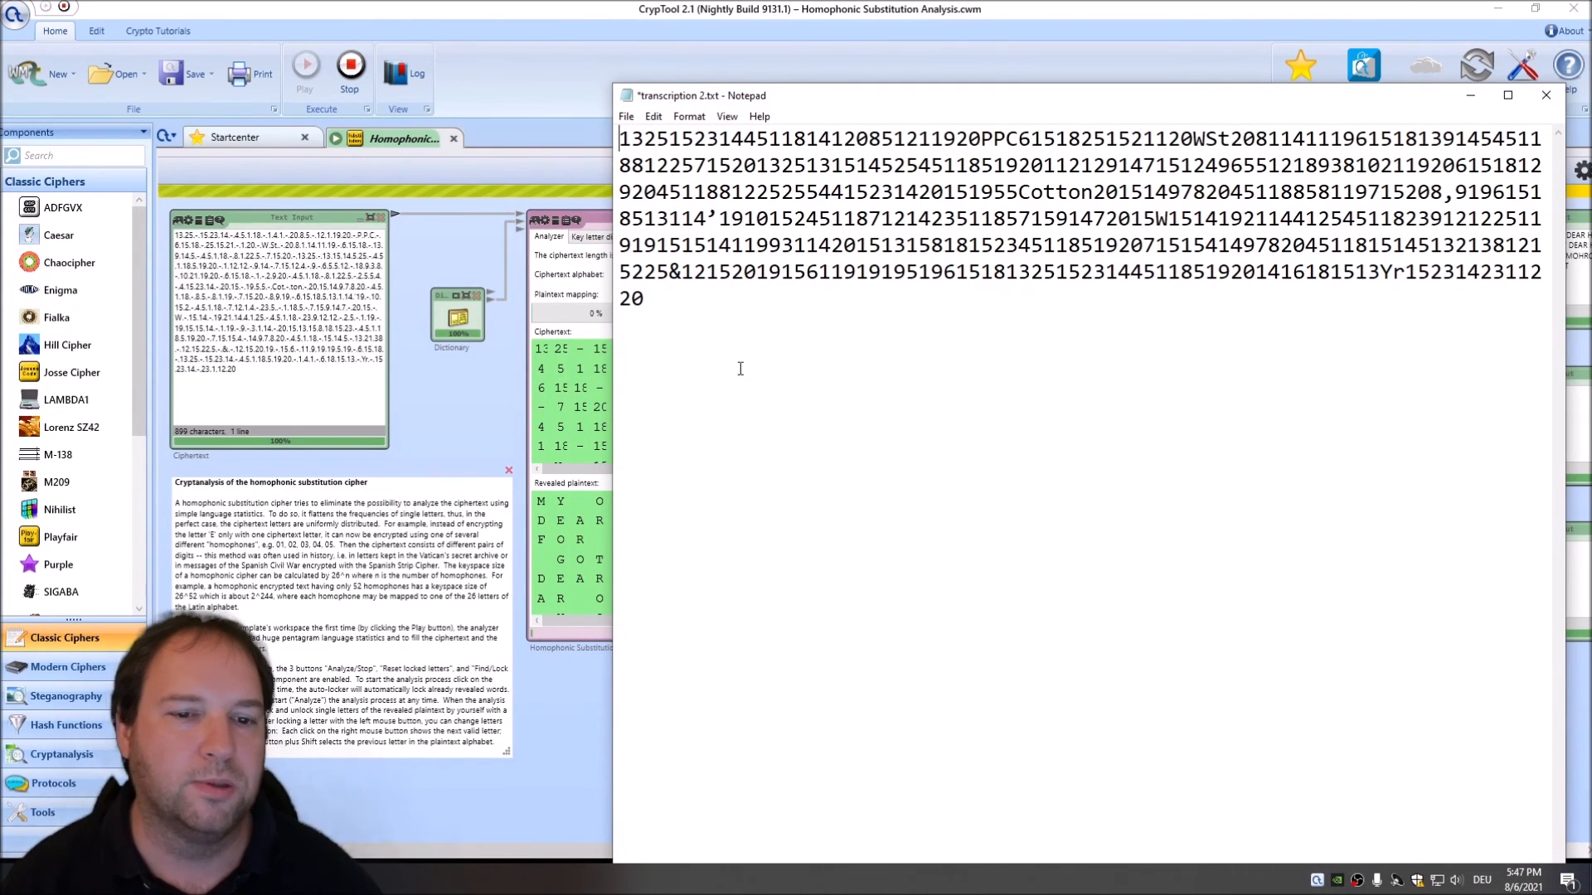
mouse_move(664, 349)
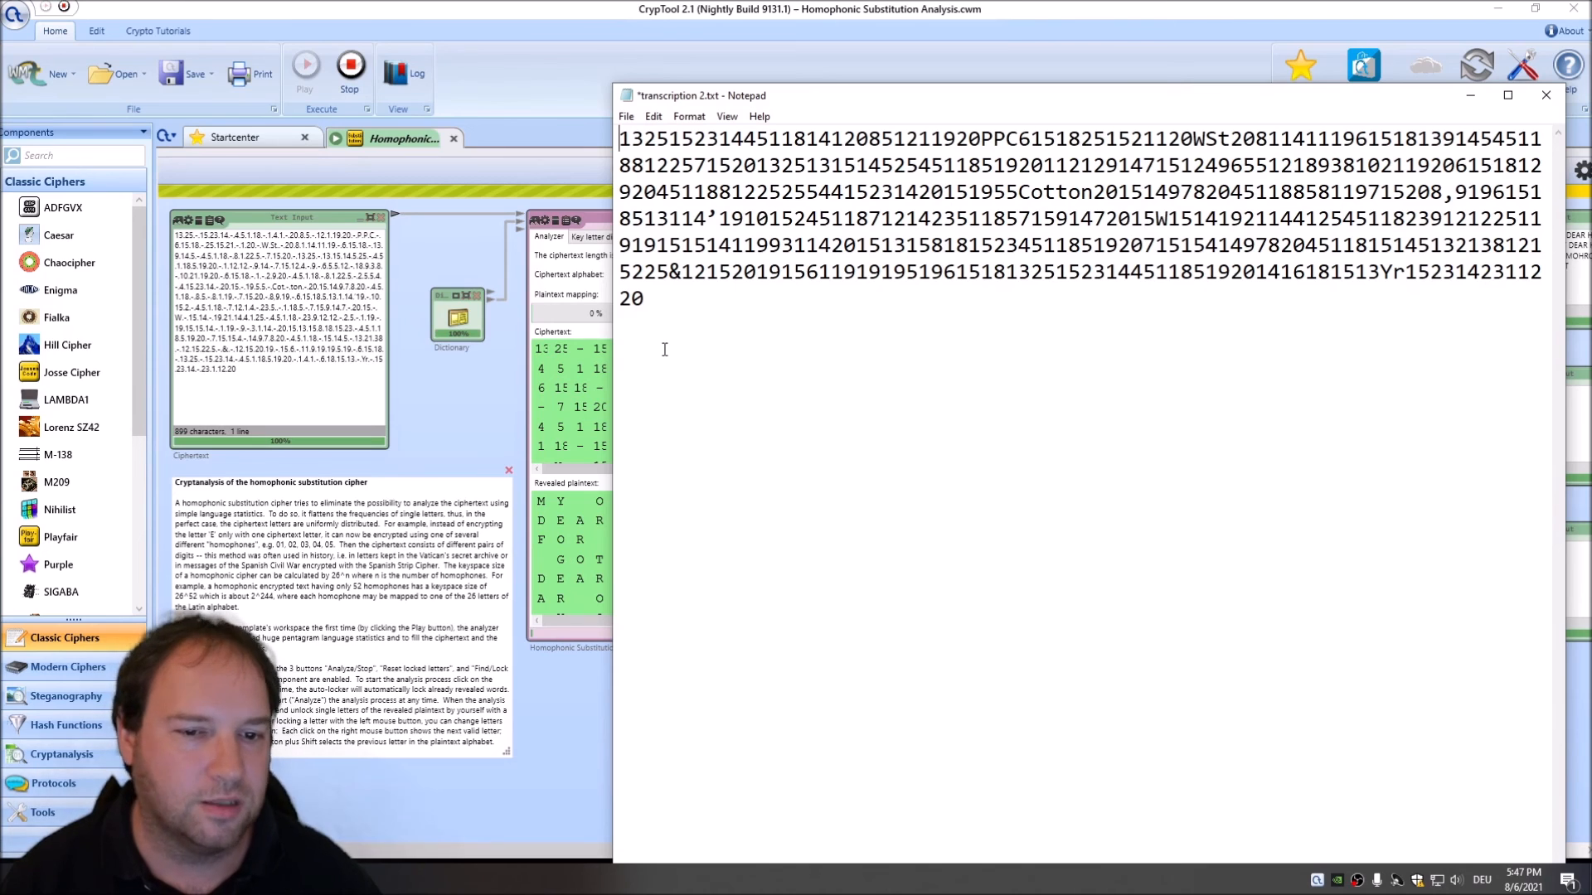
mouse_move(691, 372)
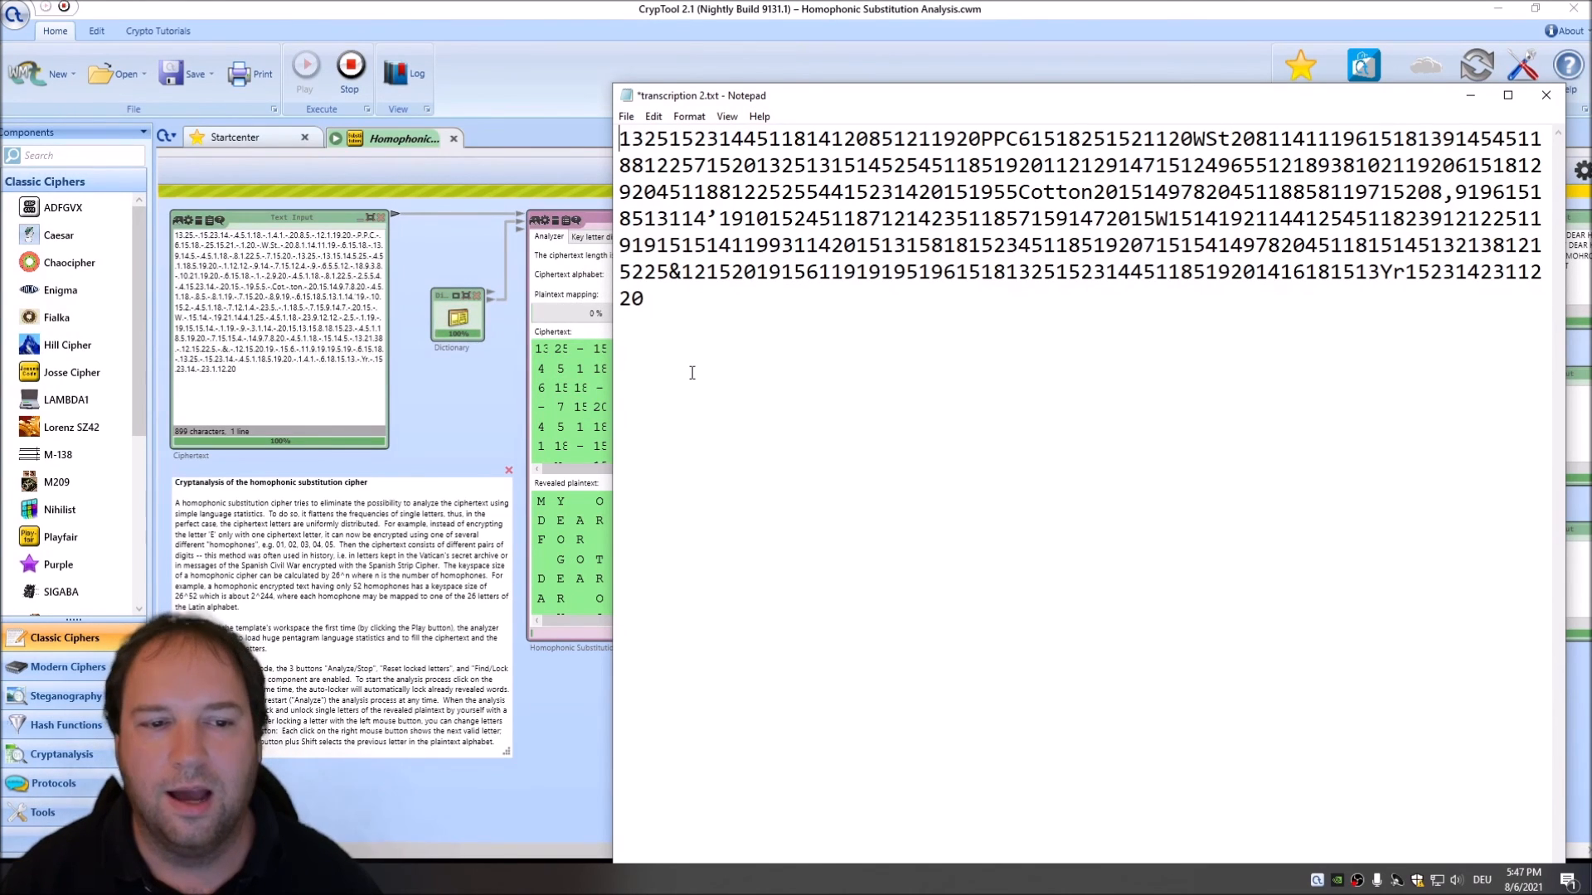
mouse_move(779, 357)
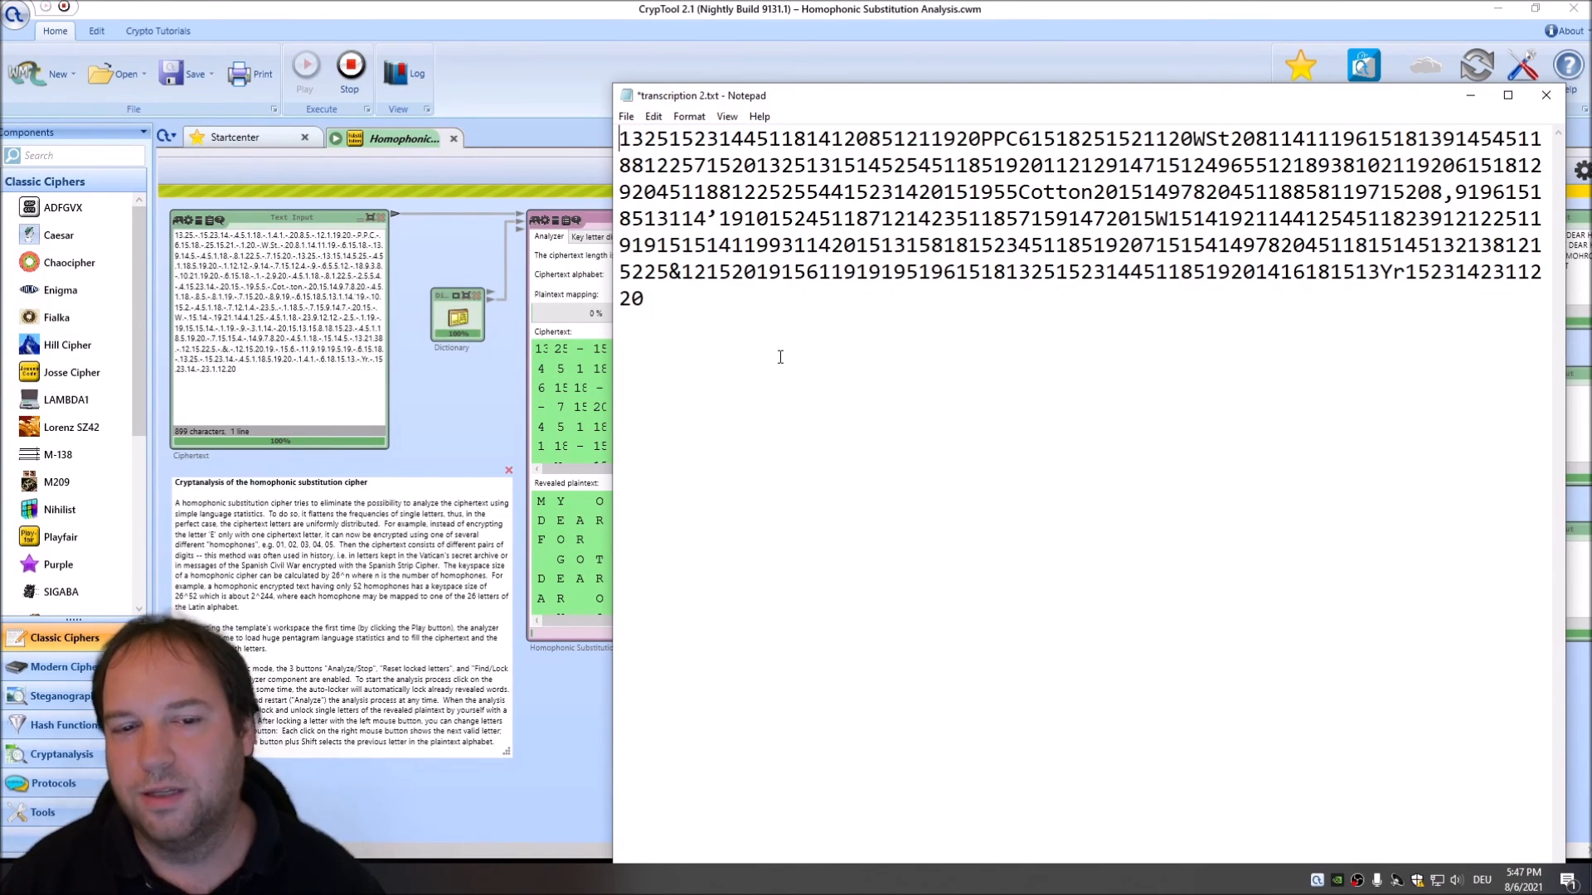